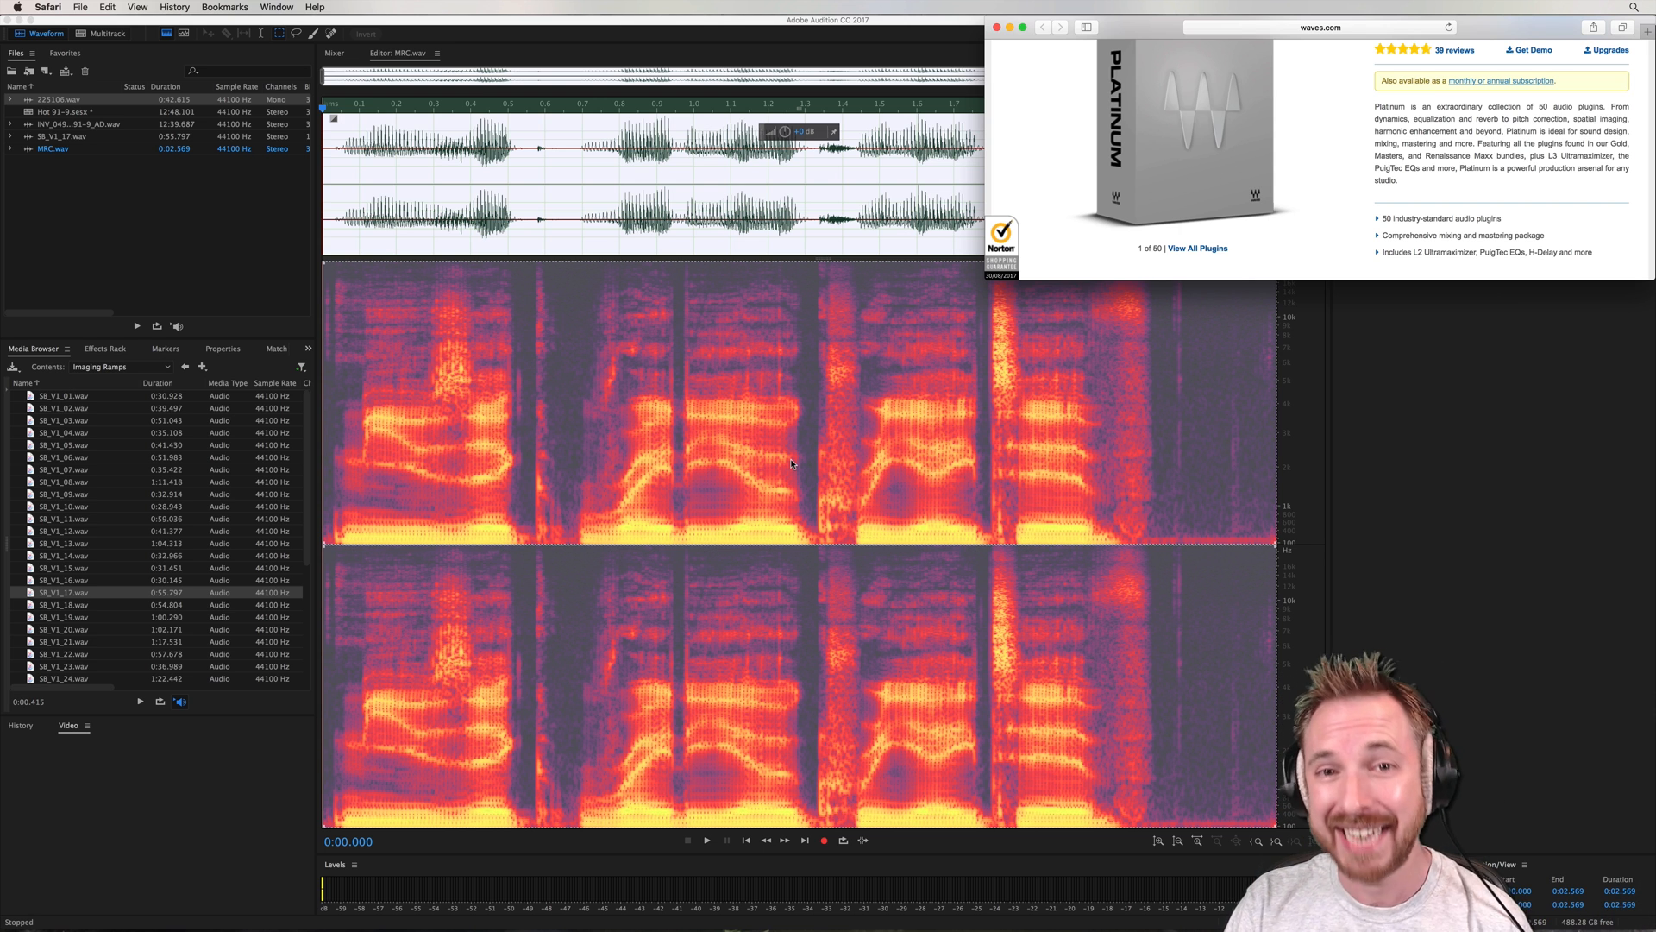
pyautogui.moveTo(1325, 184)
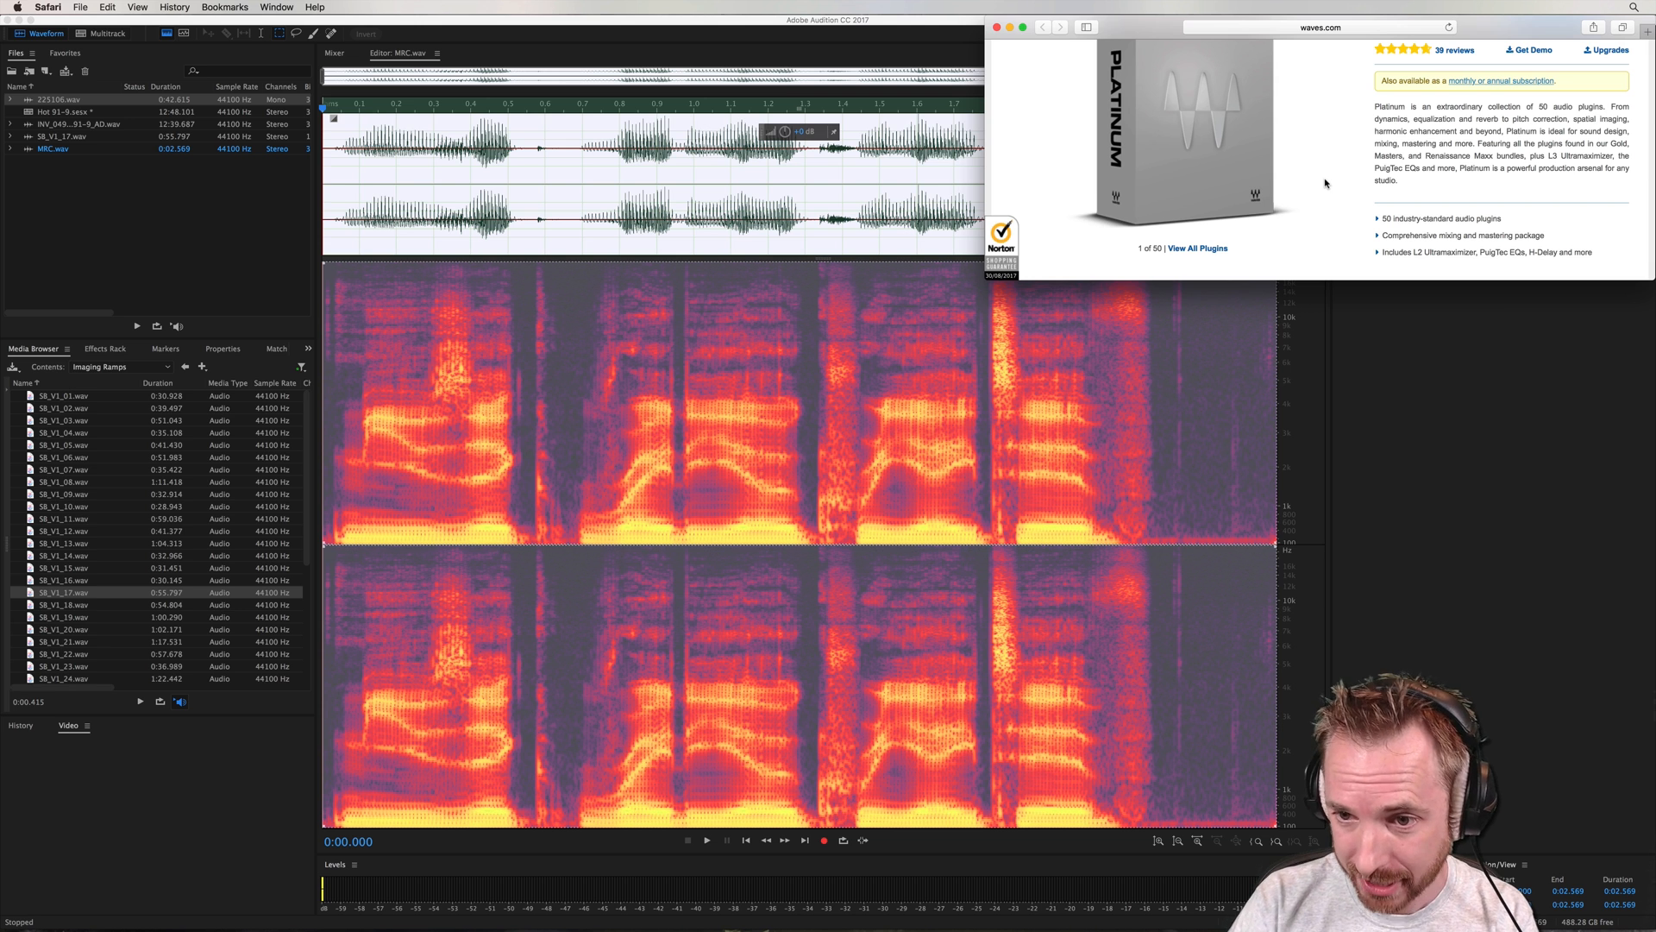
# Scroll the Waves Platinum bundle page down to the grid of individual plugins
pyautogui.scroll(-3)
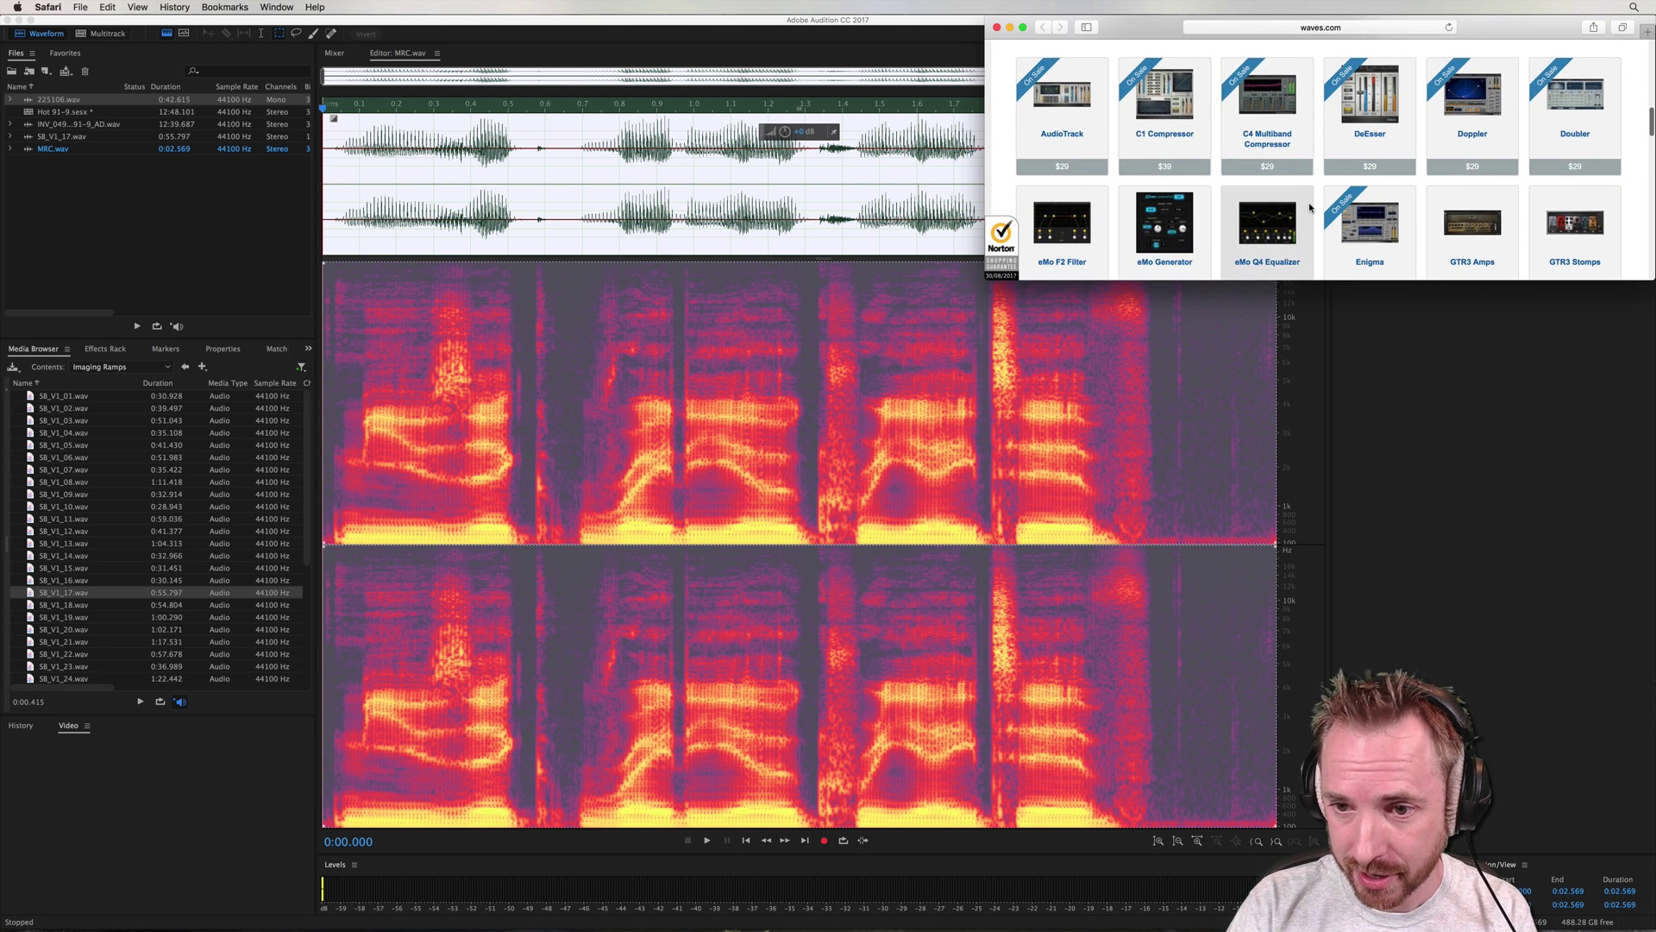
pyautogui.scroll(-3)
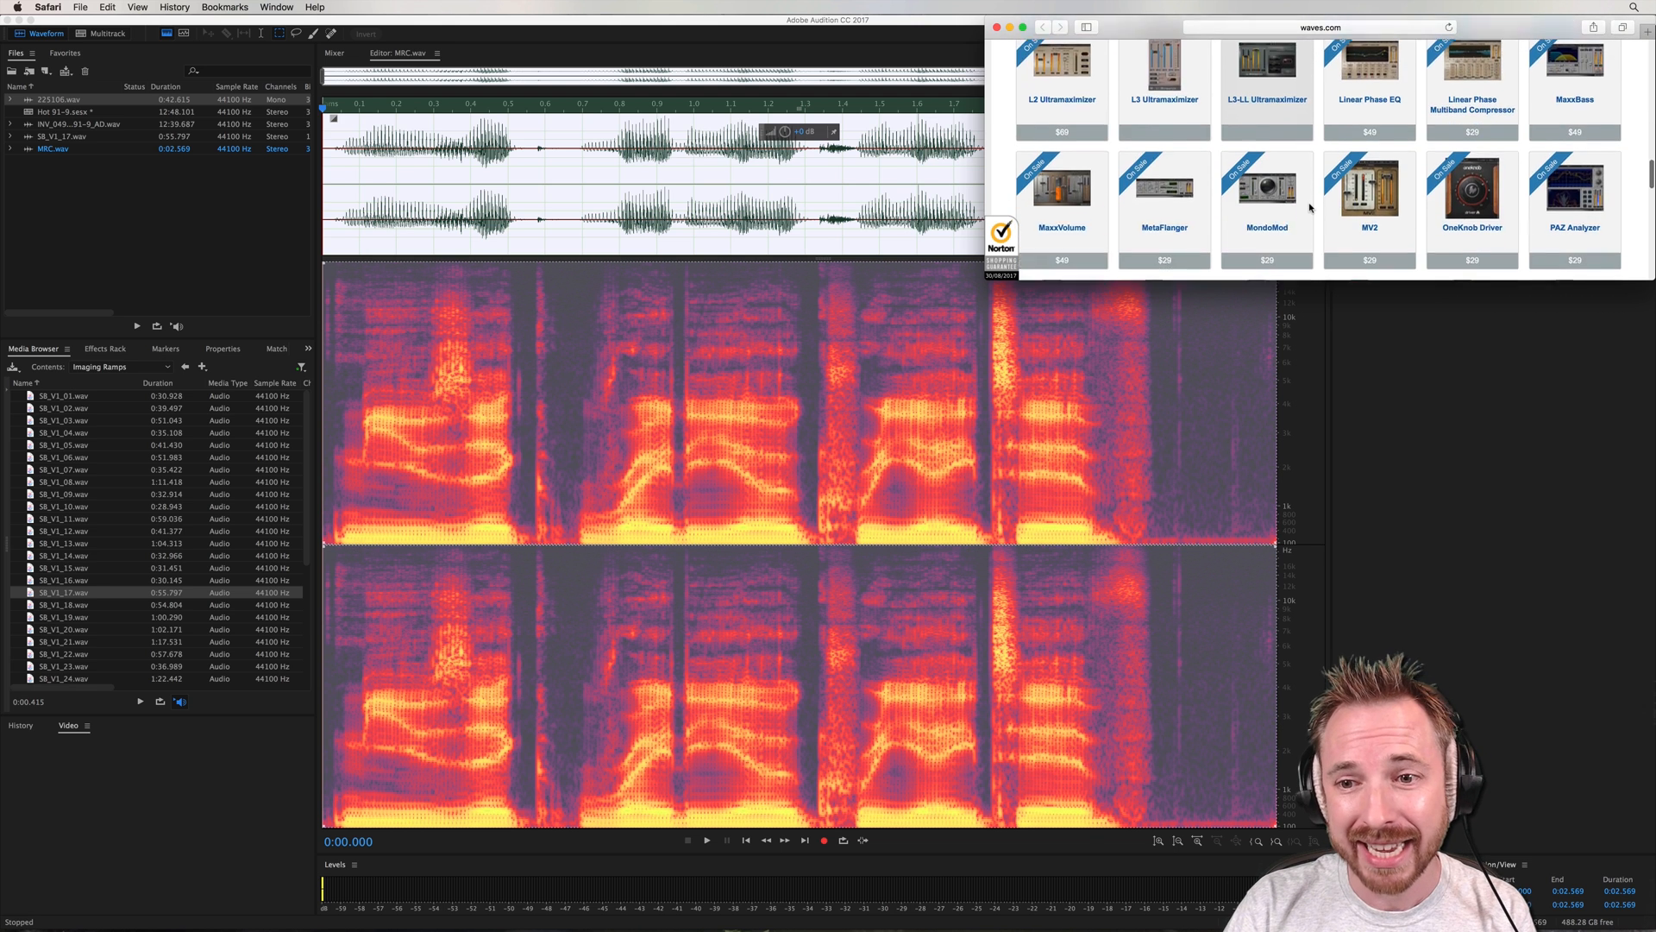
pyautogui.scroll(-3)
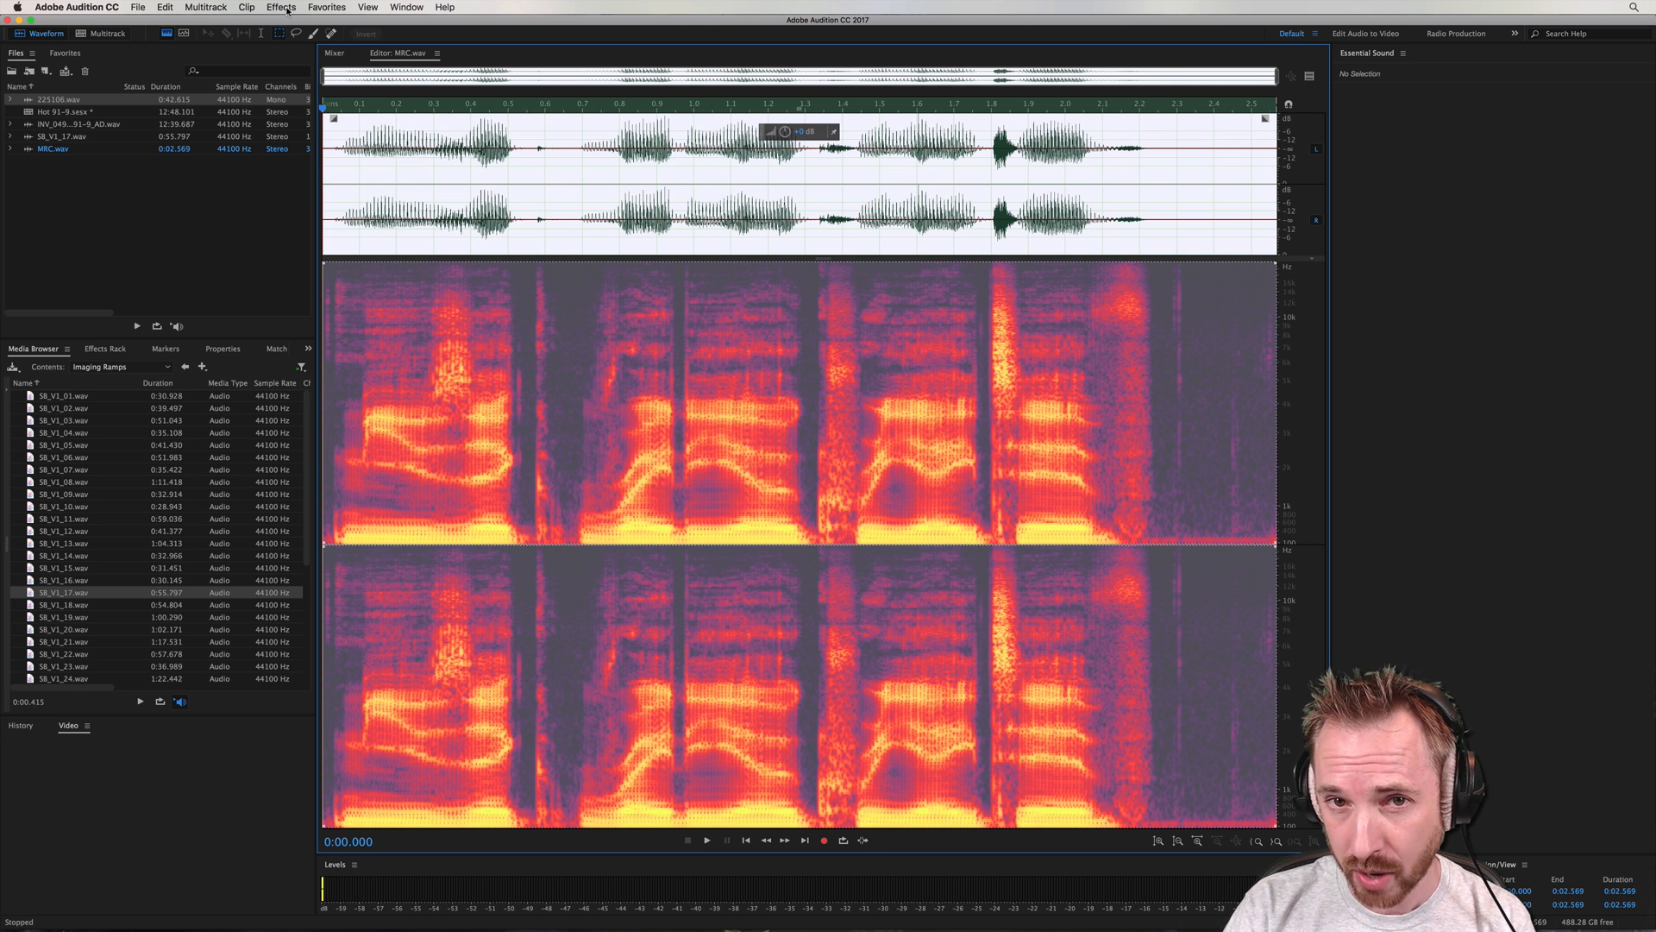
pyautogui.click(706, 840)
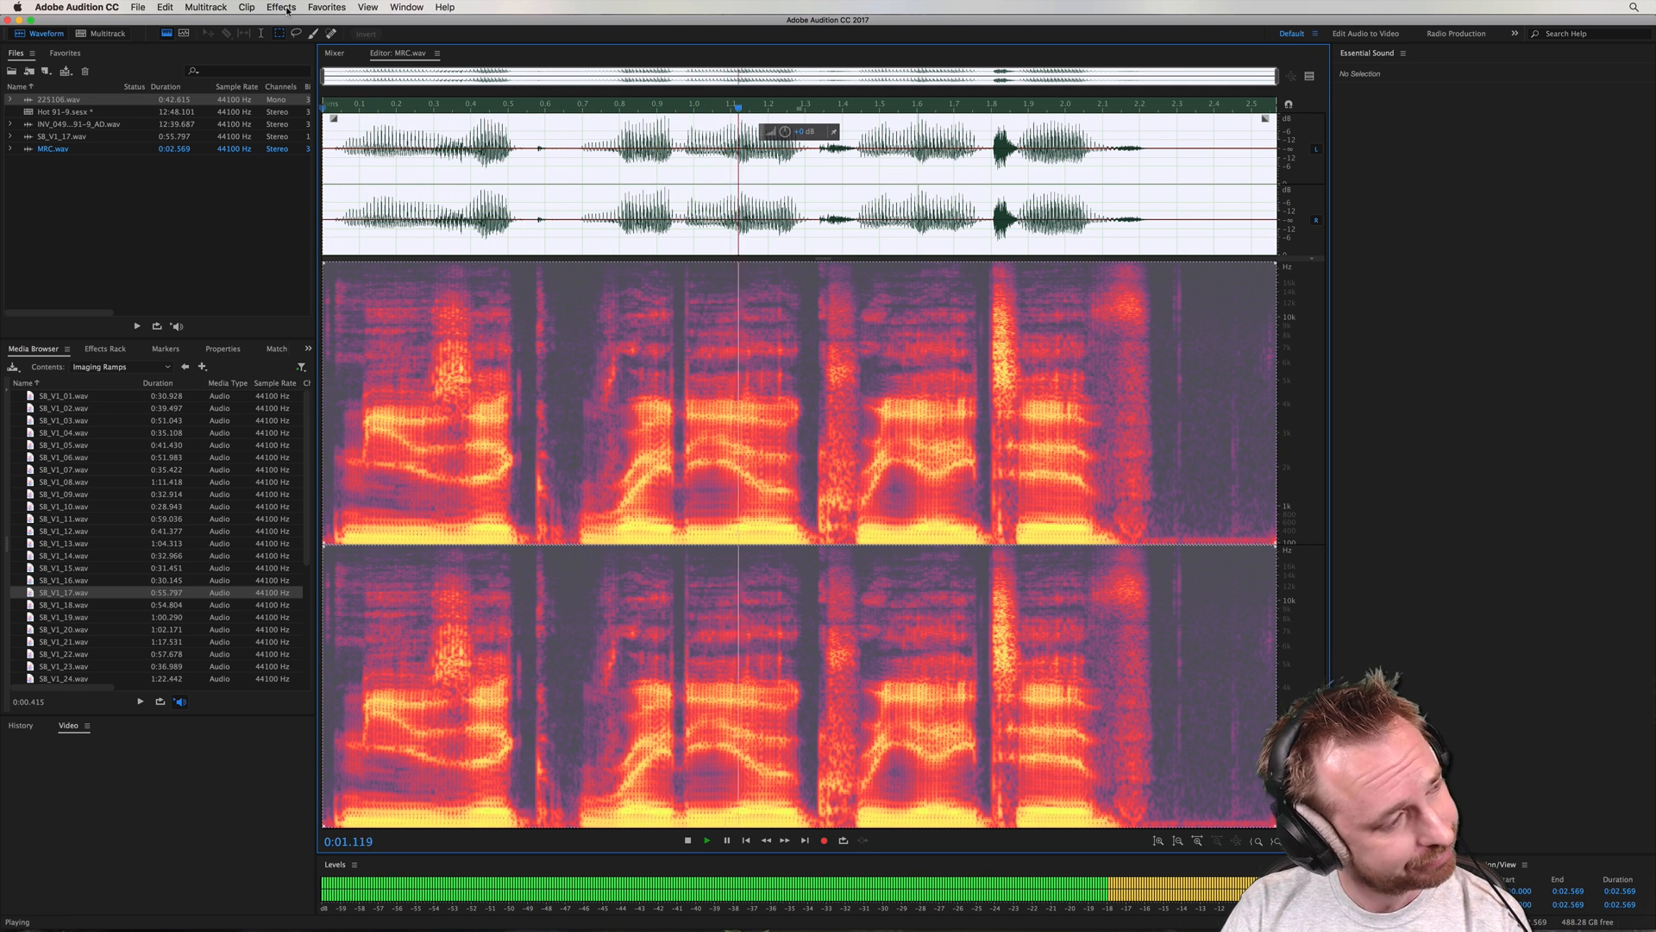
pyautogui.click(686, 840)
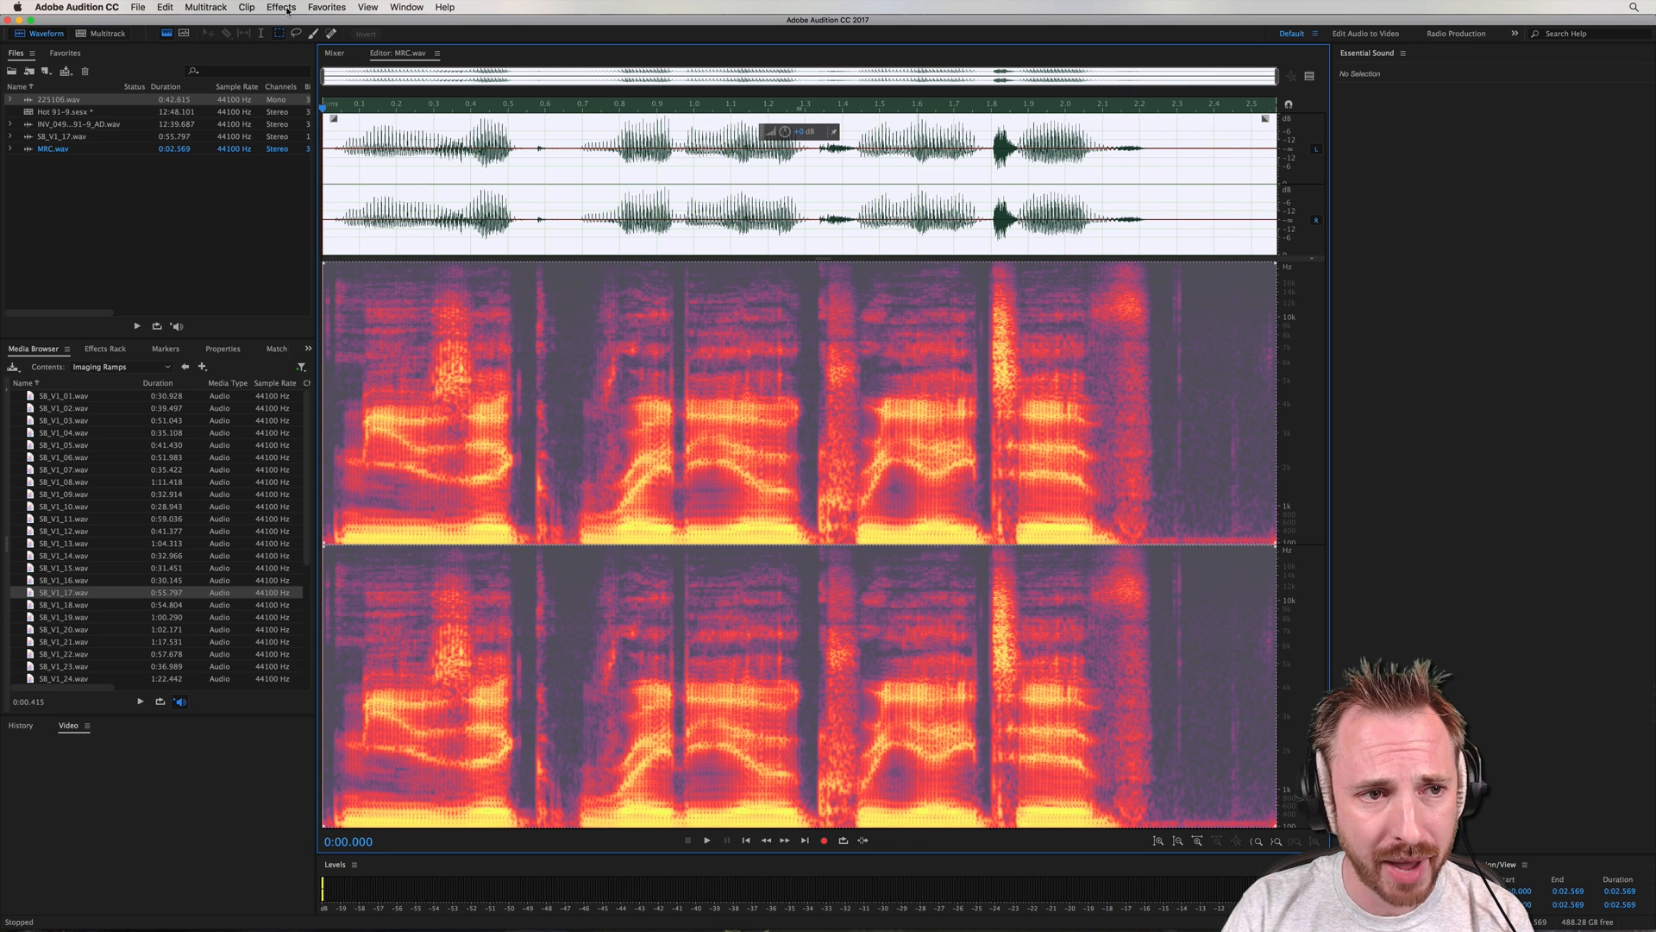
pyautogui.click(280, 7)
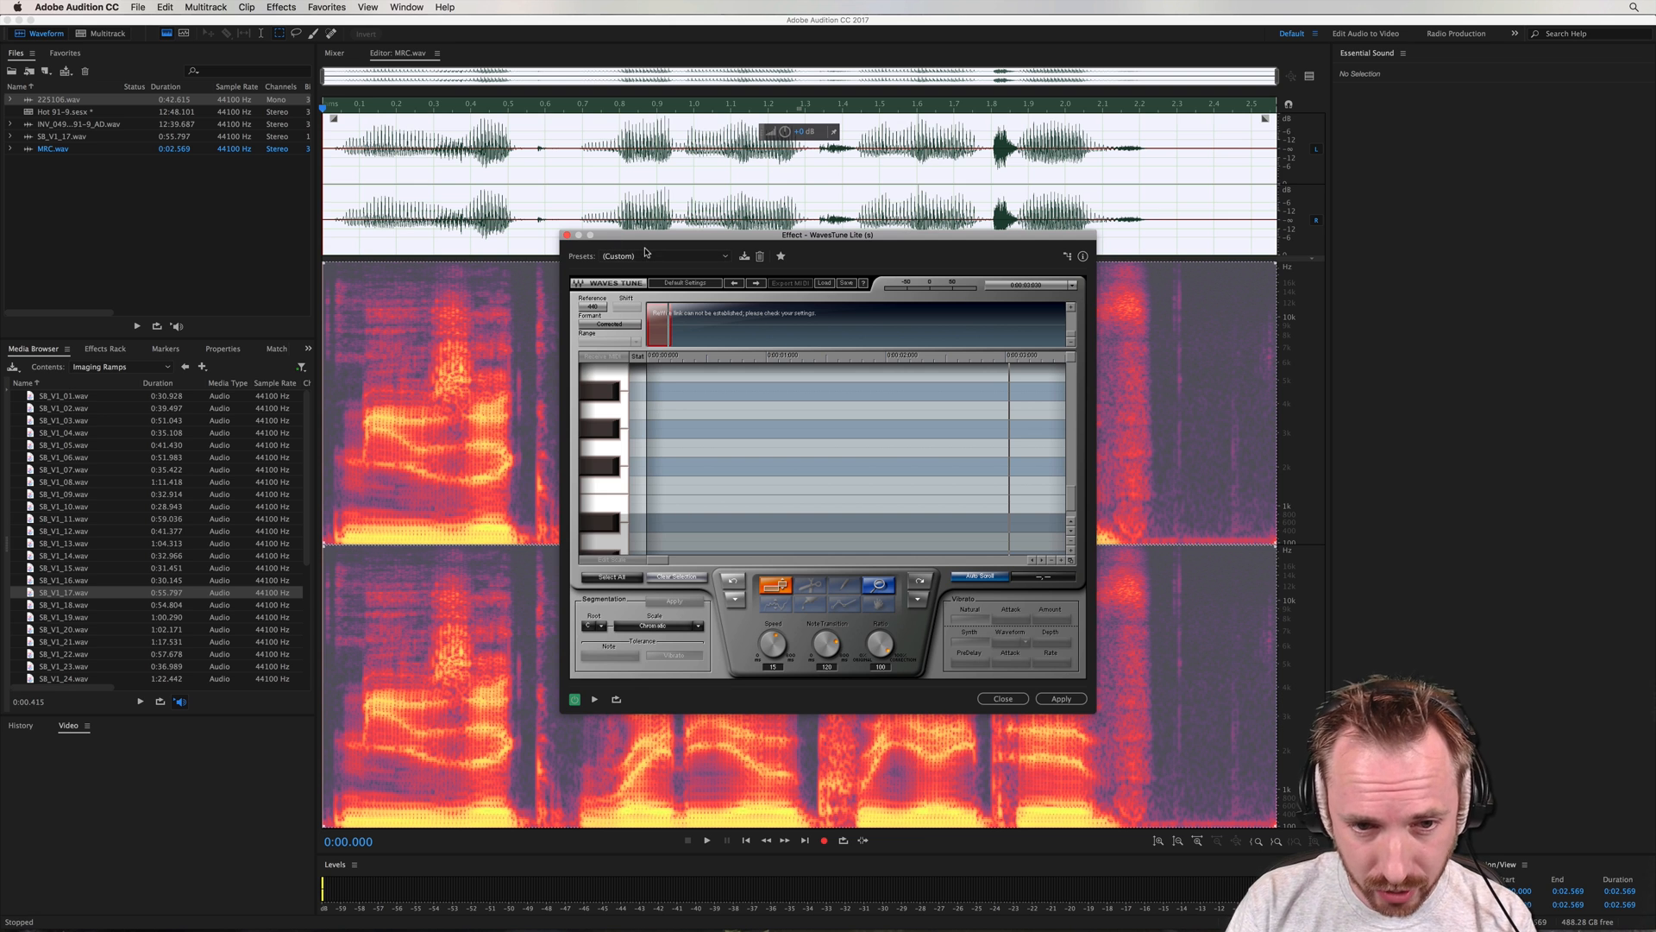
pyautogui.moveTo(797, 378)
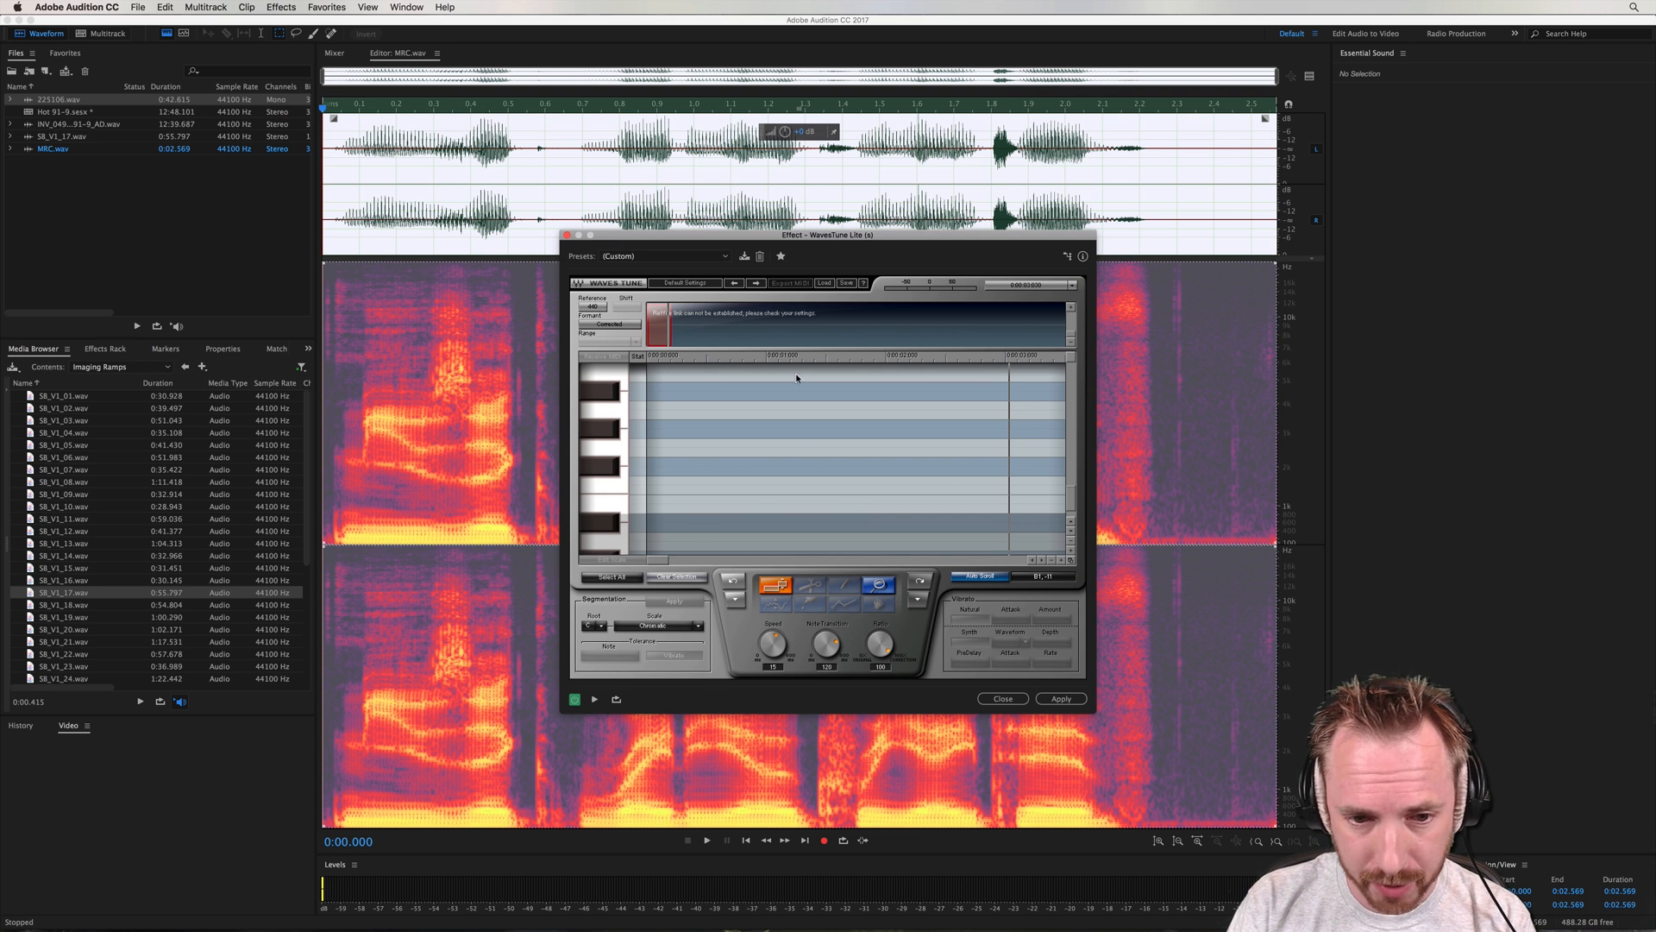
# Play the MRC.wav voice clip so WavesTune Lite scans and detects its notes
pyautogui.click(706, 840)
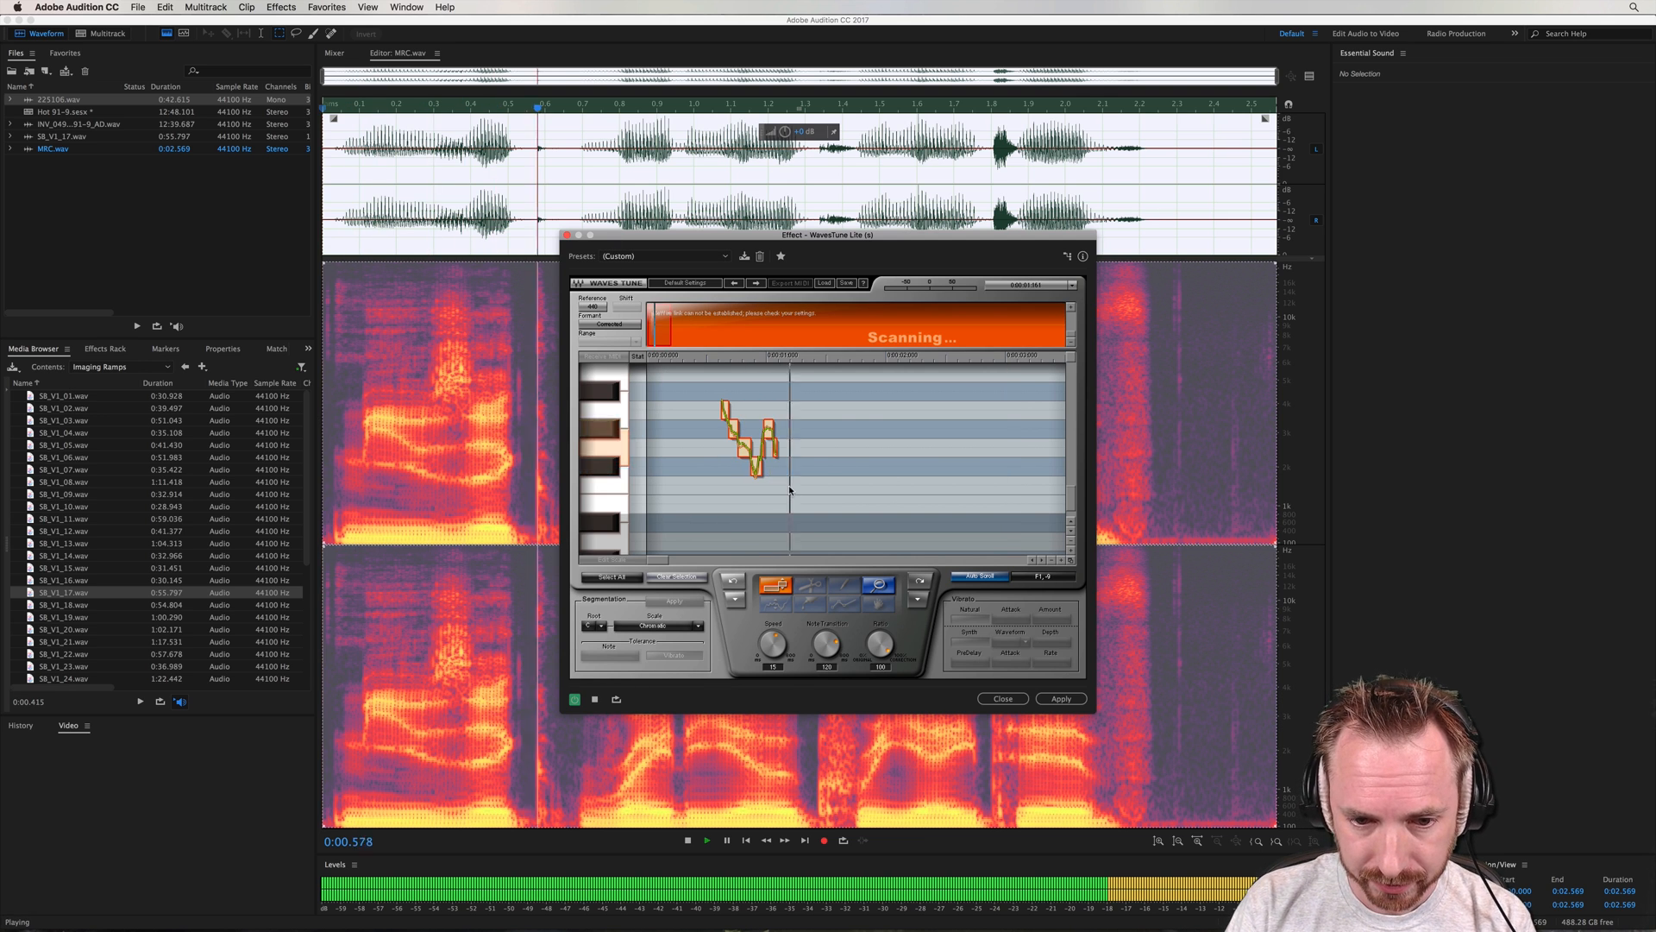
pyautogui.click(688, 840)
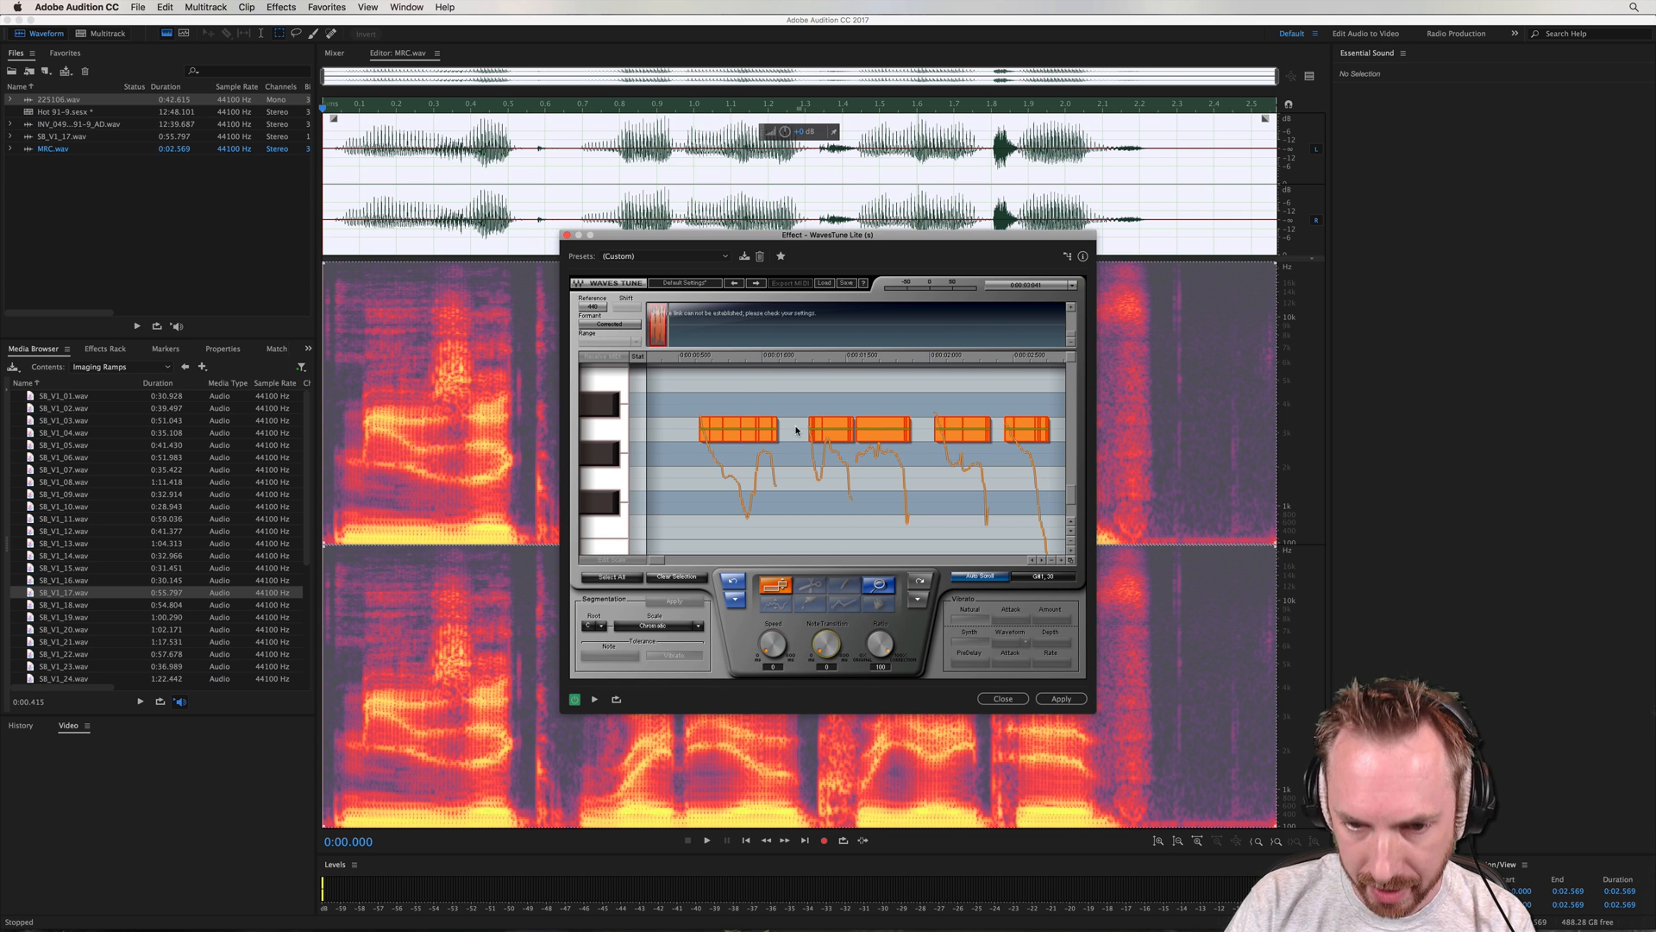
# Preview the tuned voice and try a different note segmentation before reverting it
pyautogui.click(704, 840)
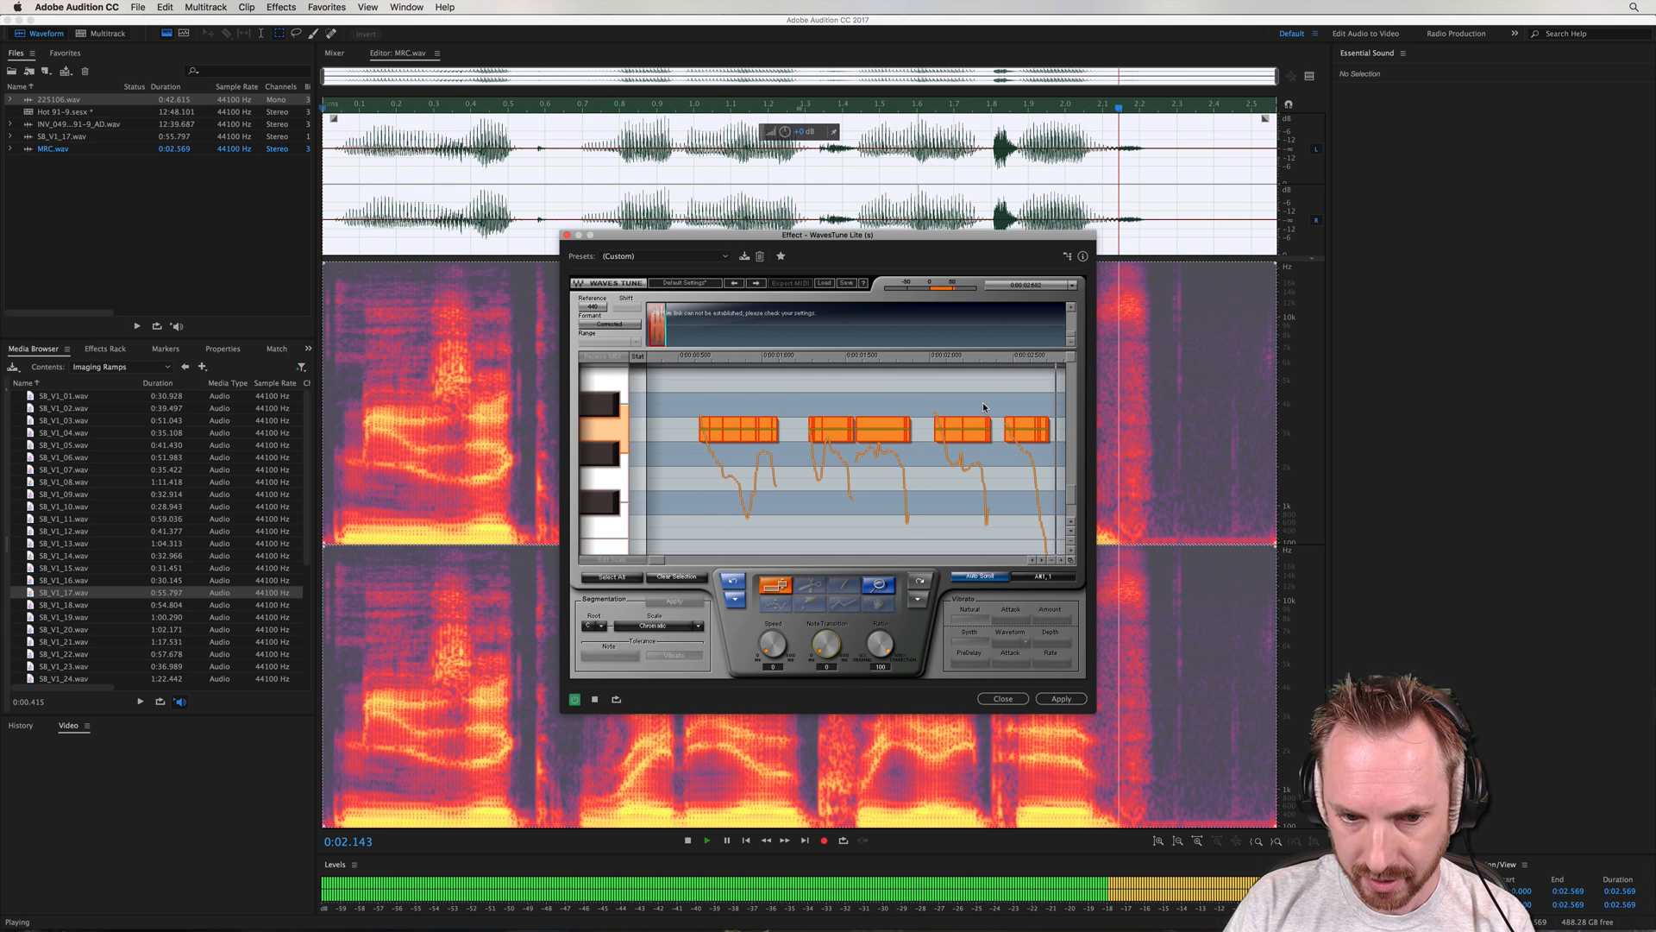
pyautogui.click(686, 840)
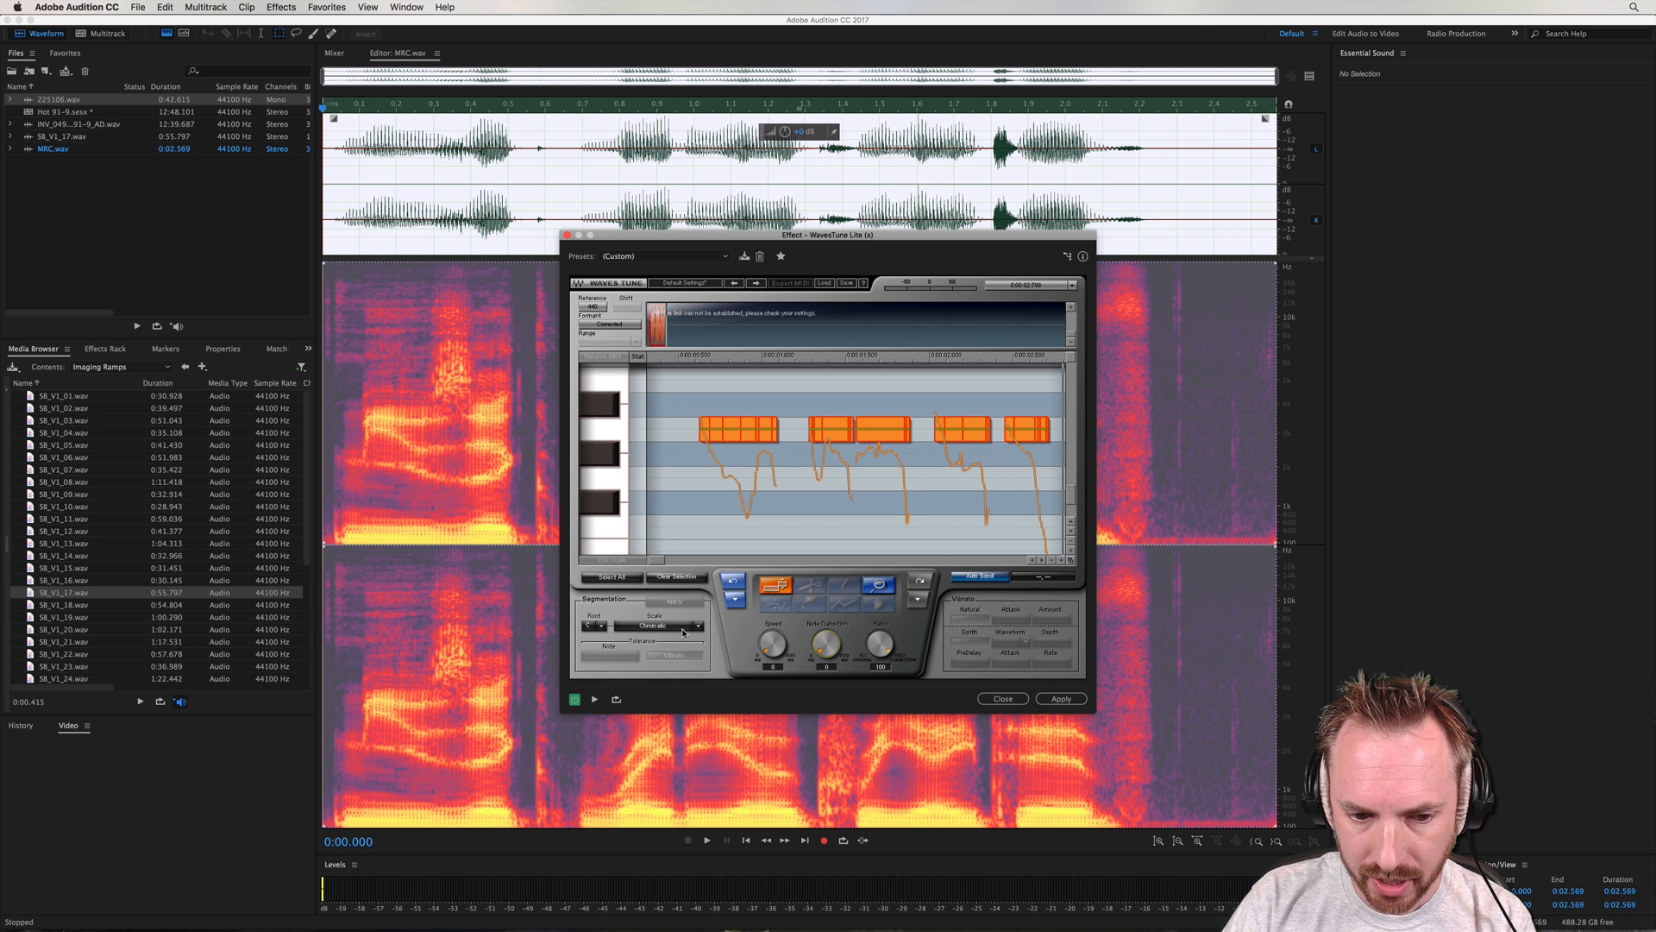
pyautogui.click(652, 625)
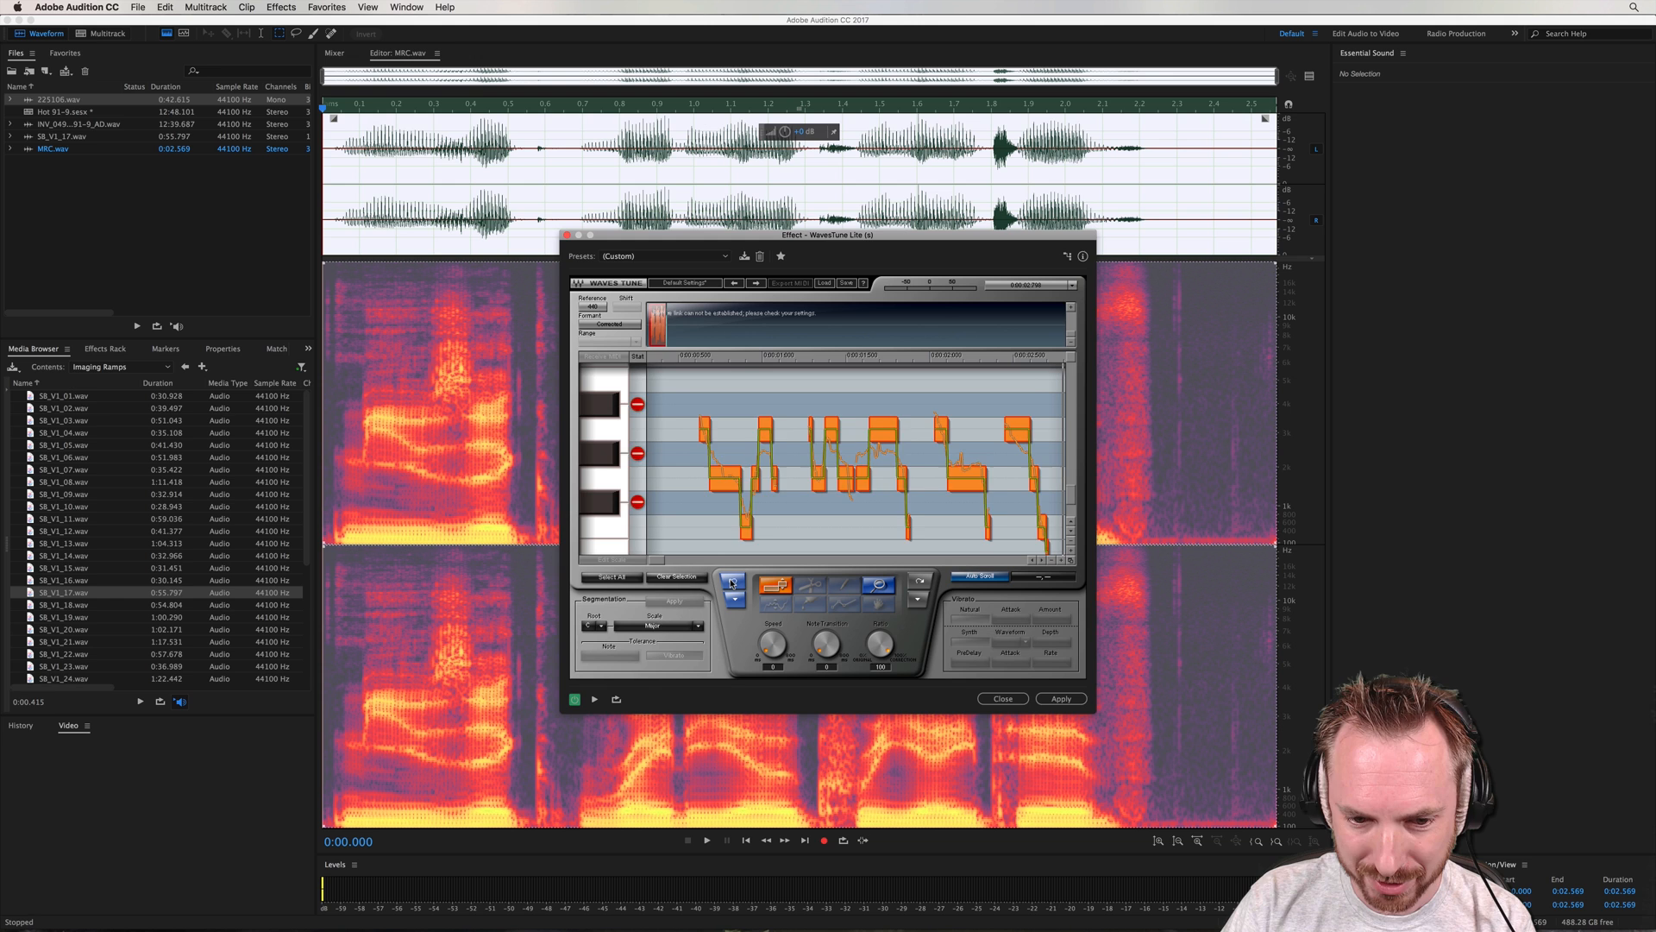
pyautogui.click(655, 625)
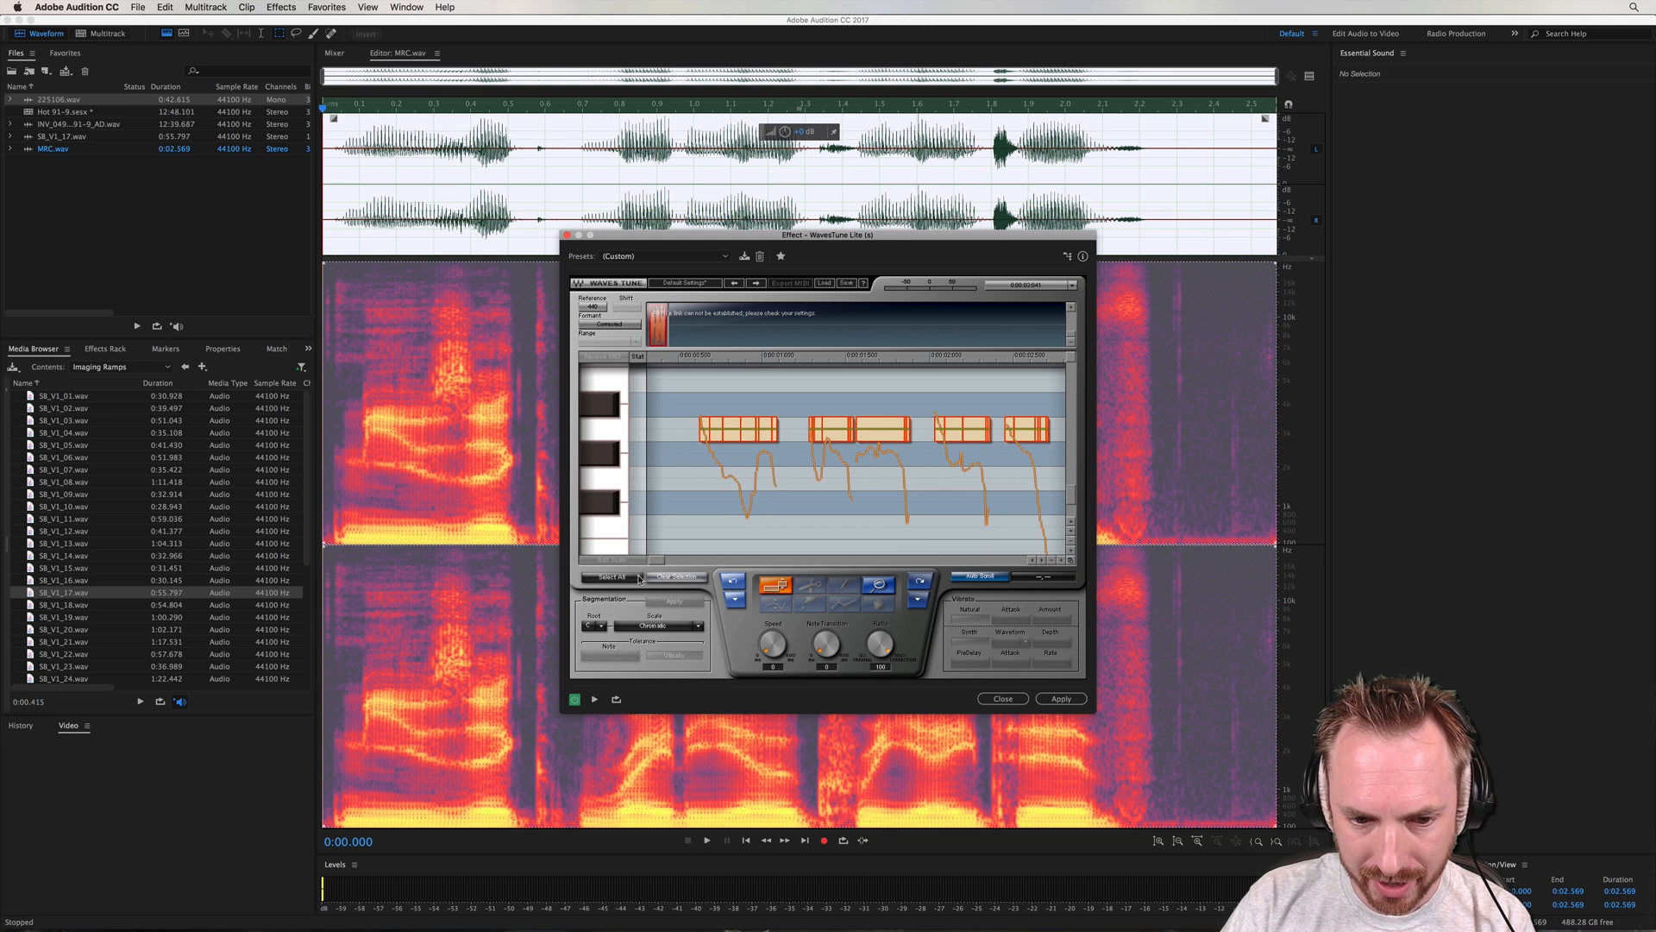
# Set the WavesTune Lite correction scale to Natural Minor
pyautogui.click(652, 624)
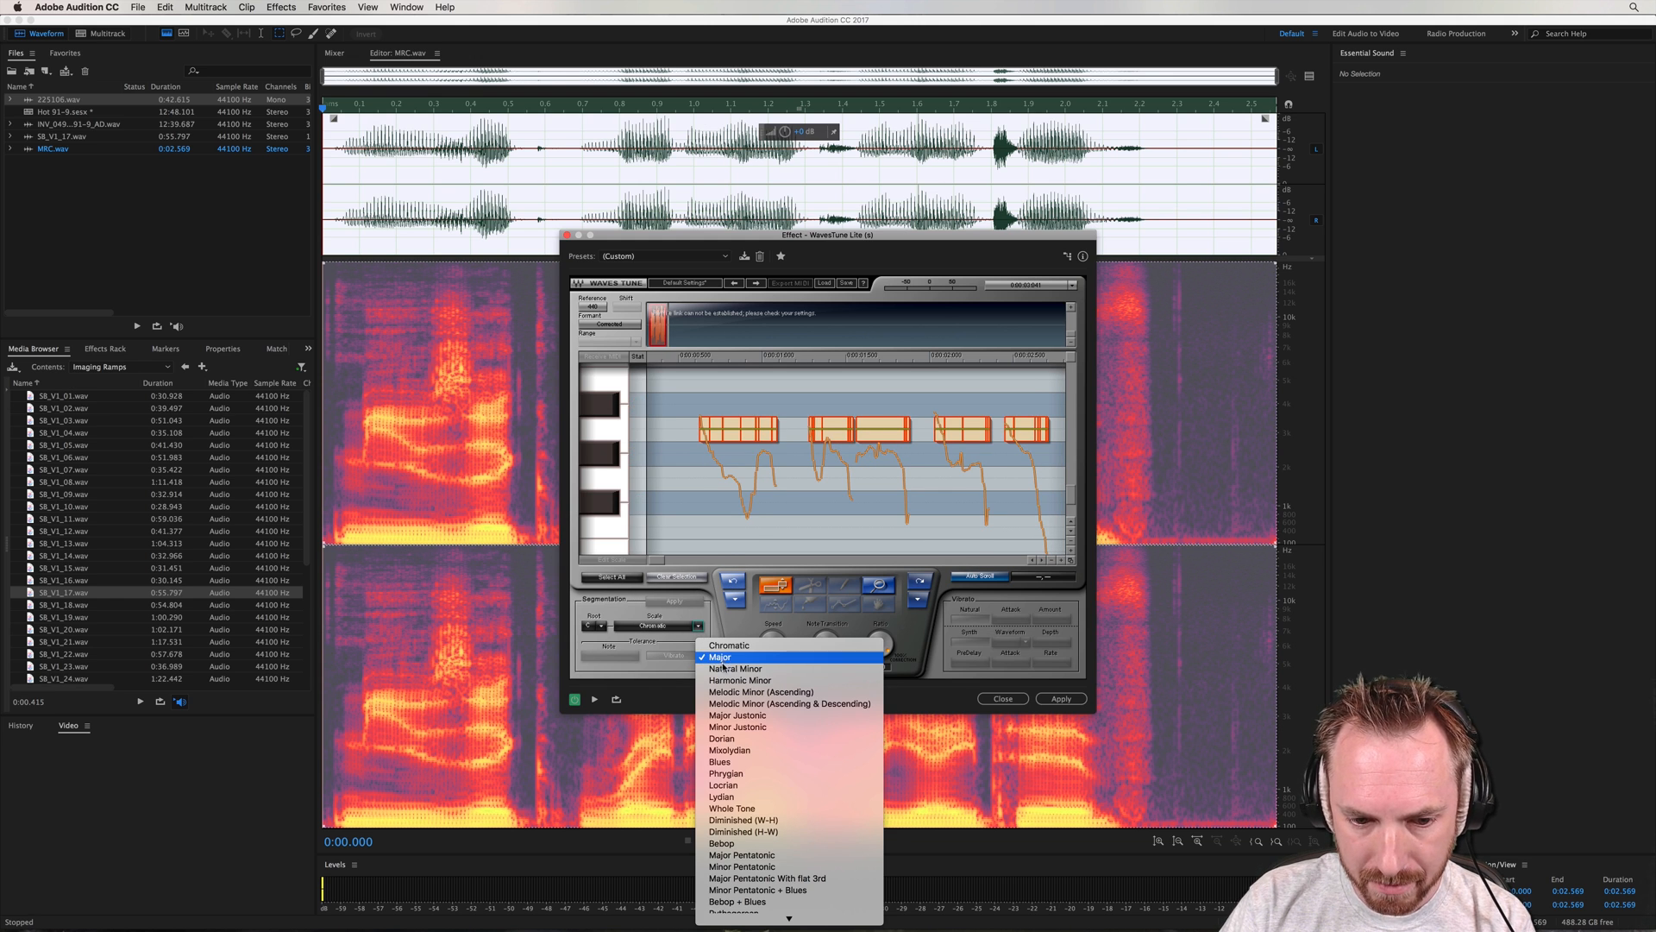
pyautogui.click(735, 668)
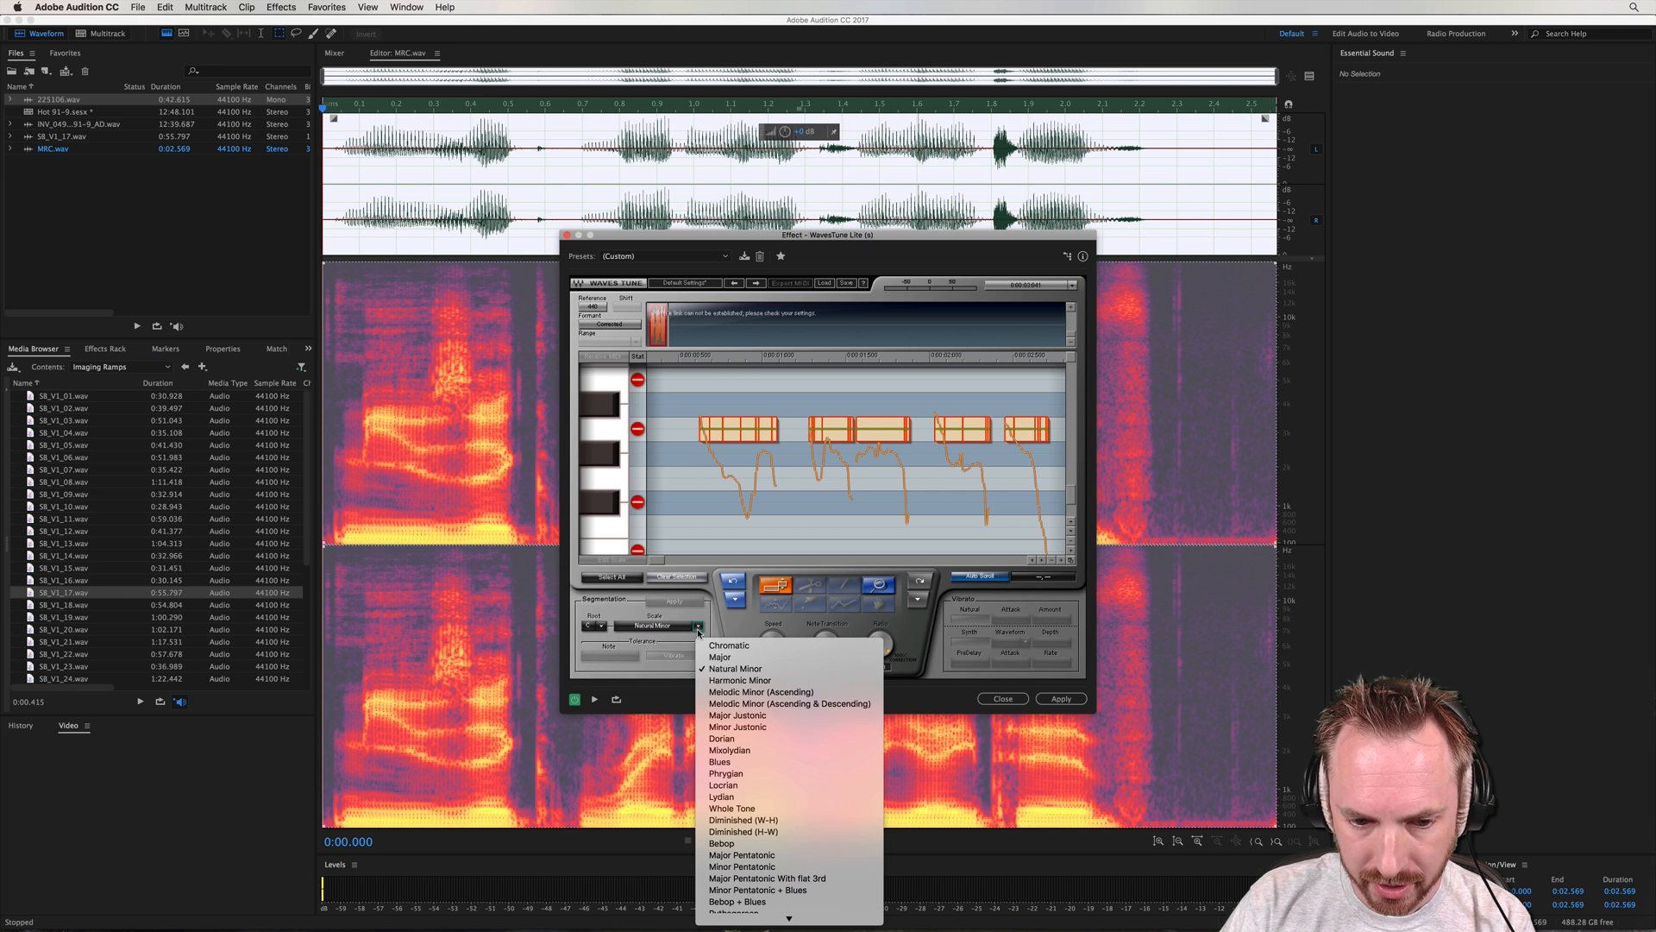
pyautogui.click(719, 655)
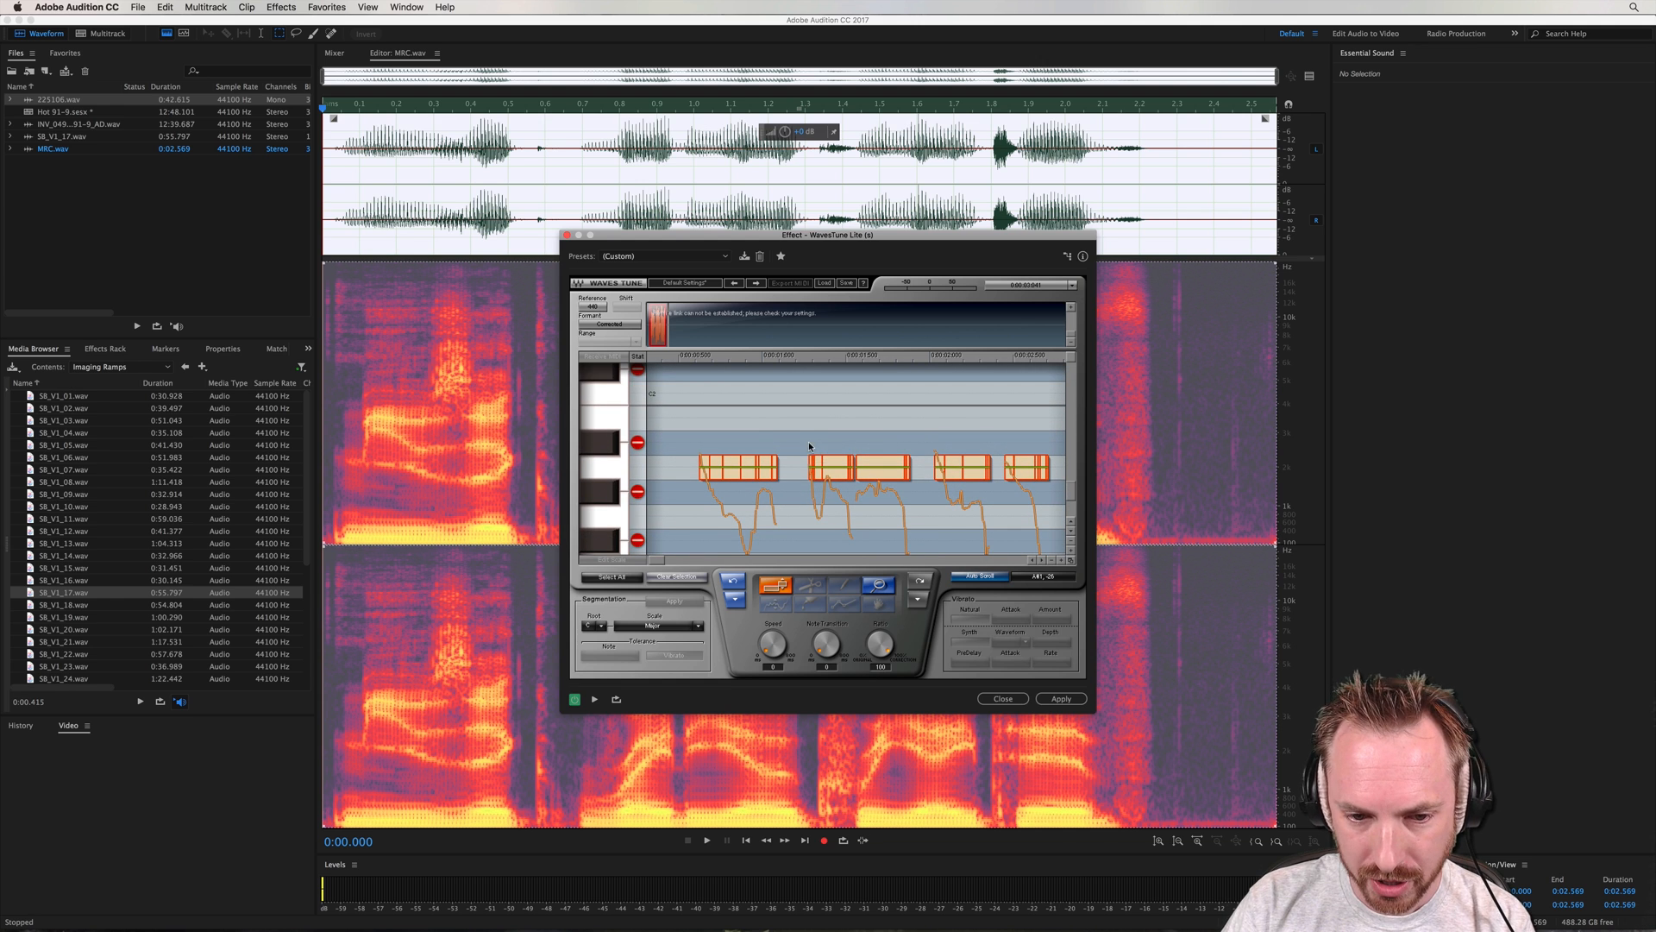
# Move a detected note block to a new pitch and preview the retuned melody
pyautogui.click(855, 469)
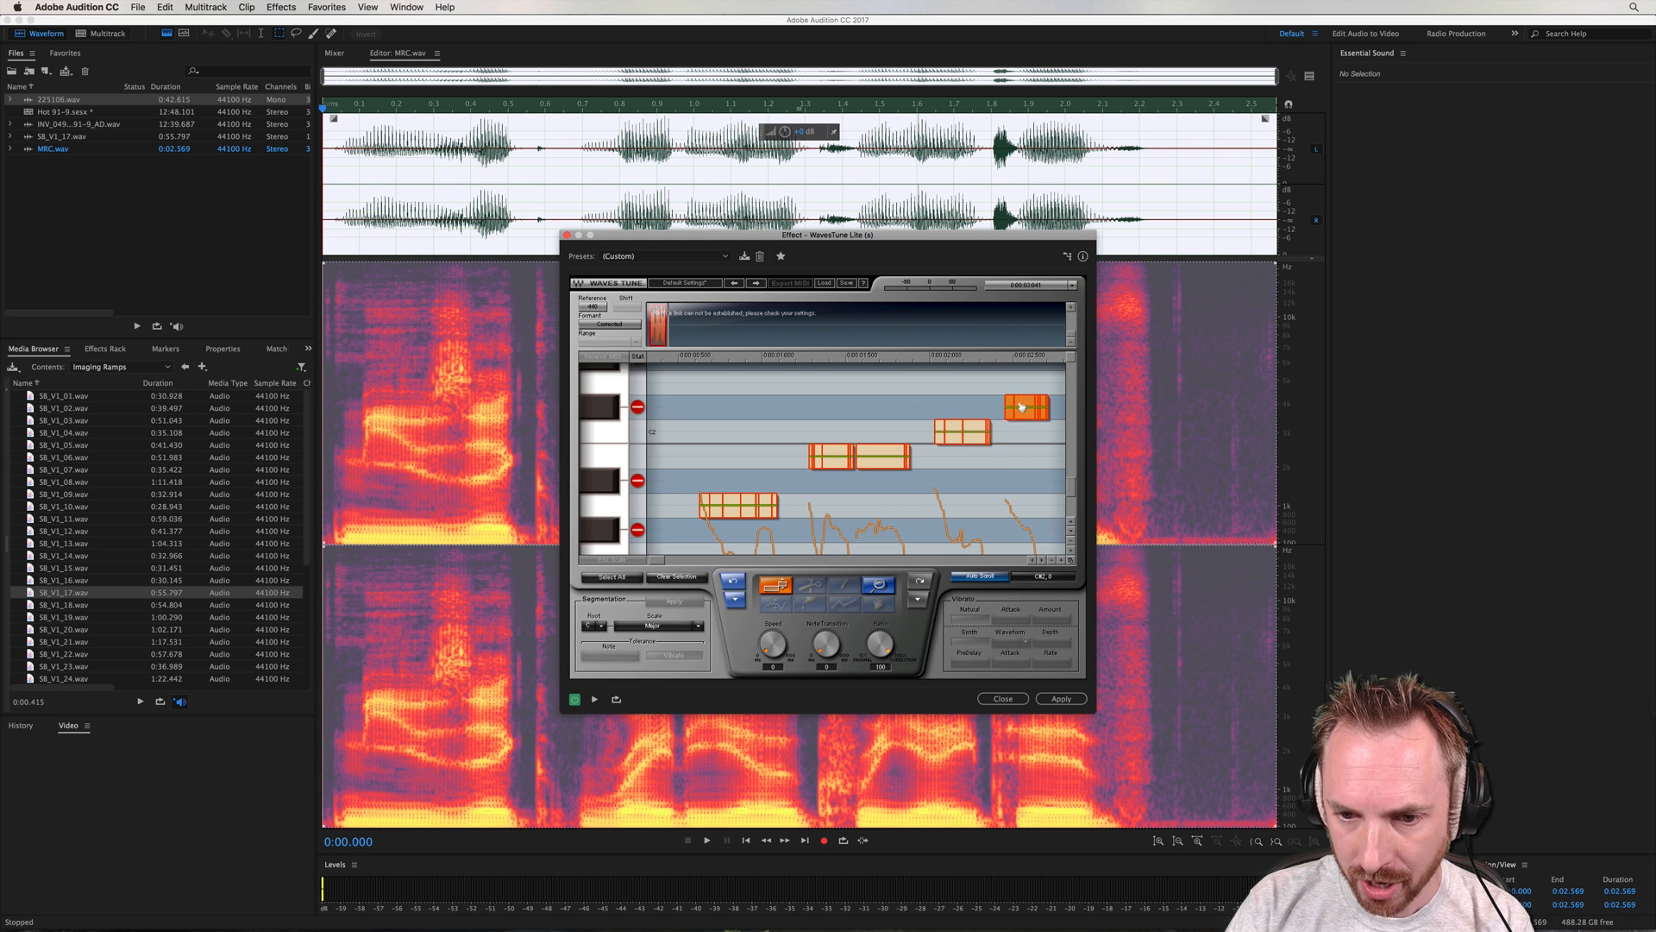
pyautogui.click(705, 840)
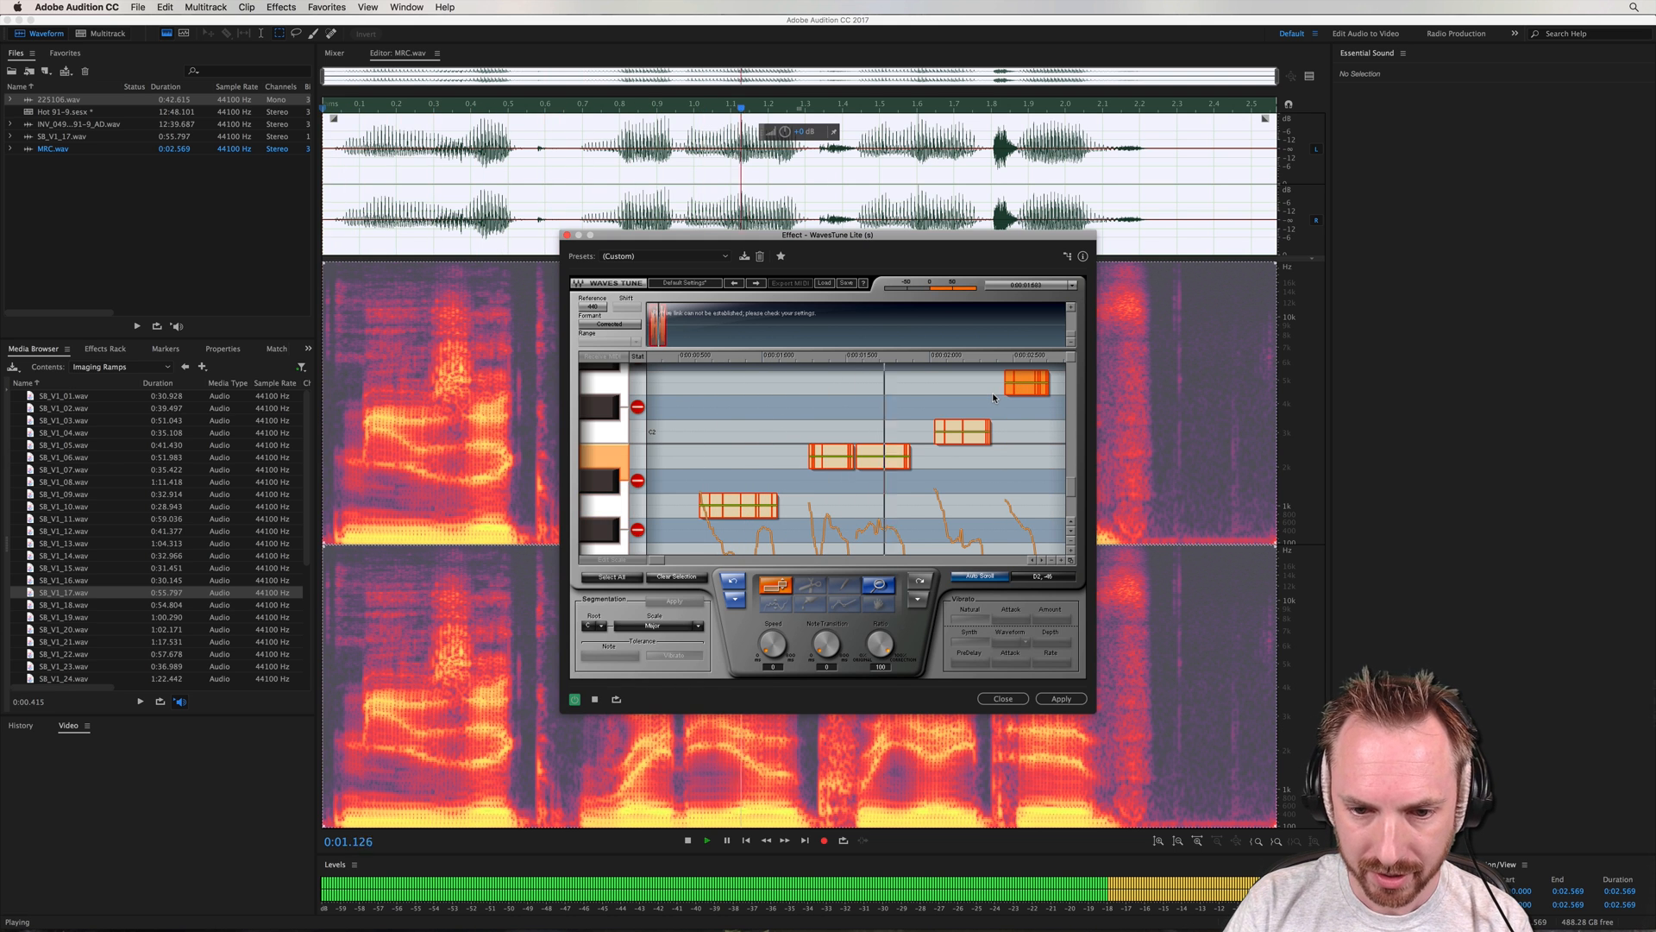
pyautogui.click(686, 840)
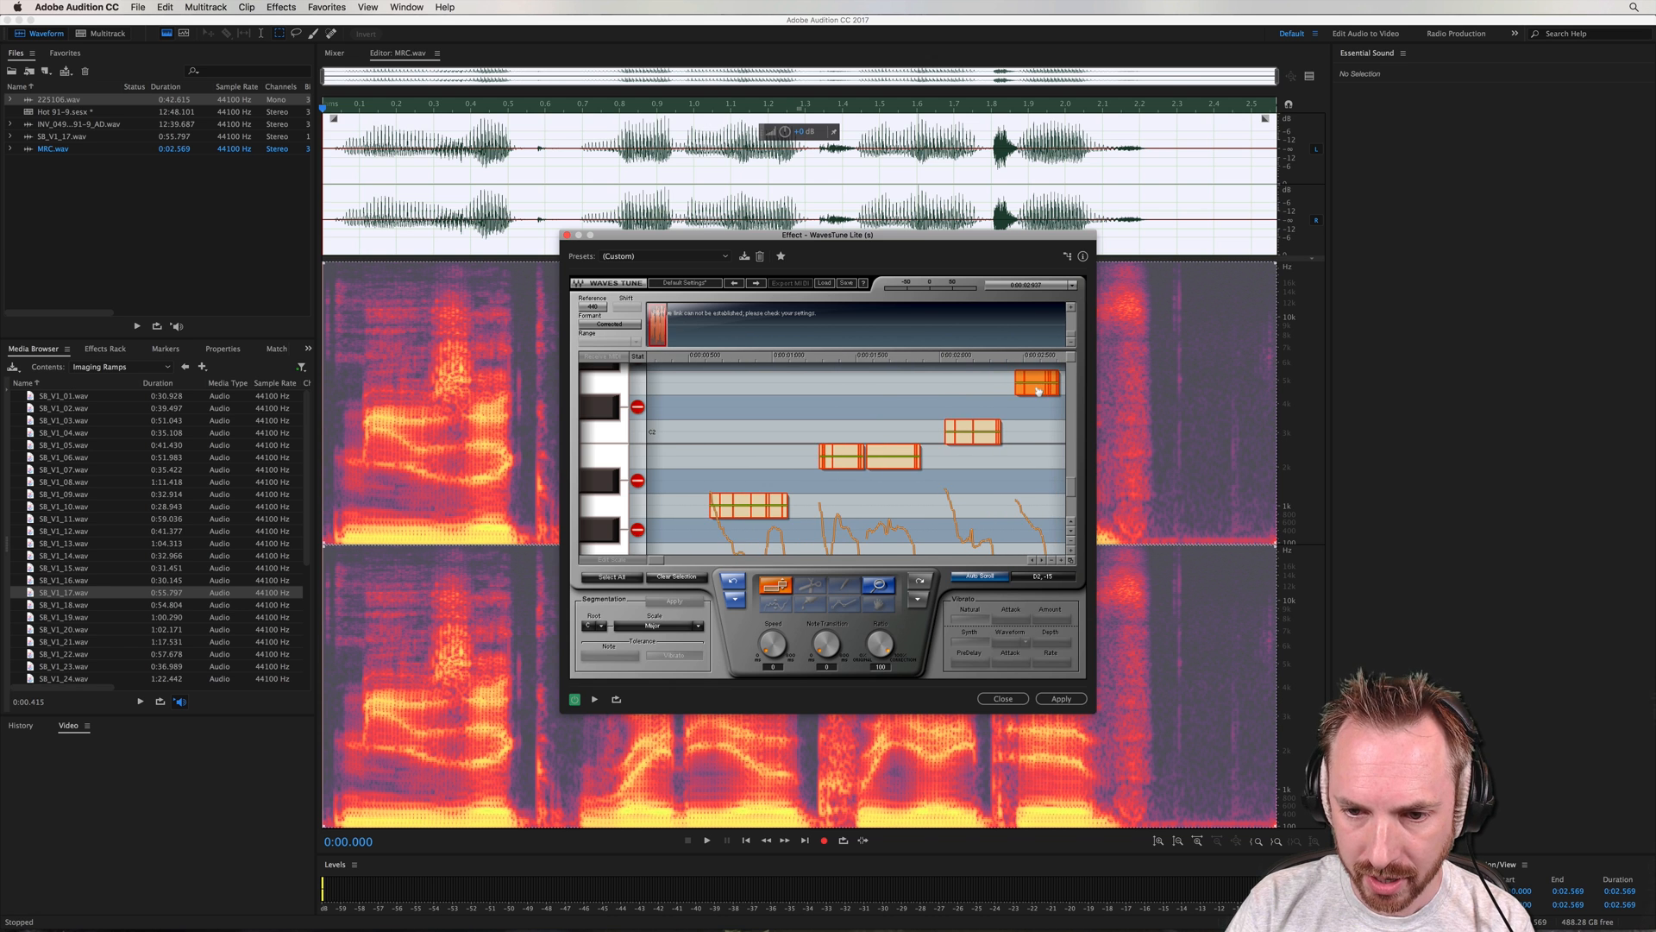
pyautogui.click(704, 840)
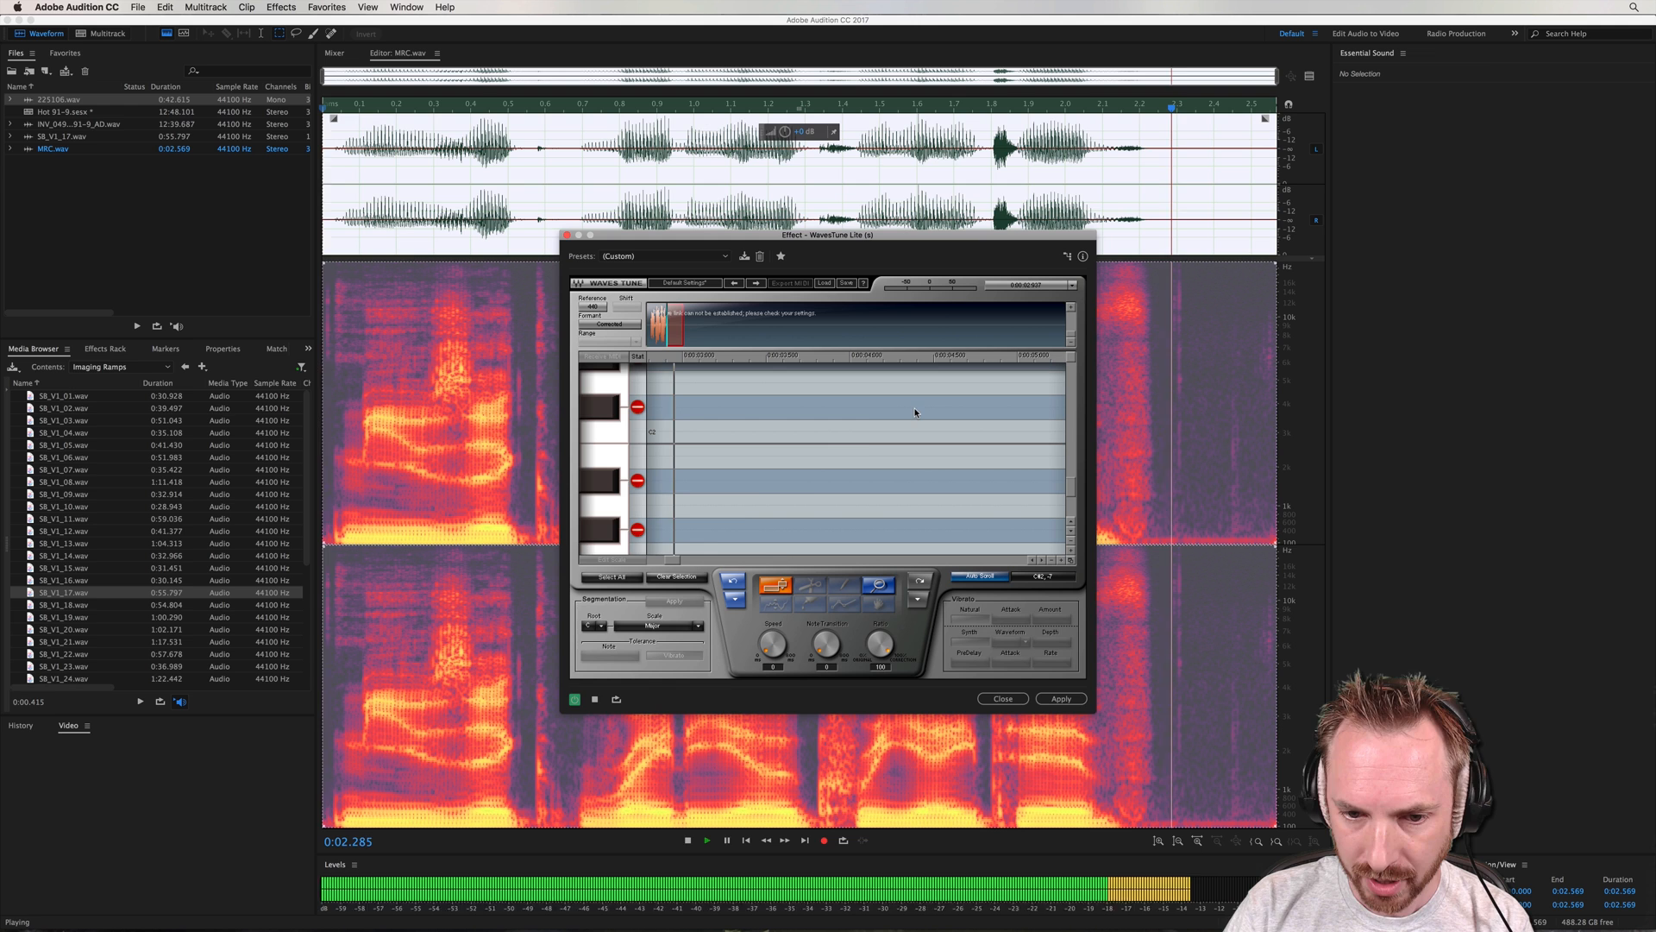
pyautogui.click(687, 840)
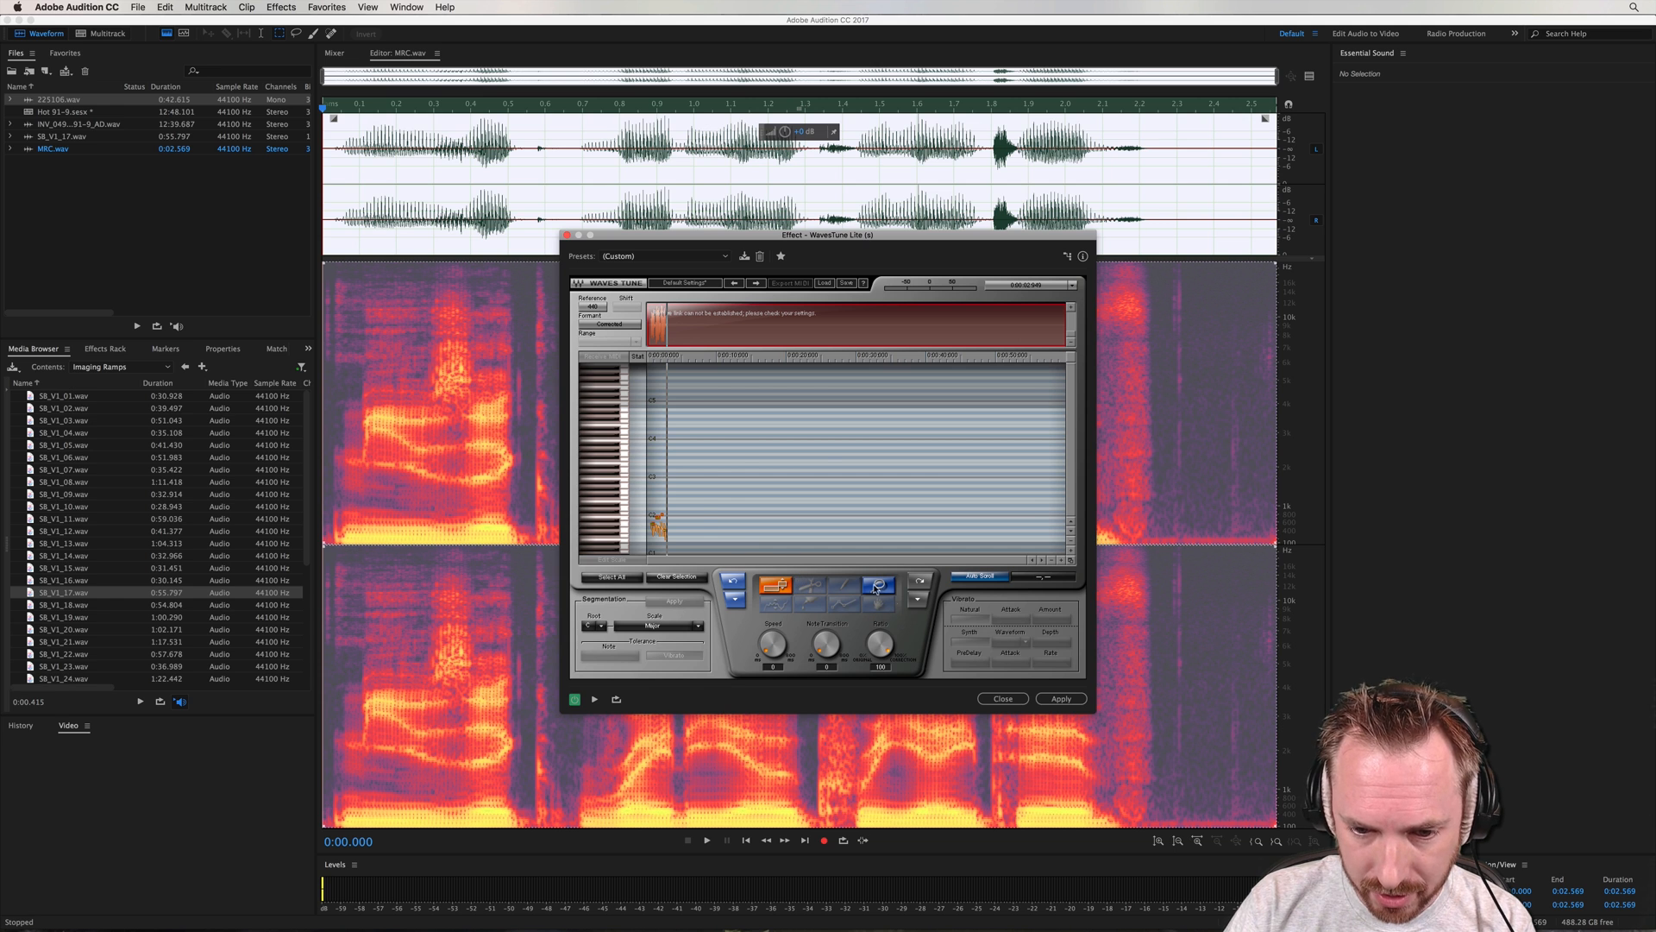
# Shift another note block on the piano roll and audition the new melody
pyautogui.click(876, 583)
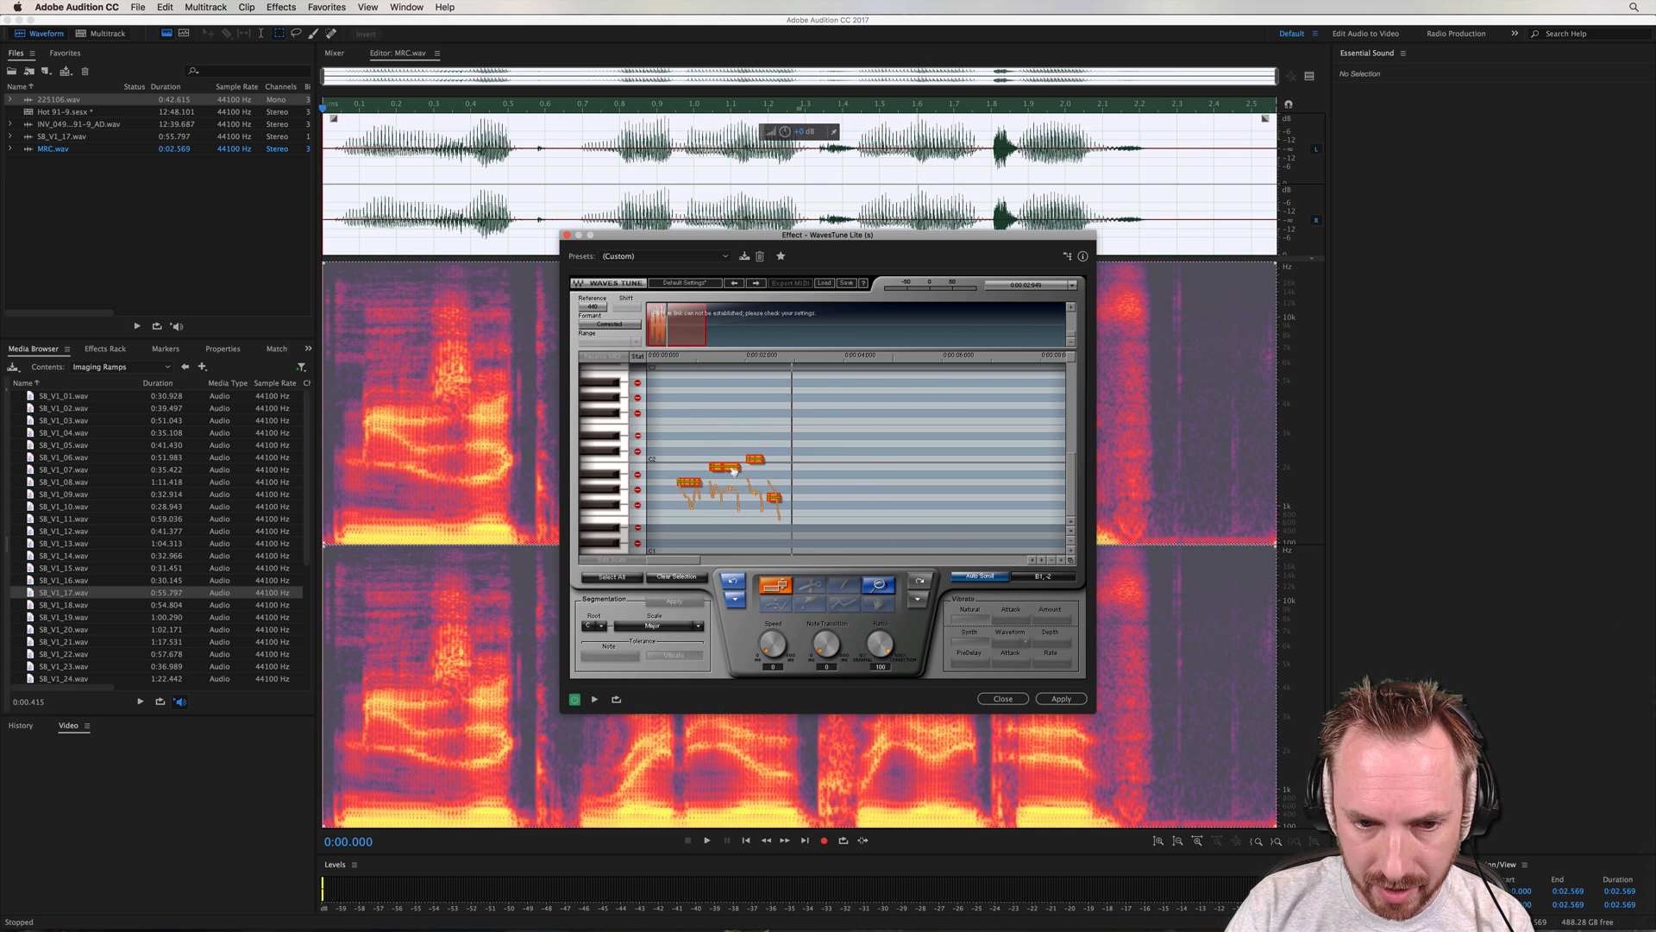
pyautogui.click(704, 840)
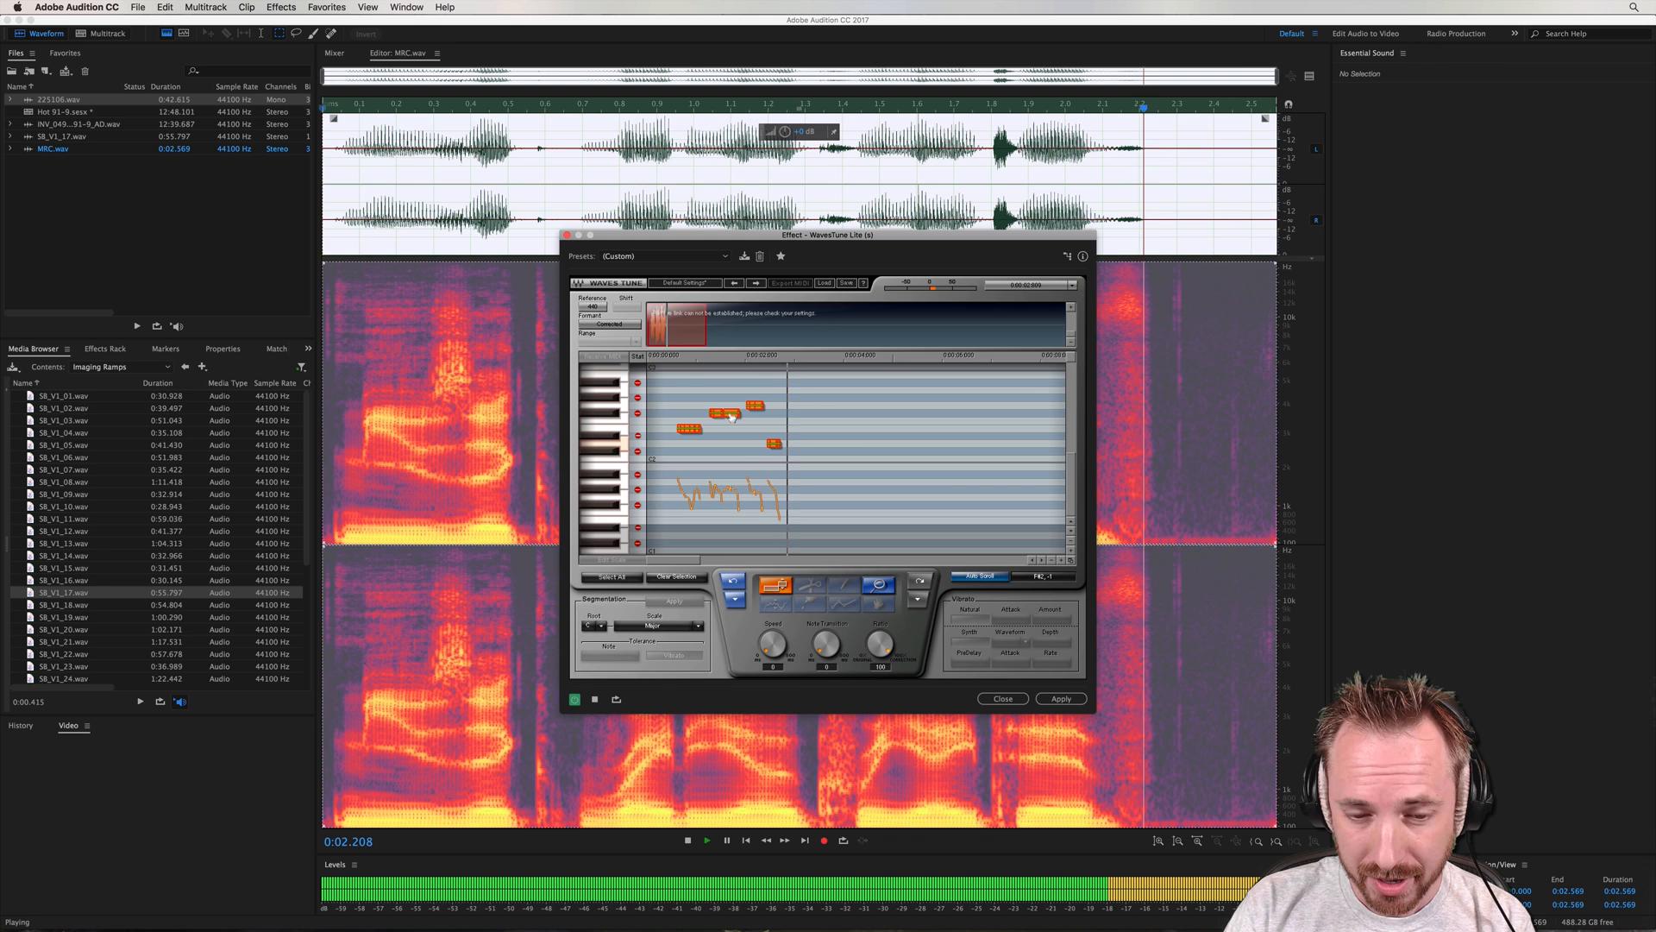
pyautogui.click(686, 840)
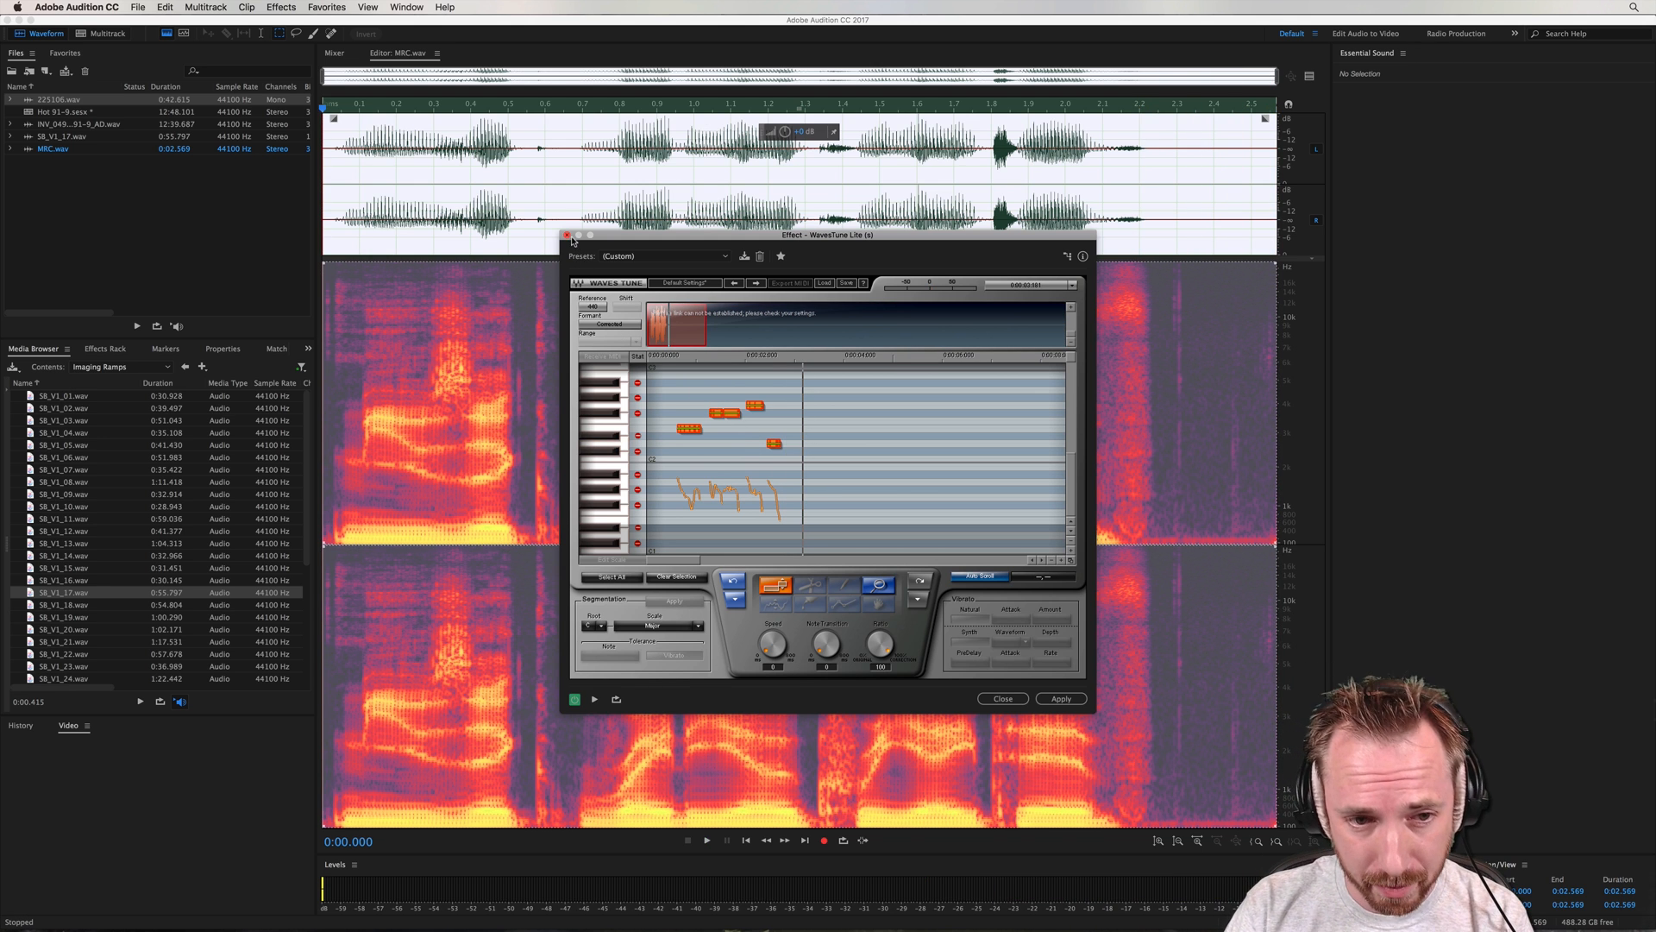
# Leave WavesTune Lite for the multitrack session and show the voice track's Effects Rack
pyautogui.click(567, 235)
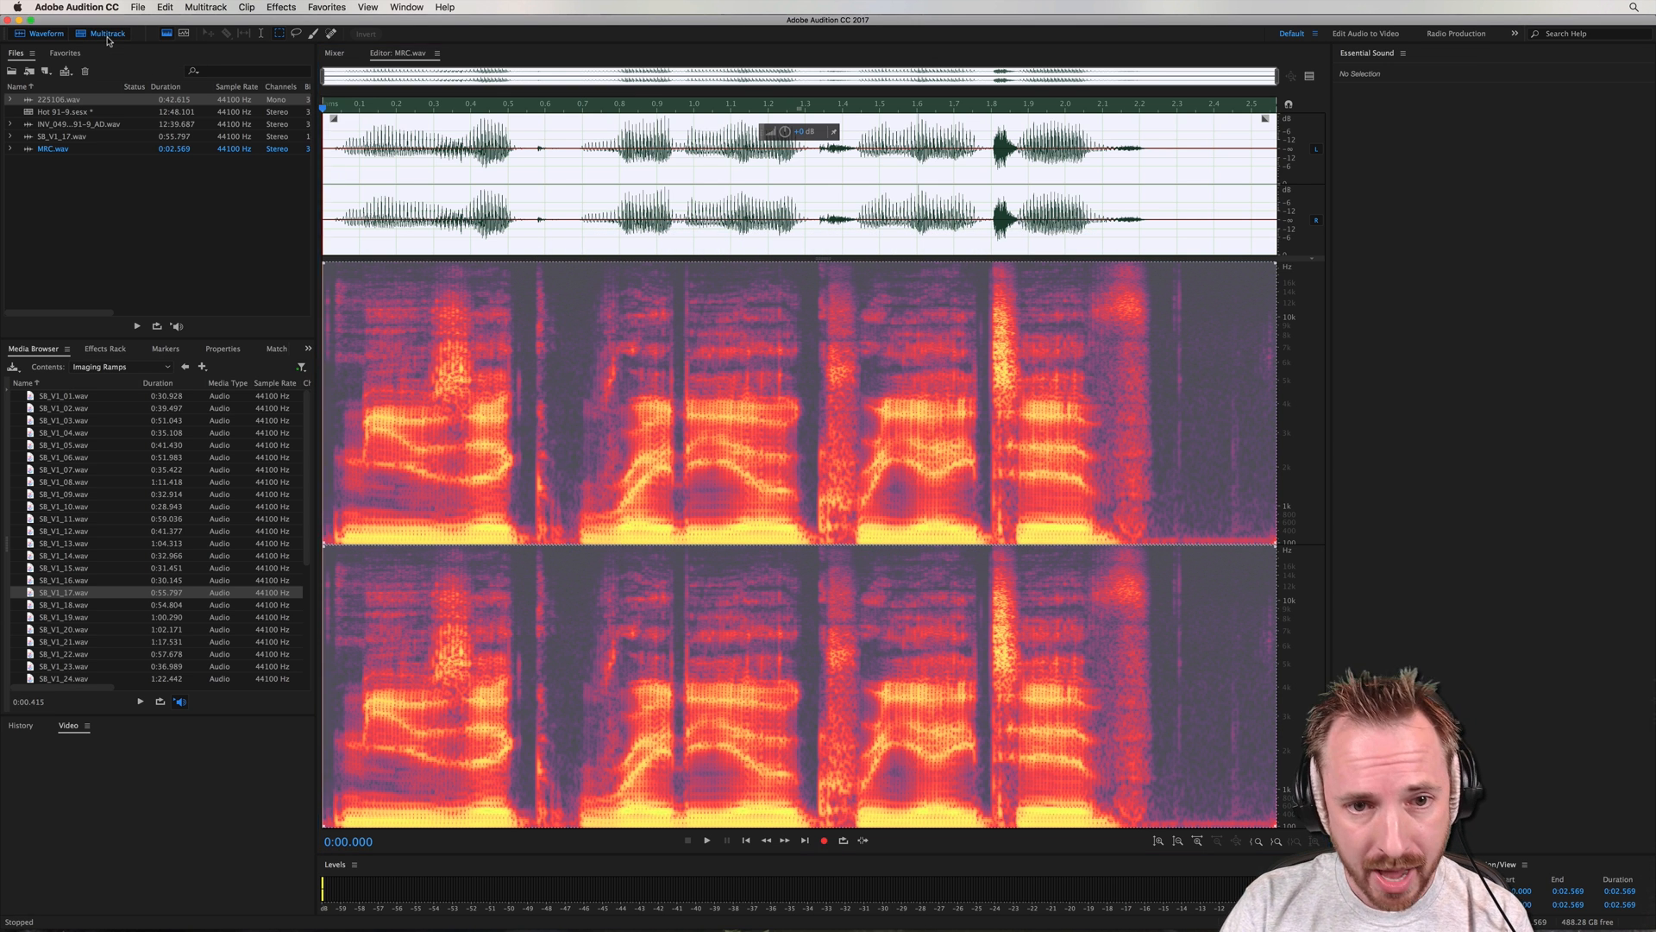
pyautogui.click(105, 33)
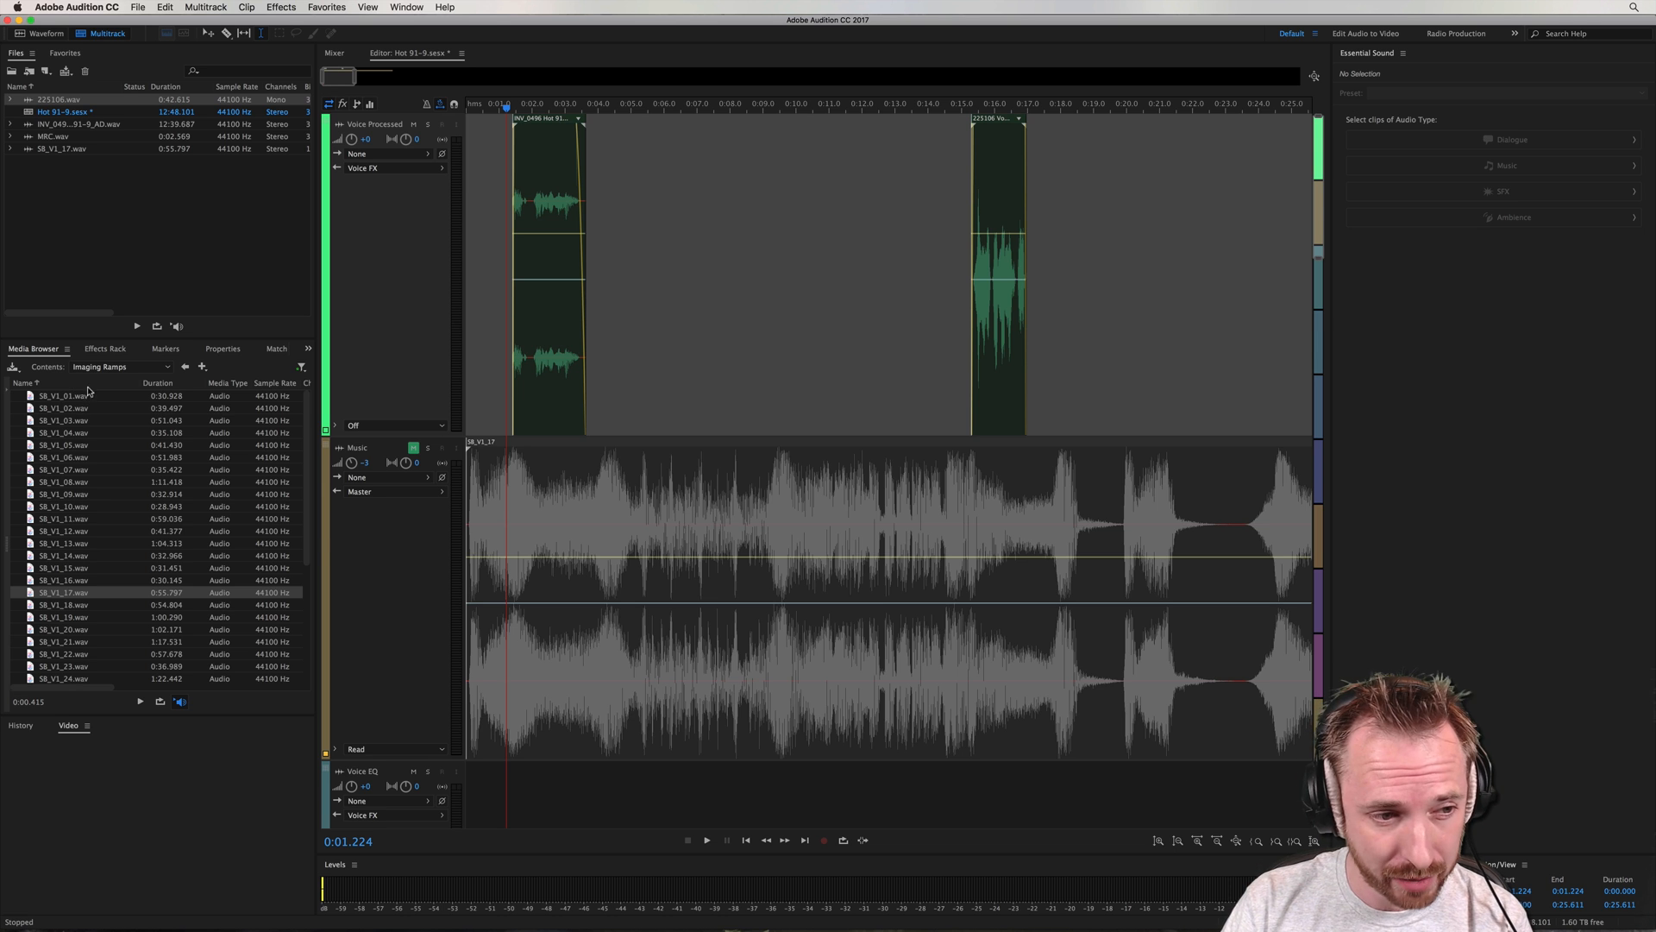
pyautogui.click(104, 349)
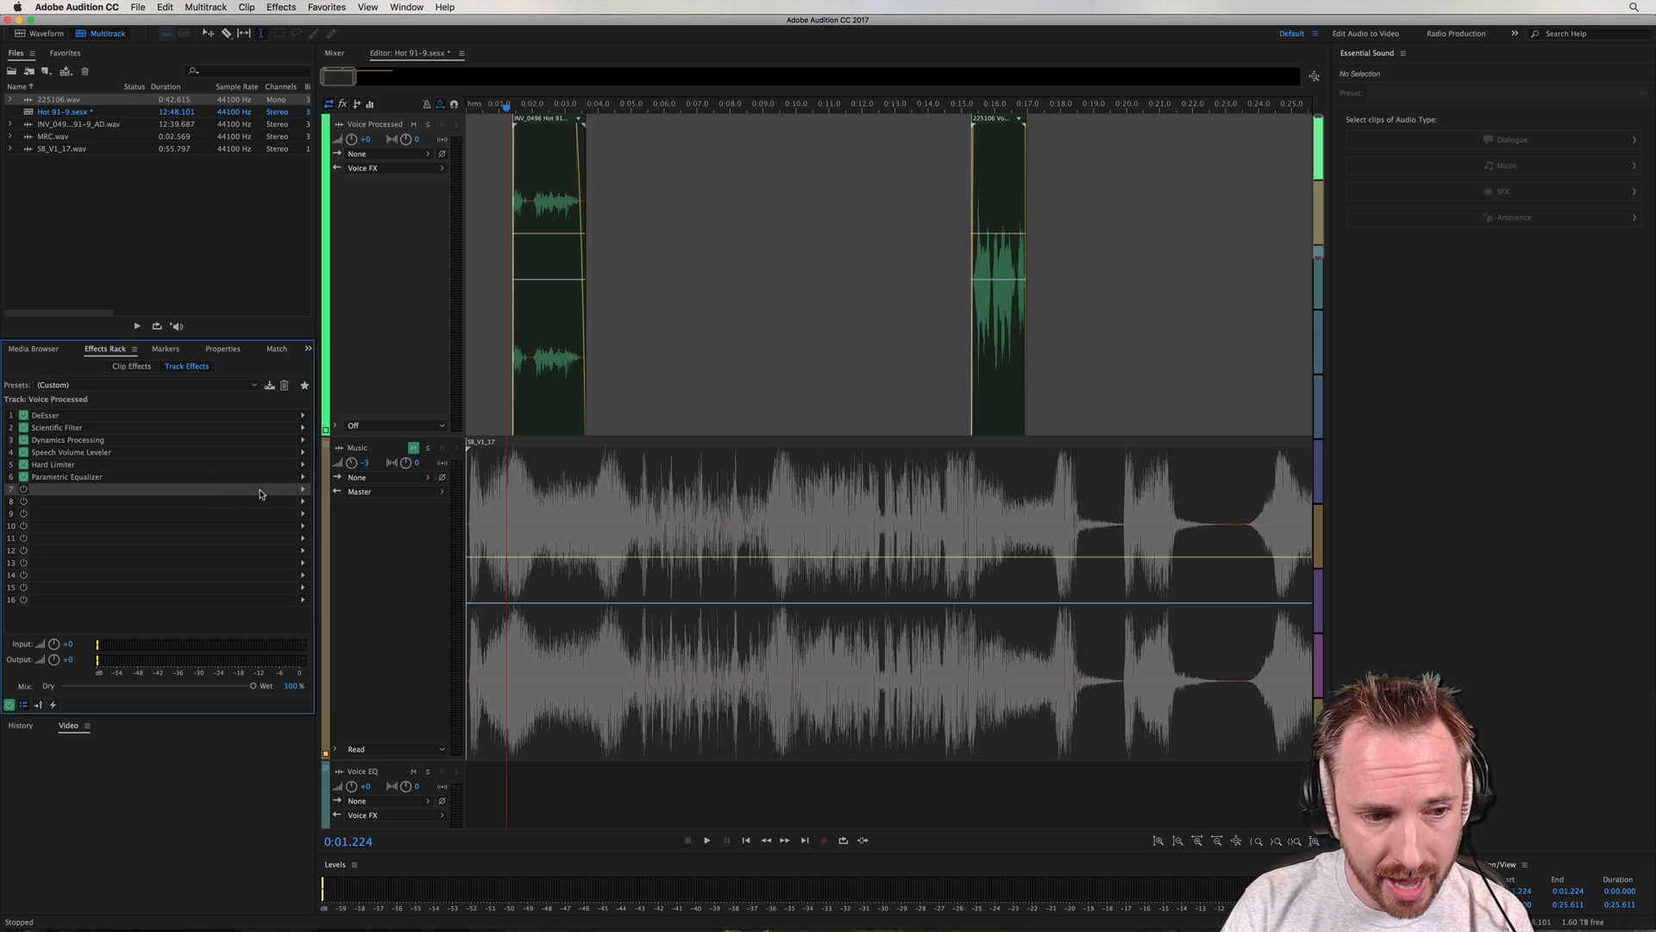
pyautogui.moveTo(298, 497)
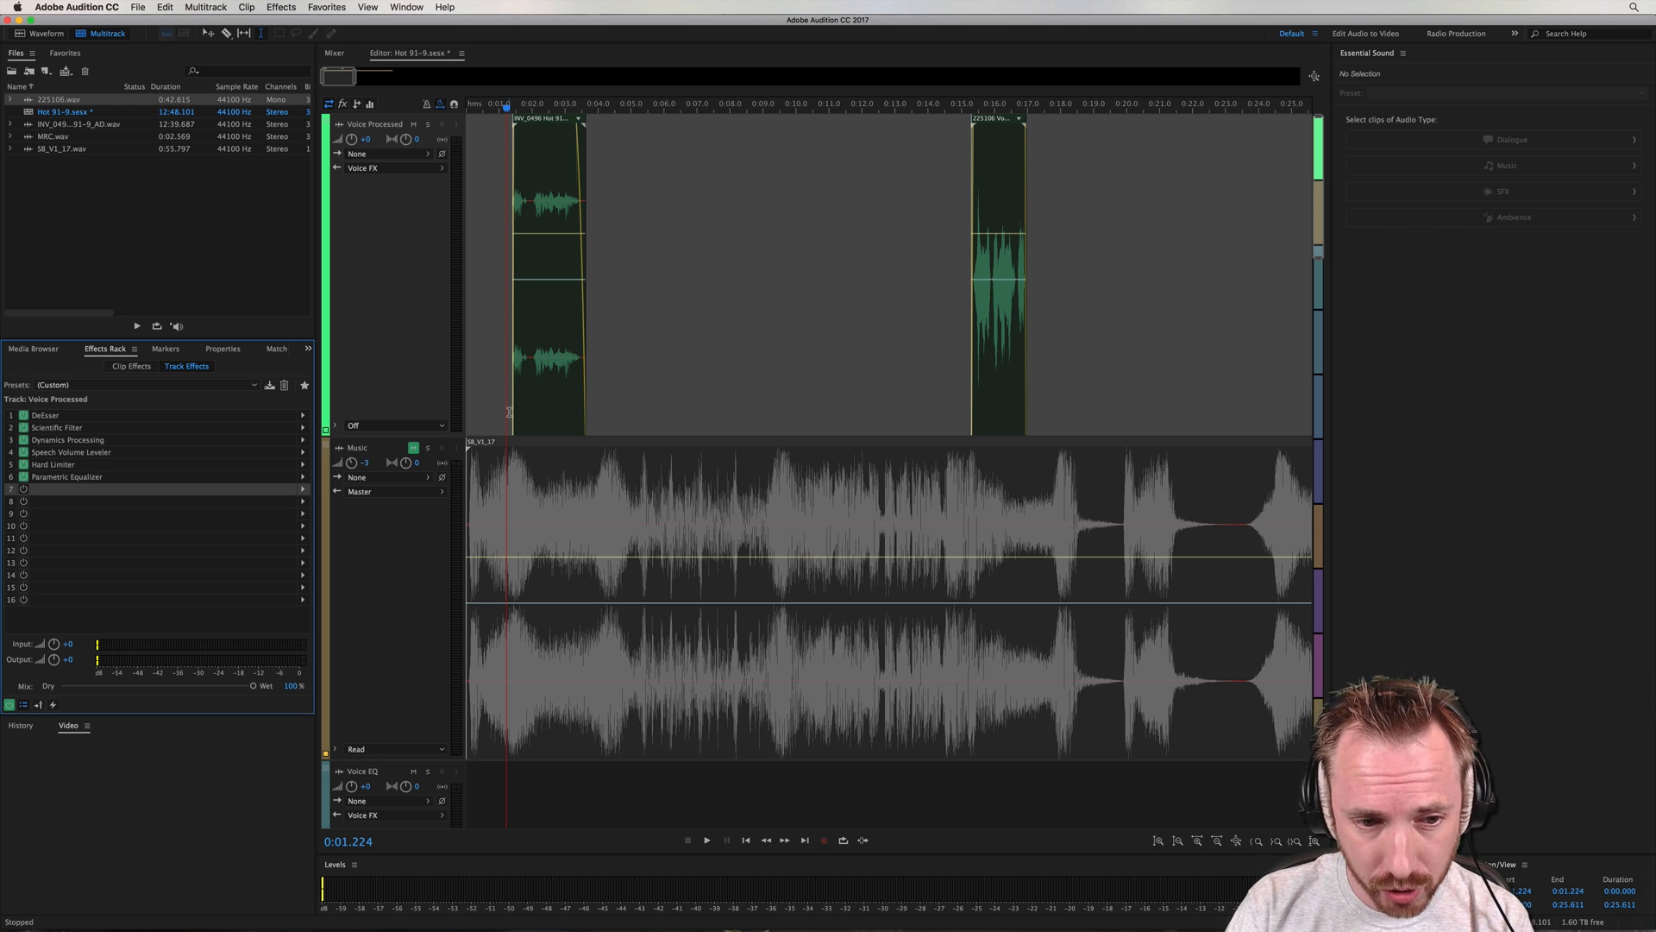
pyautogui.click(704, 840)
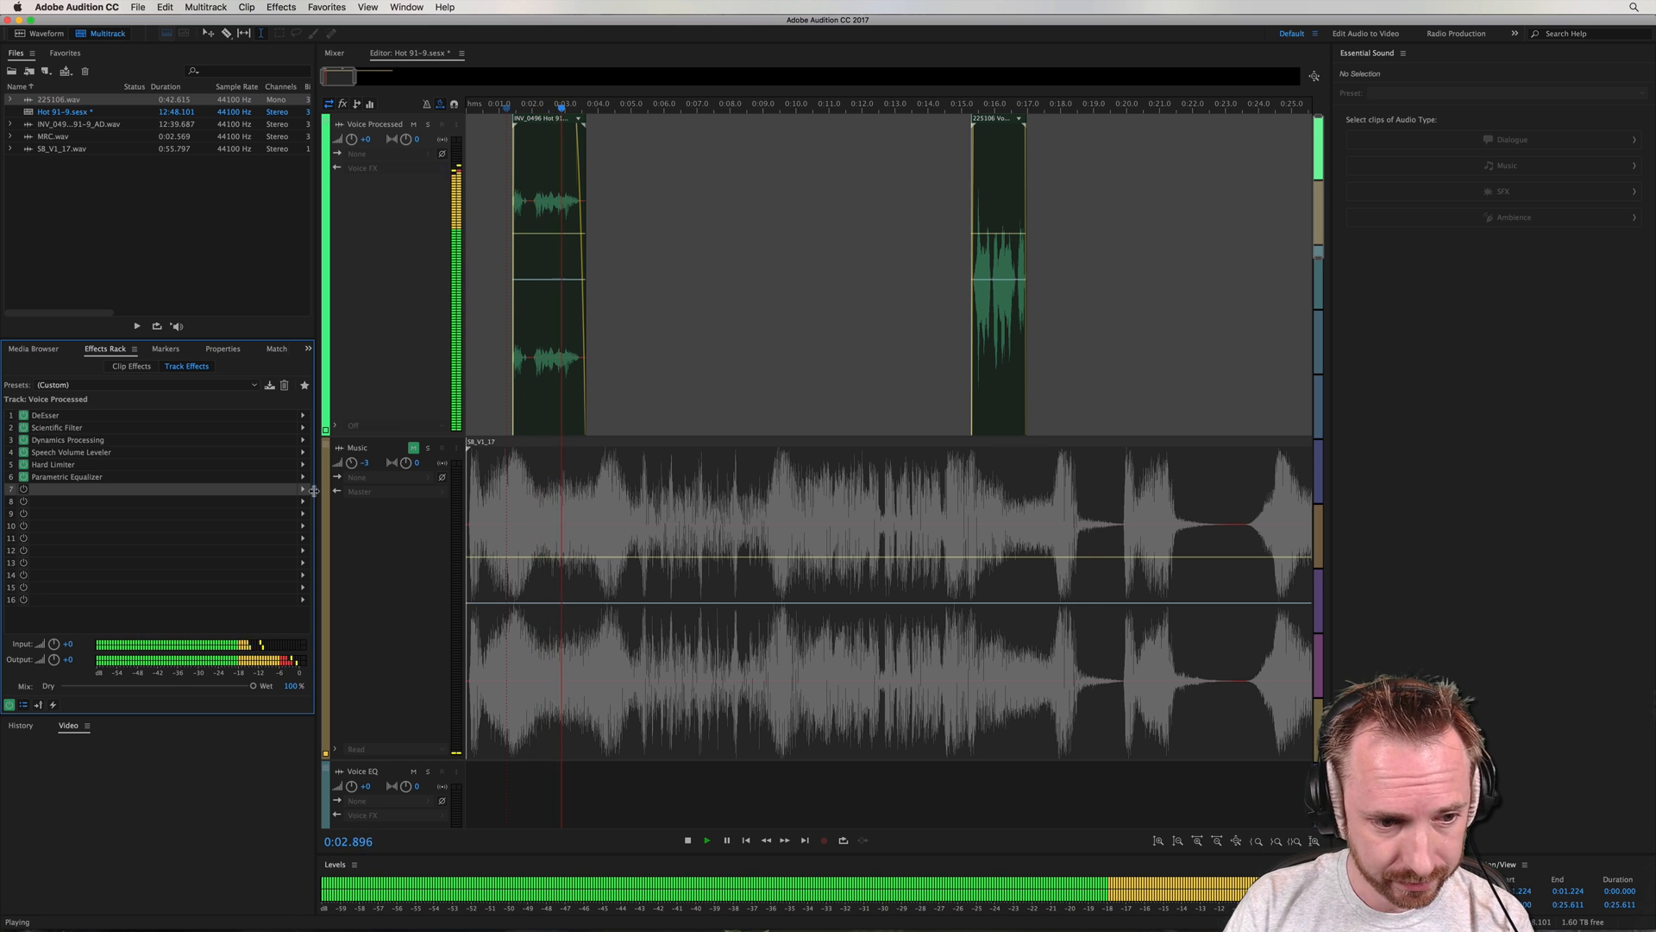
pyautogui.click(687, 840)
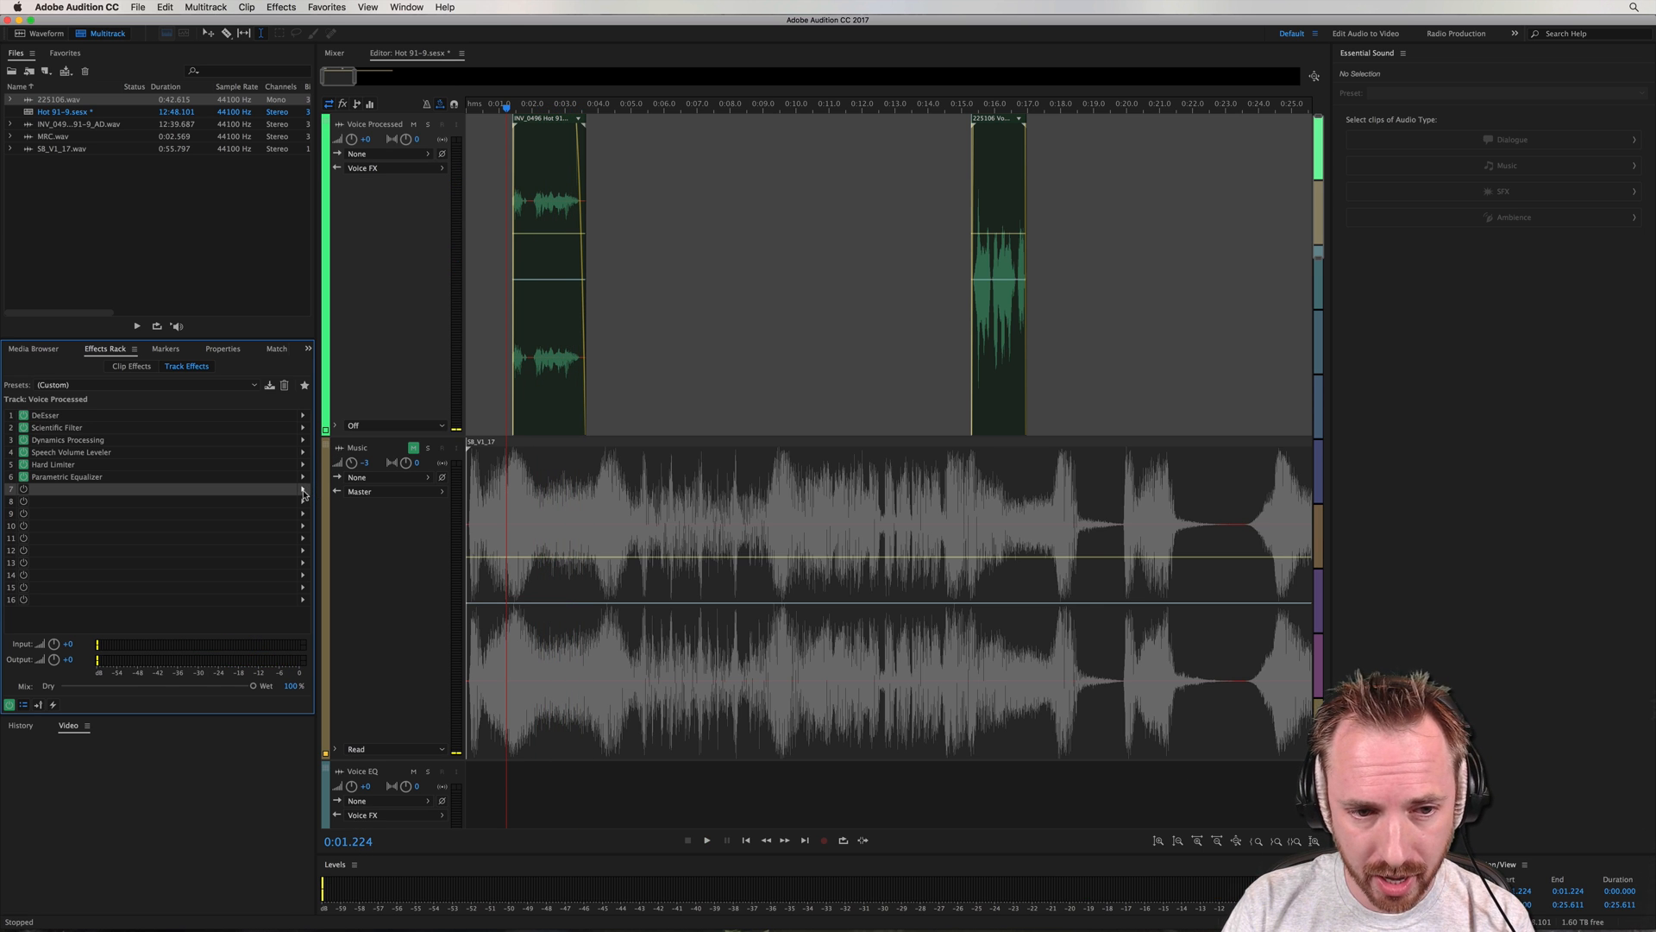
pyautogui.moveTo(300, 494)
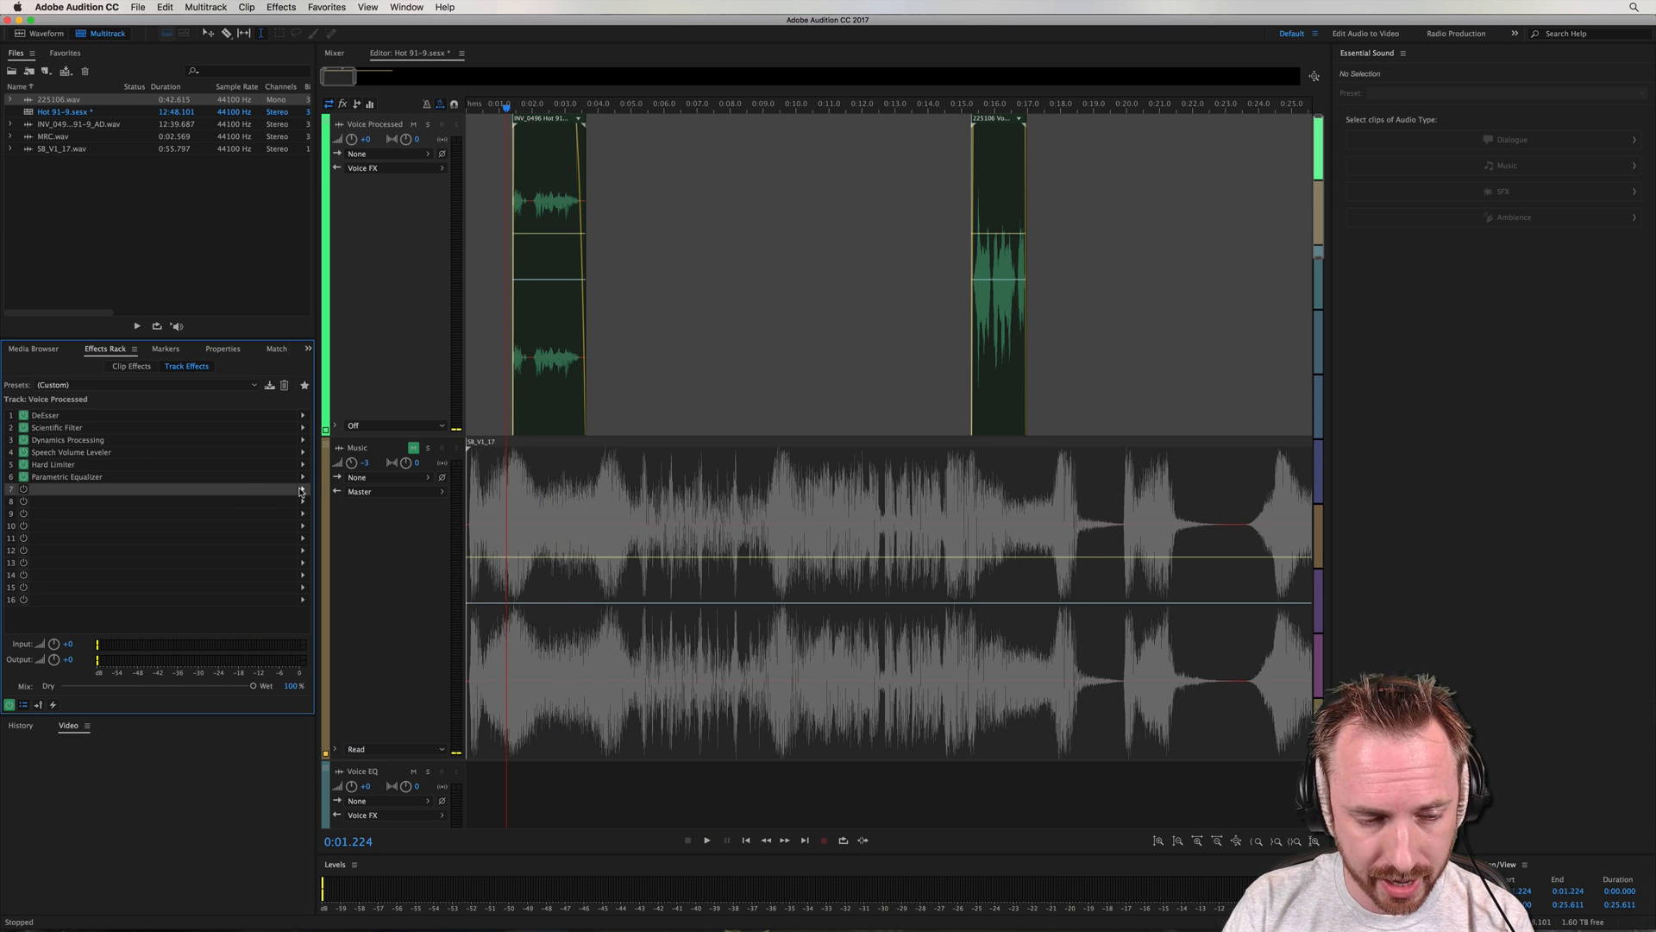
# Add the stereo Waves L3 UltraMaximizer to slot 7 of the Voice Processed track and audition it
pyautogui.click(304, 488)
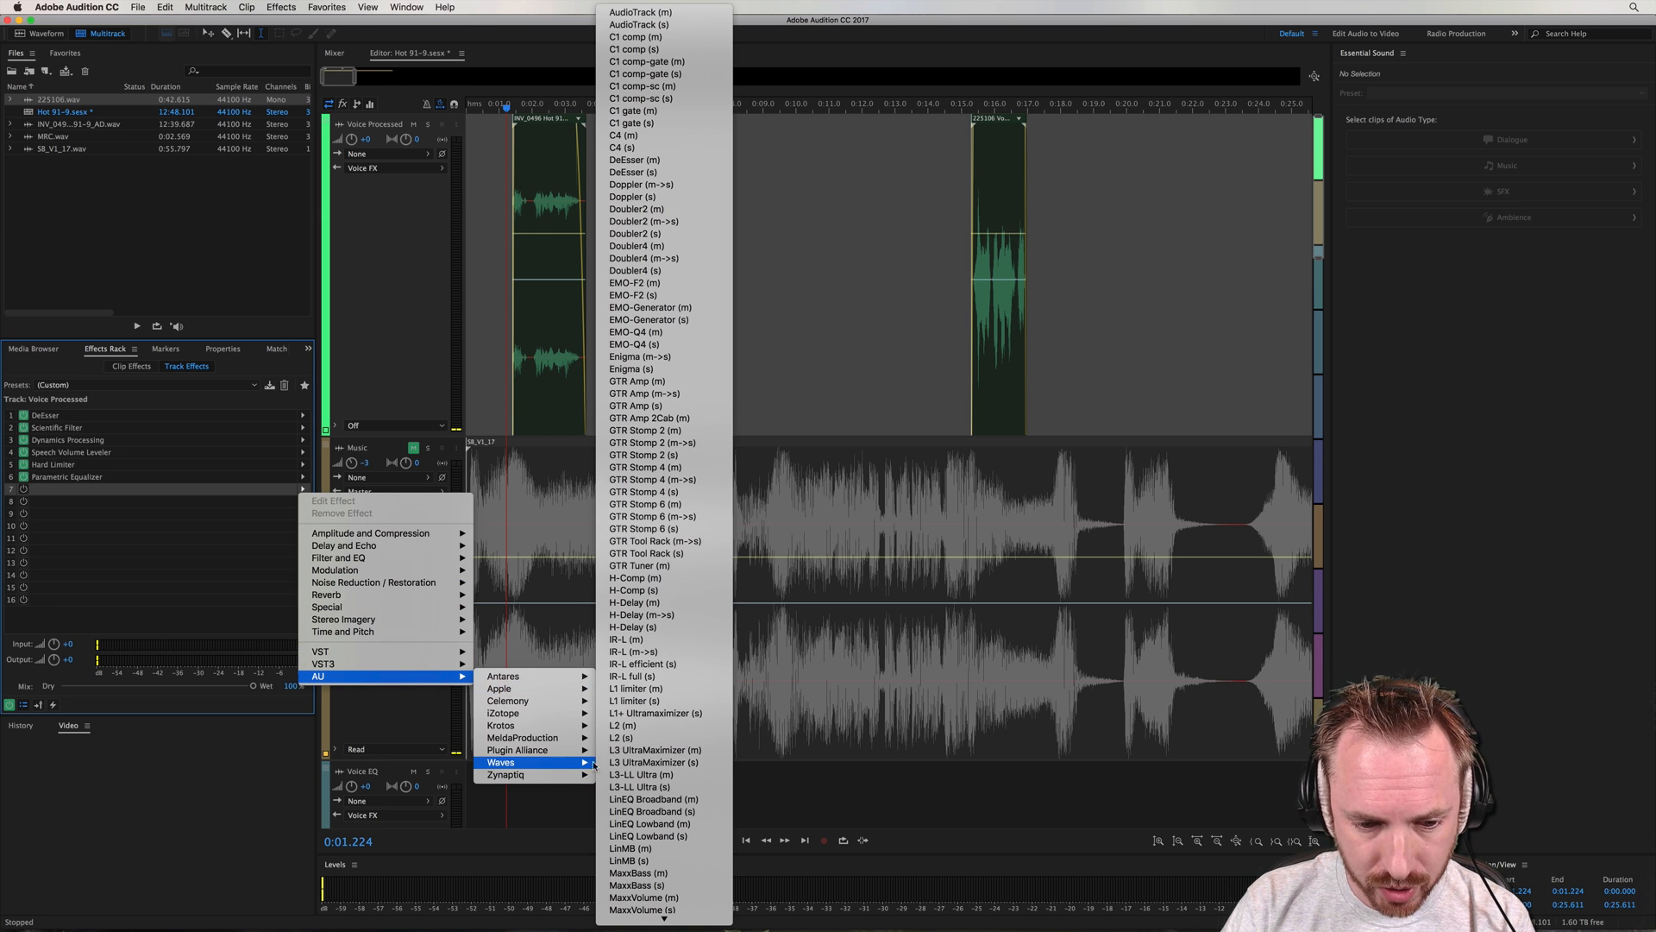
pyautogui.click(652, 760)
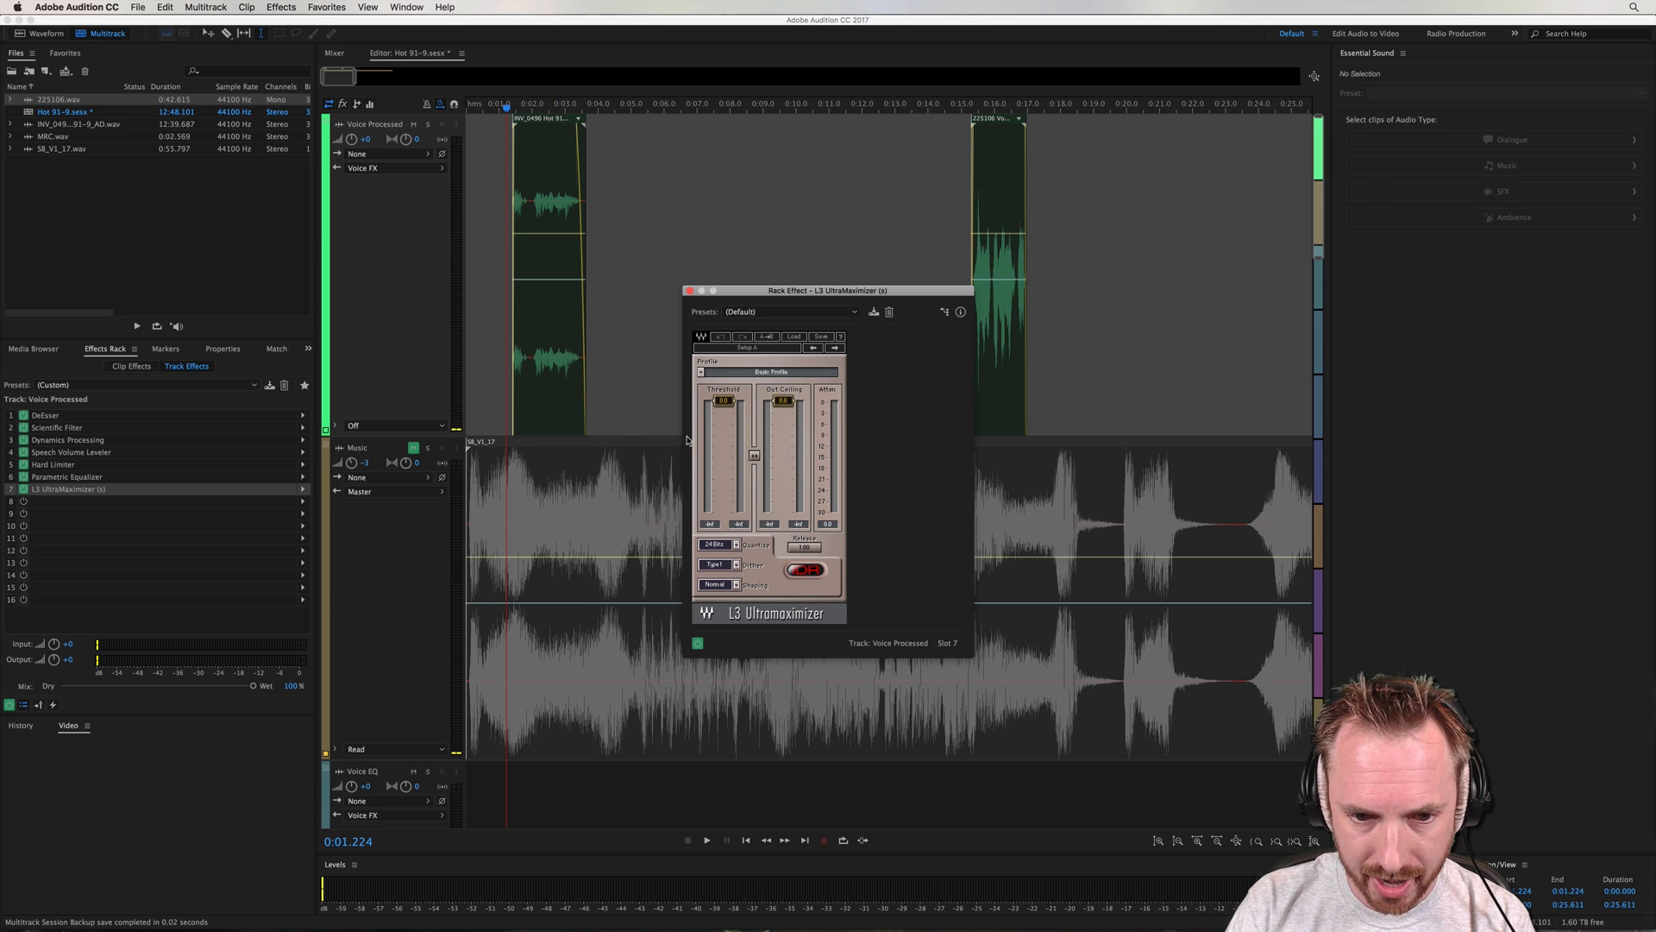
pyautogui.moveTo(726, 470)
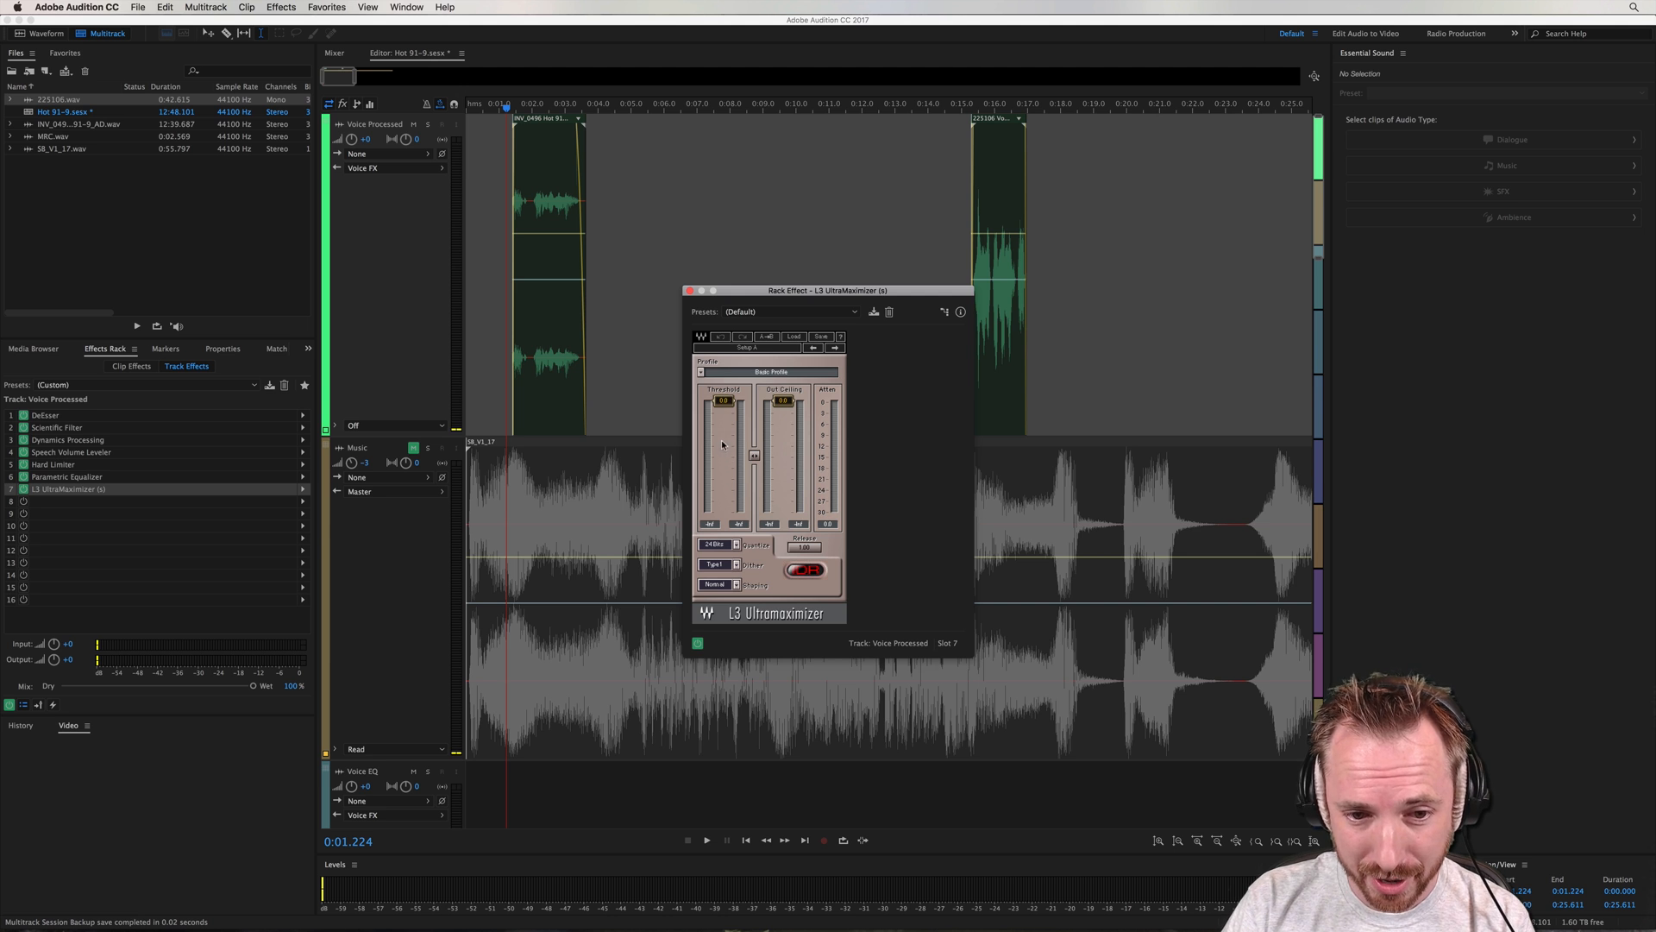
pyautogui.moveTo(671, 383)
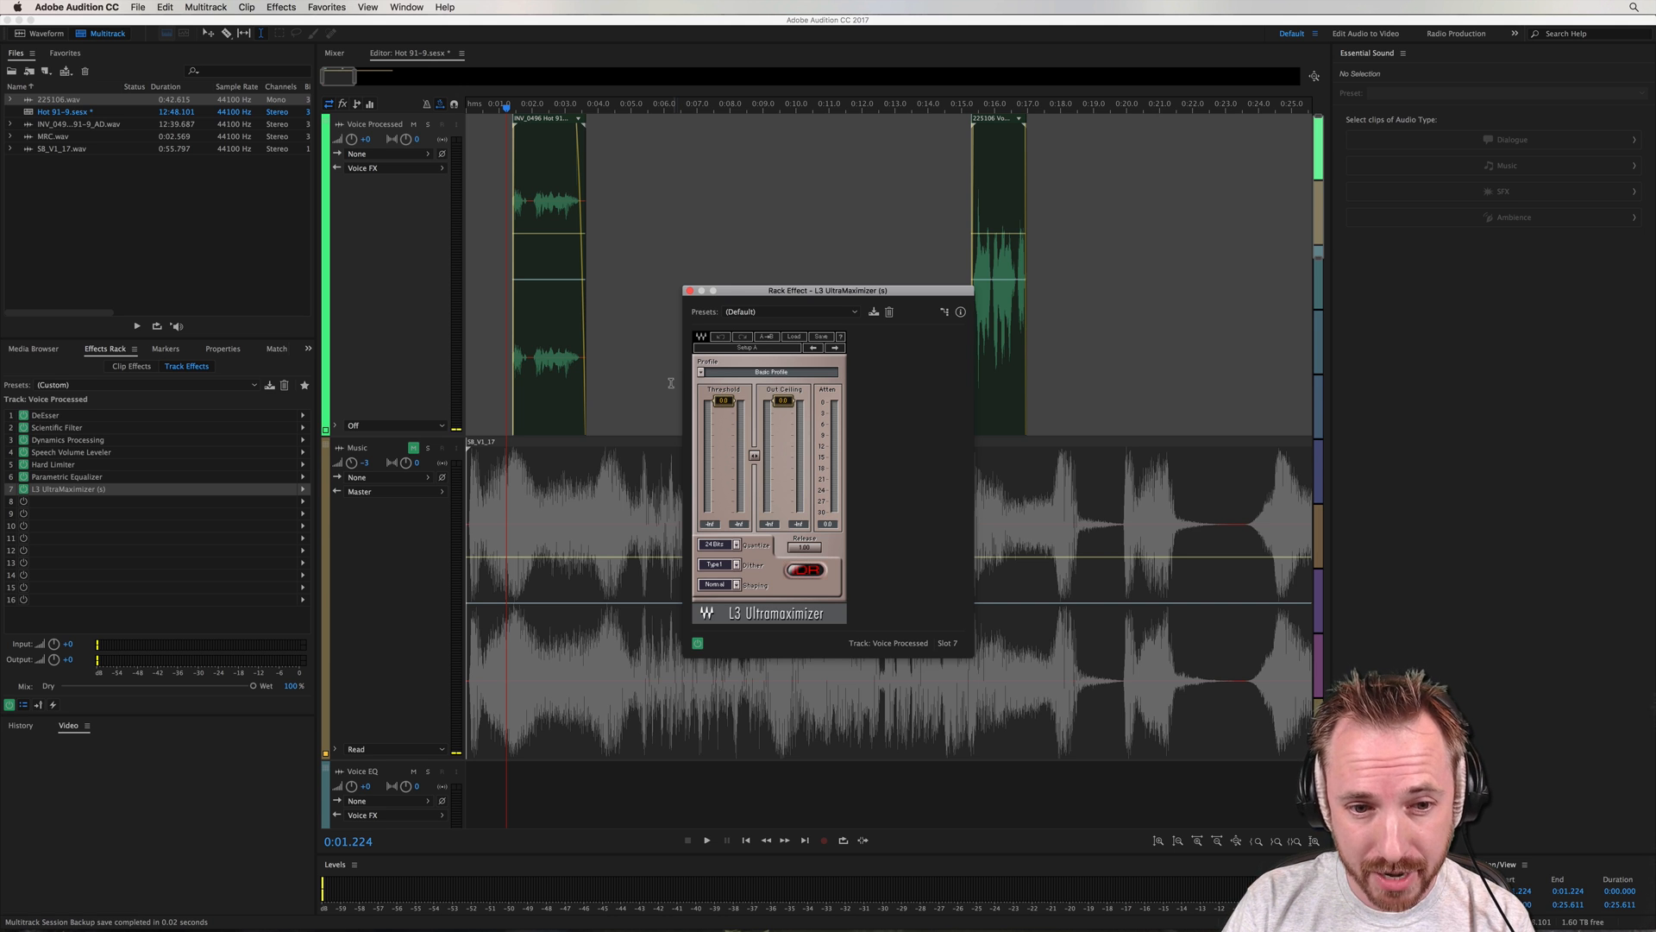
pyautogui.click(705, 840)
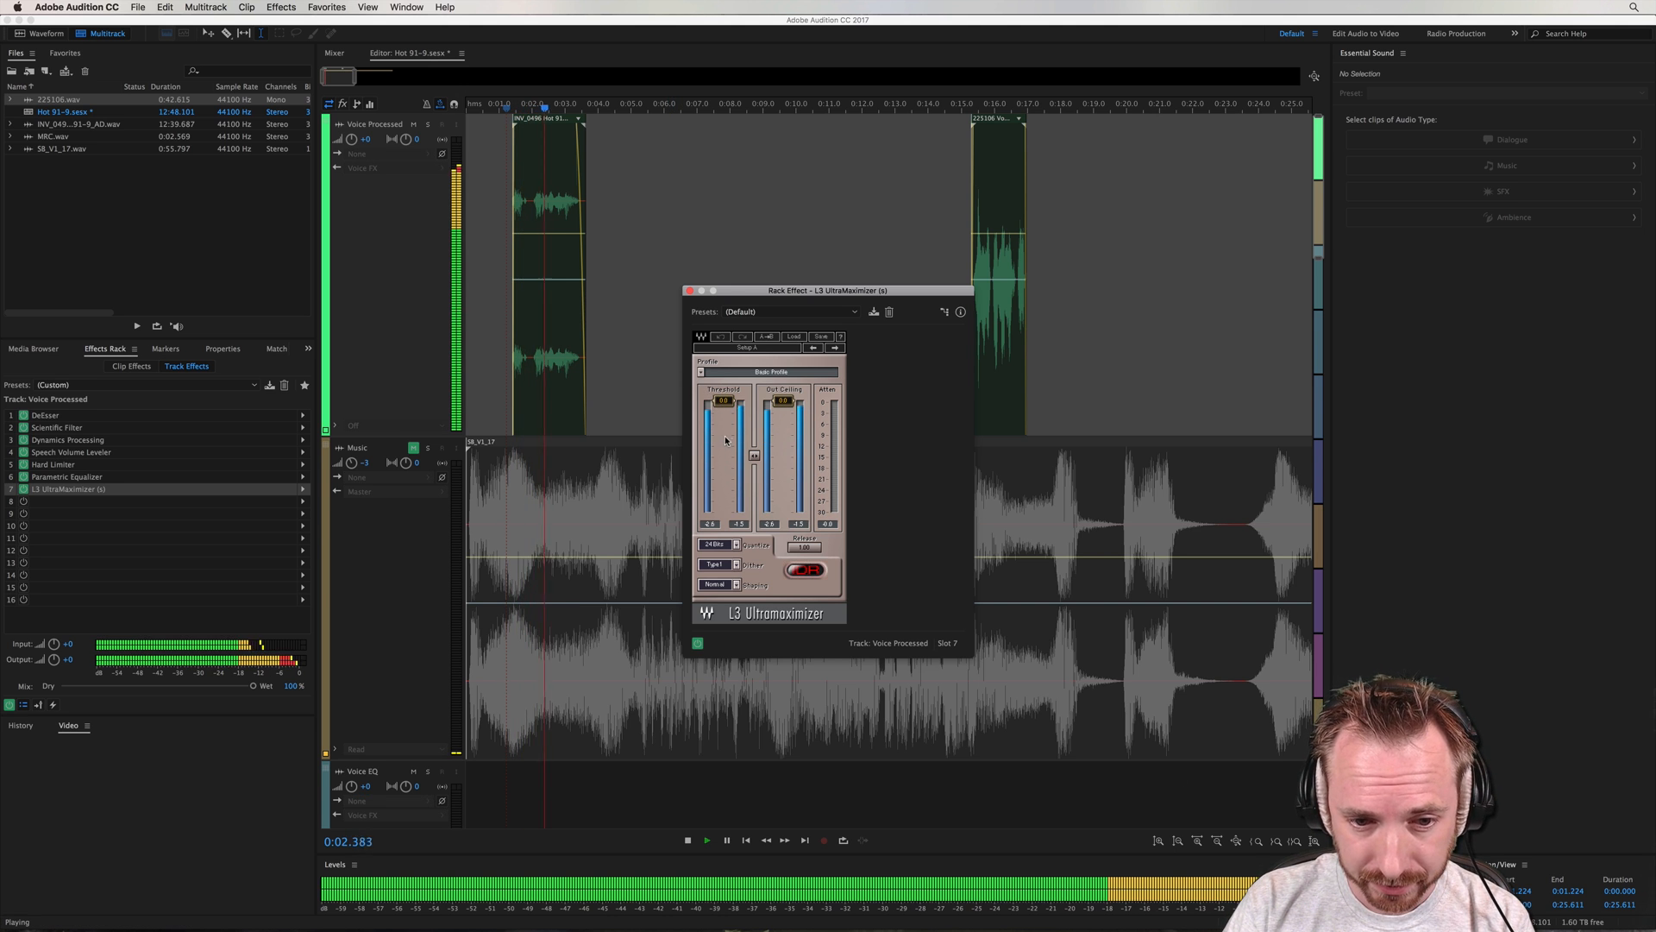
pyautogui.click(687, 840)
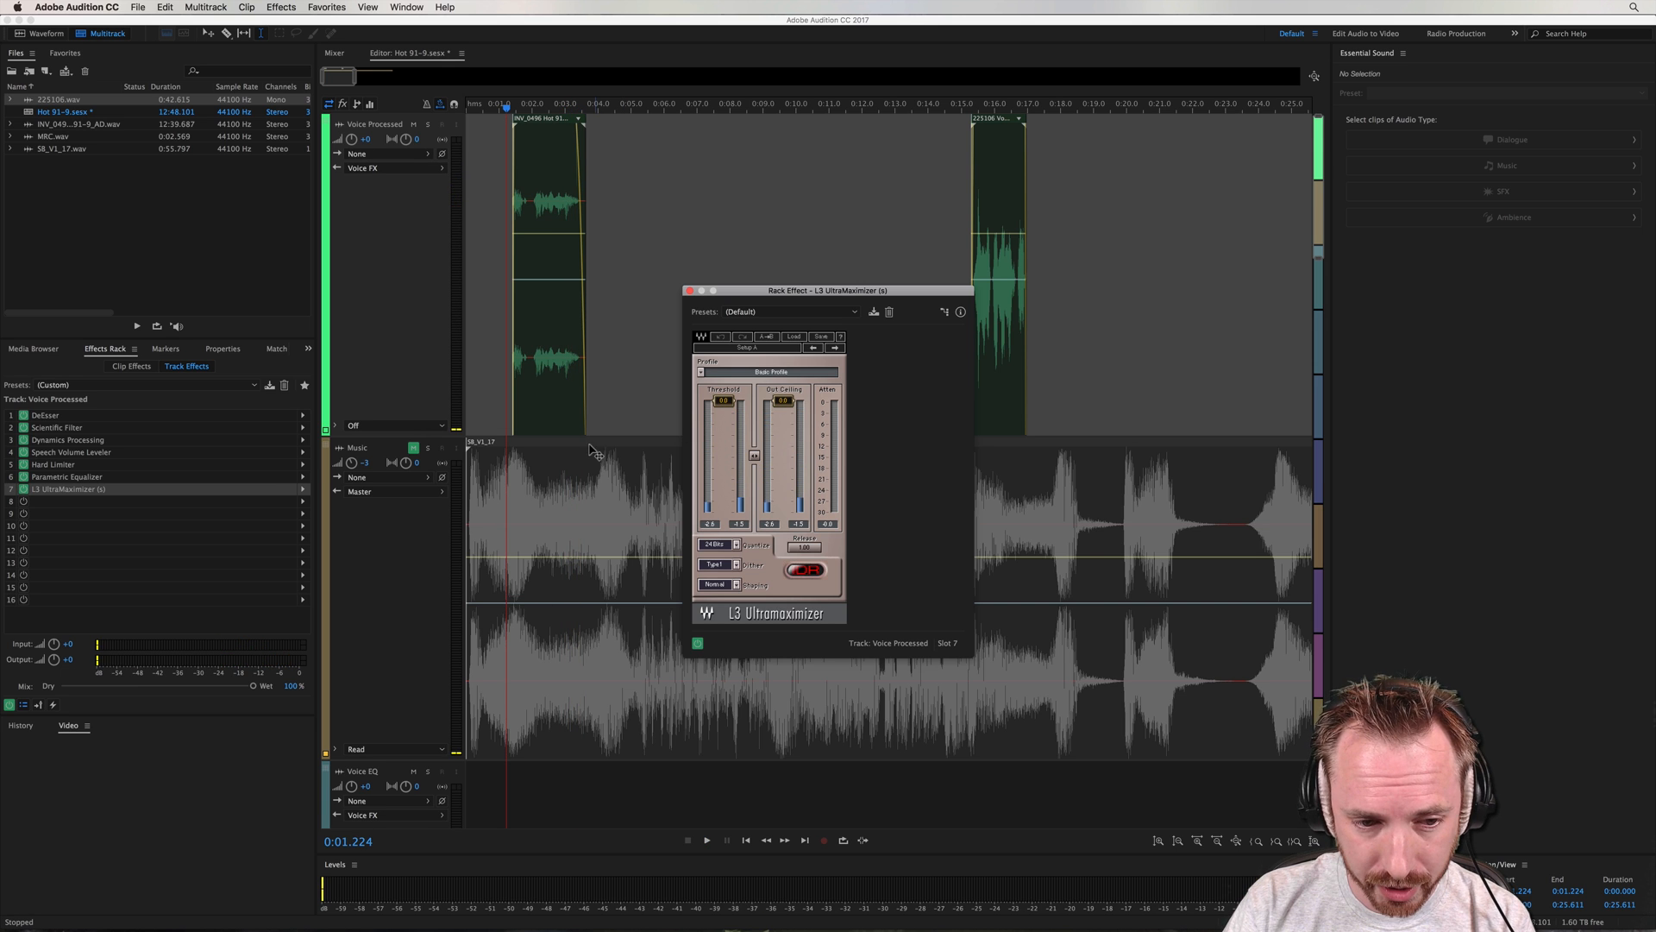
# Lower the L3 threshold and bypass the limiter during playback to compare
pyautogui.click(358, 447)
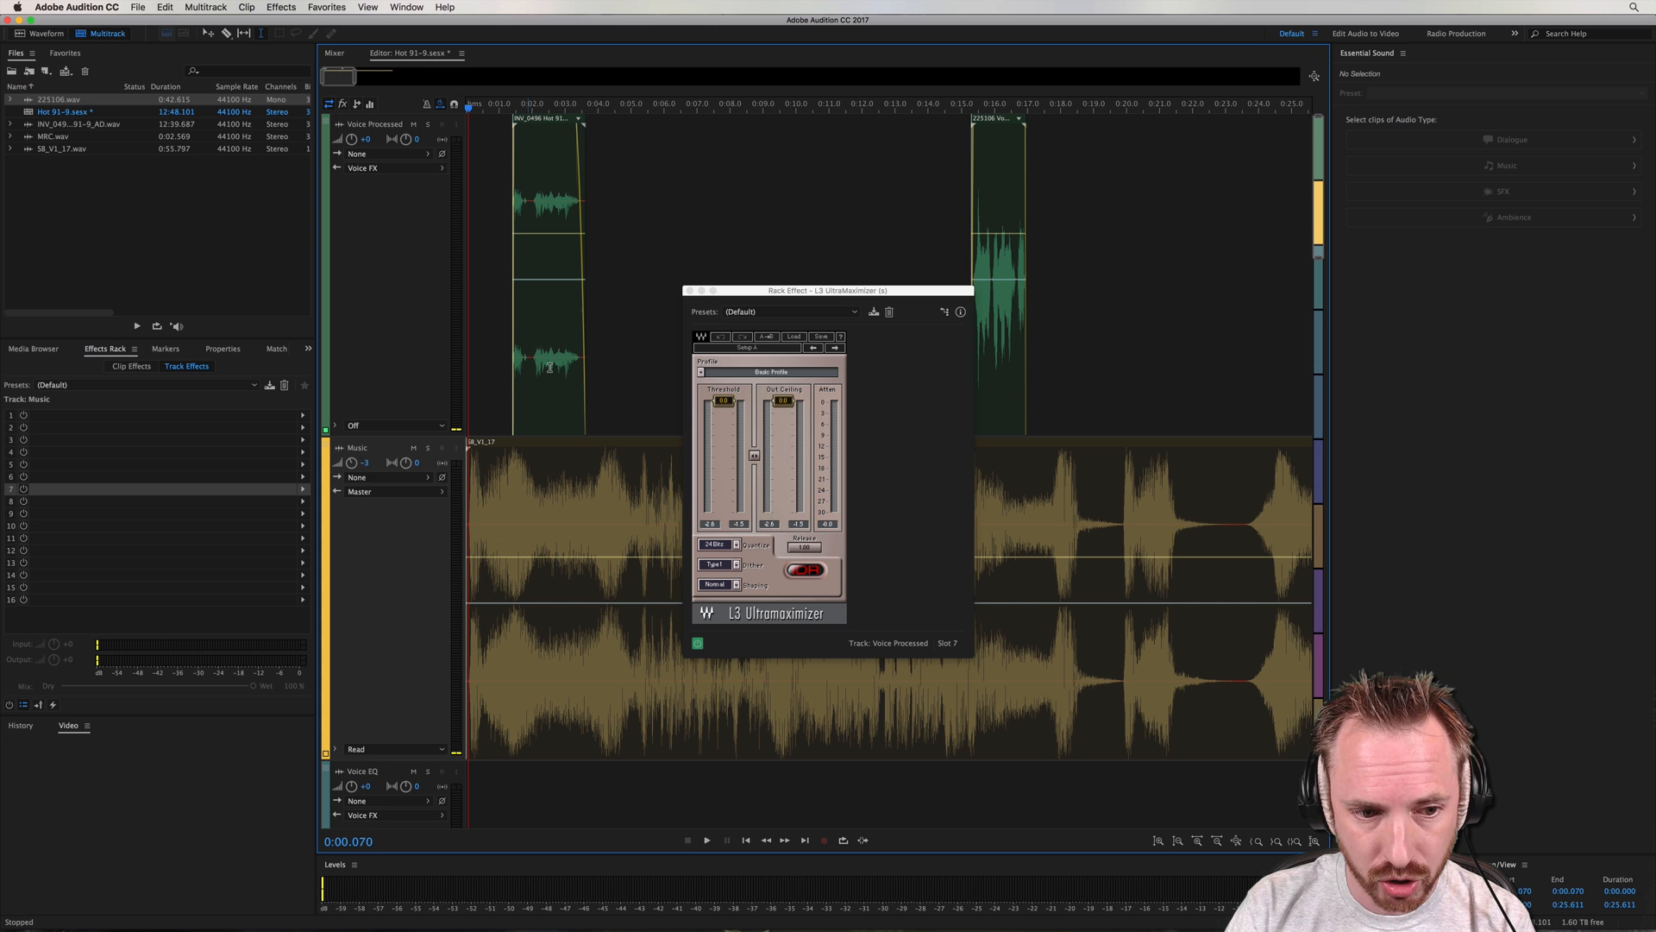
pyautogui.click(705, 840)
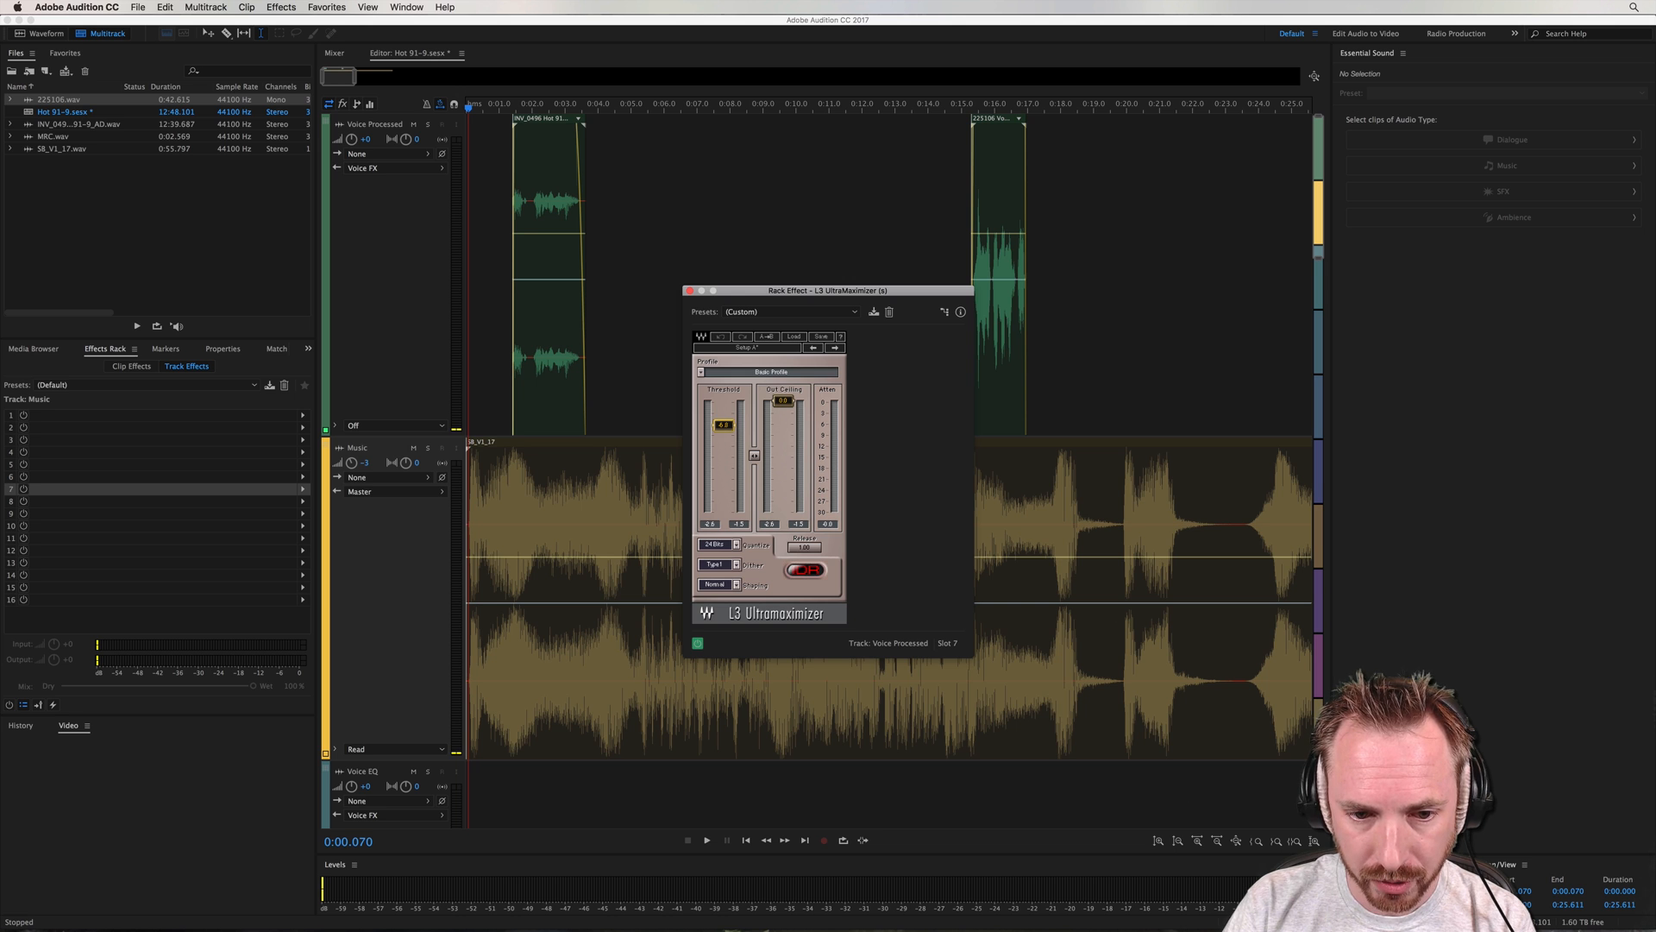
pyautogui.click(706, 840)
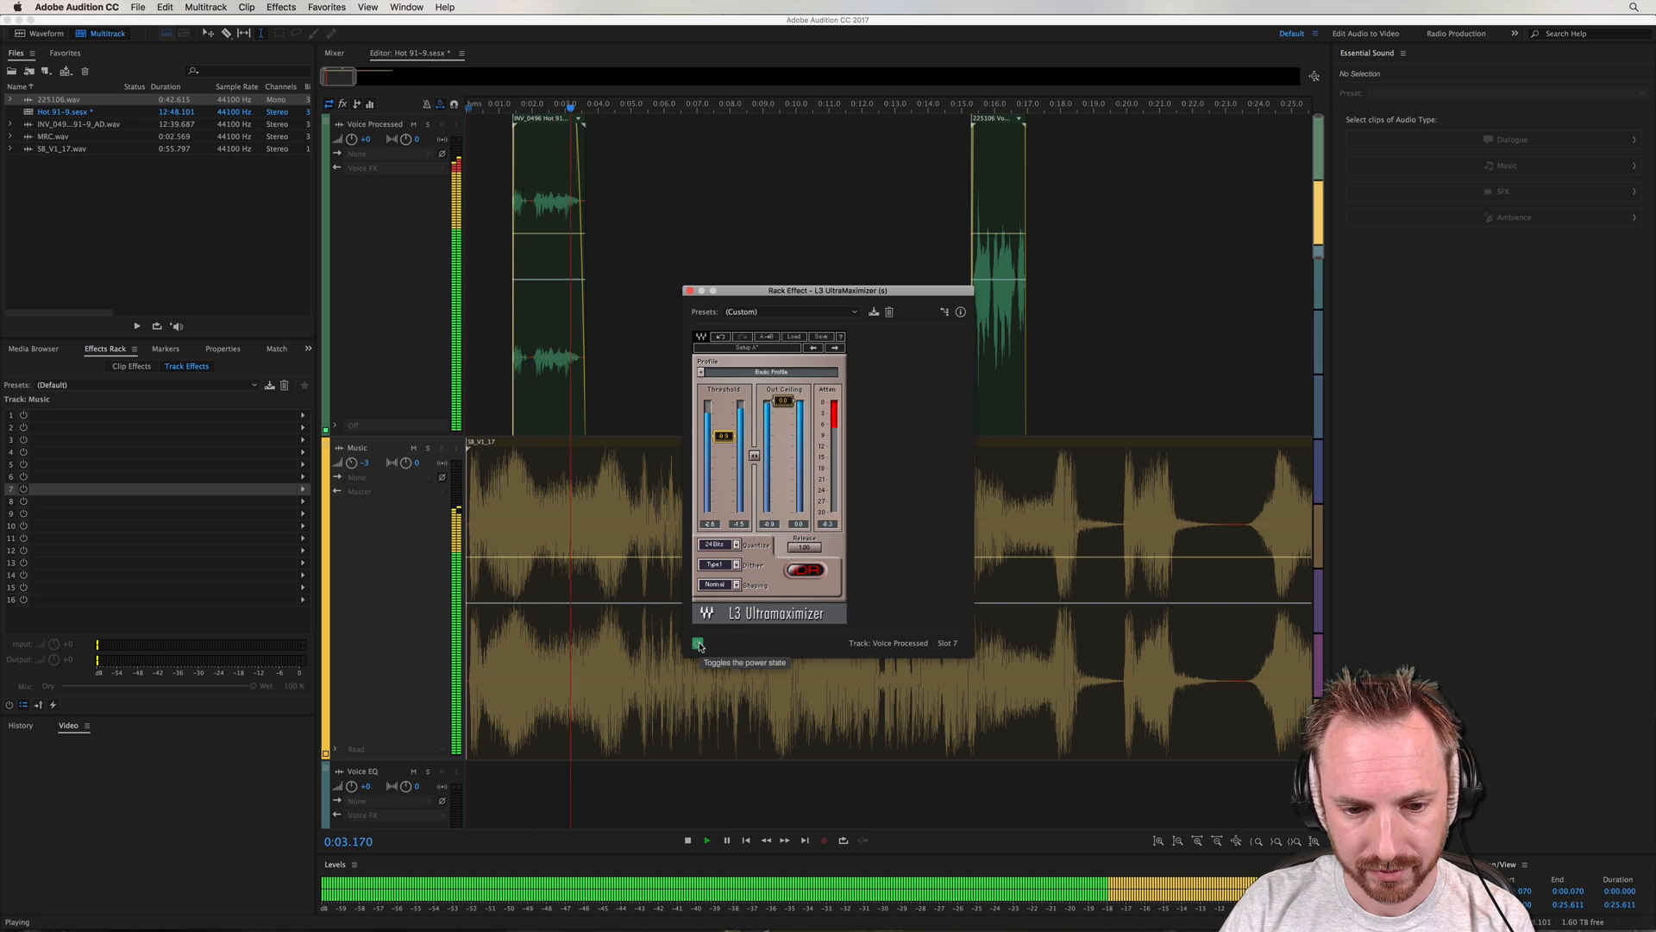
pyautogui.click(699, 643)
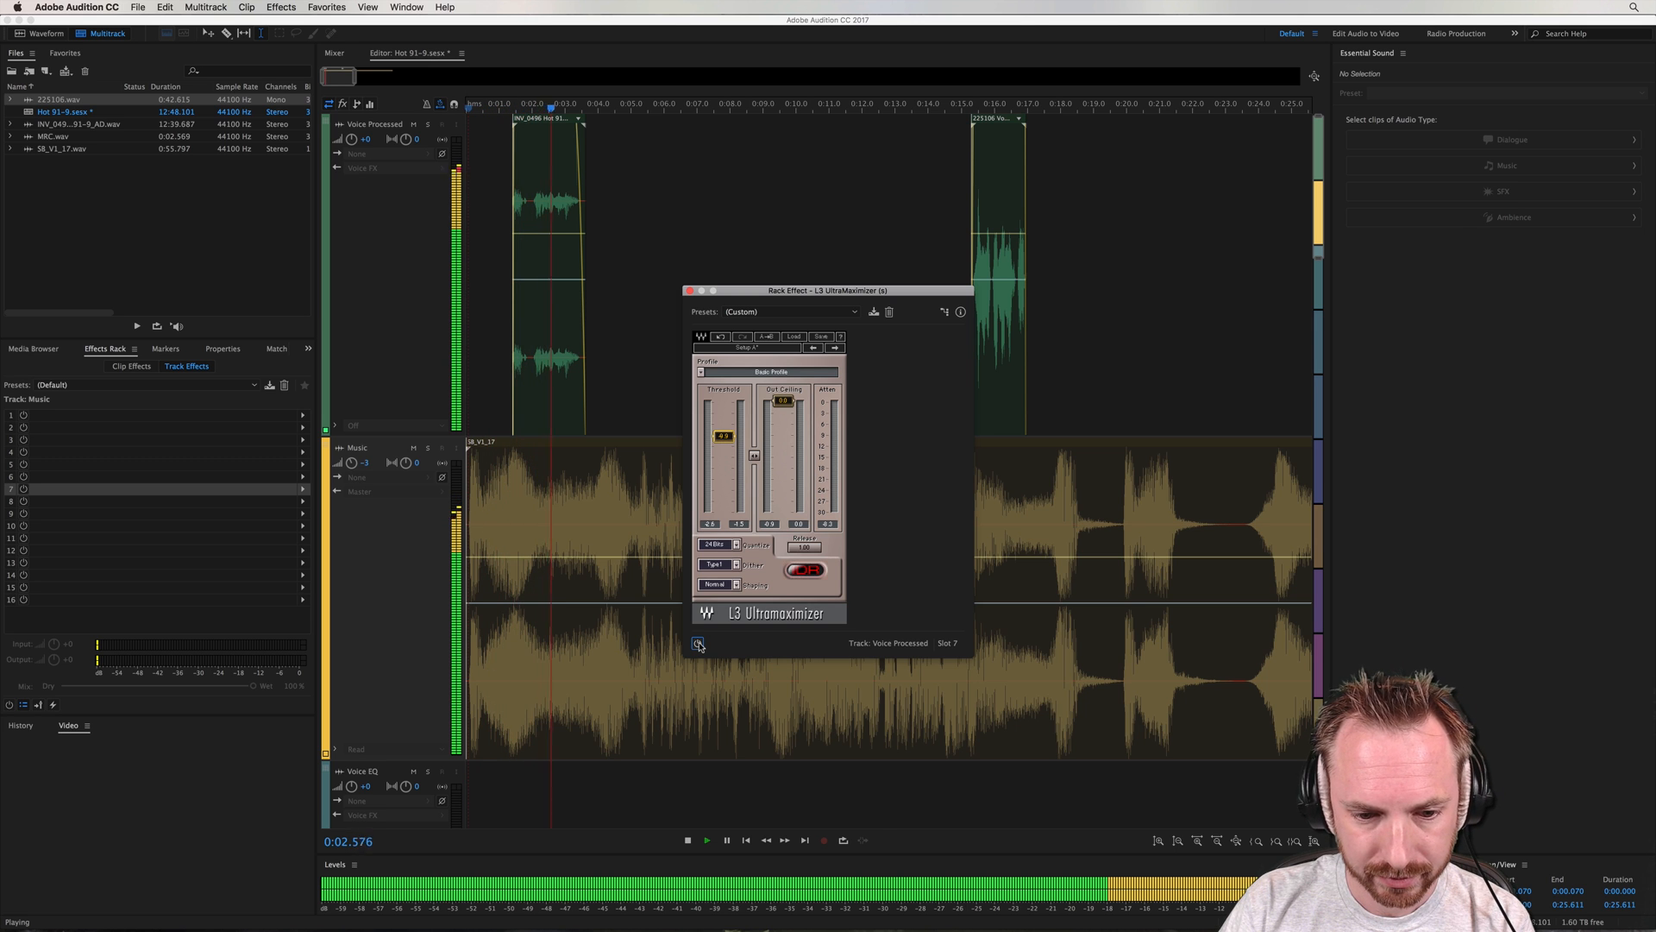
pyautogui.click(686, 840)
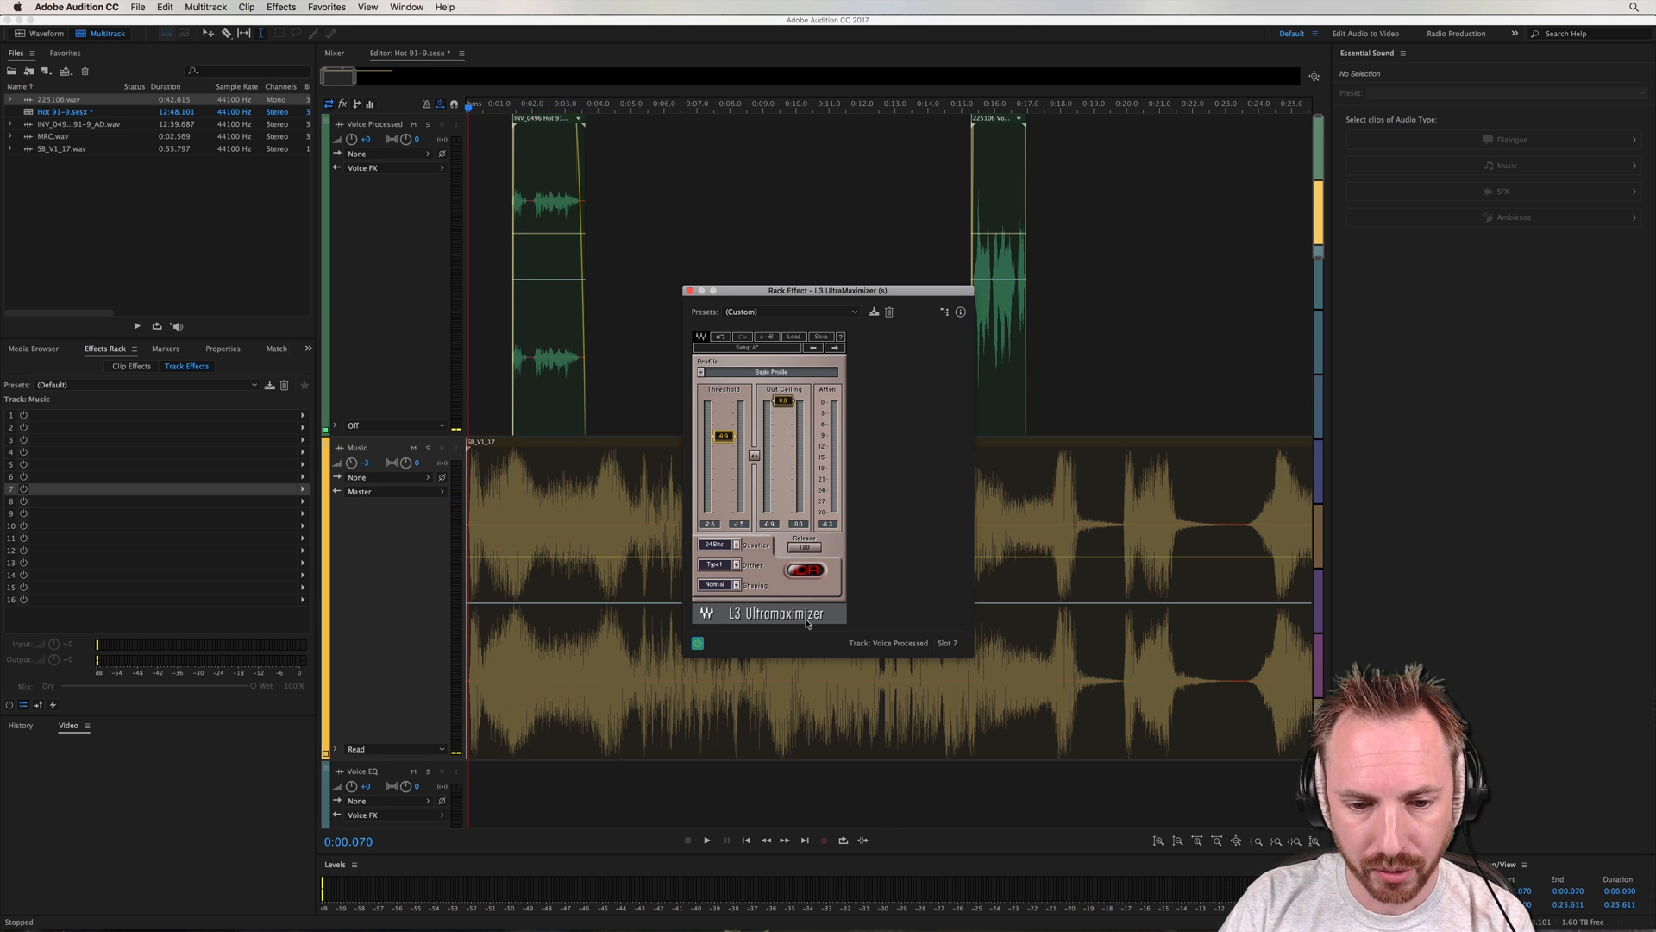
pyautogui.moveTo(528, 492)
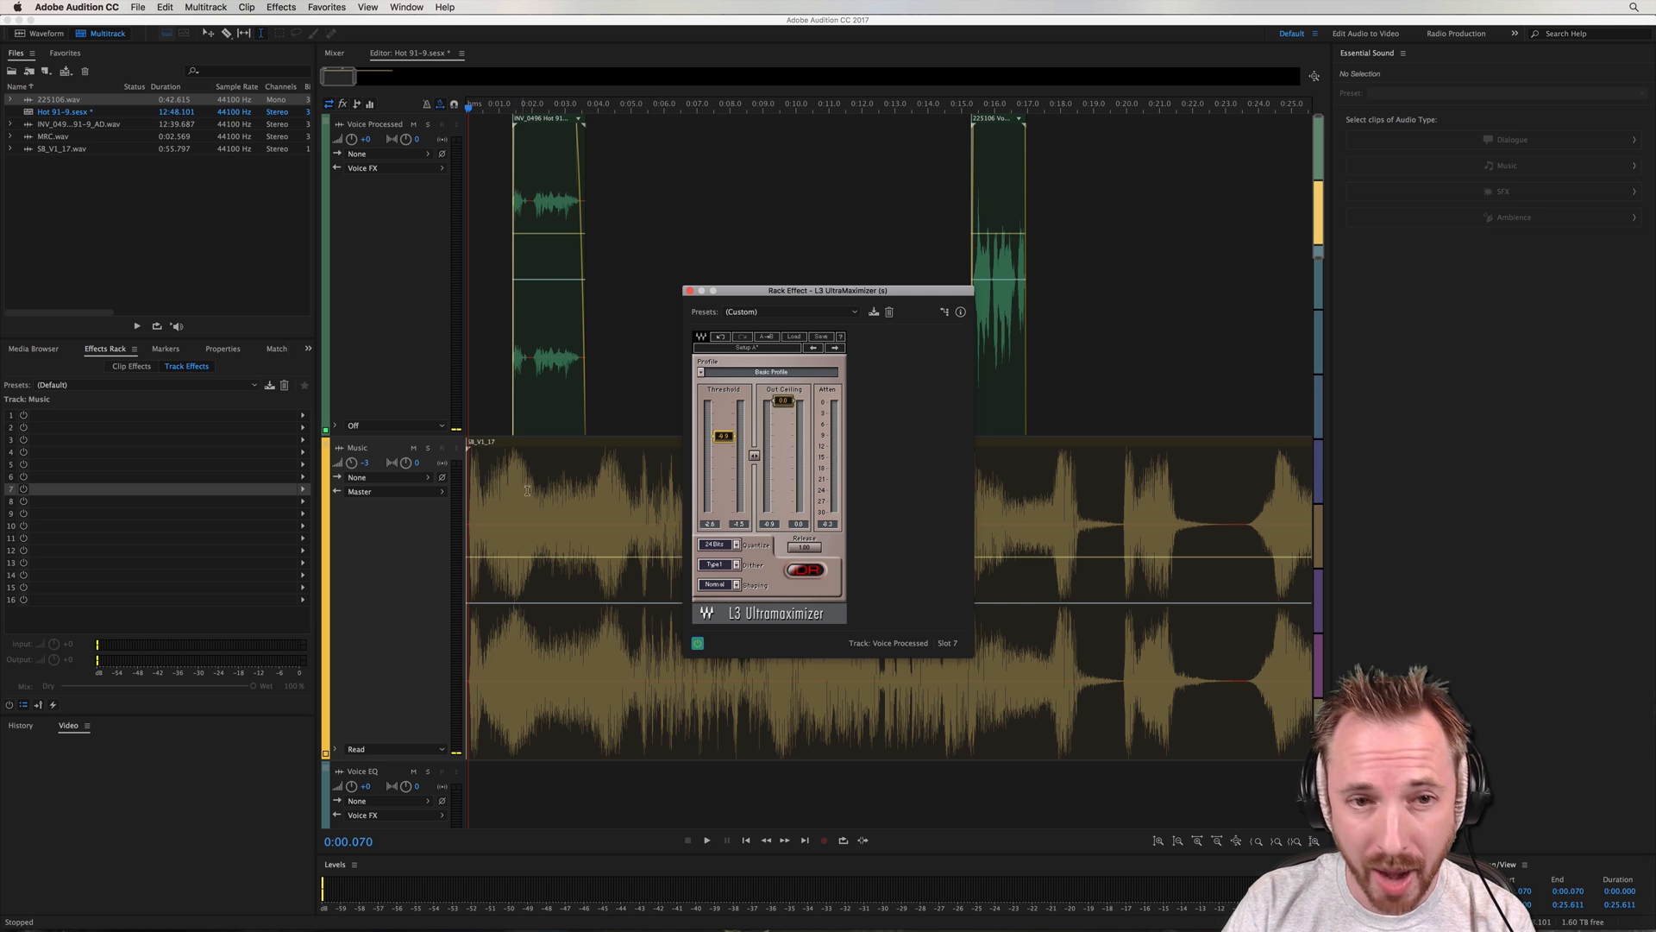
pyautogui.moveTo(554, 445)
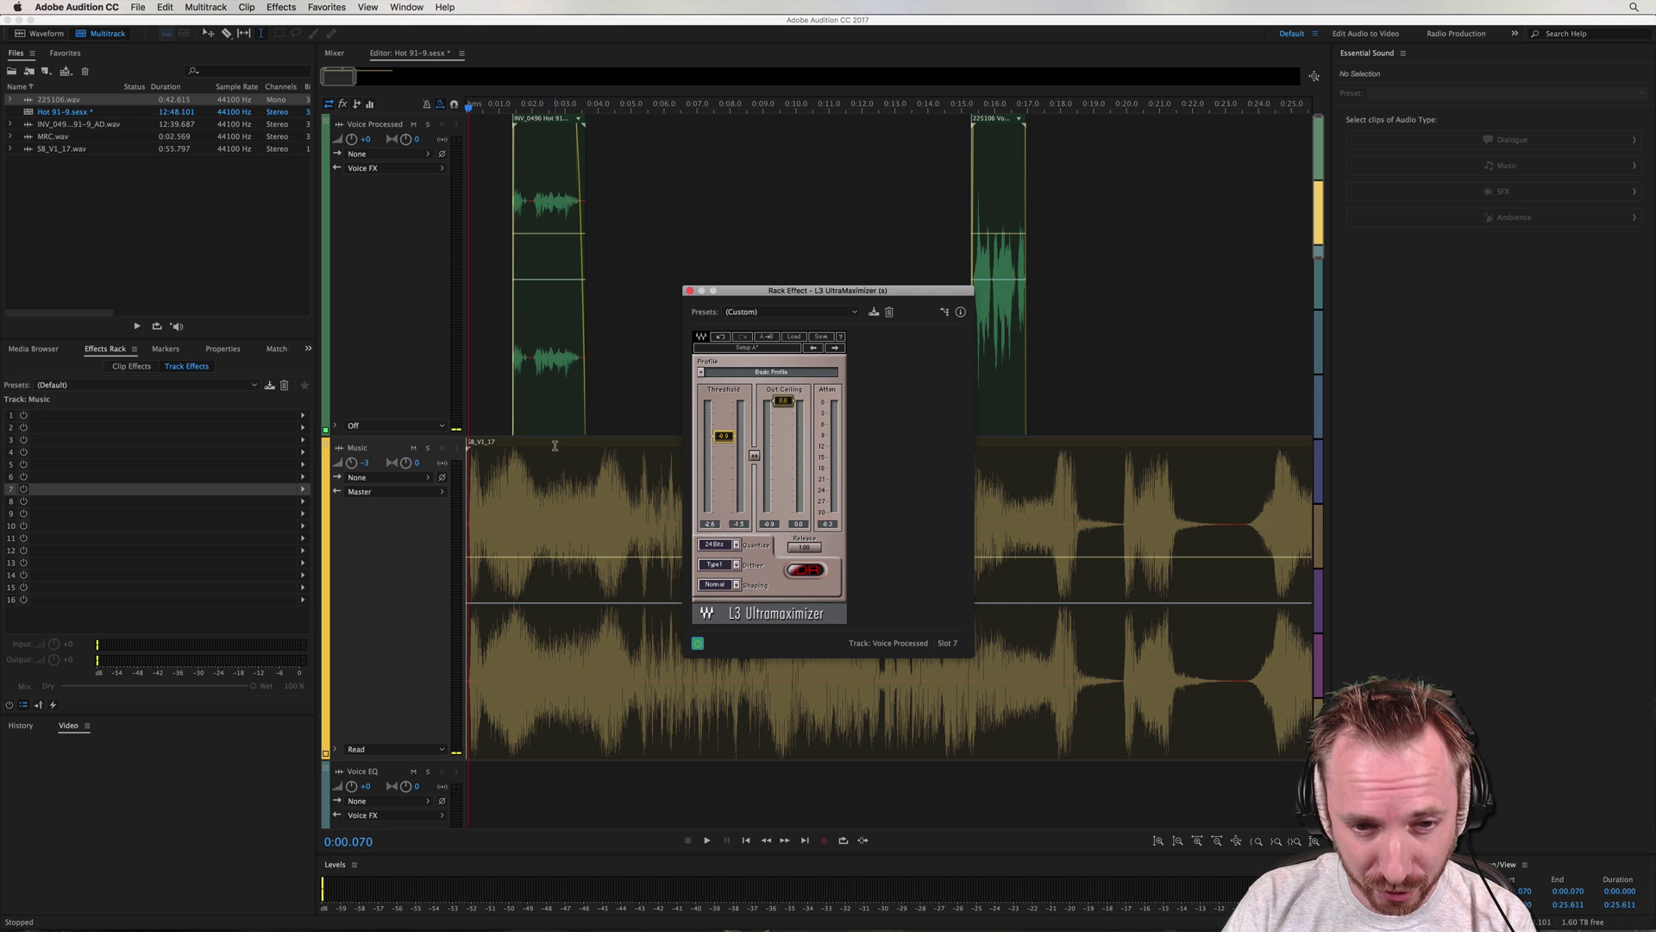
pyautogui.moveTo(547, 340)
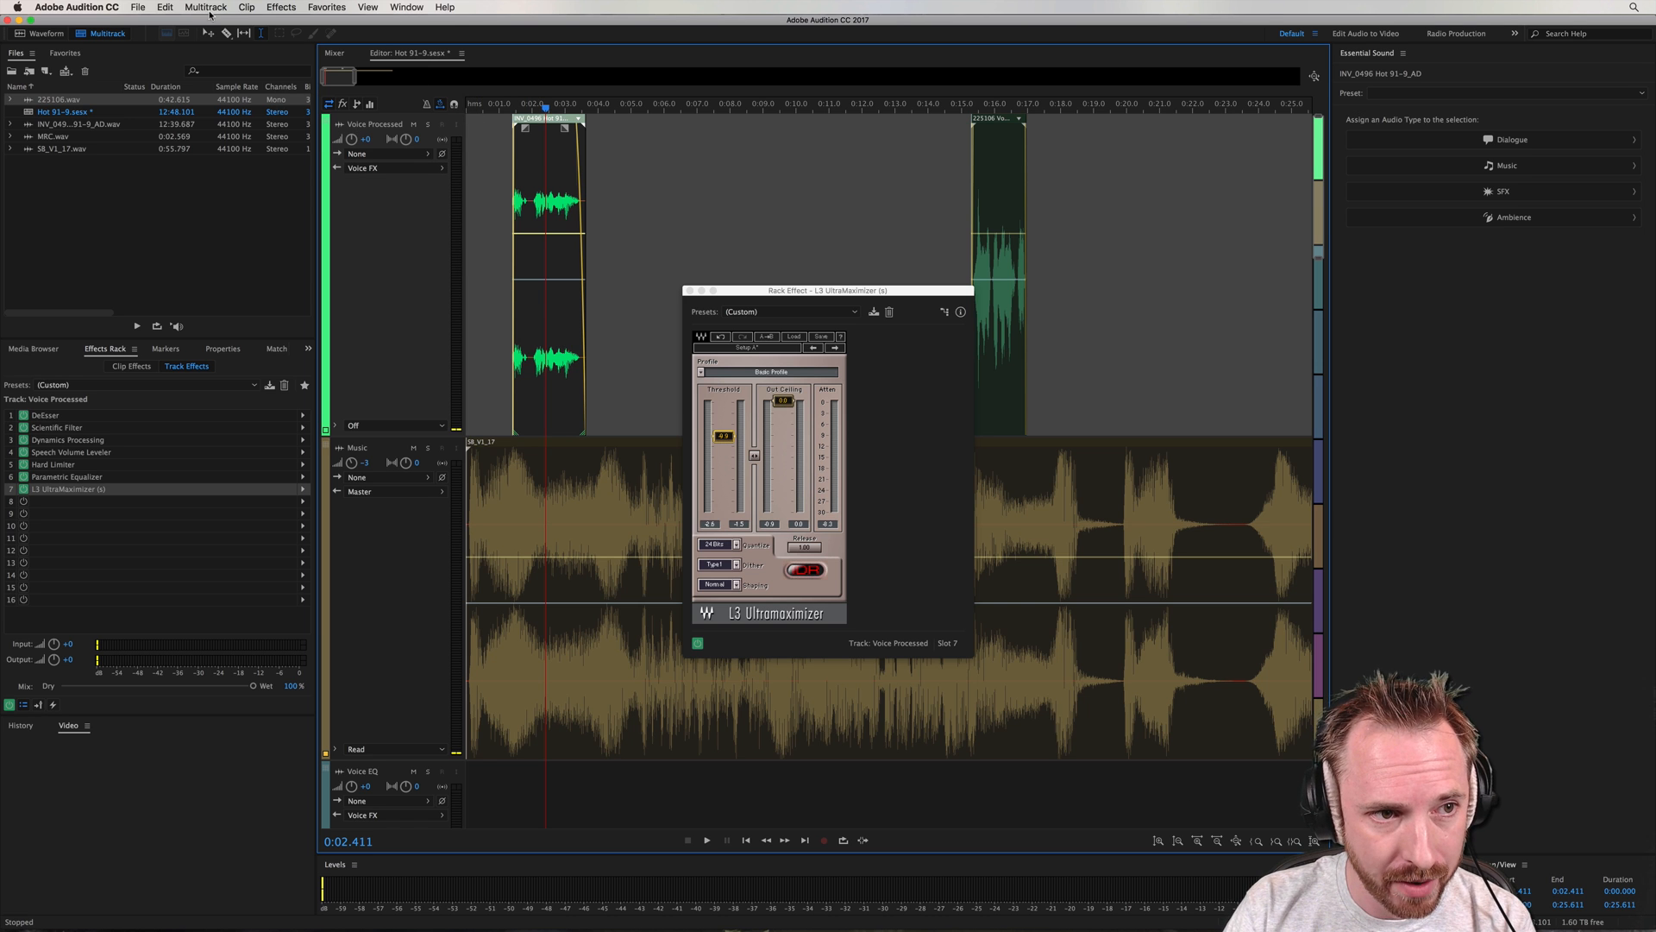
# Bounce the selected voice clip to a new Bounce_1 track and delete the bounced clip
pyautogui.click(205, 7)
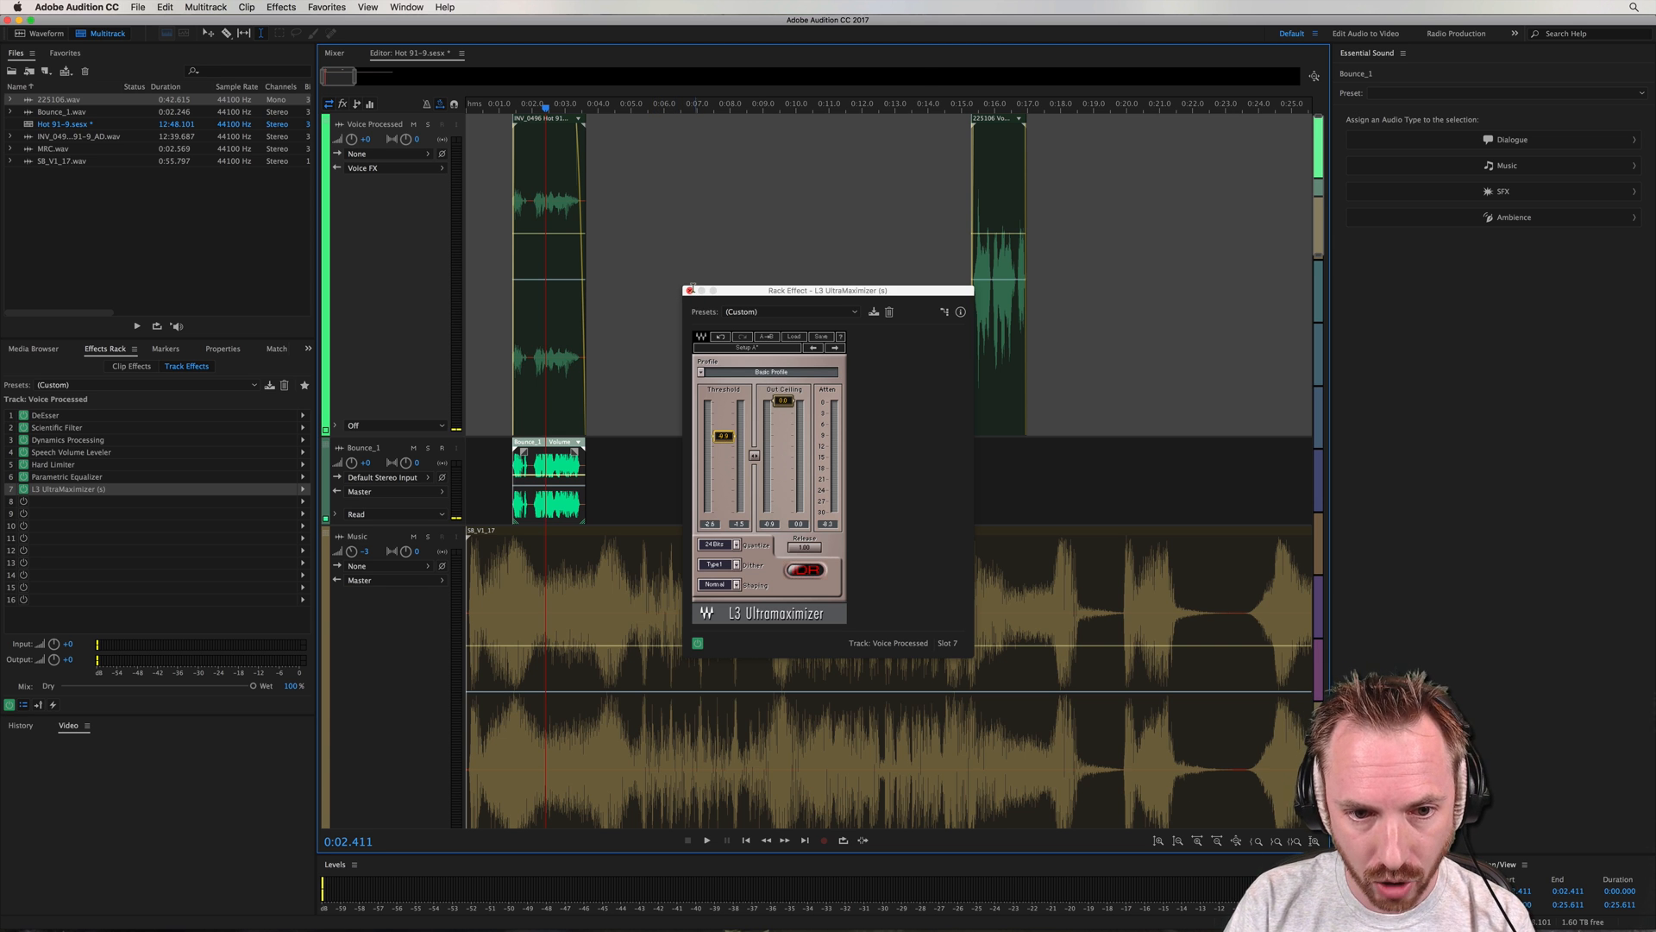
pyautogui.click(692, 290)
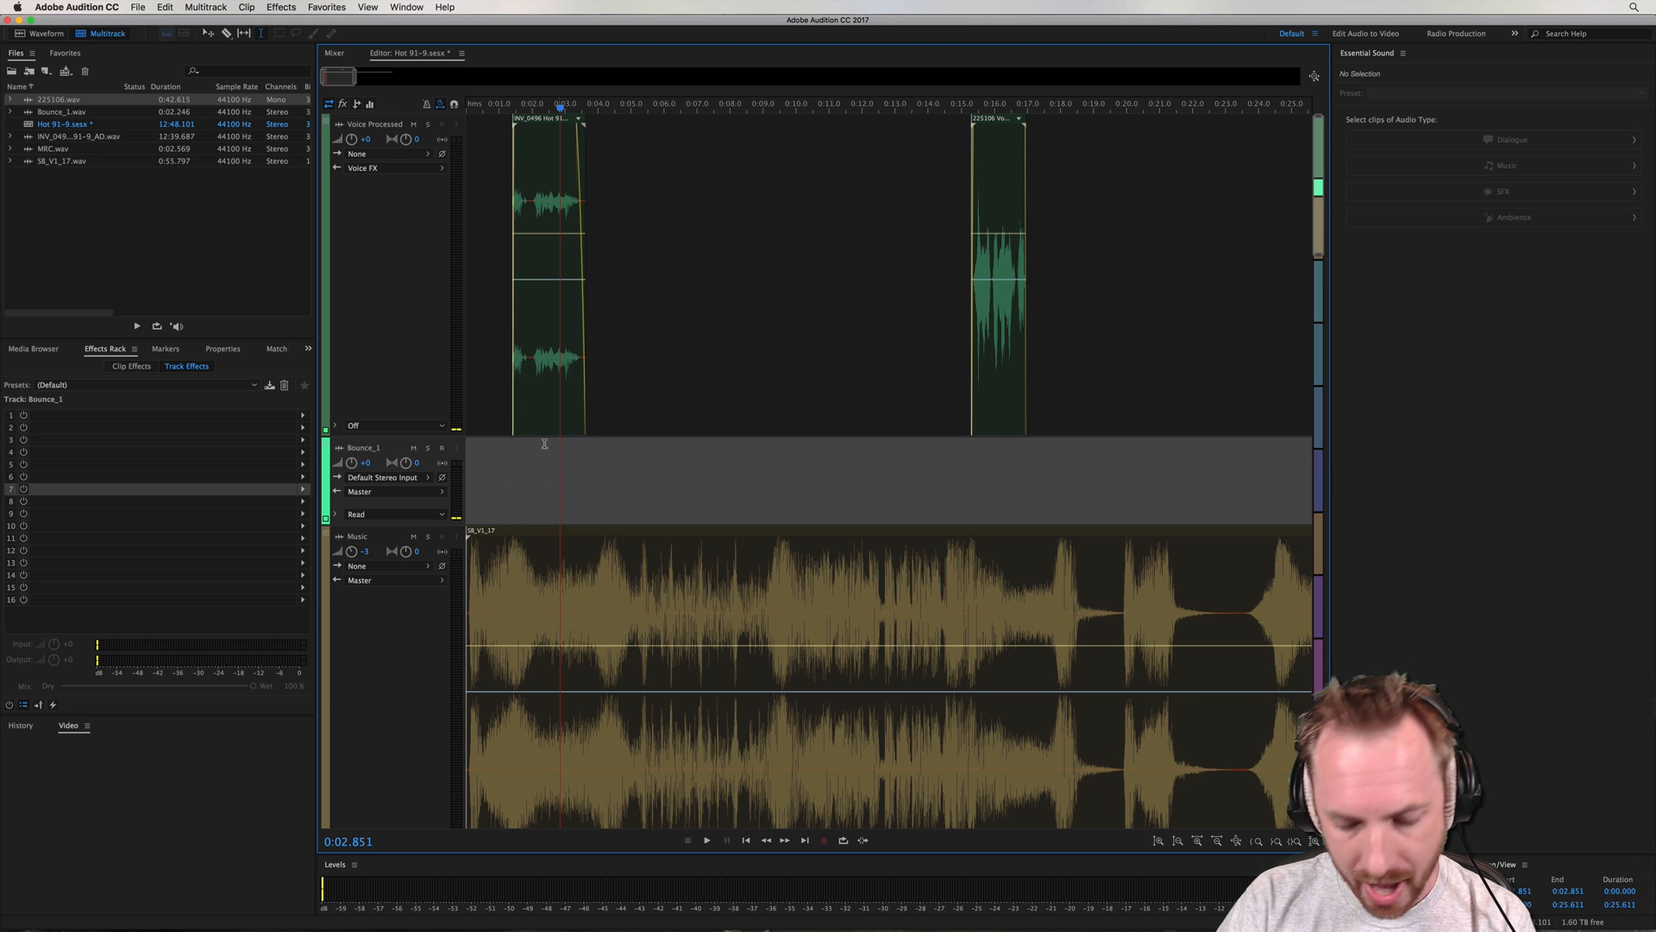
pyautogui.moveTo(491, 417)
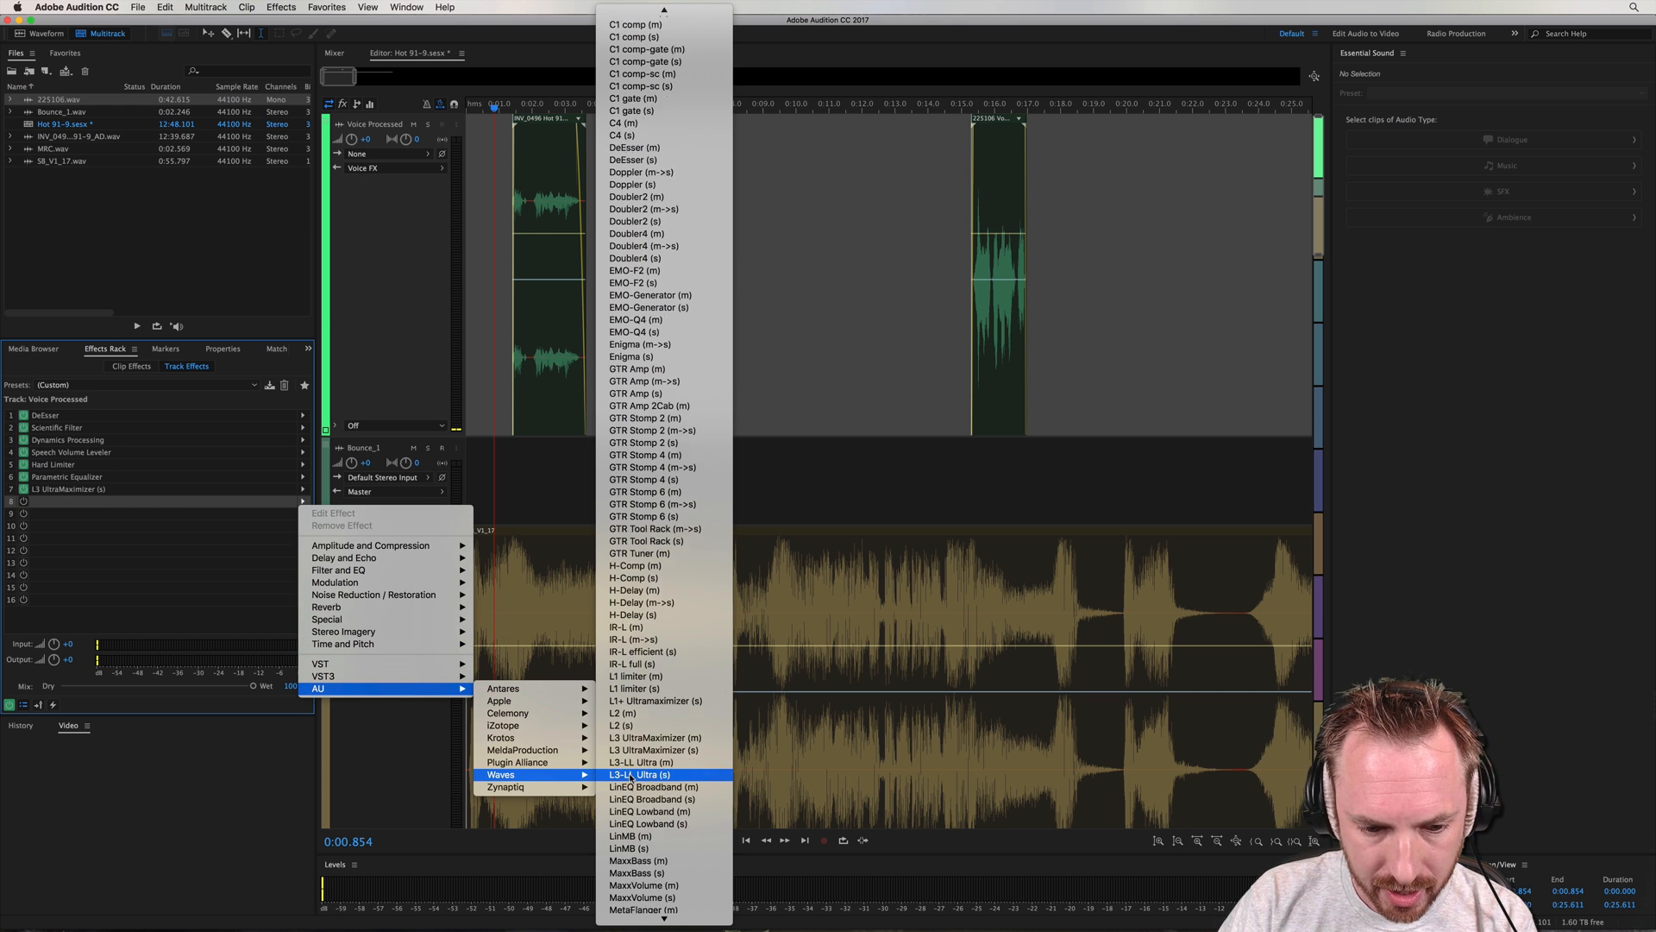
# Add the SuperTap 6-Taps delay to the Voice Processed track with a reverse delay preset
pyautogui.scroll(-3)
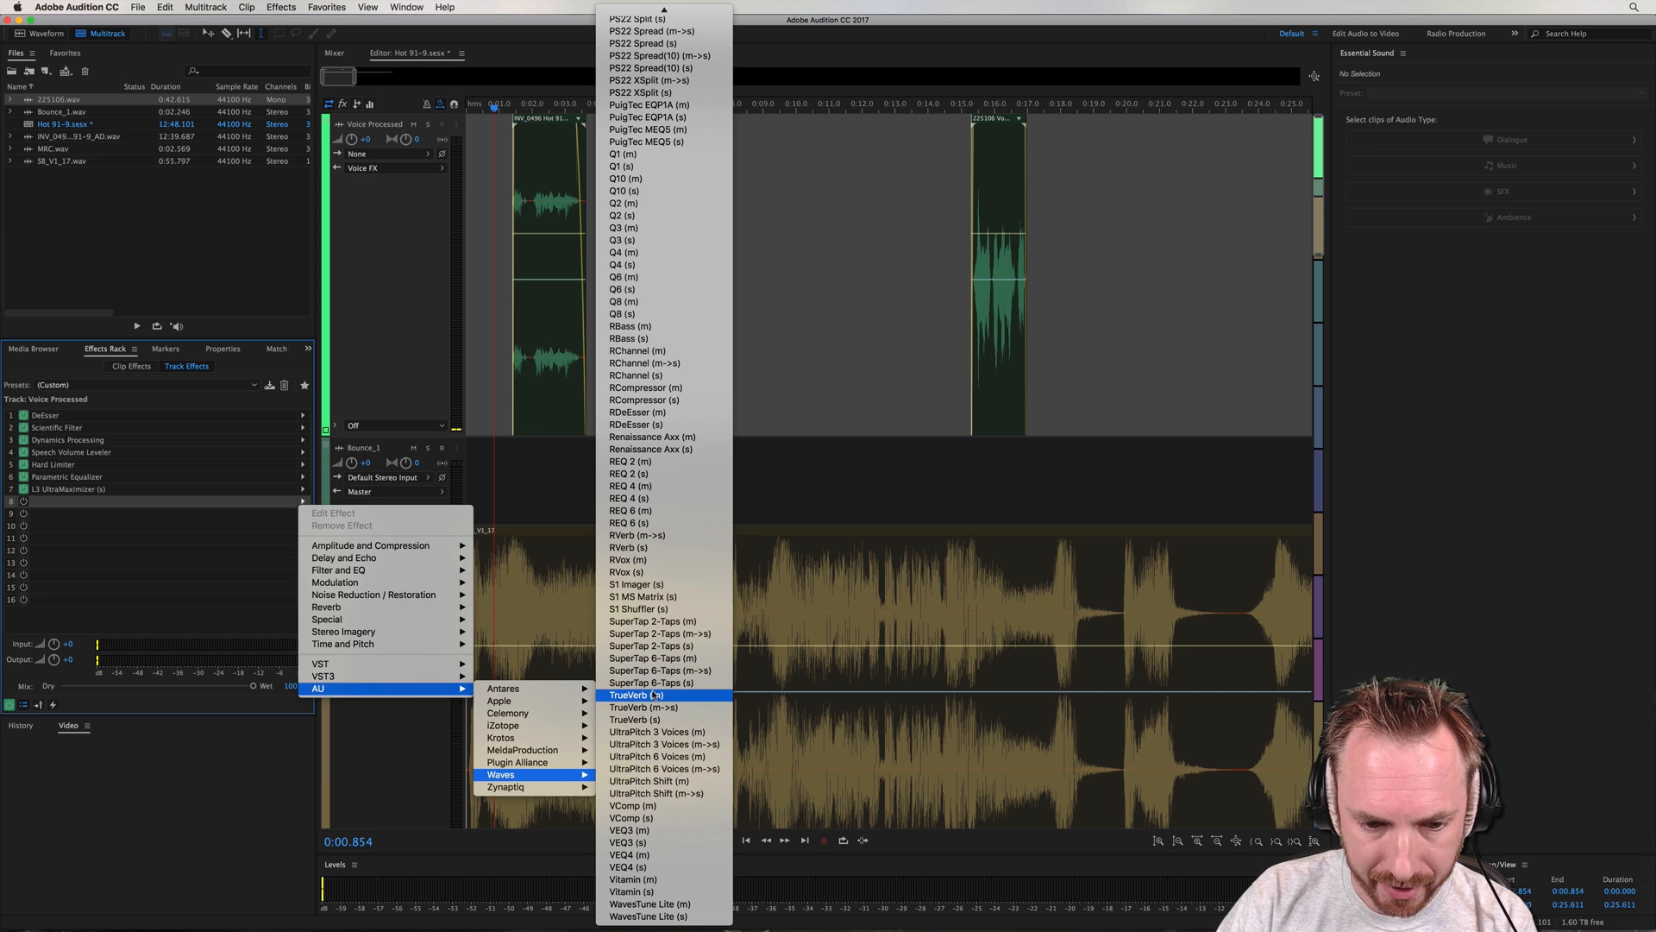
pyautogui.click(653, 682)
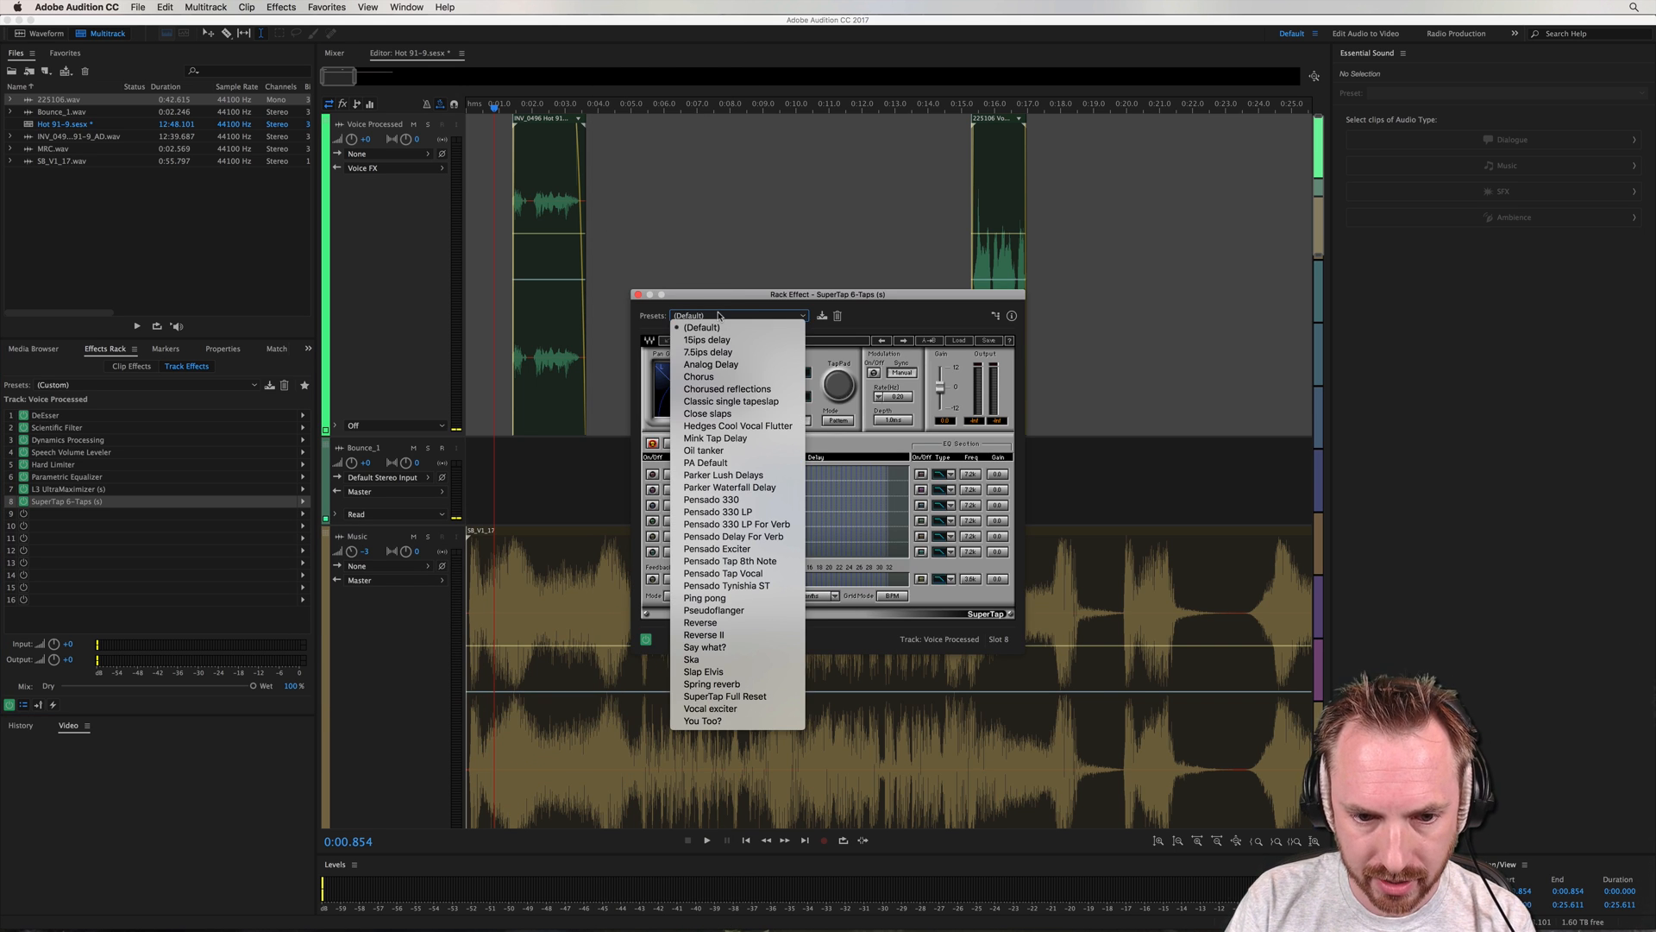
pyautogui.moveTo(704, 633)
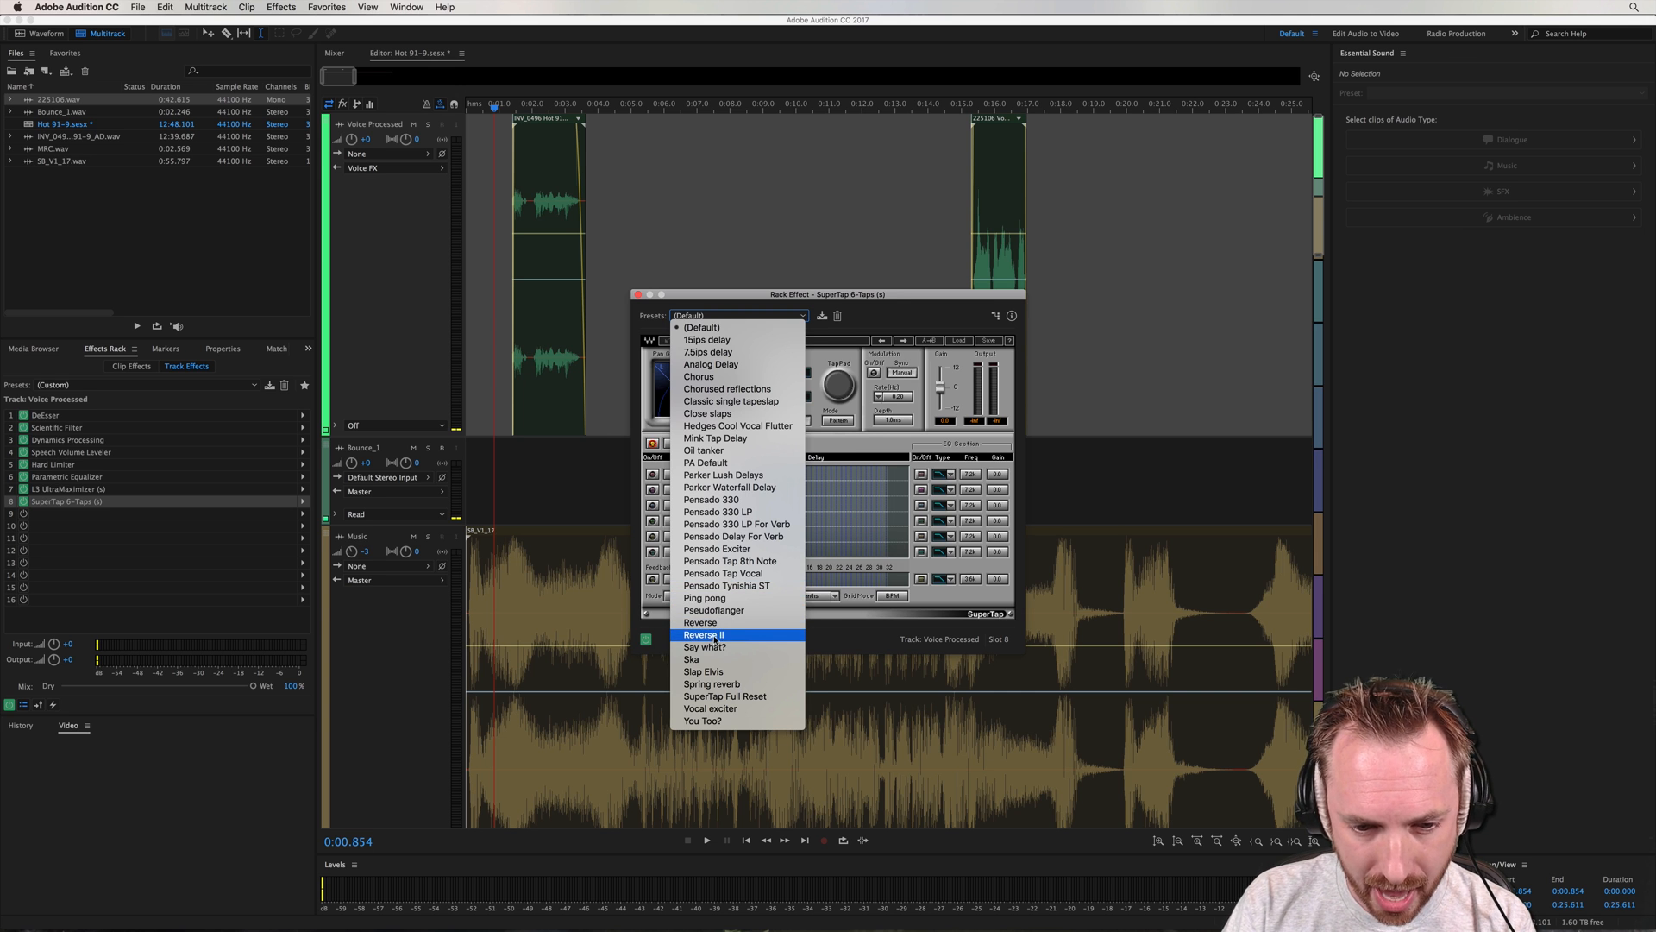
pyautogui.click(704, 633)
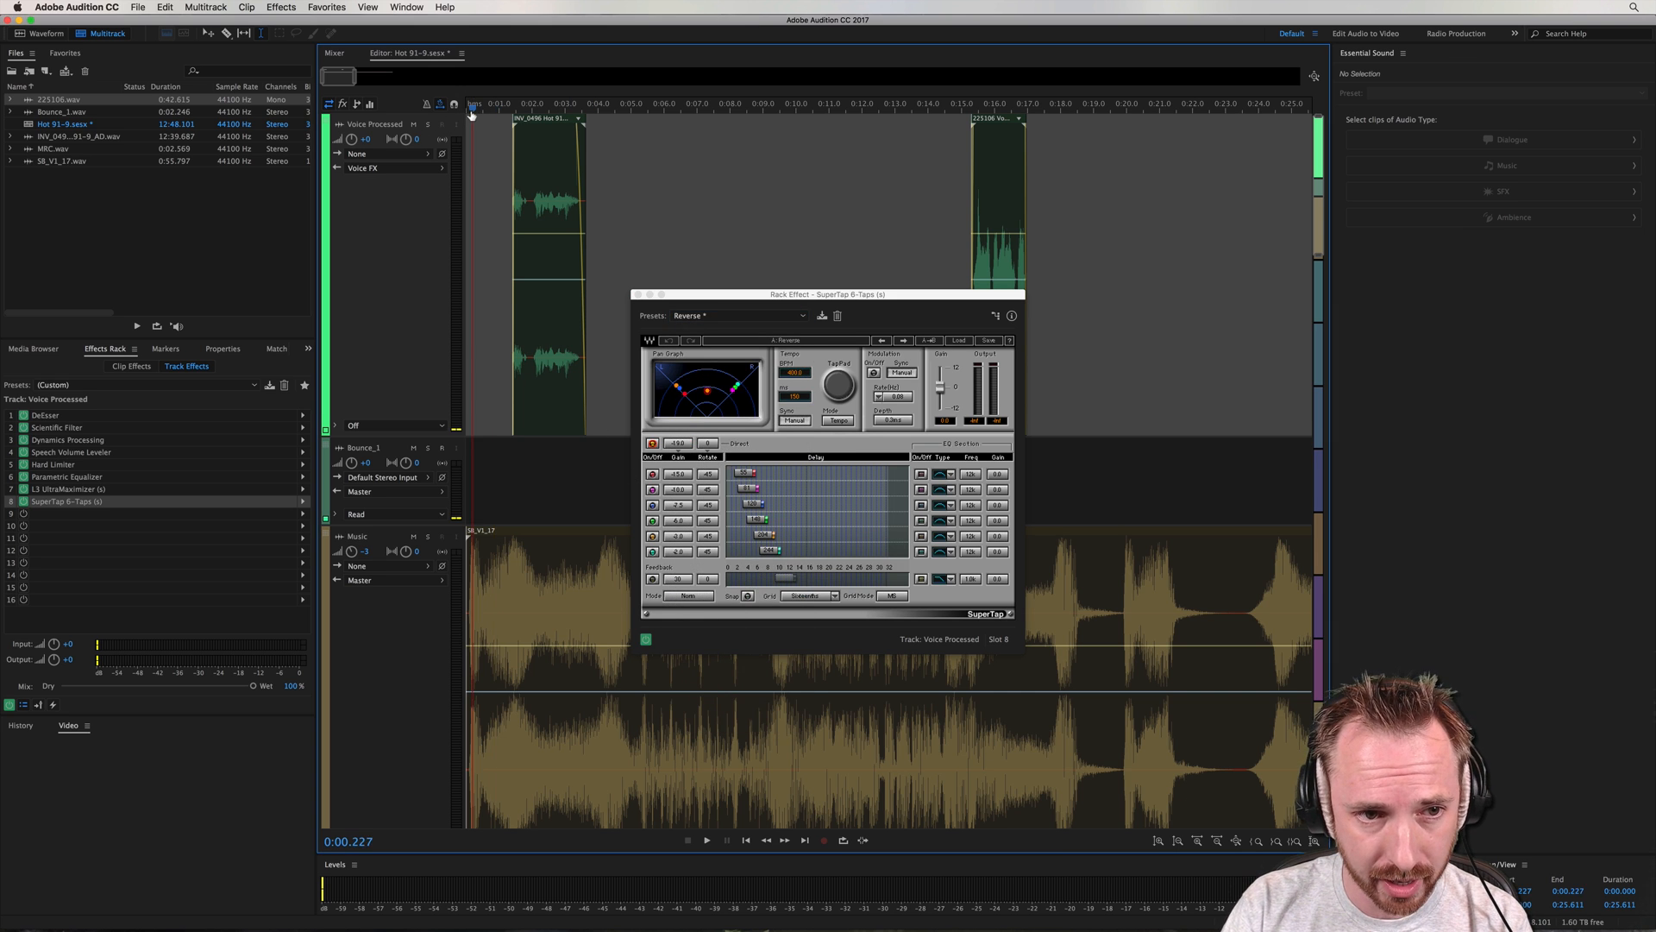
pyautogui.click(705, 840)
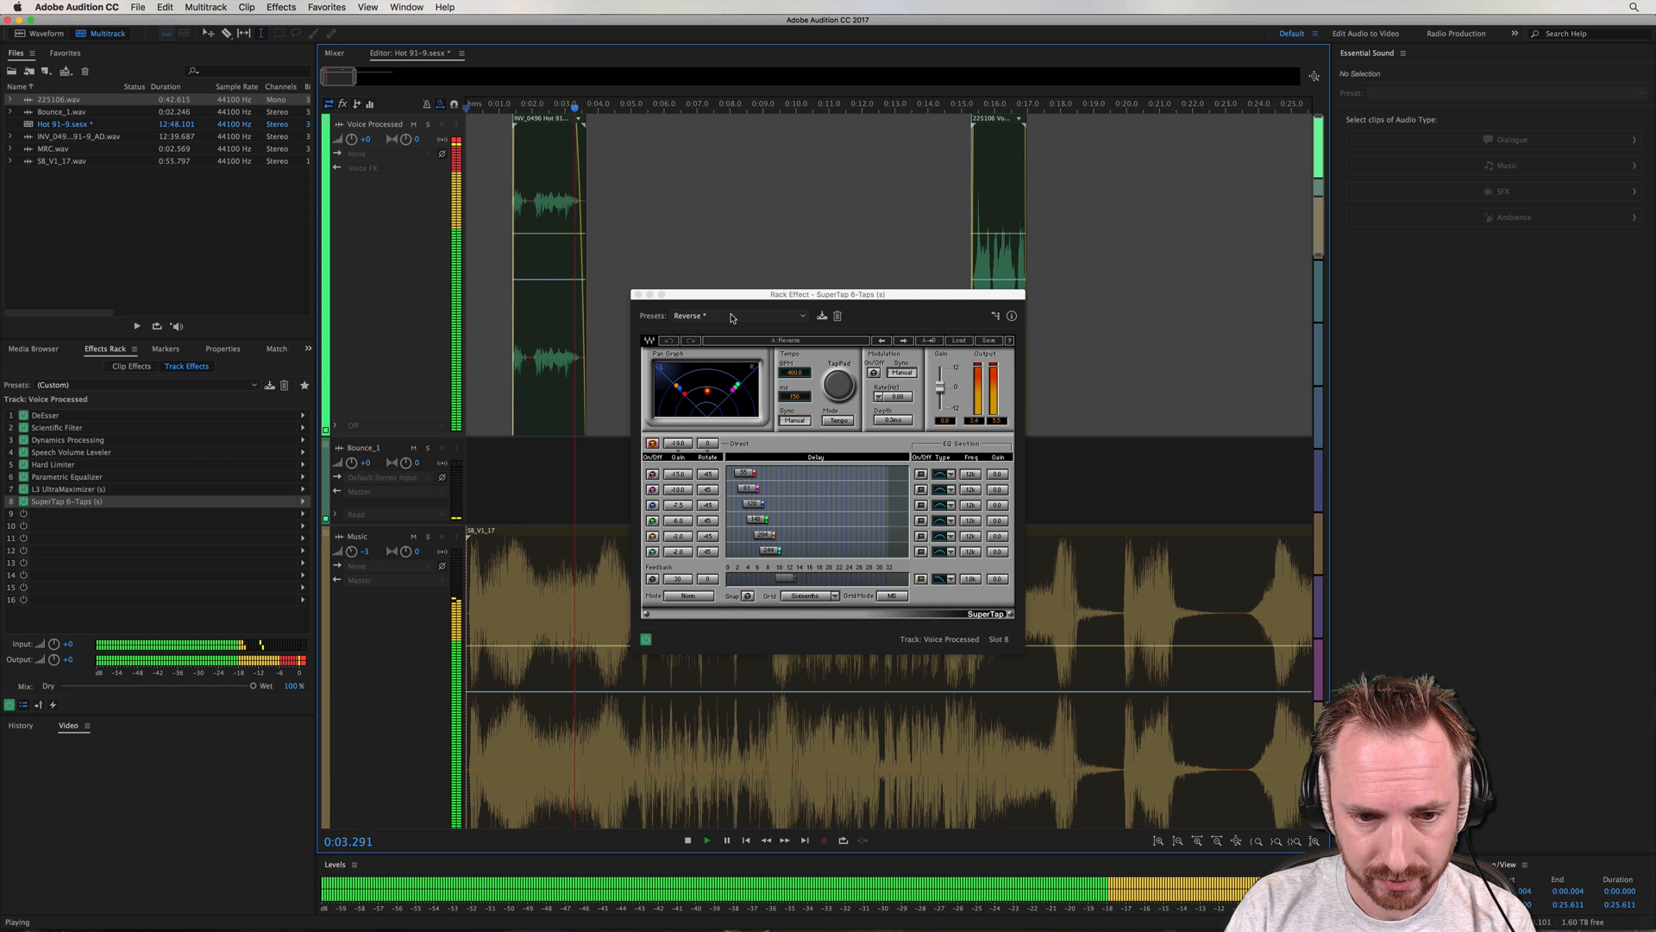
# Switch SuperTap to the 'Say what?' preset and audition the delay
pyautogui.click(800, 316)
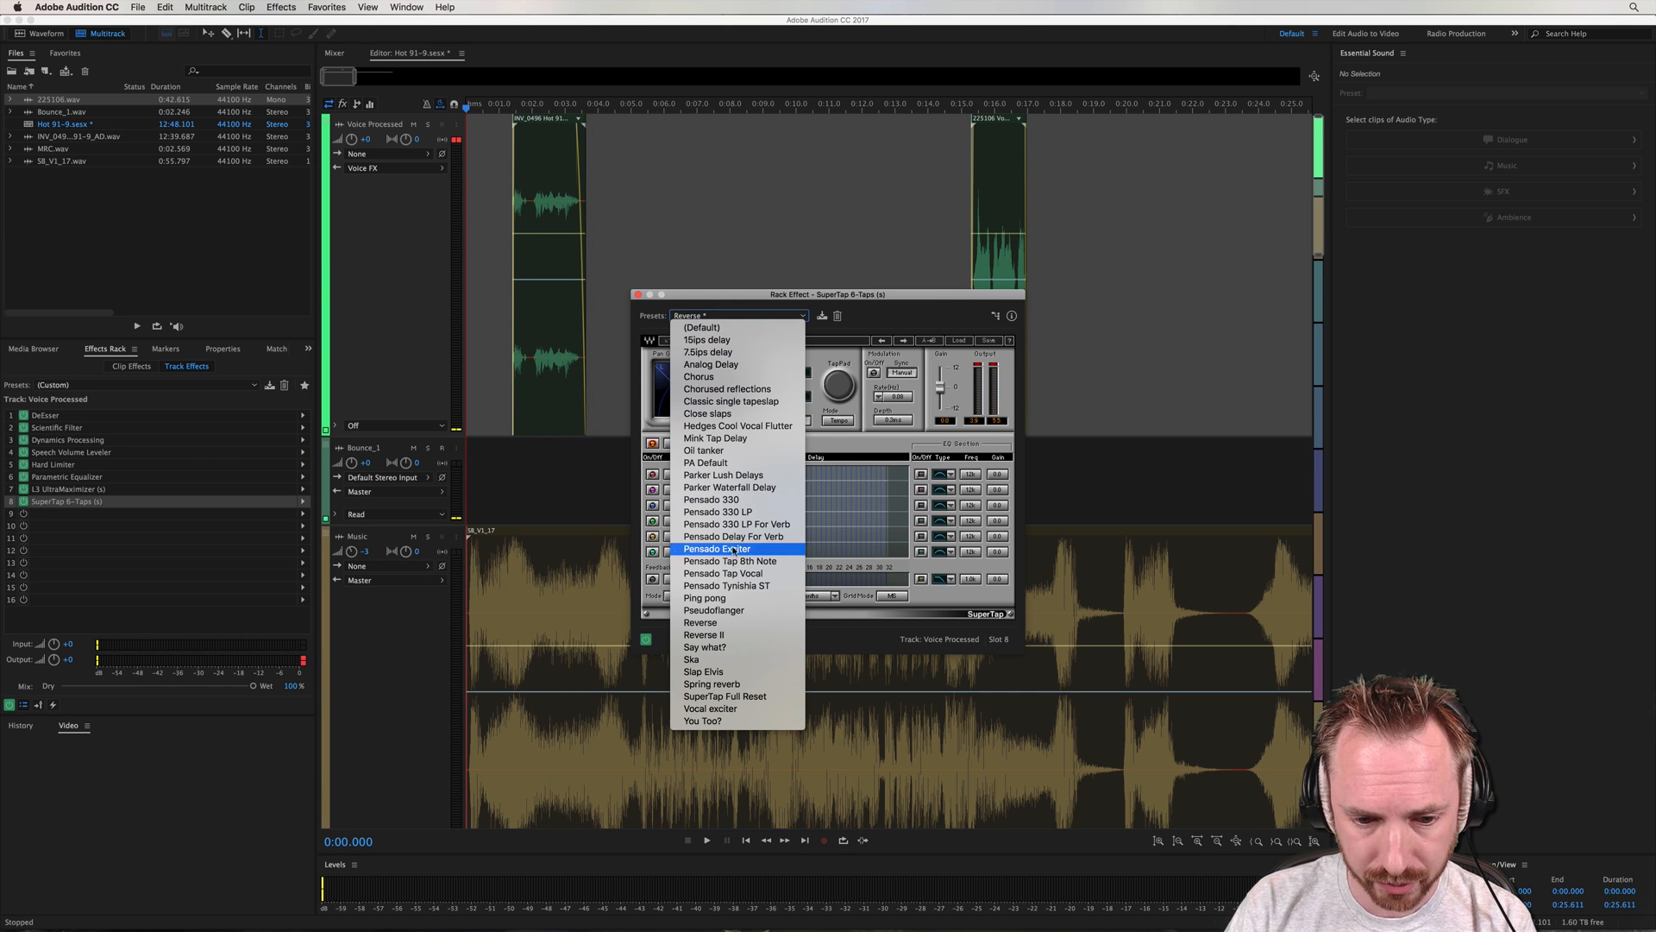
pyautogui.click(704, 647)
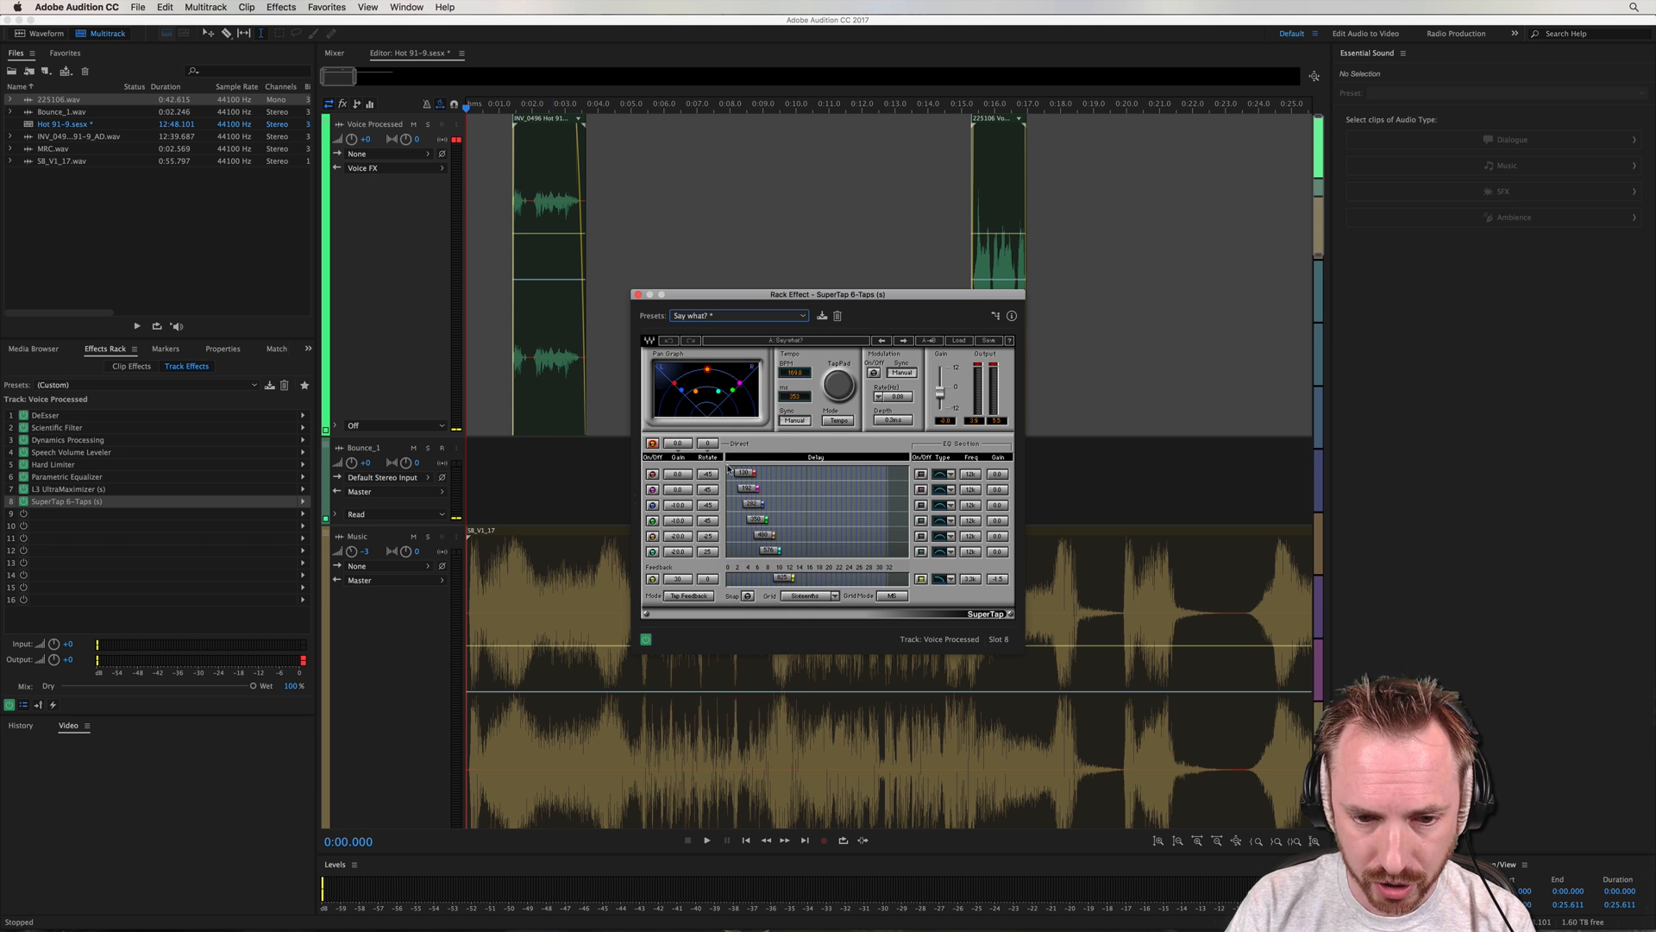
pyautogui.click(705, 840)
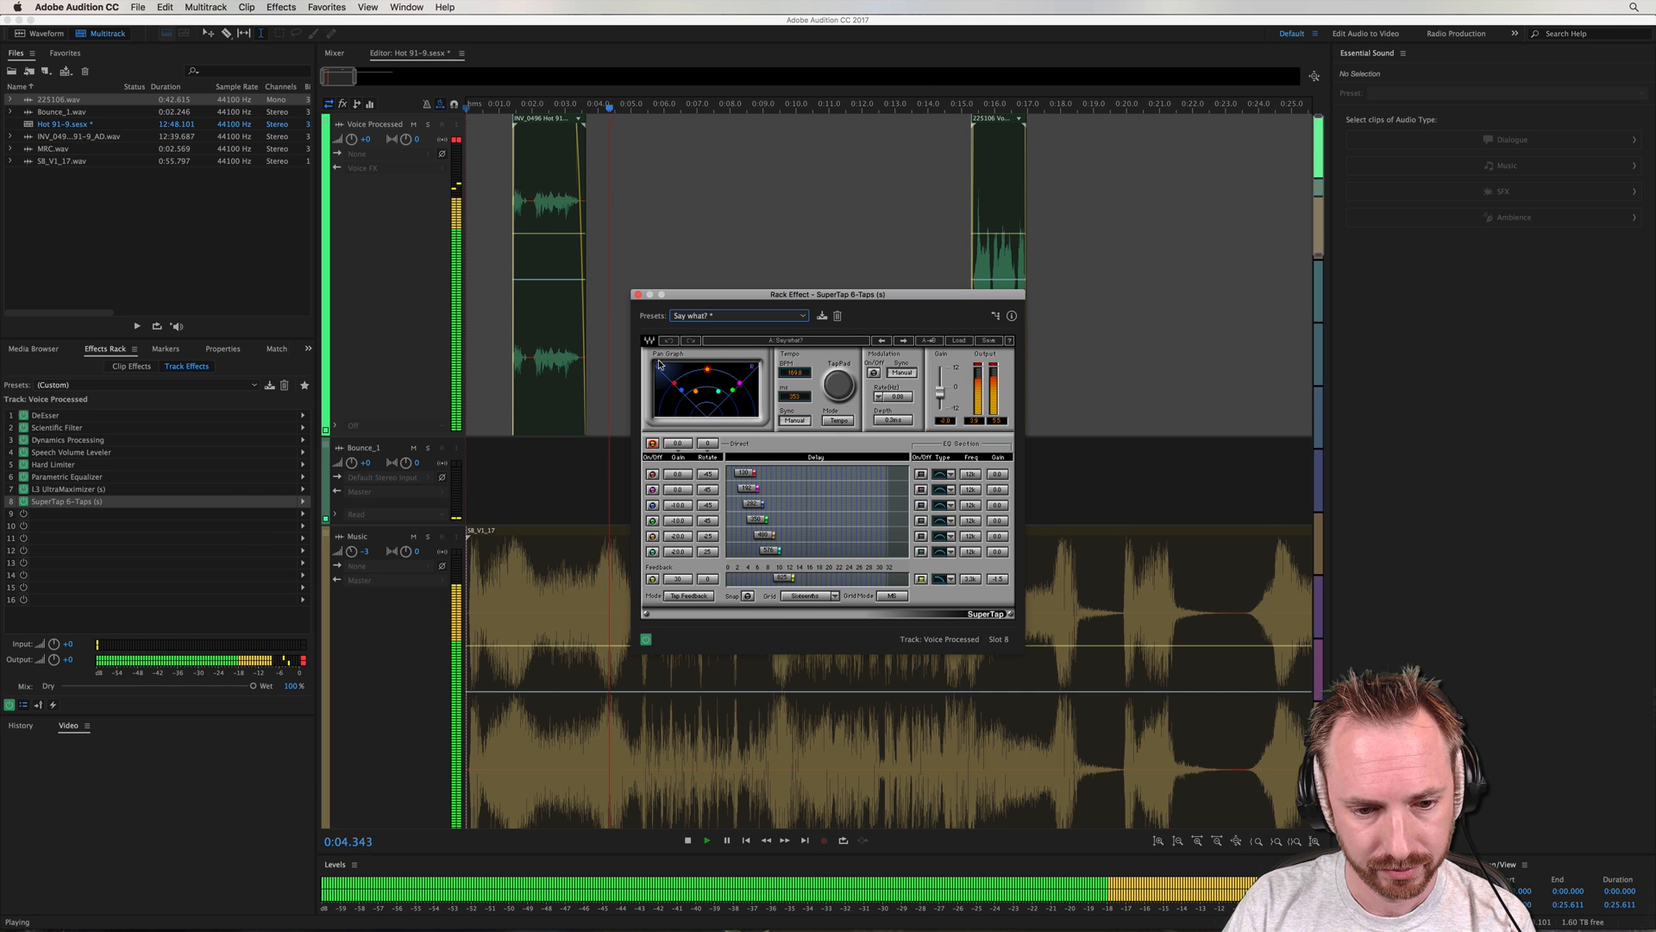
pyautogui.click(685, 840)
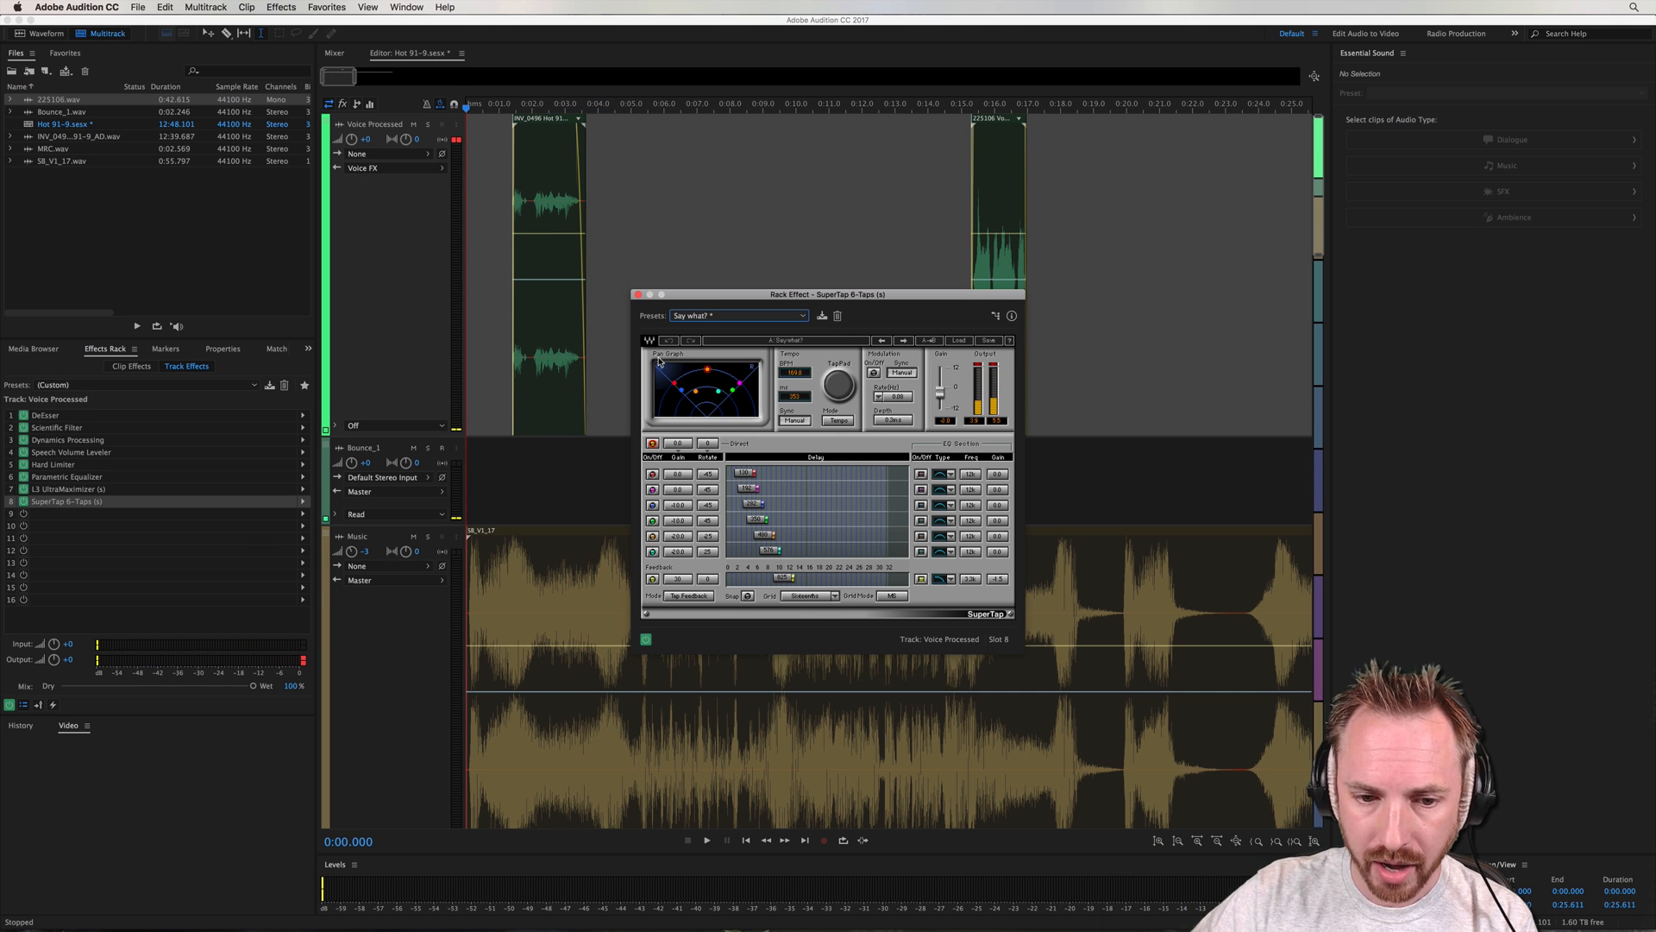
pyautogui.moveTo(655, 362)
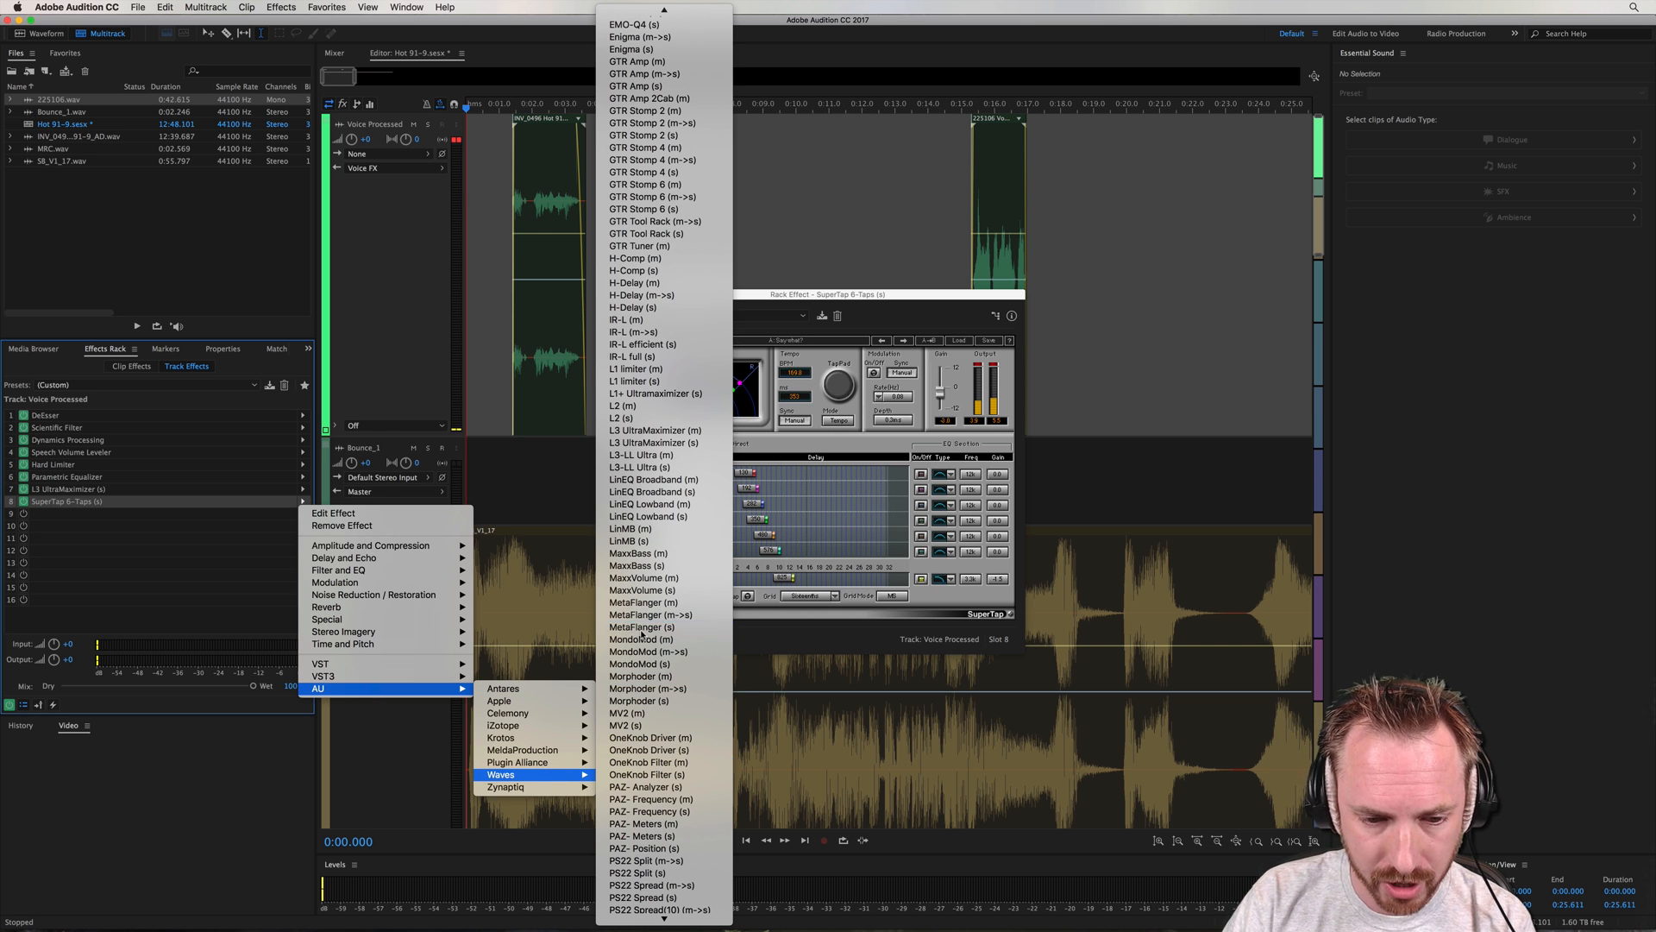
# Replace the delay with MetaFlanger (s) and audition it from a new playback start point
pyautogui.click(642, 626)
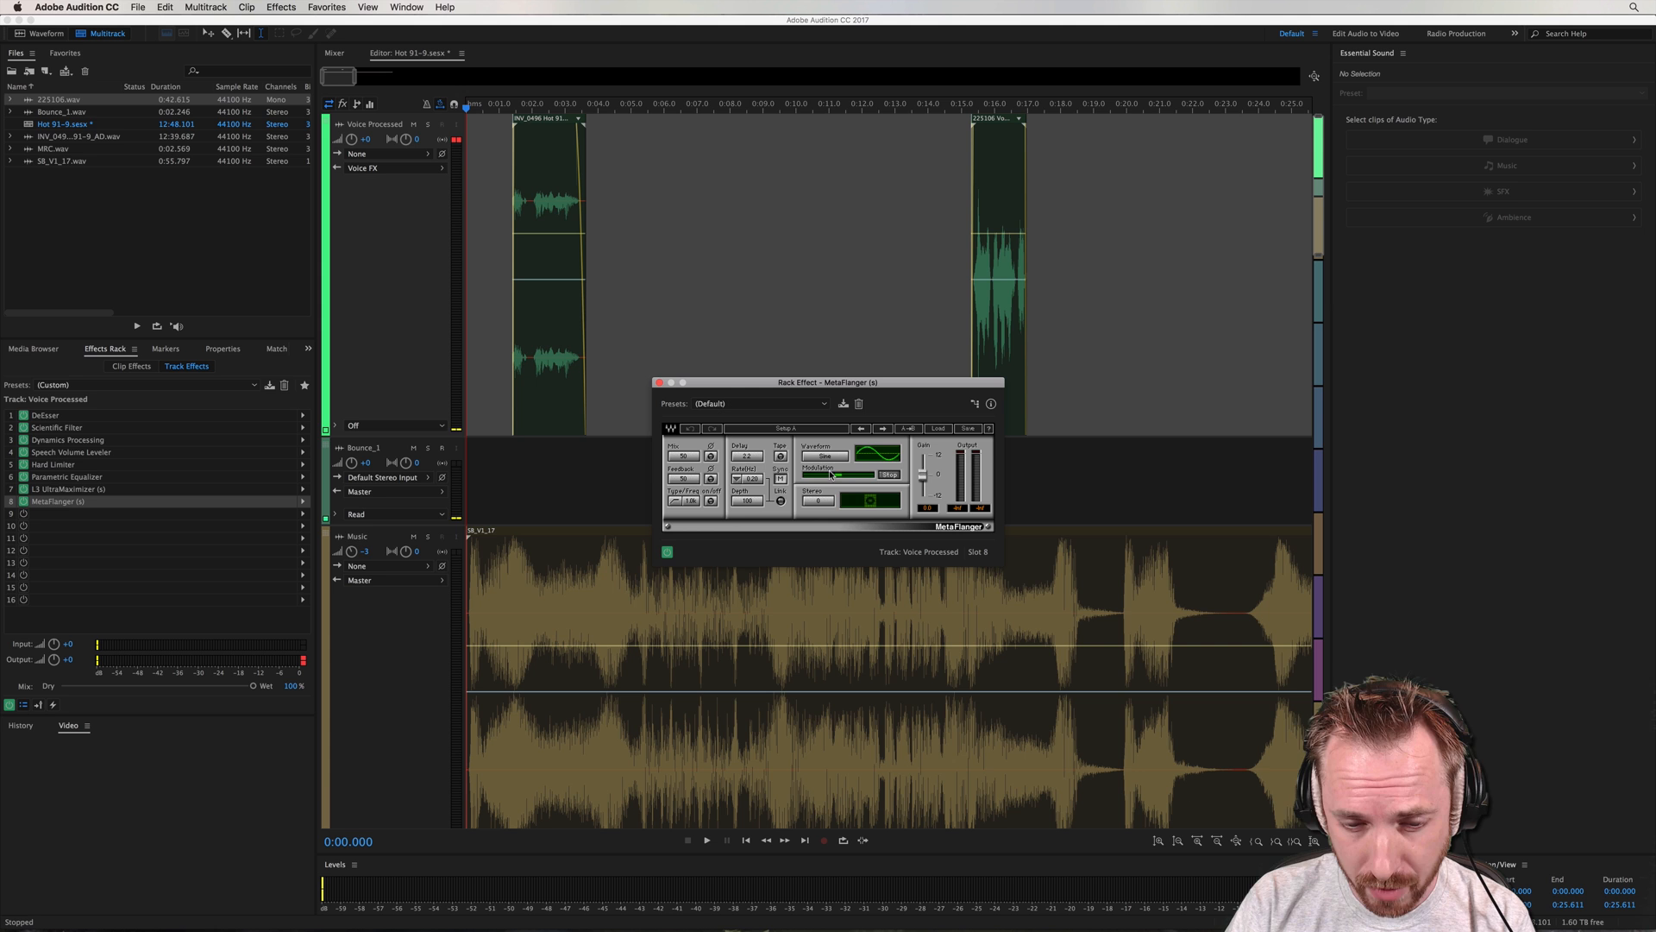
pyautogui.click(705, 841)
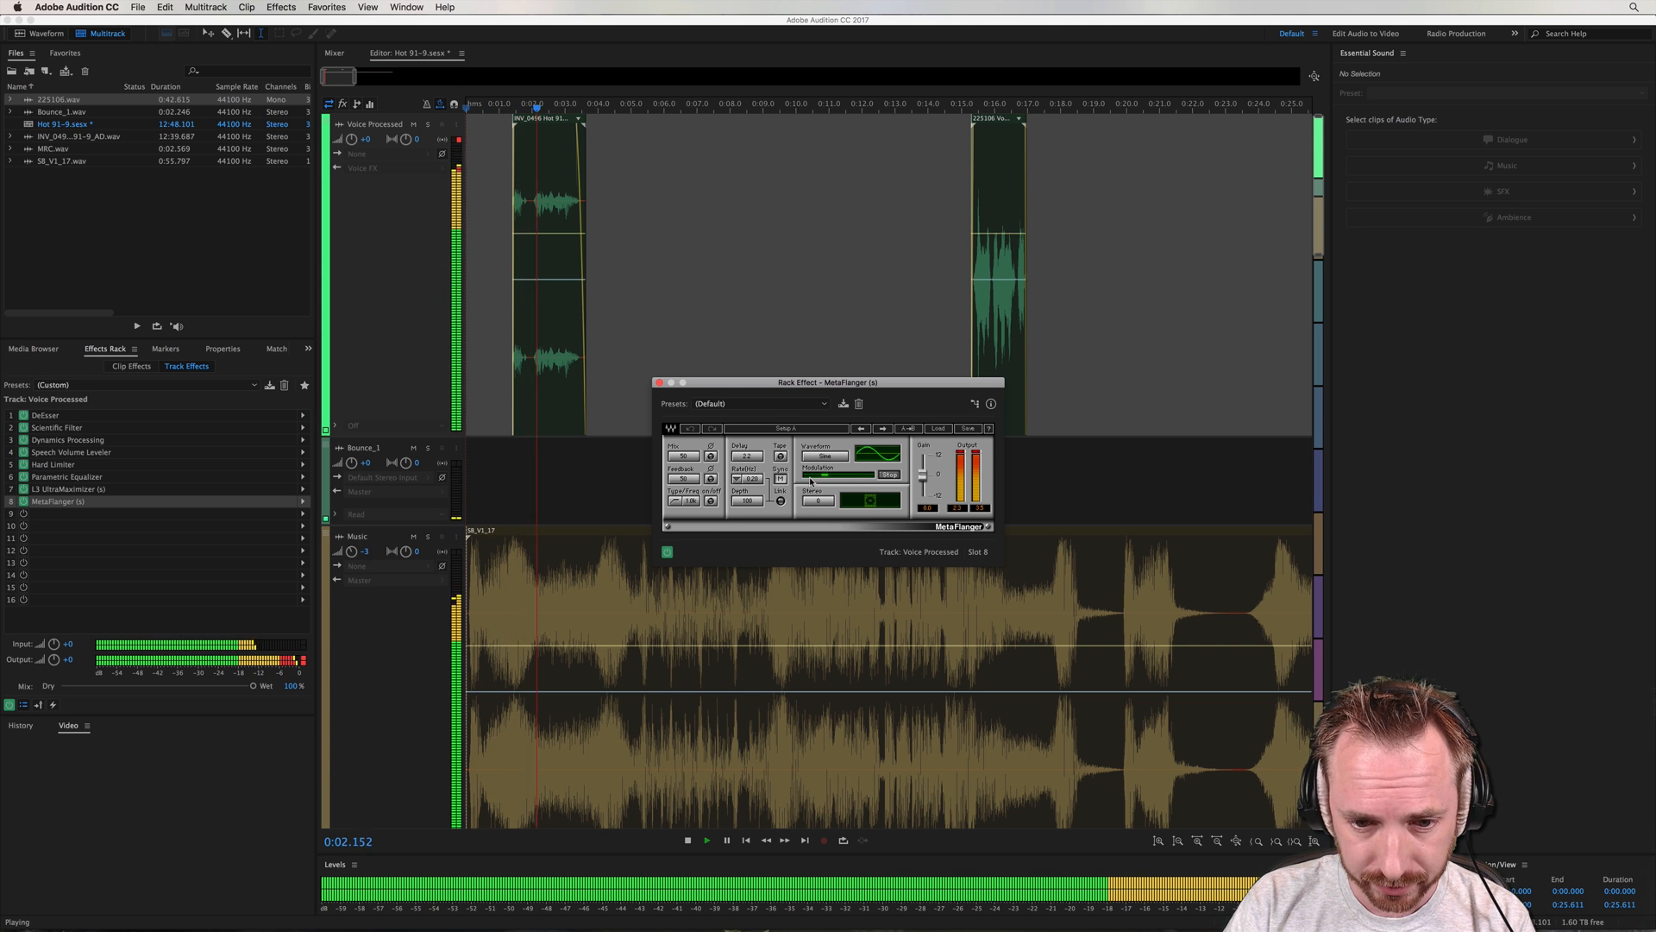
pyautogui.click(687, 840)
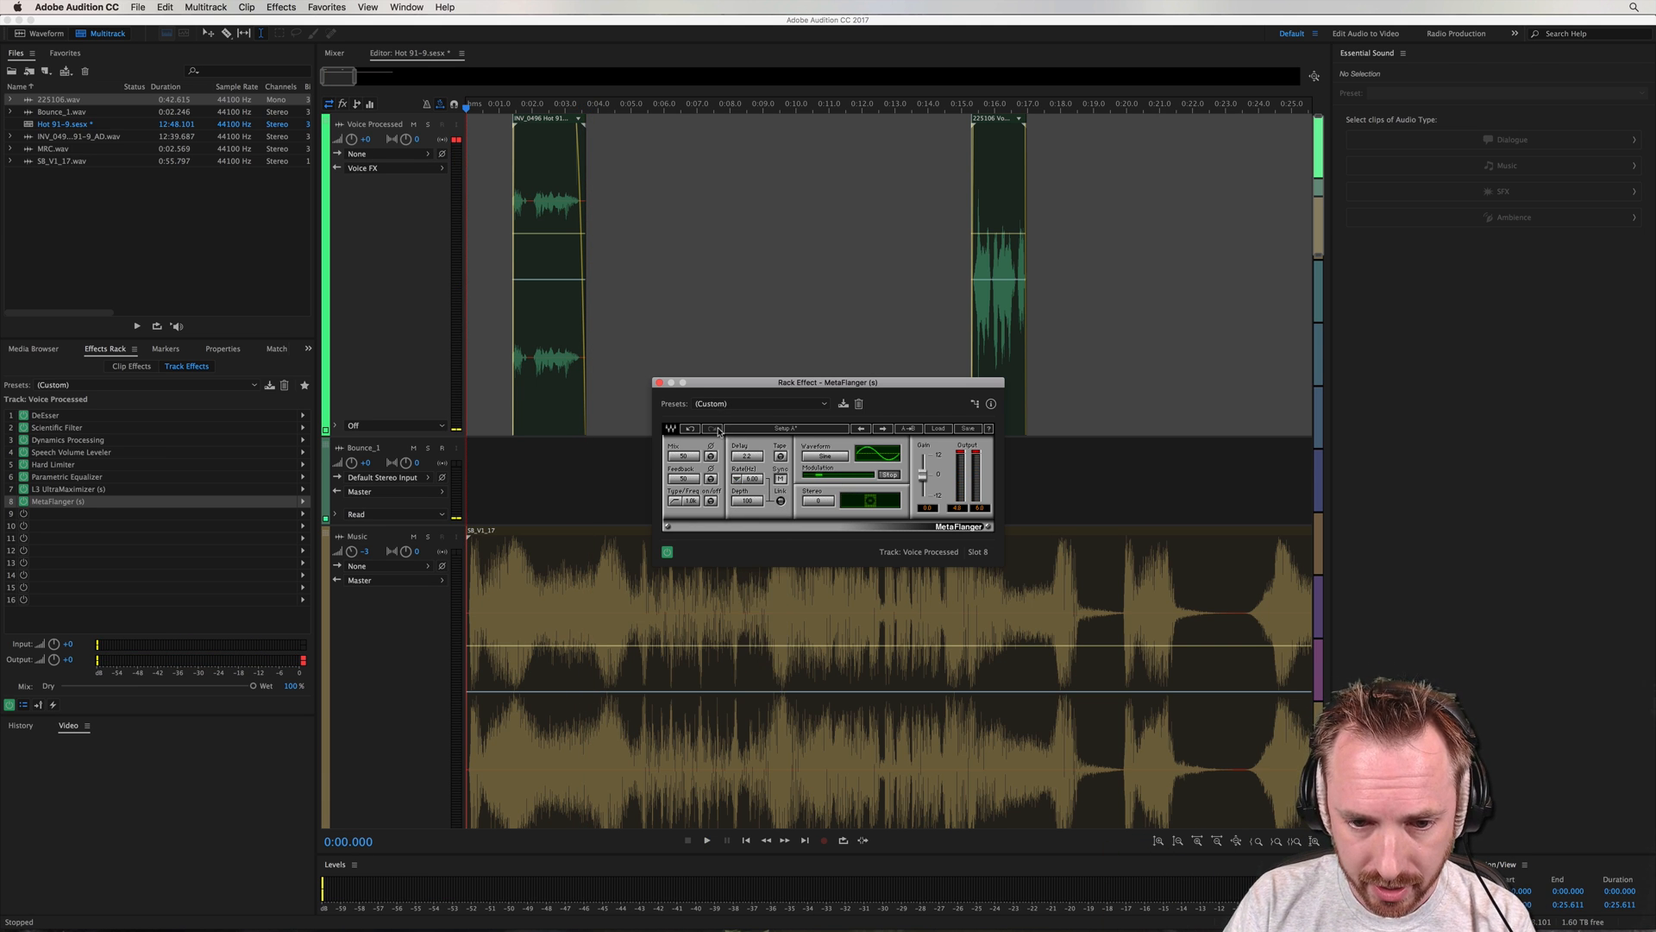
pyautogui.click(704, 840)
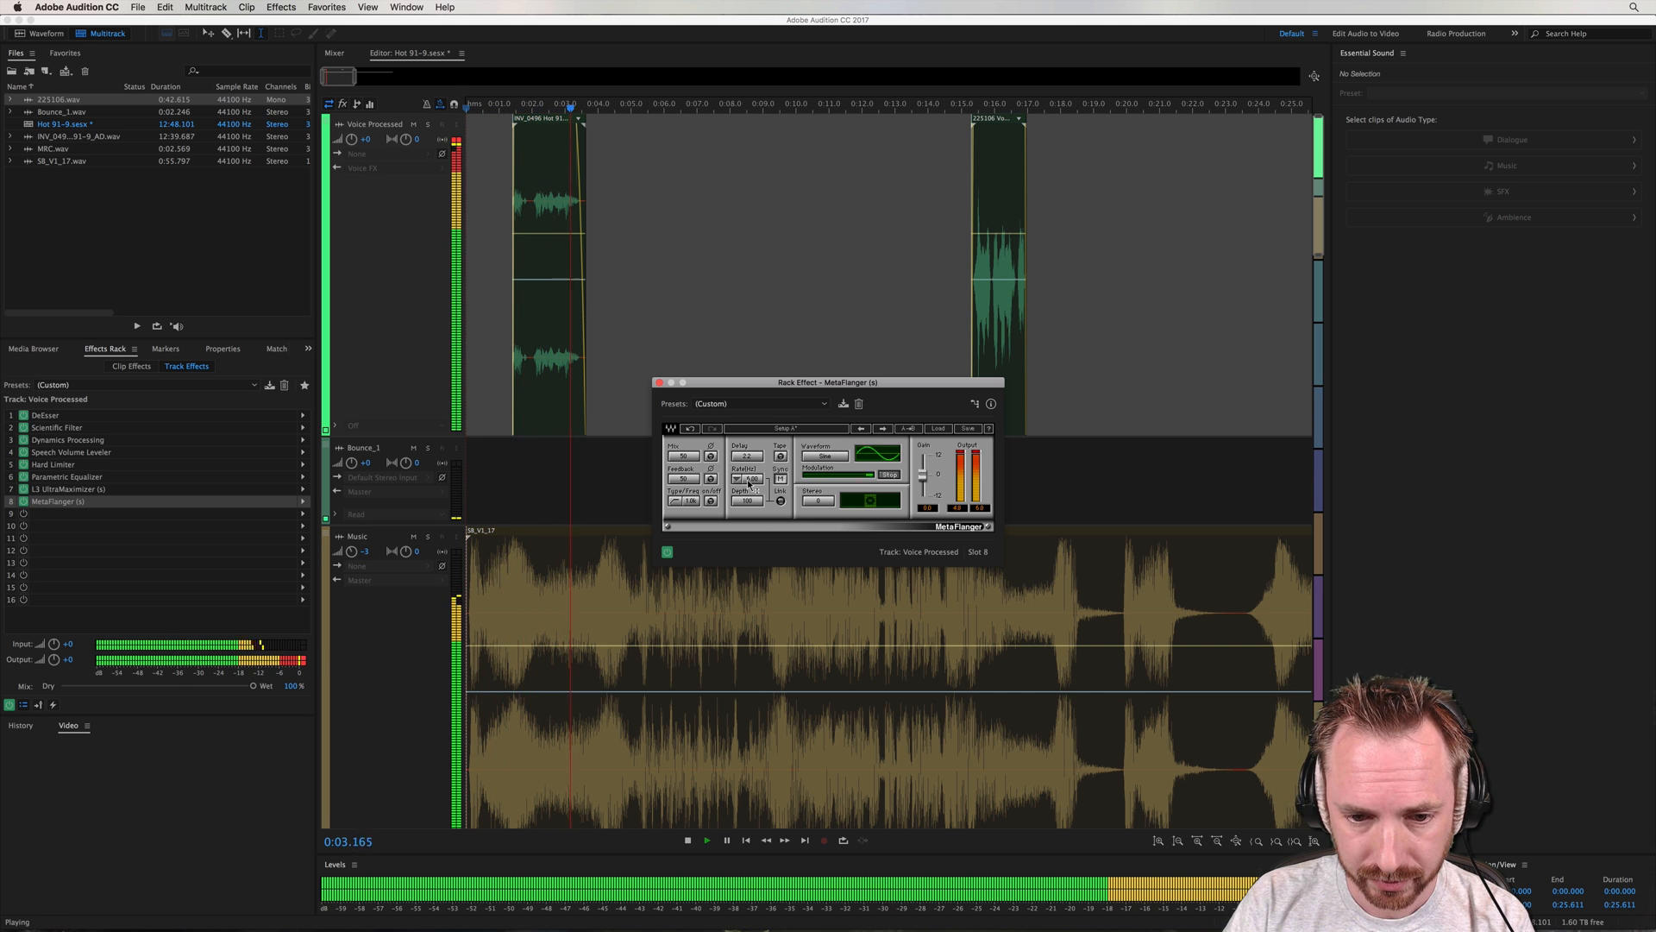
pyautogui.click(687, 840)
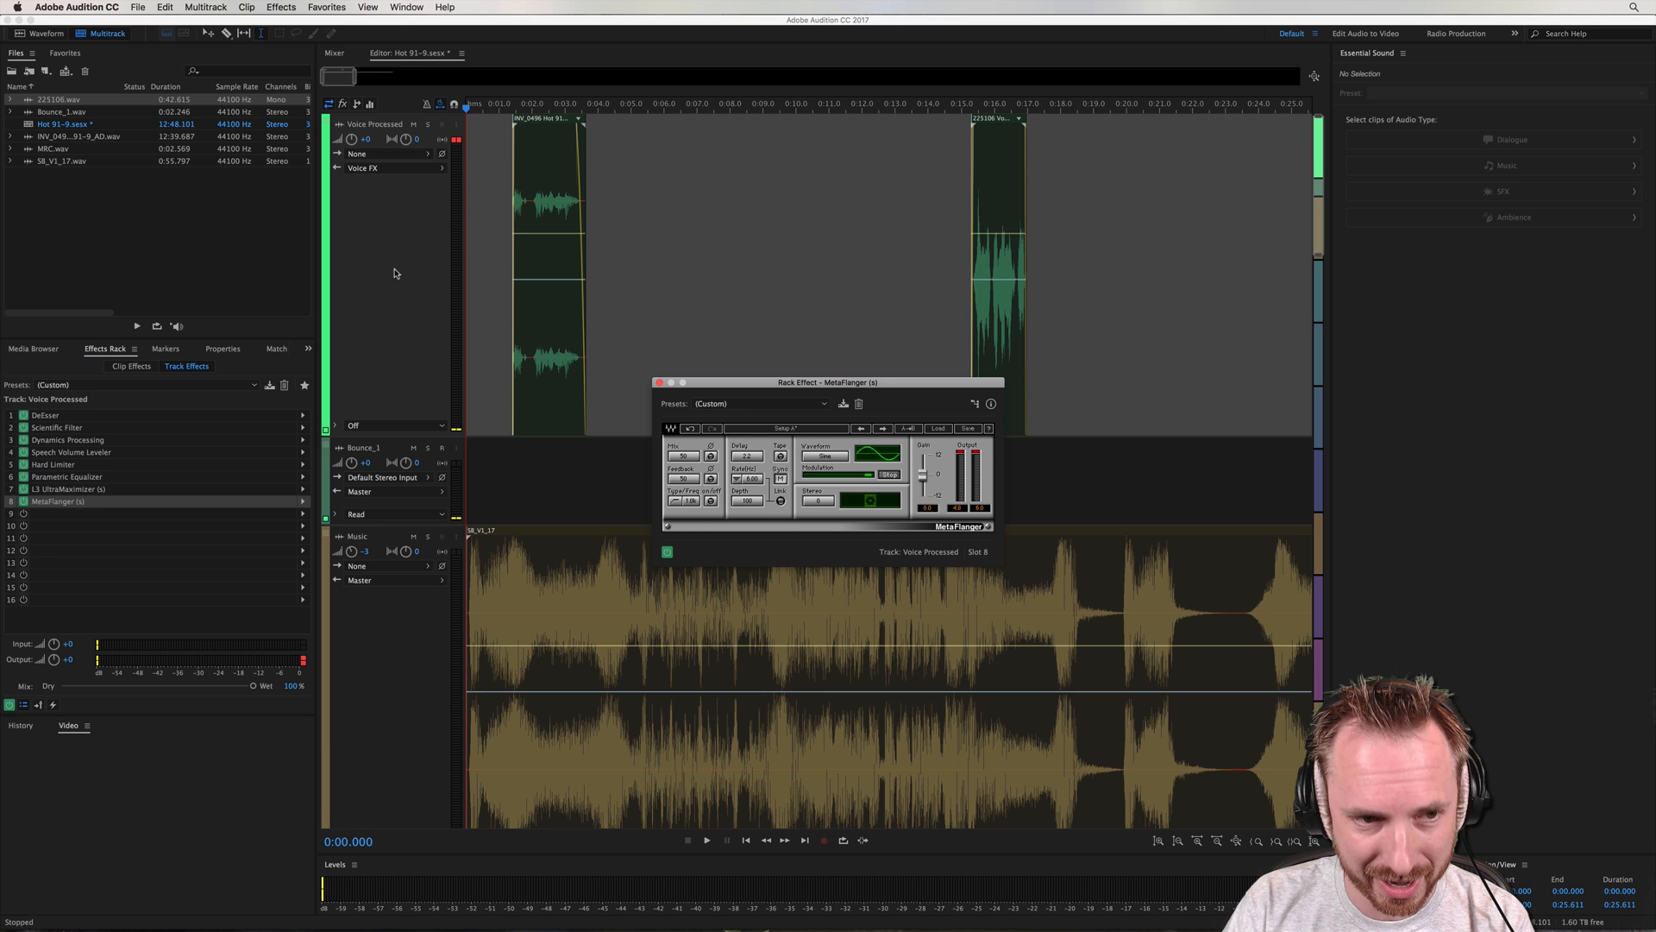
pyautogui.click(497, 103)
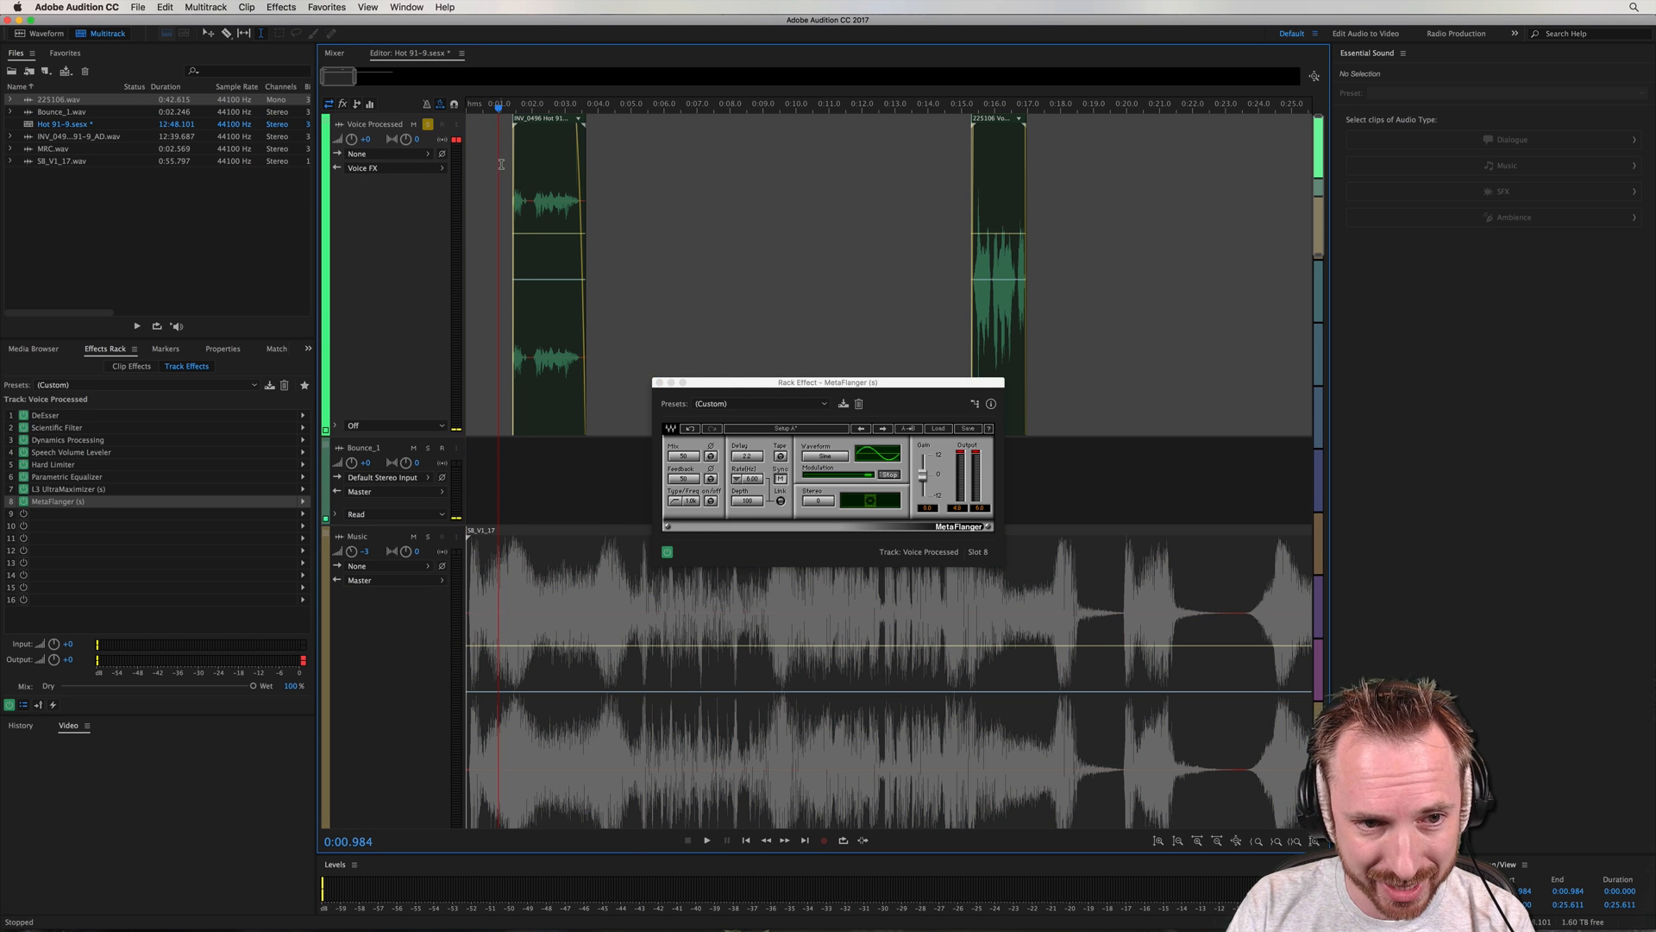
pyautogui.click(706, 840)
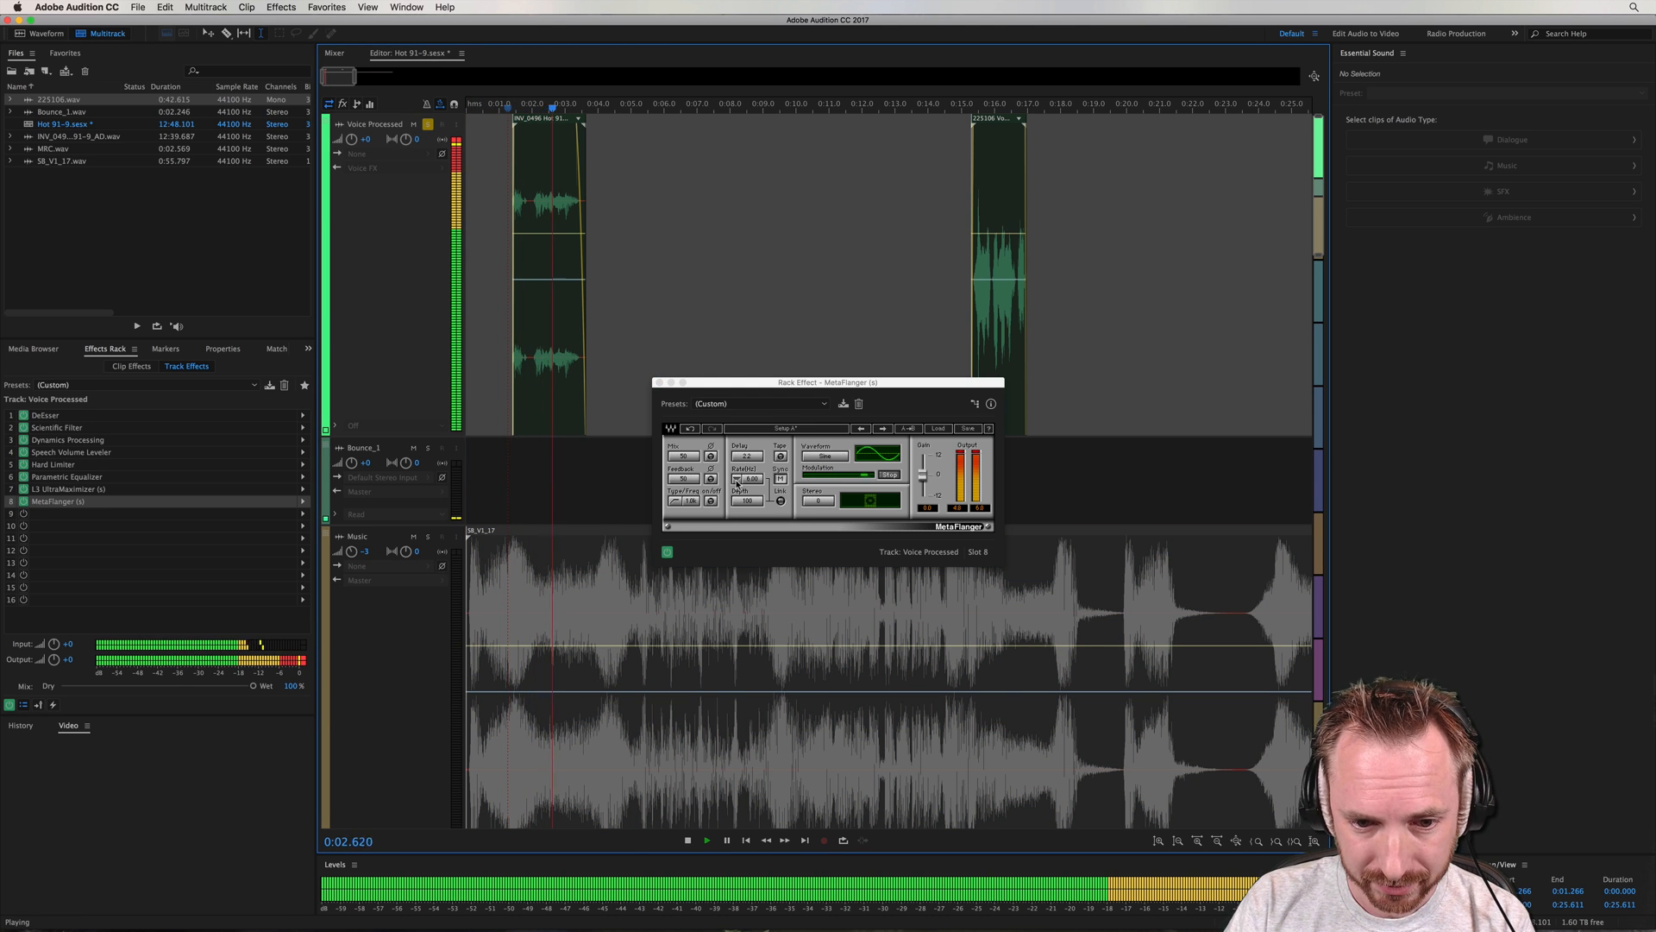
# Set the flanger sync value to 16, try Itchycute Perk, then settle on the Slow Rotor preset
pyautogui.click(750, 478)
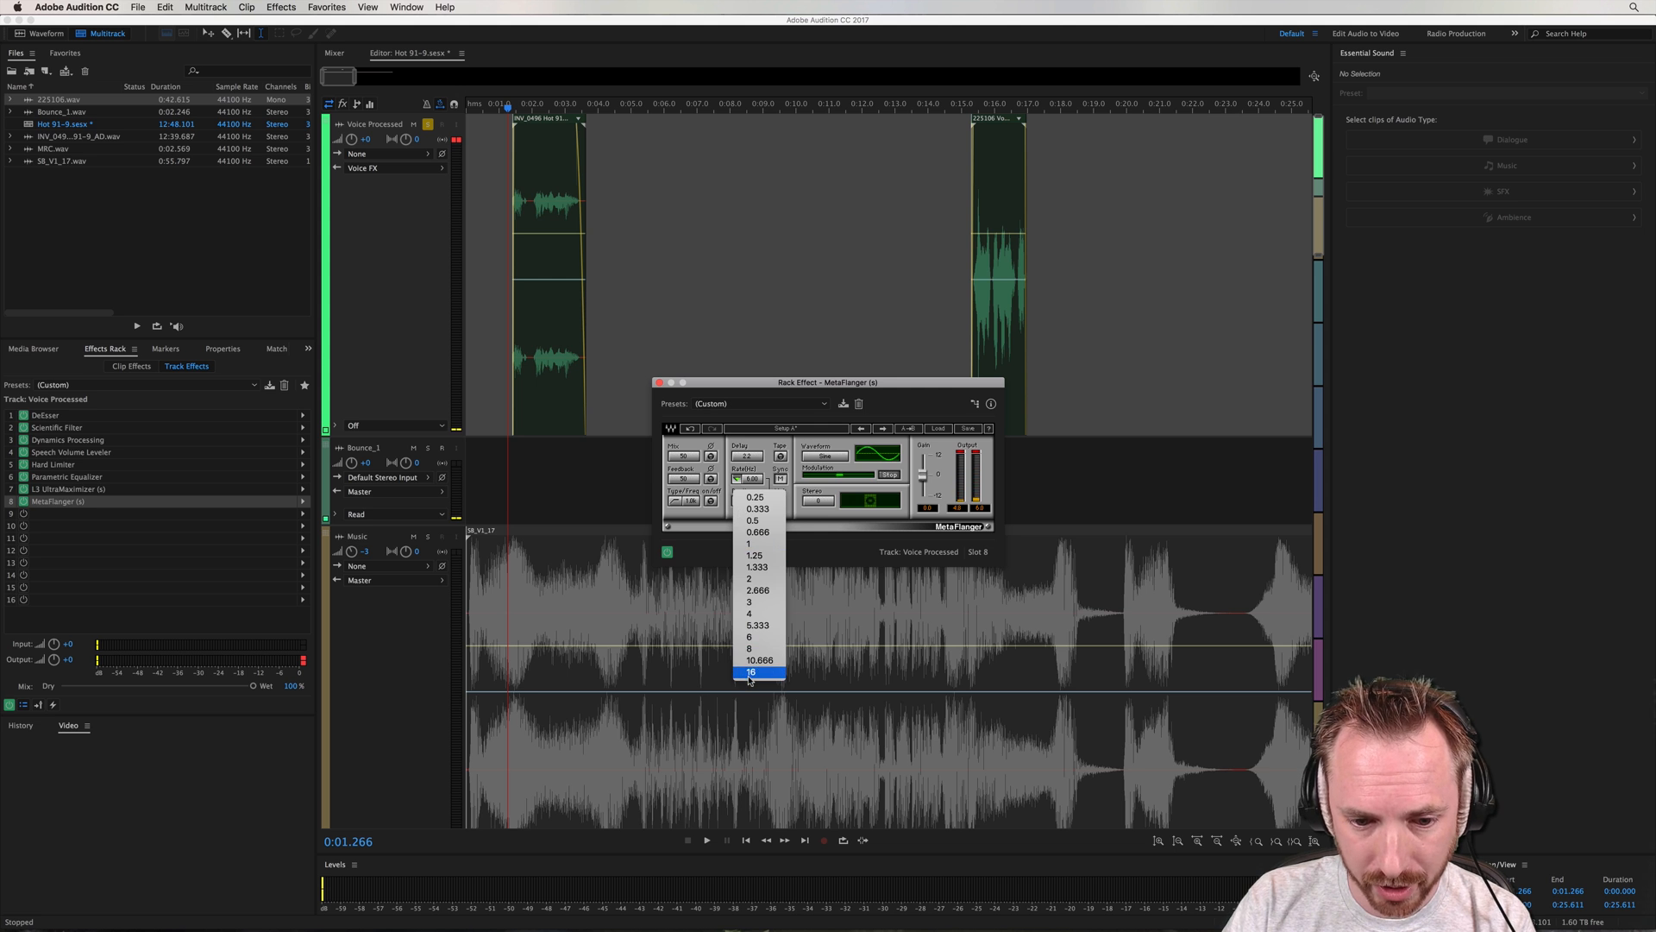
pyautogui.click(750, 673)
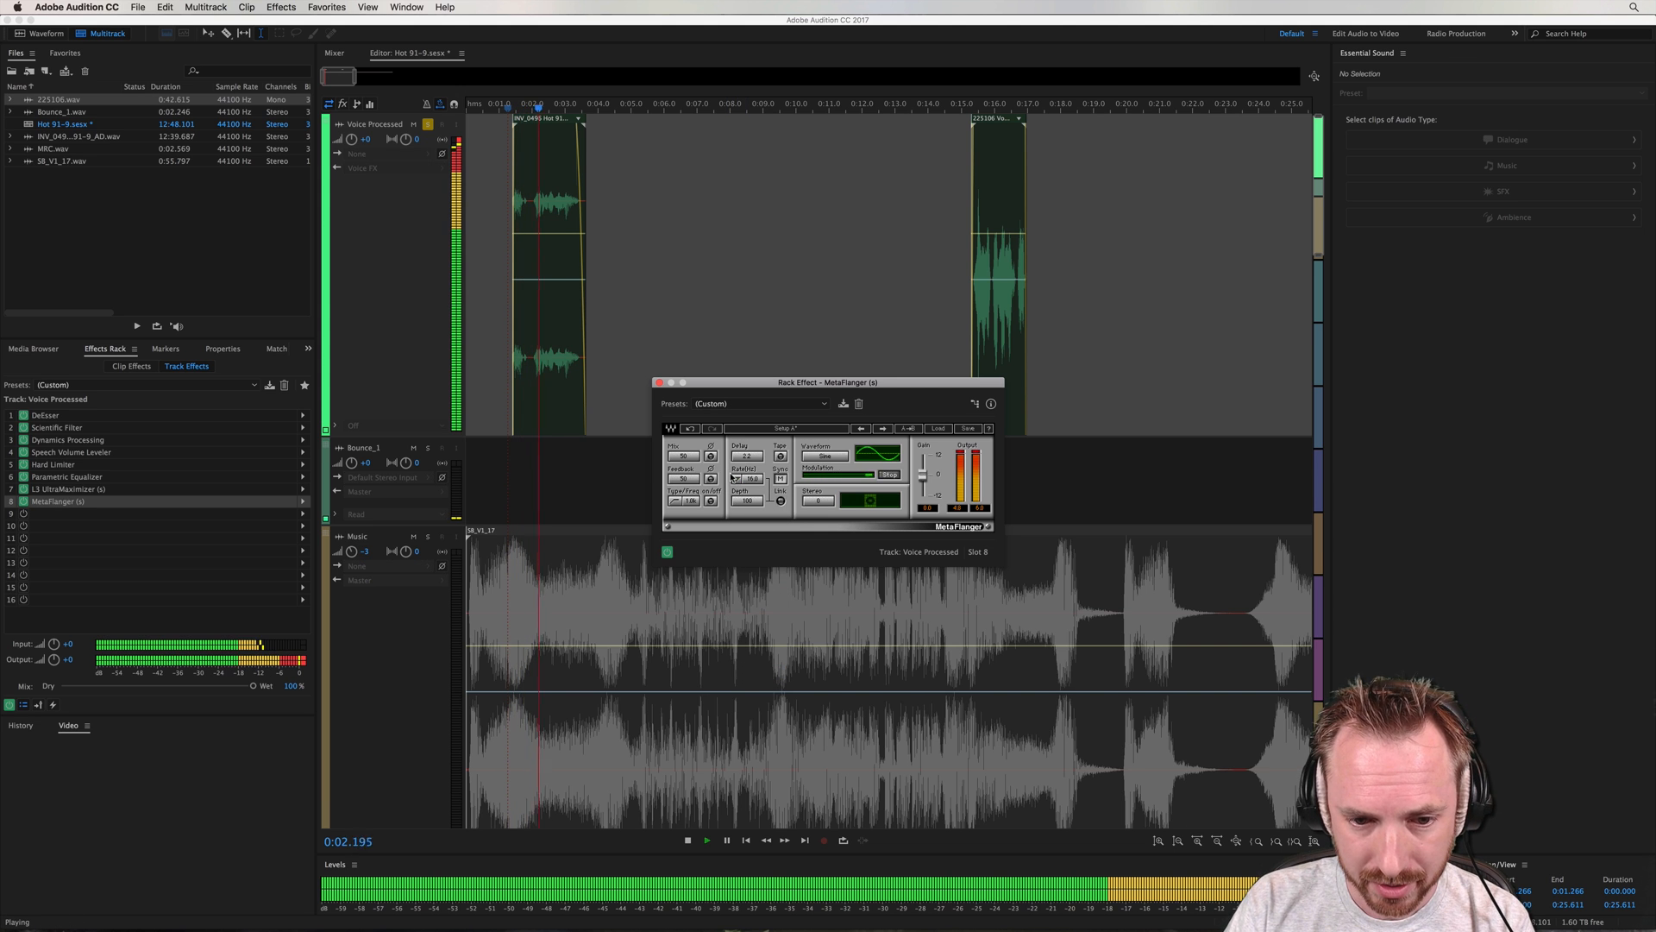
pyautogui.click(823, 404)
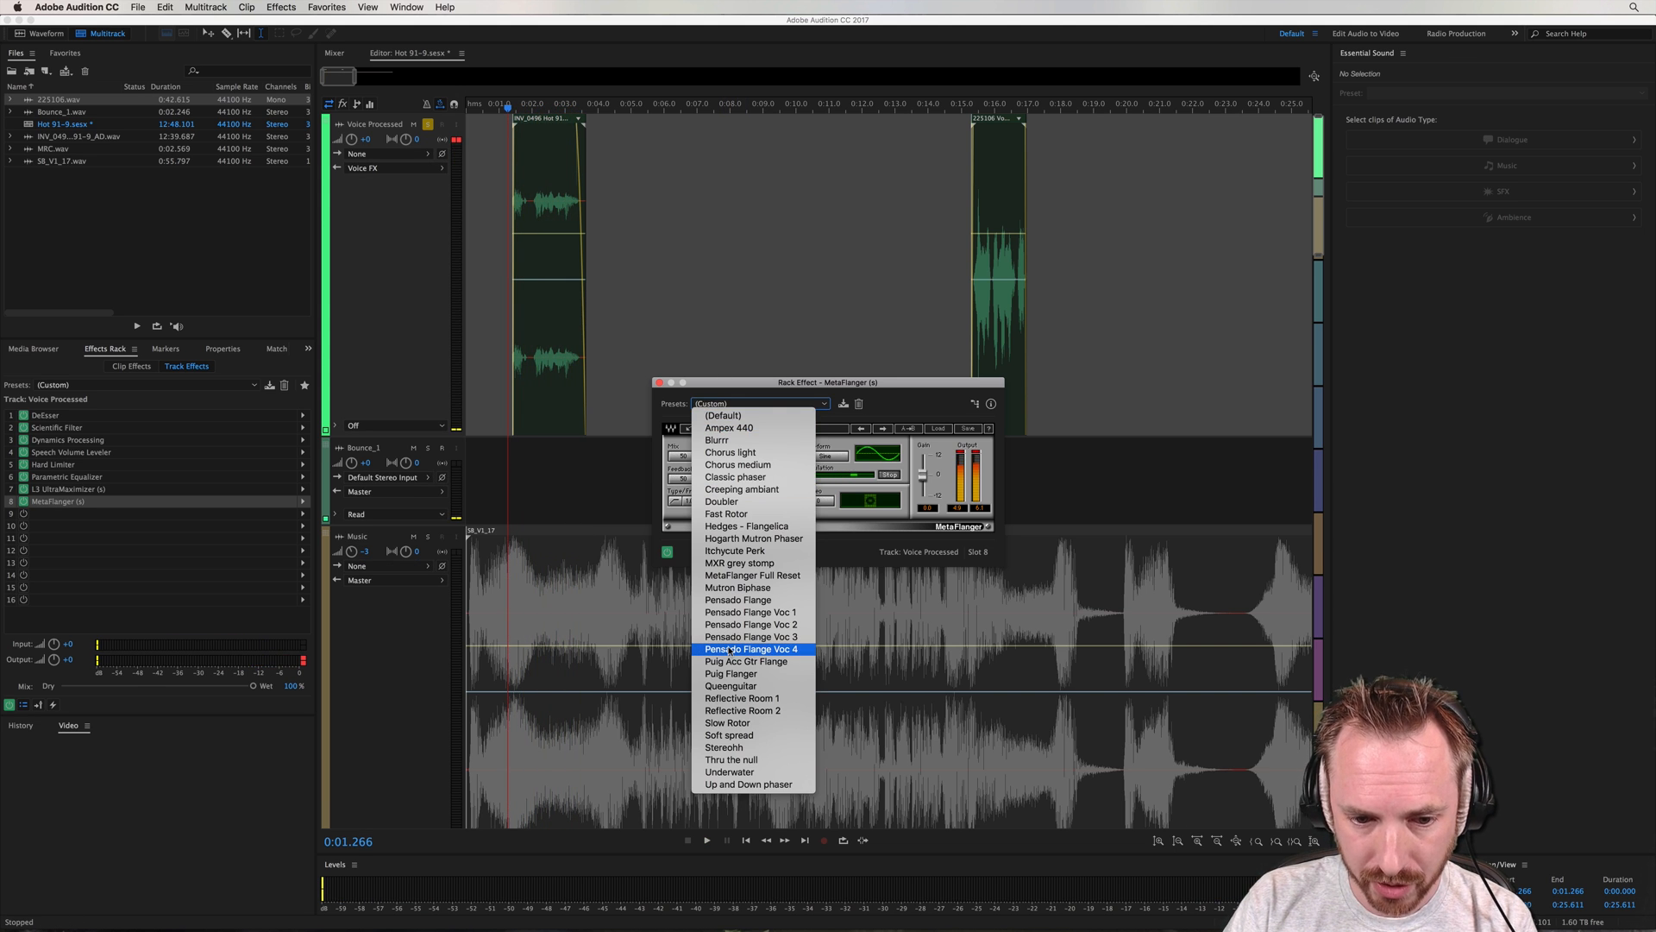
pyautogui.click(735, 551)
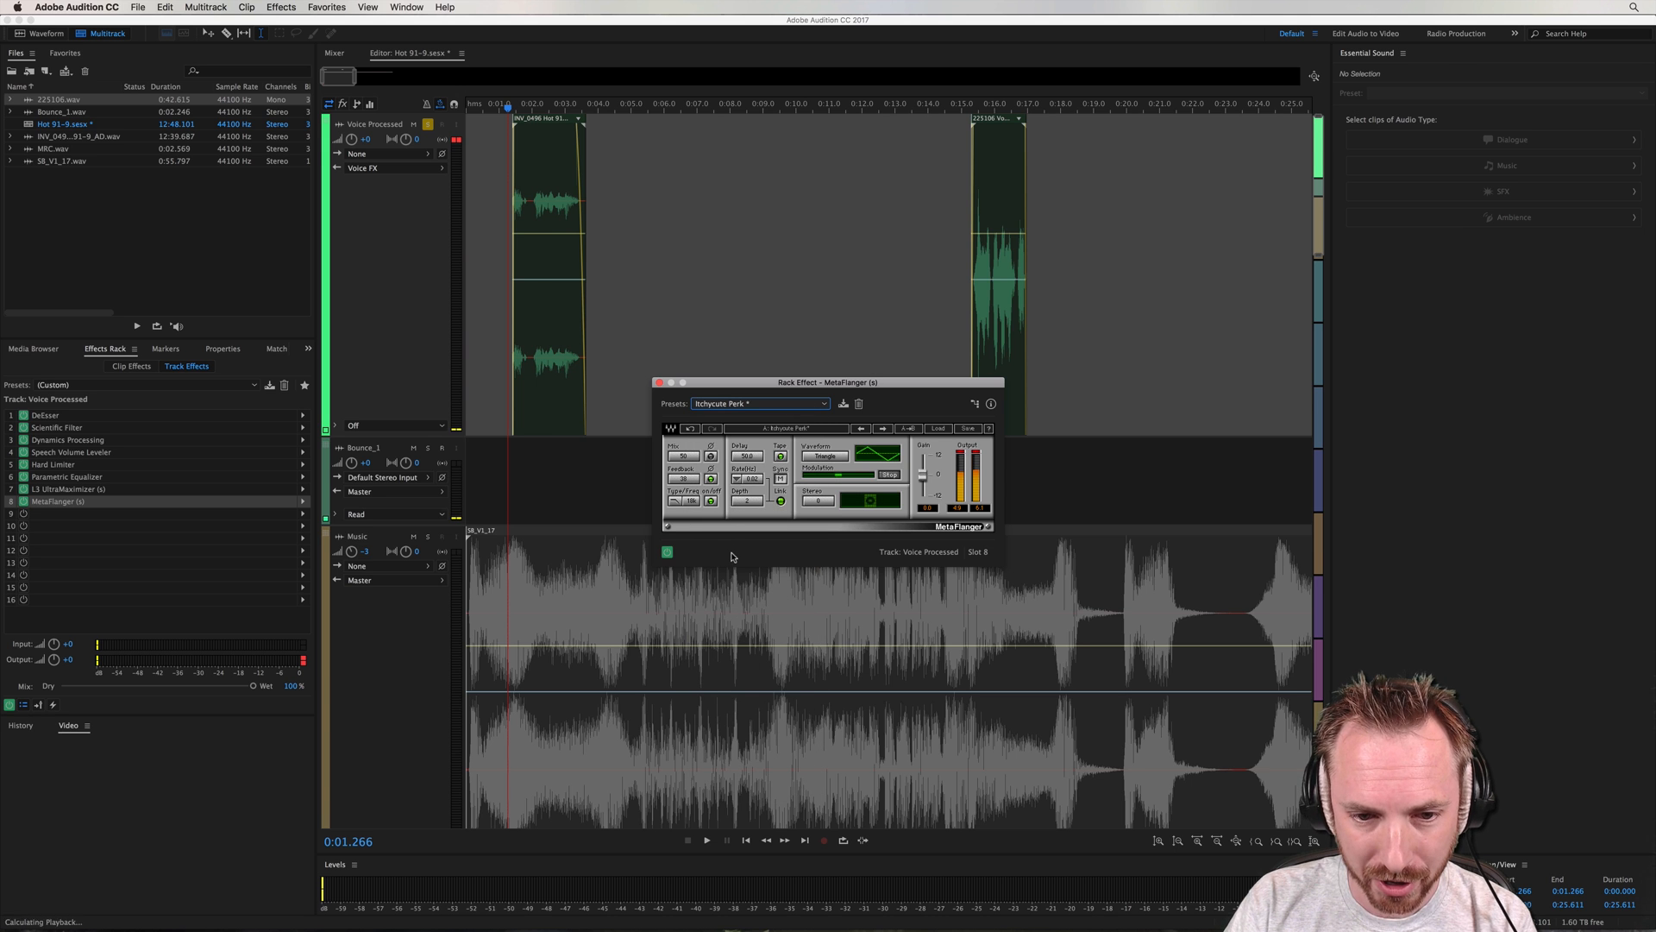
pyautogui.click(704, 840)
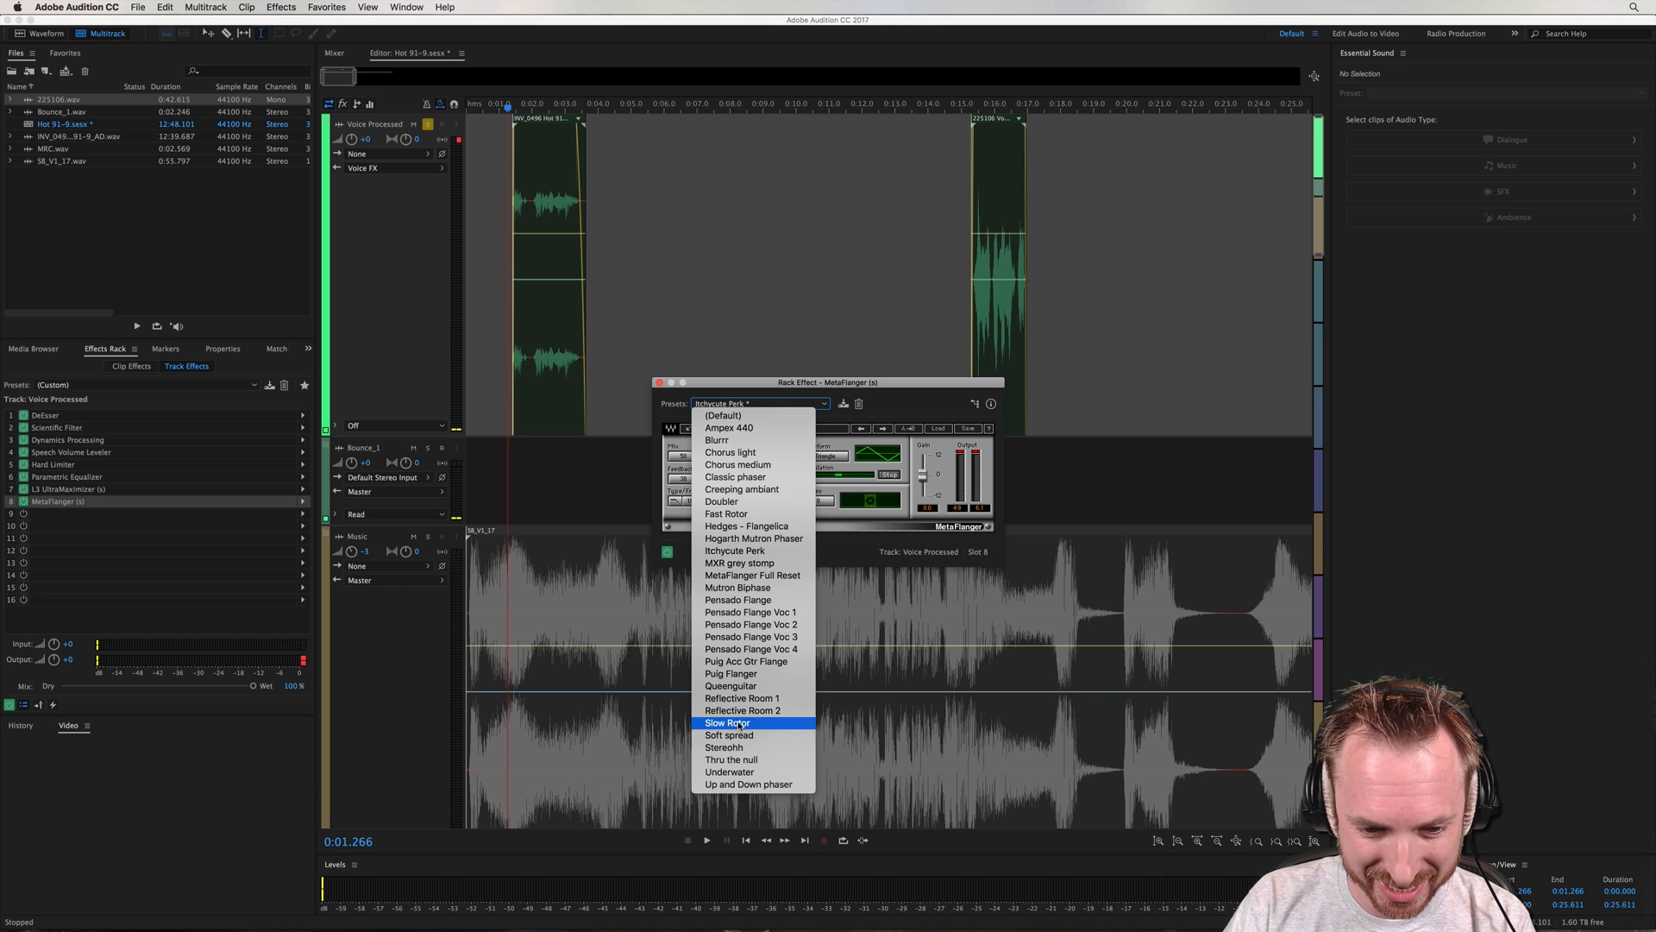
pyautogui.click(726, 723)
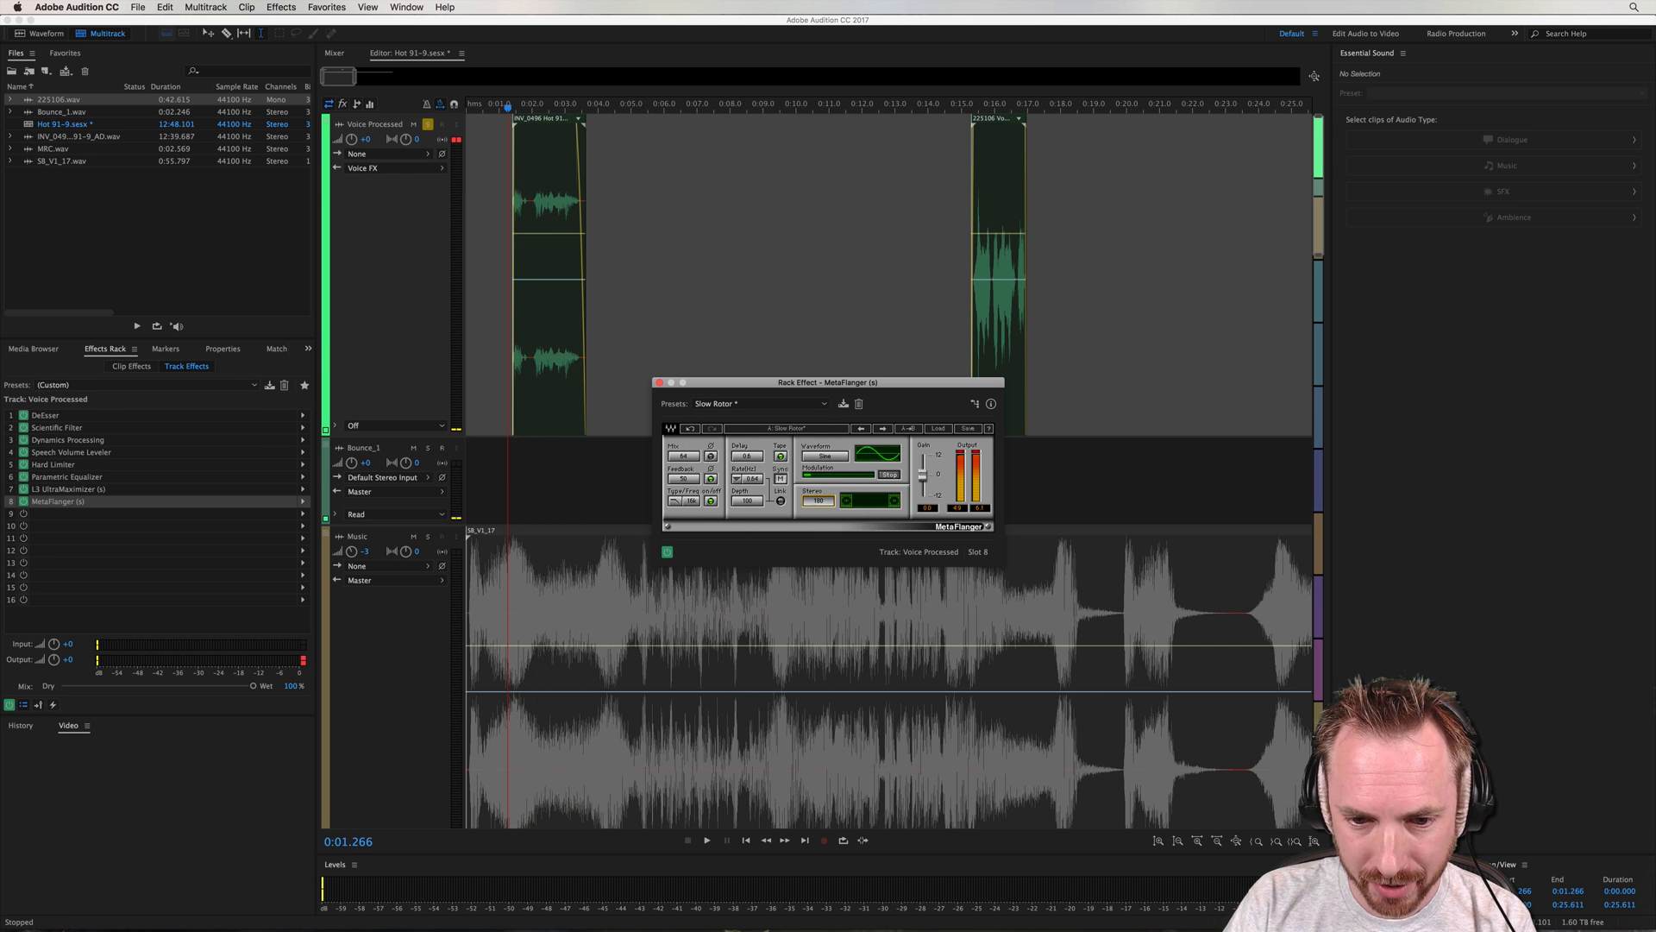
pyautogui.click(706, 840)
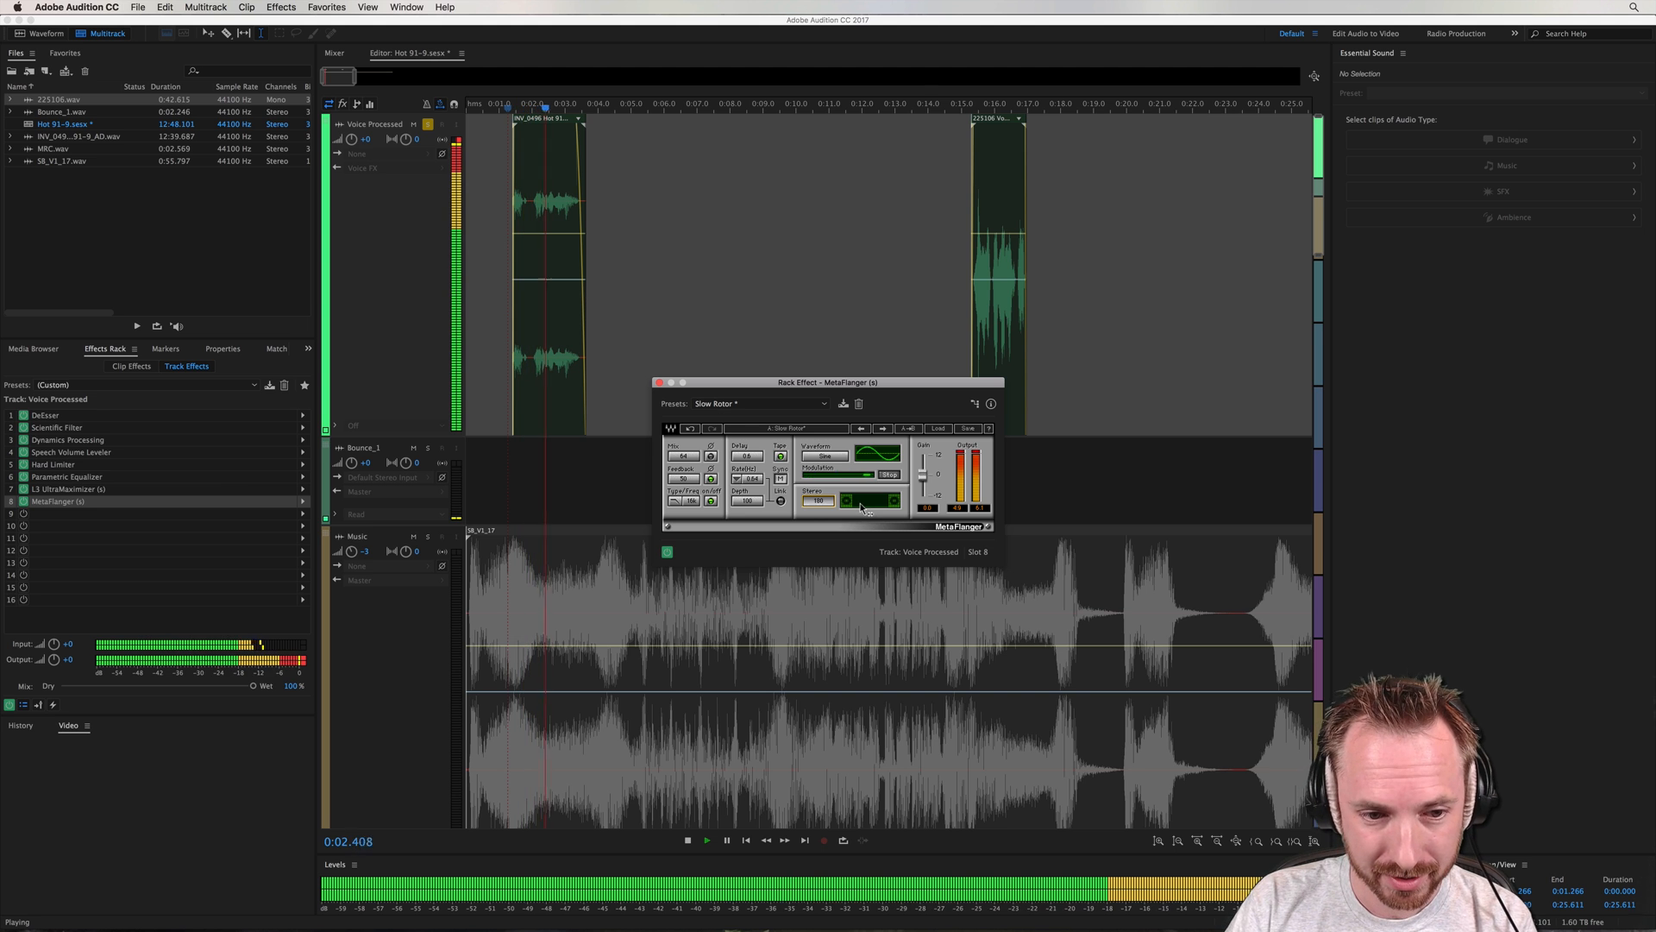
pyautogui.click(687, 841)
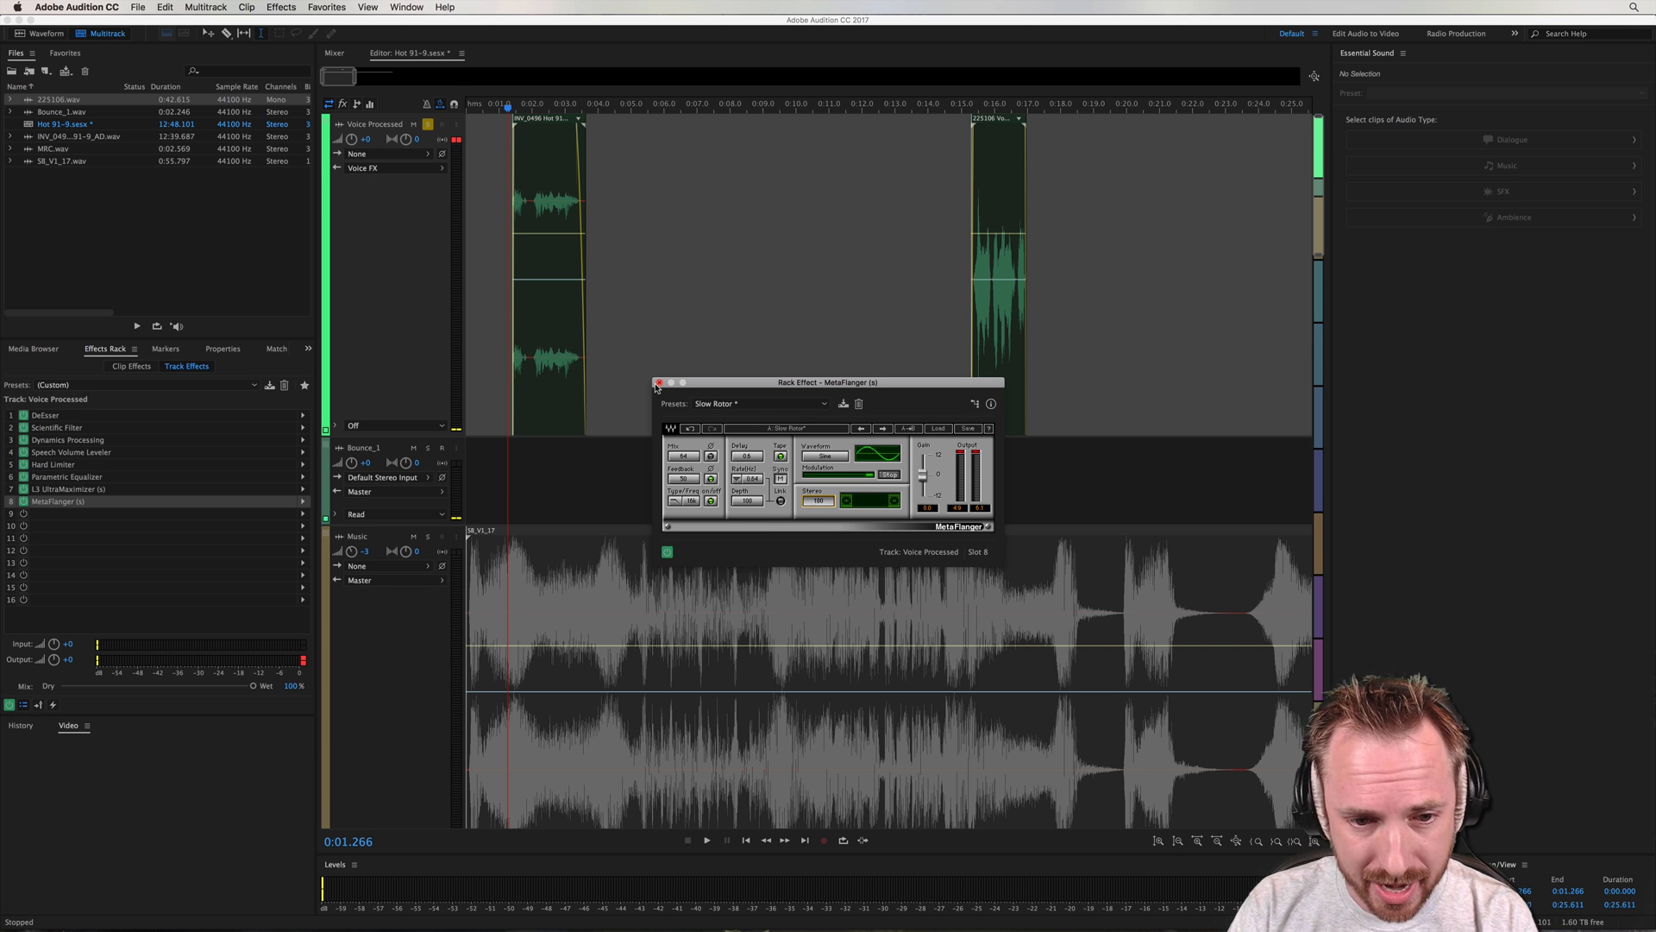
# Swap MetaFlanger for Renaissance Reverb loaded with the Hogarth Vocal Verb preset
pyautogui.click(657, 381)
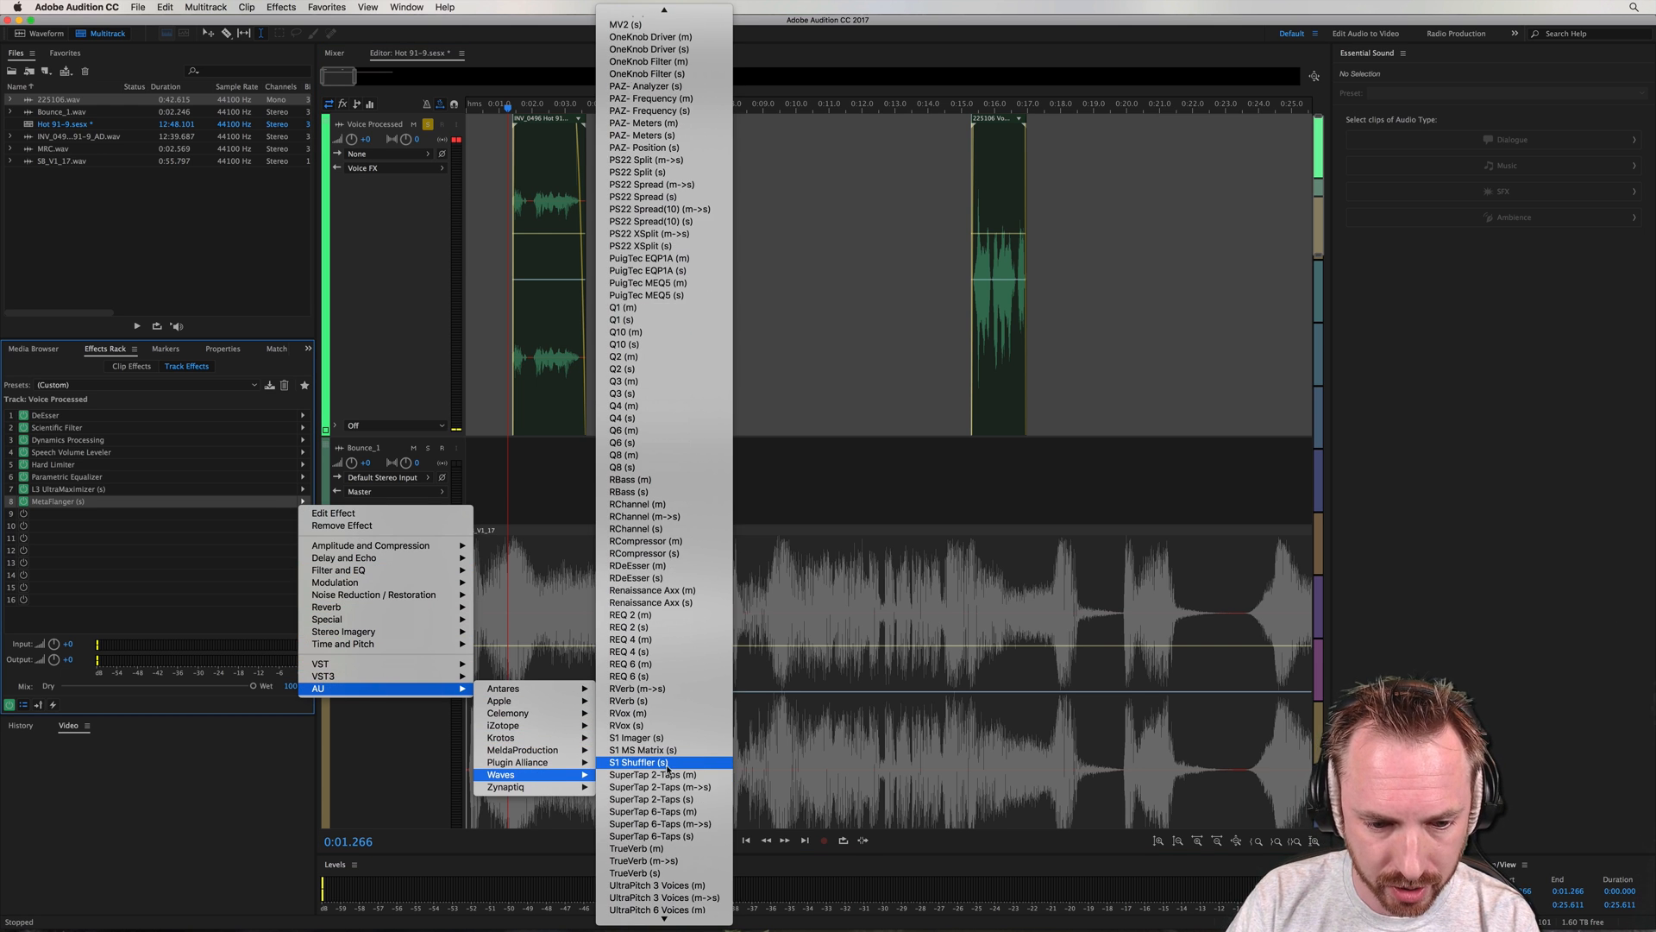
pyautogui.moveTo(649, 578)
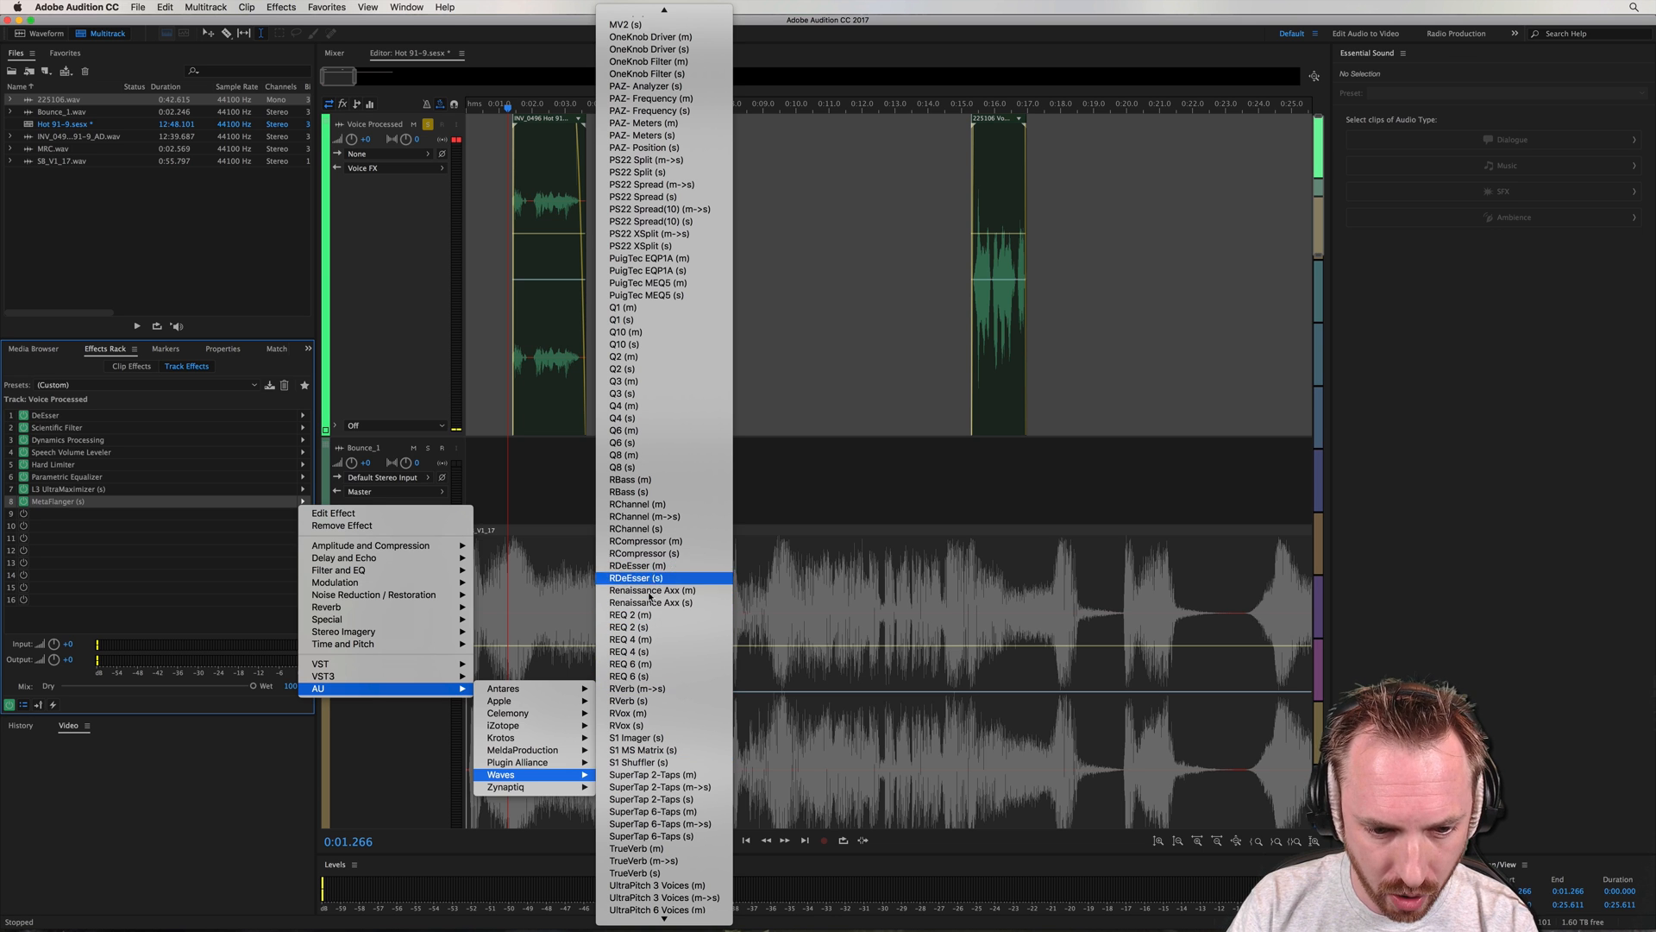
pyautogui.click(627, 699)
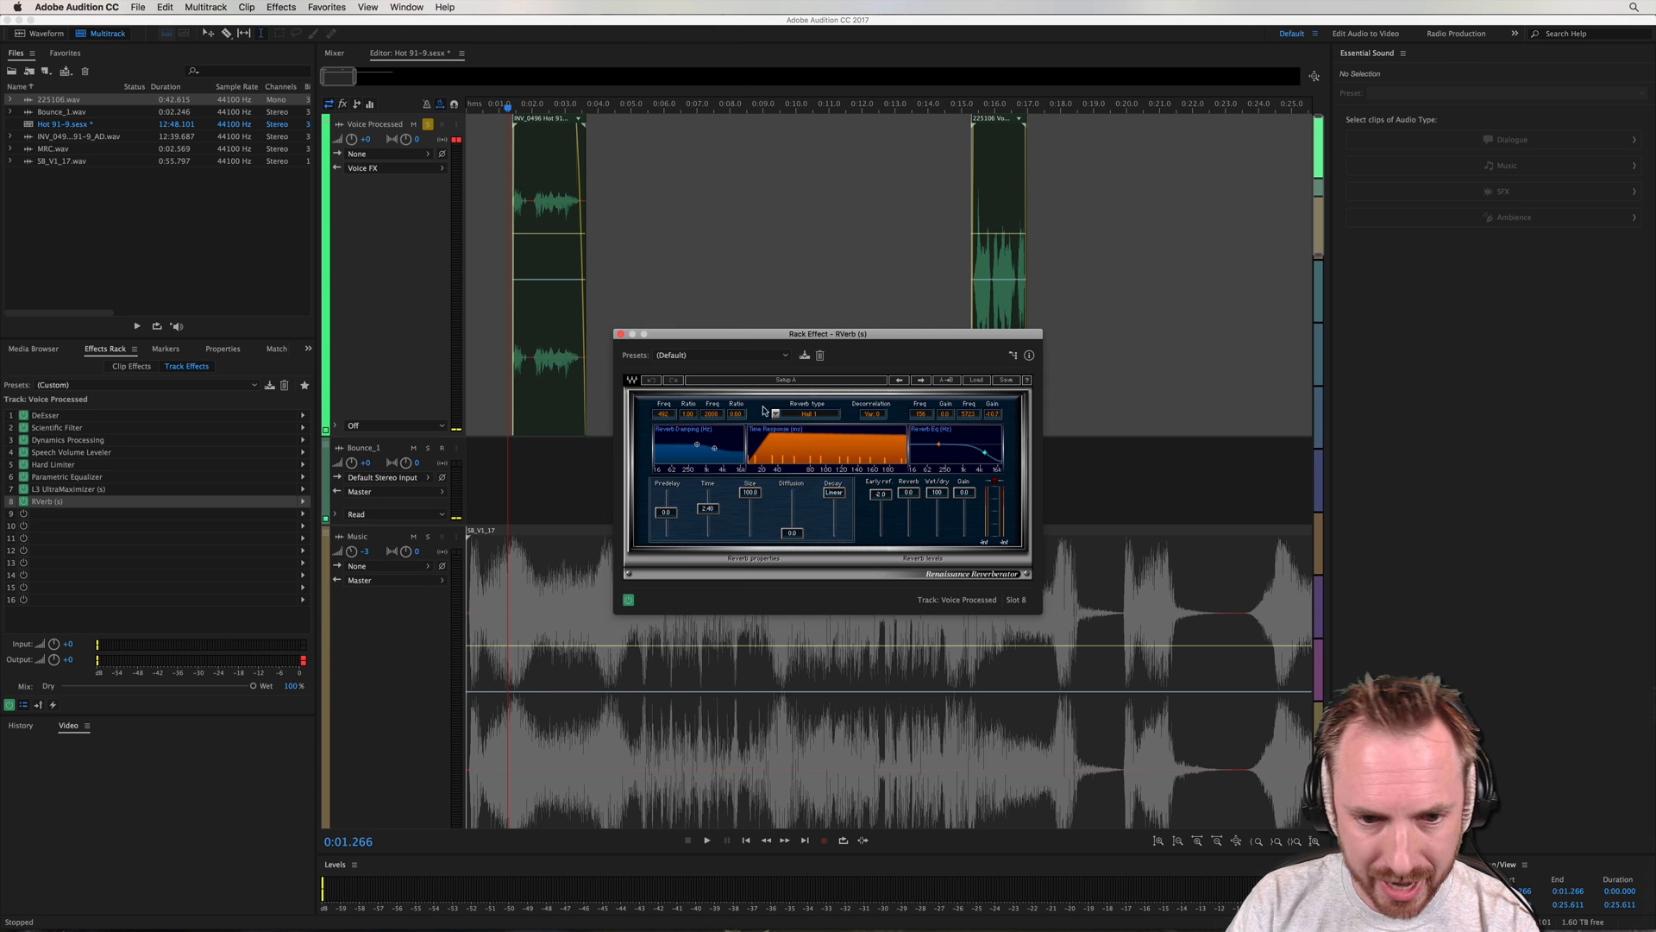
pyautogui.click(723, 353)
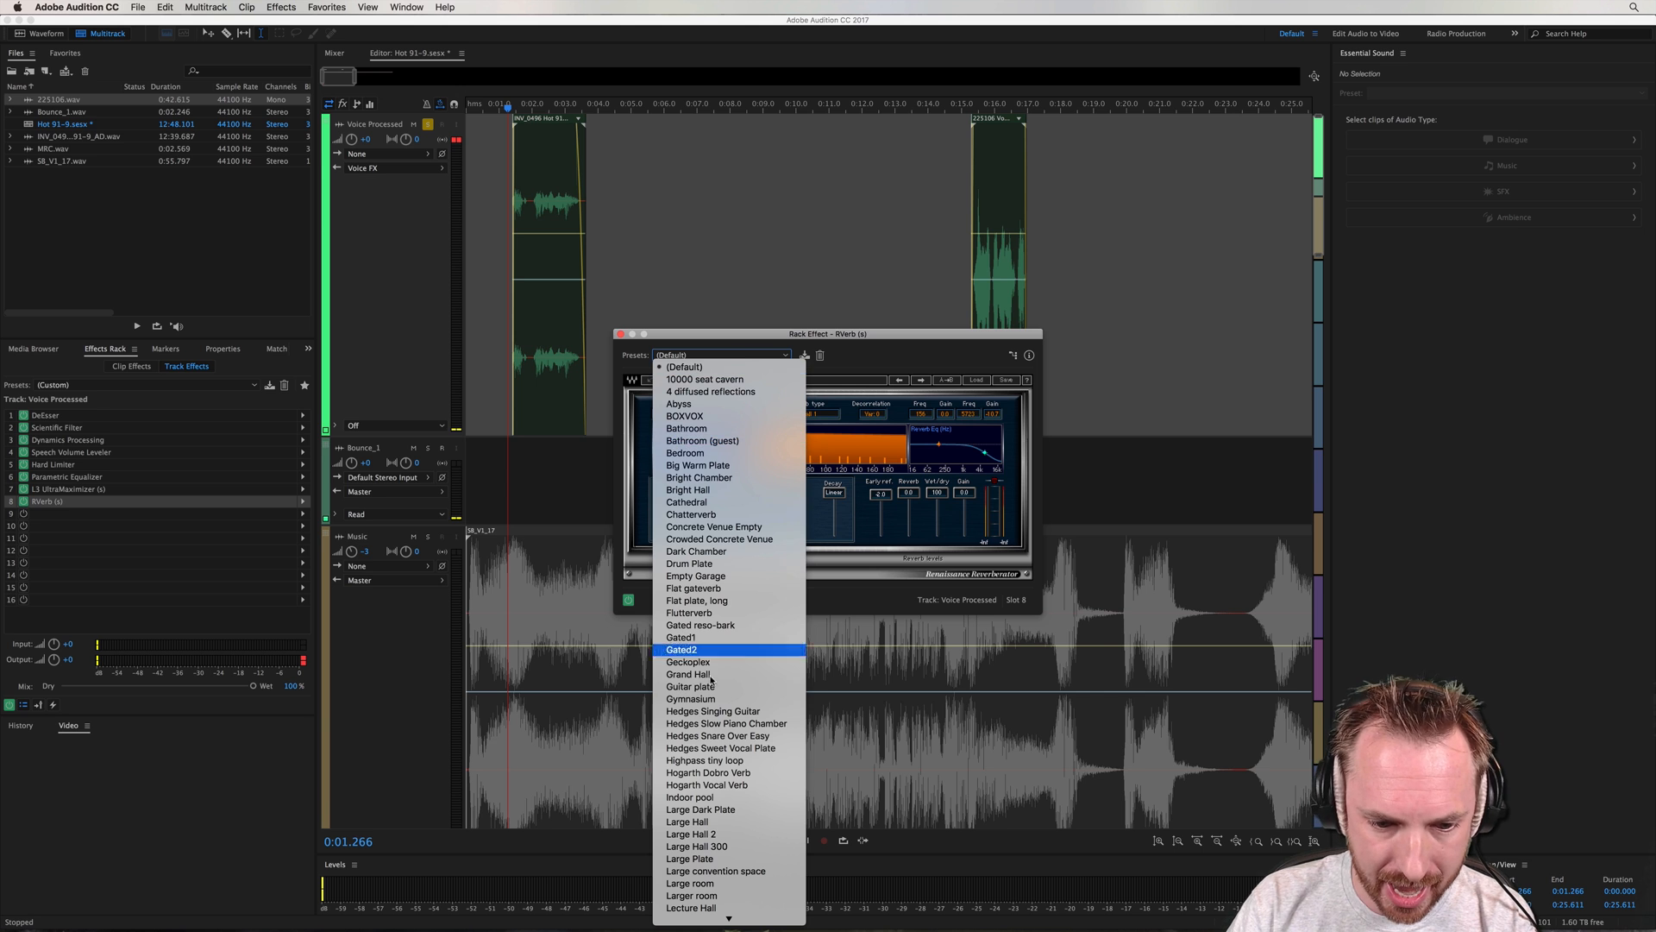
pyautogui.moveTo(707, 785)
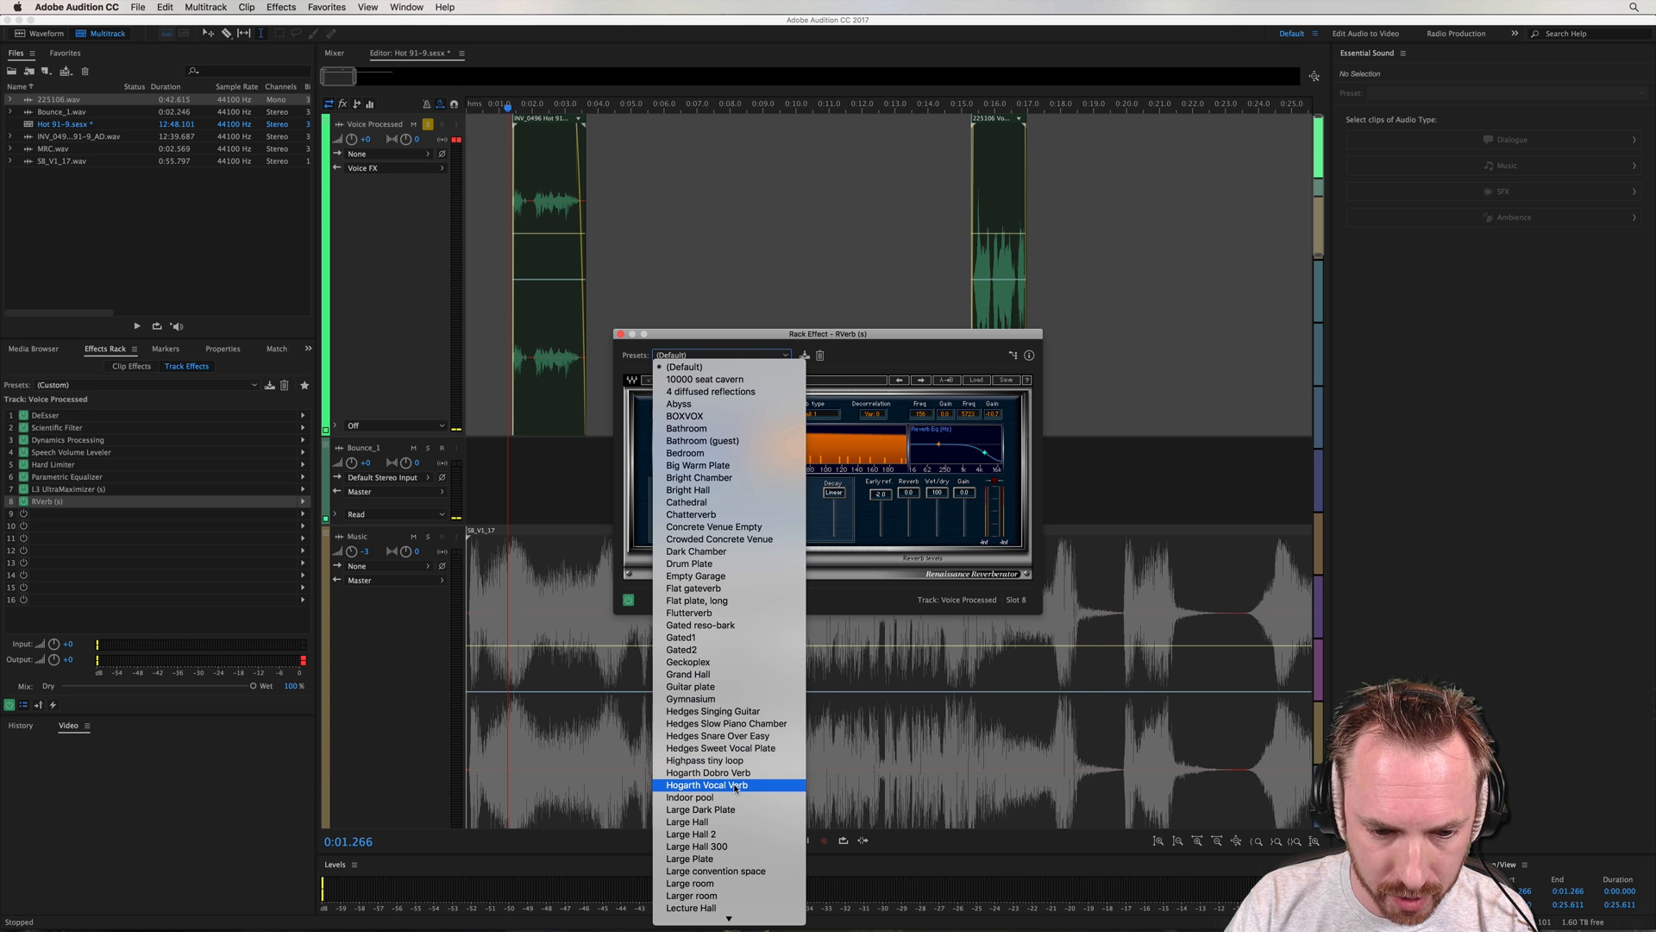
pyautogui.click(706, 783)
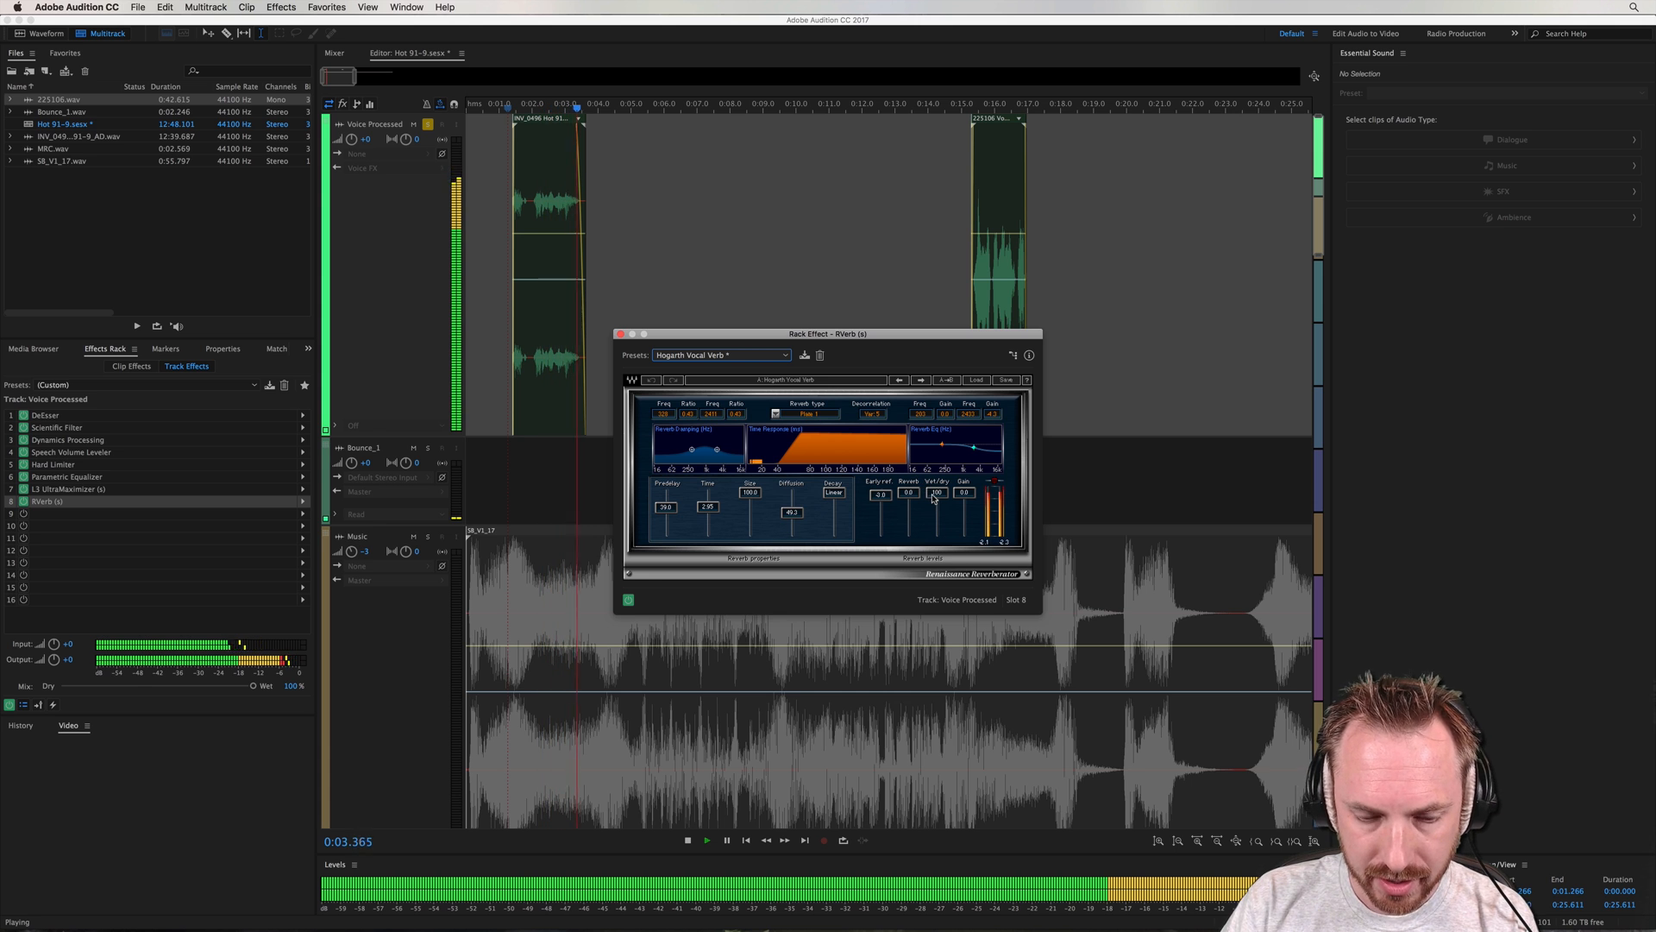
# Audition the voice through the reverb and fine-tune the reverb amount
pyautogui.click(685, 840)
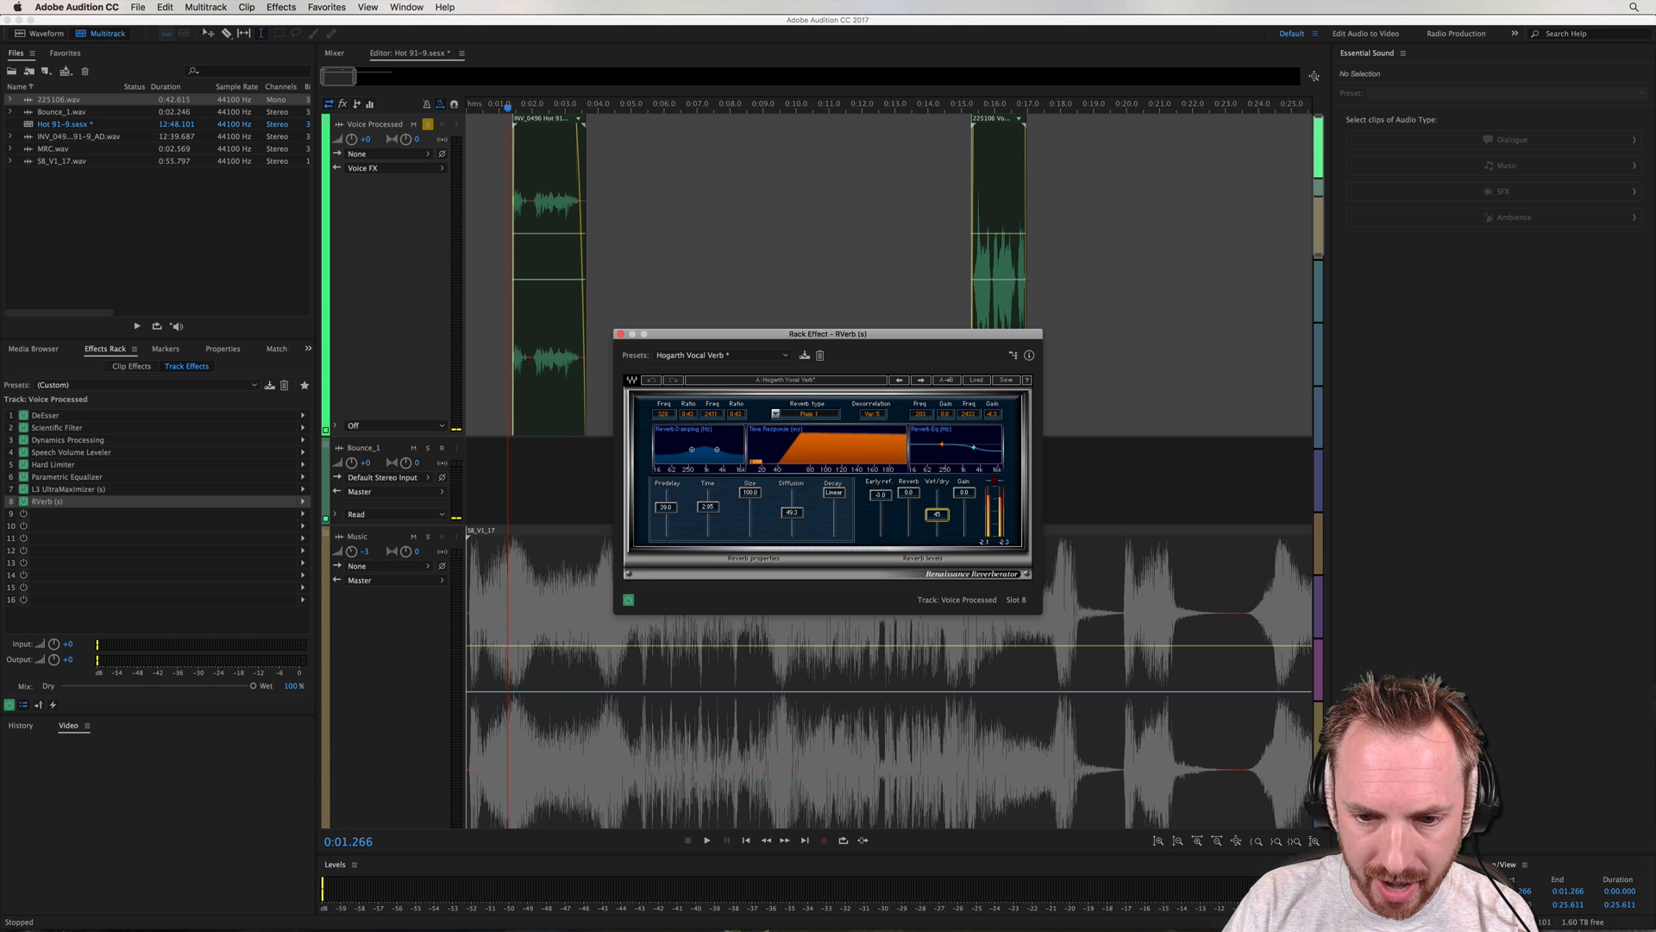
pyautogui.click(703, 840)
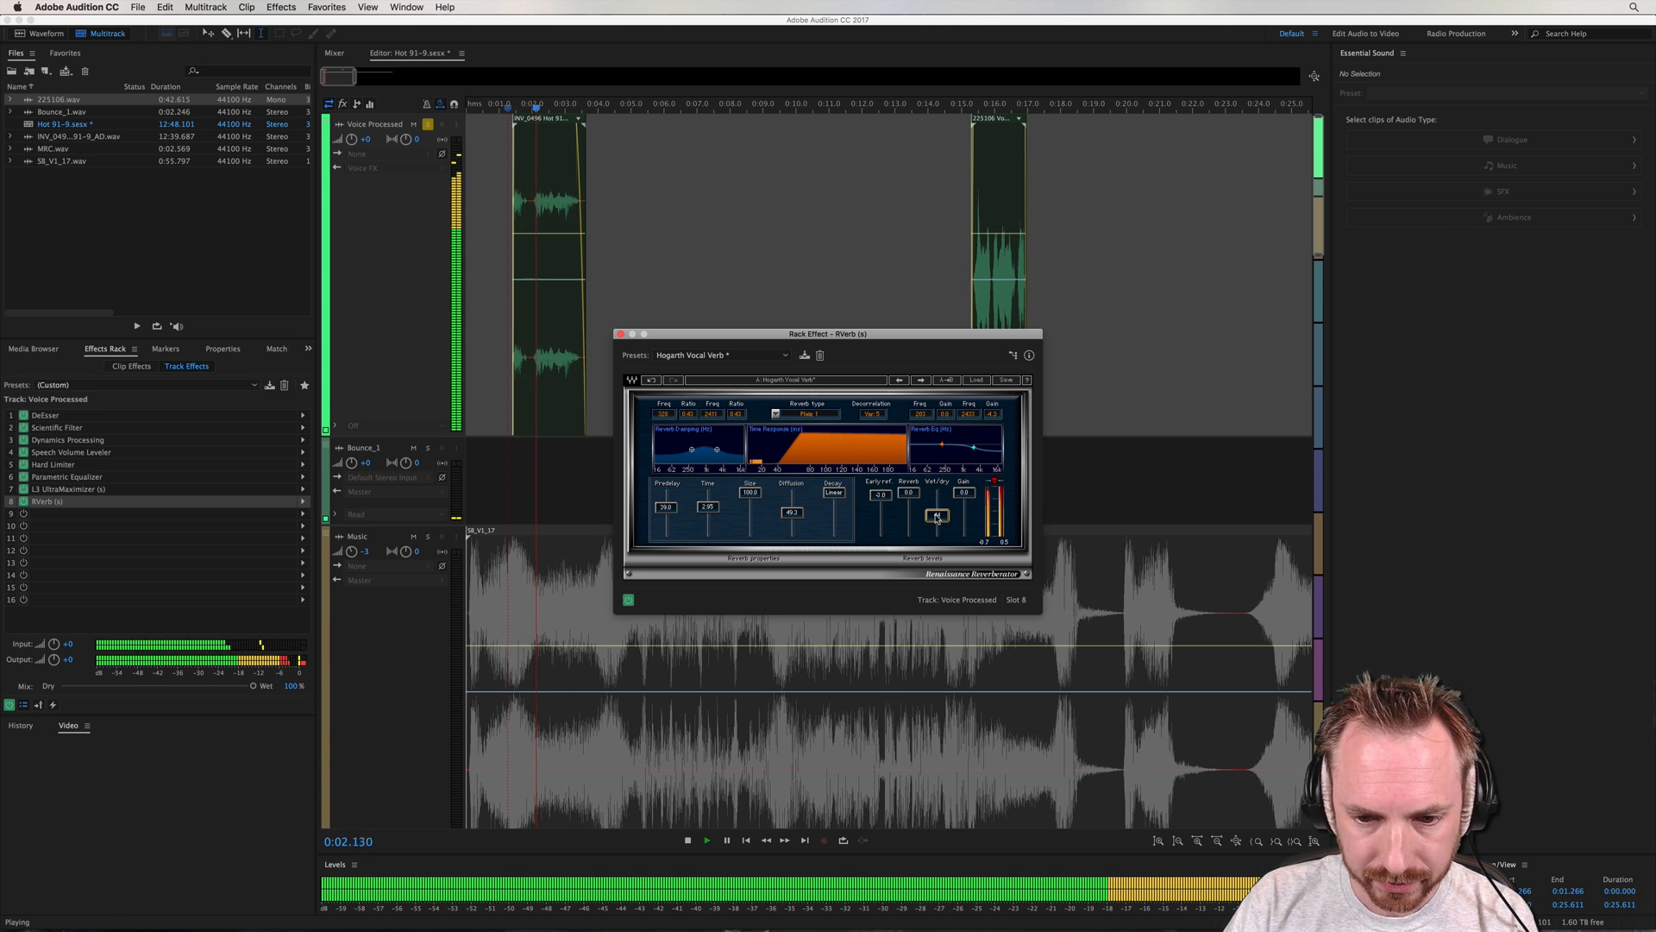
pyautogui.click(686, 840)
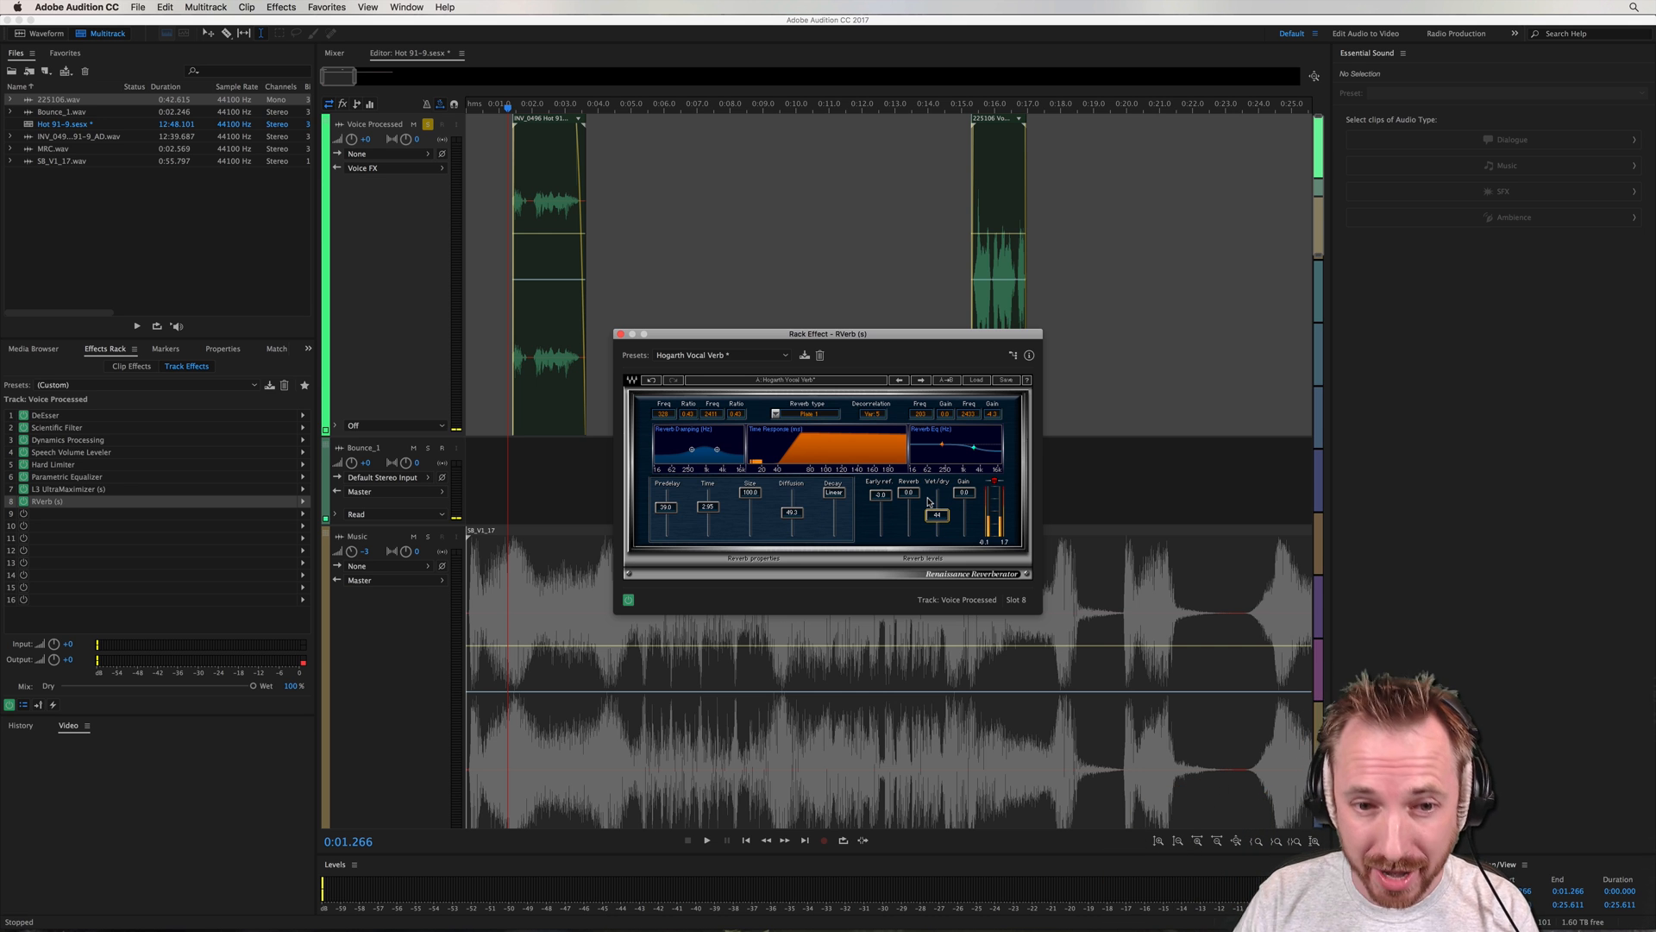
pyautogui.click(621, 333)
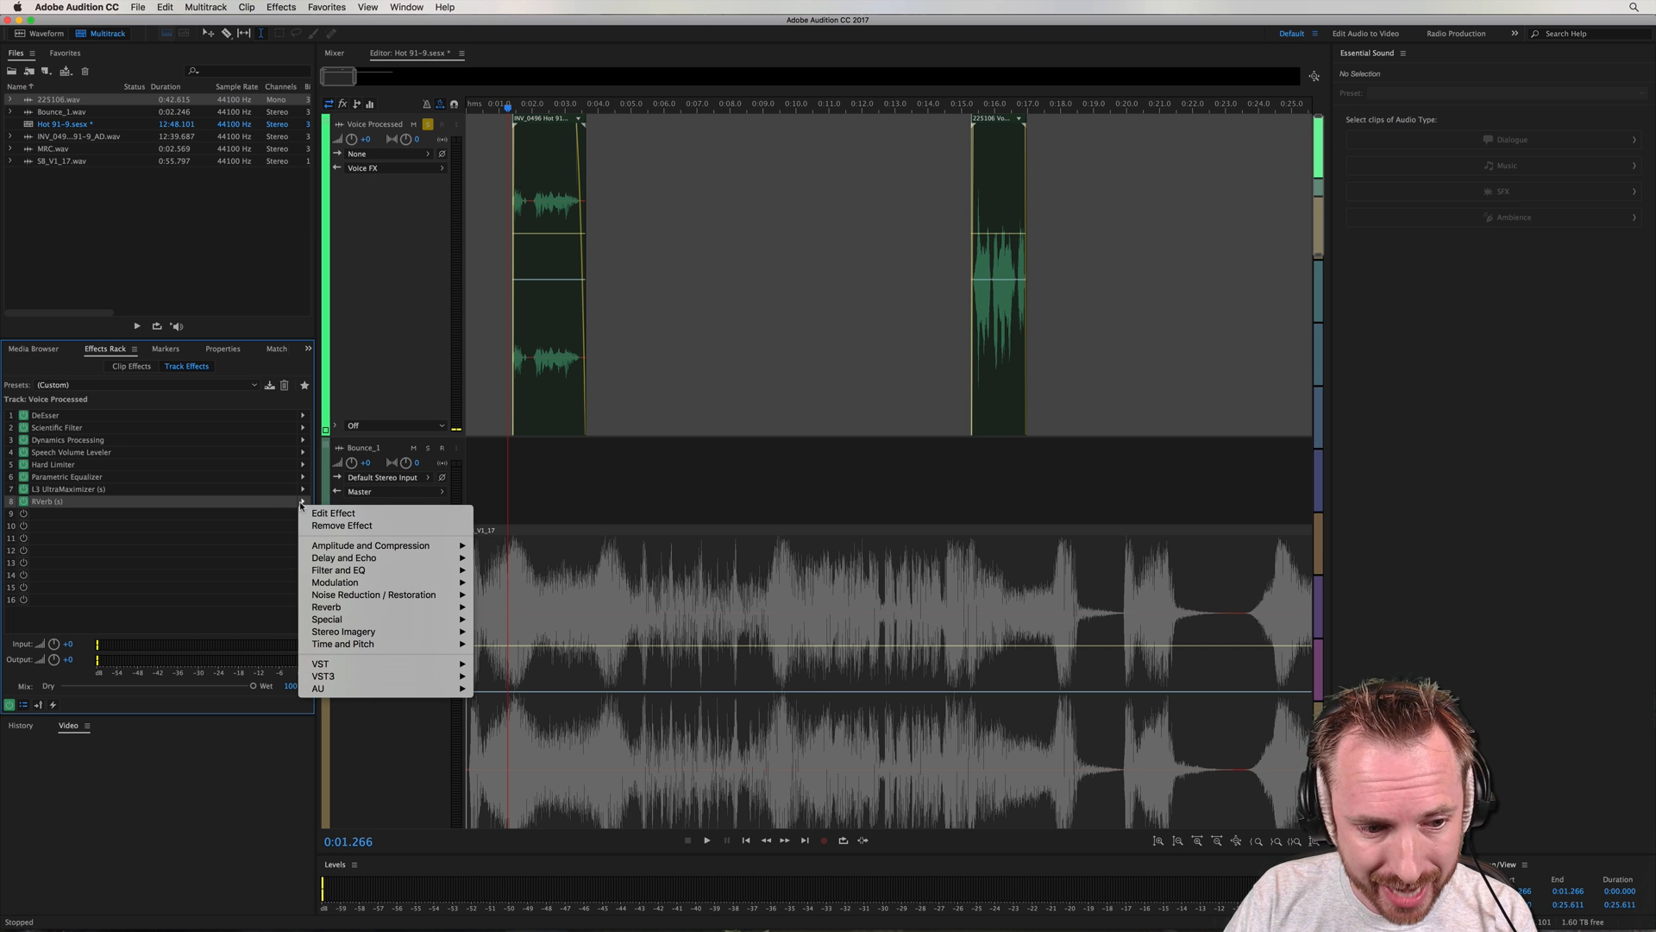
# Put the stereo Waves OneKnob Driver in slot 8 of the voice track and audition it
pyautogui.click(319, 688)
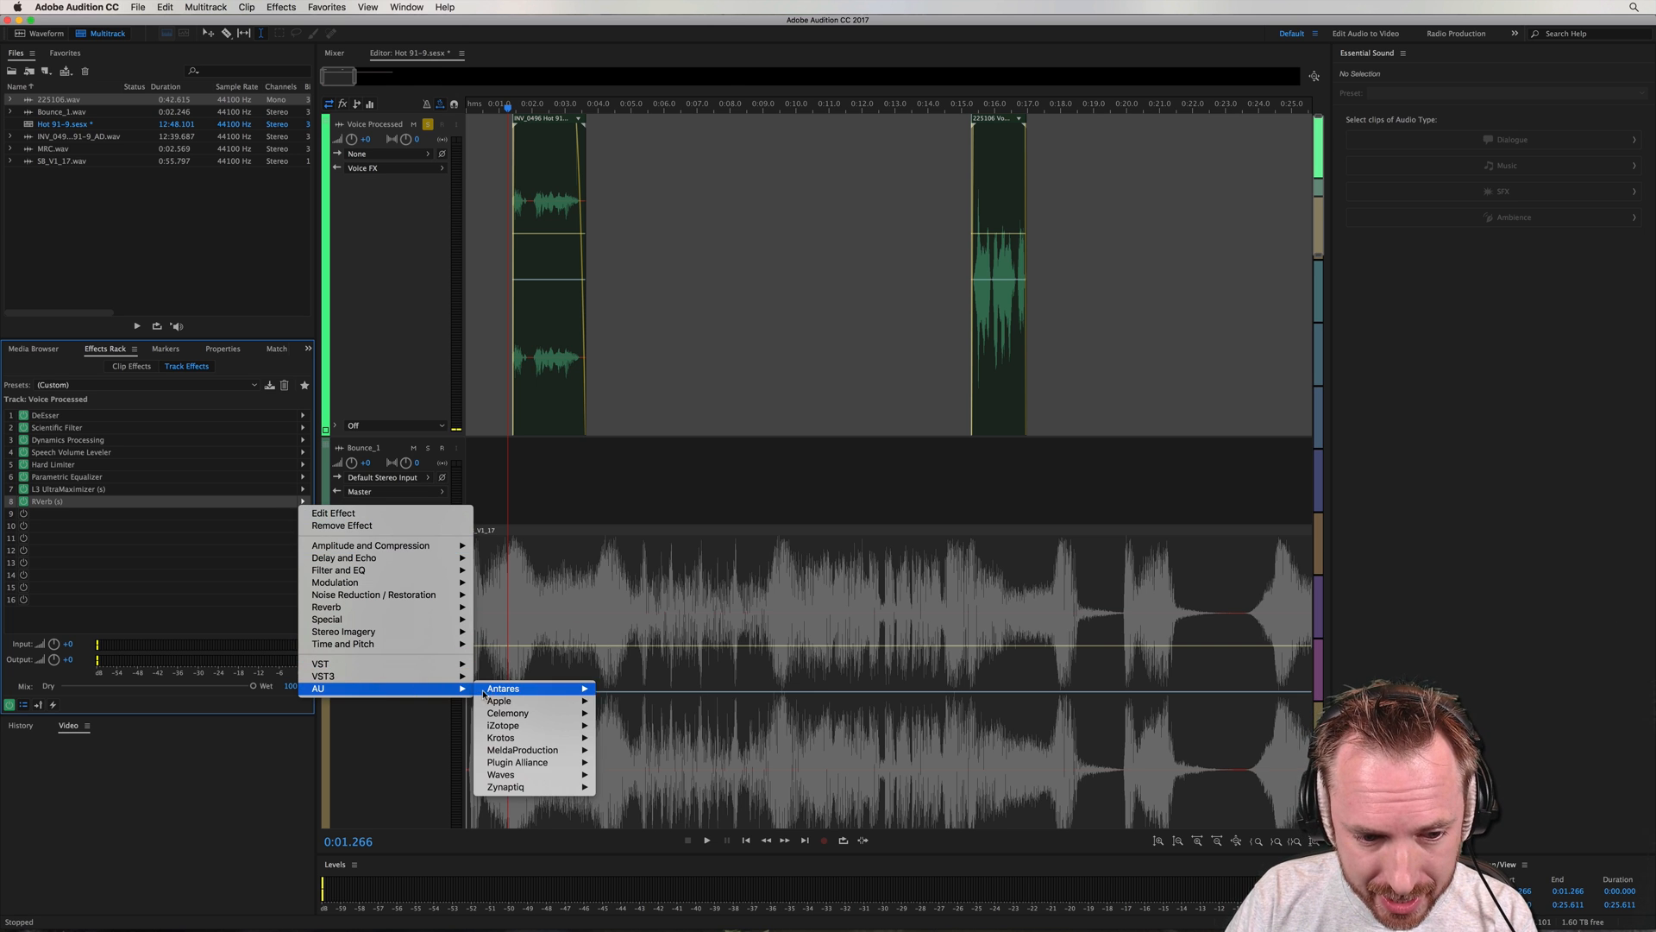
pyautogui.moveTo(500, 775)
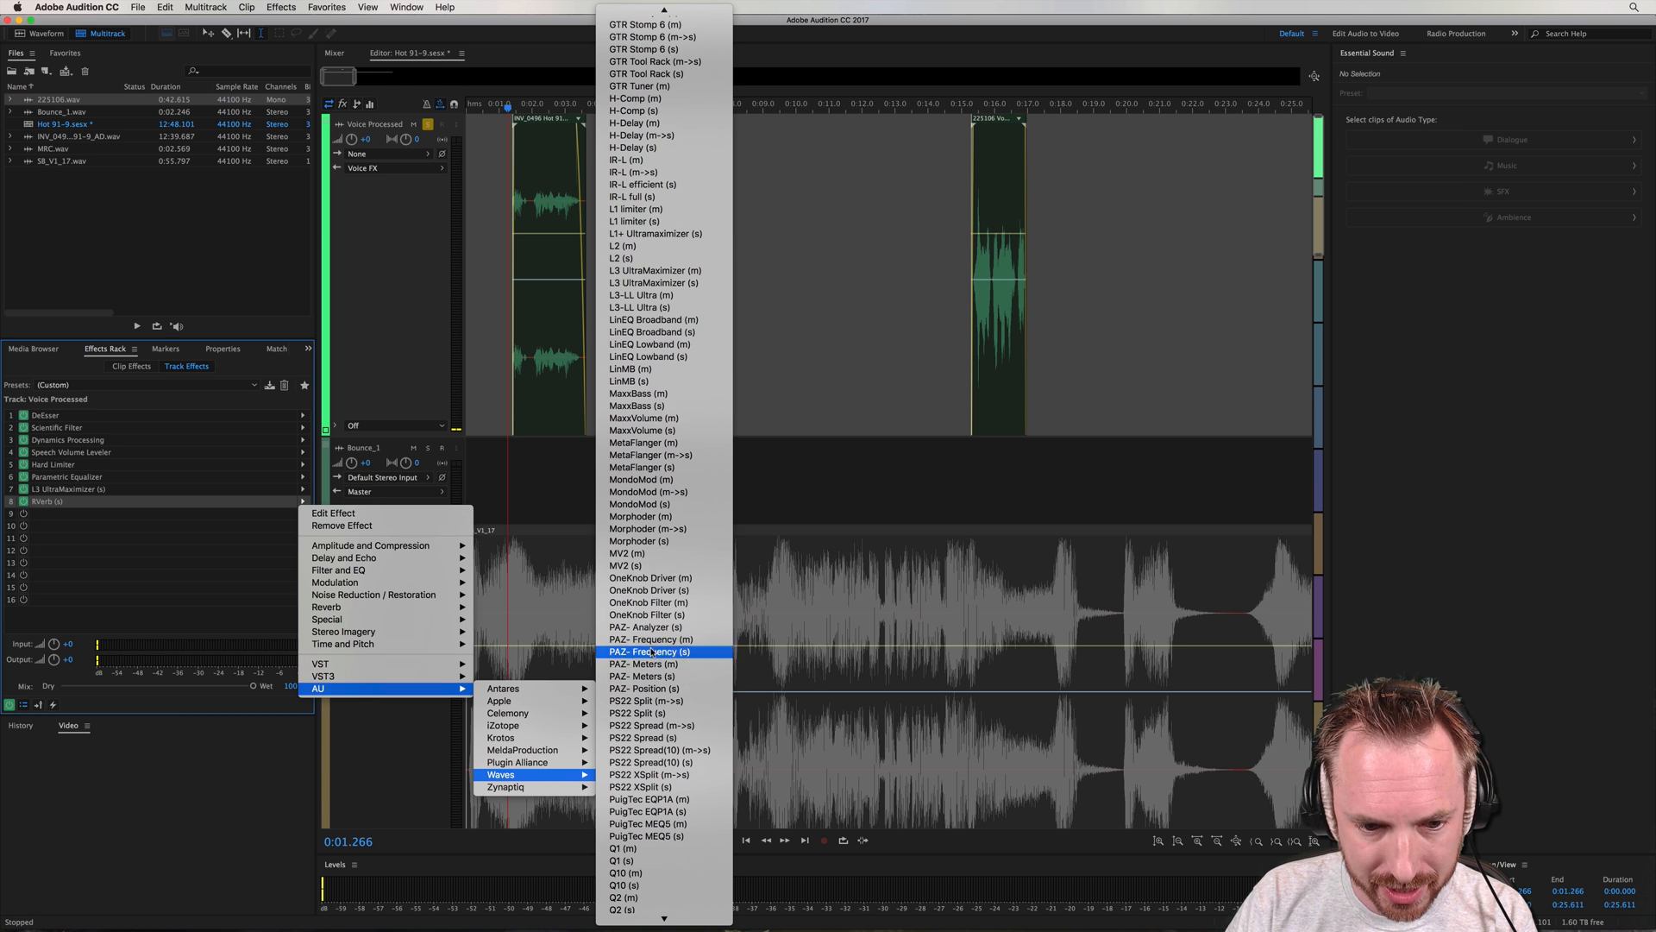
pyautogui.moveTo(656, 577)
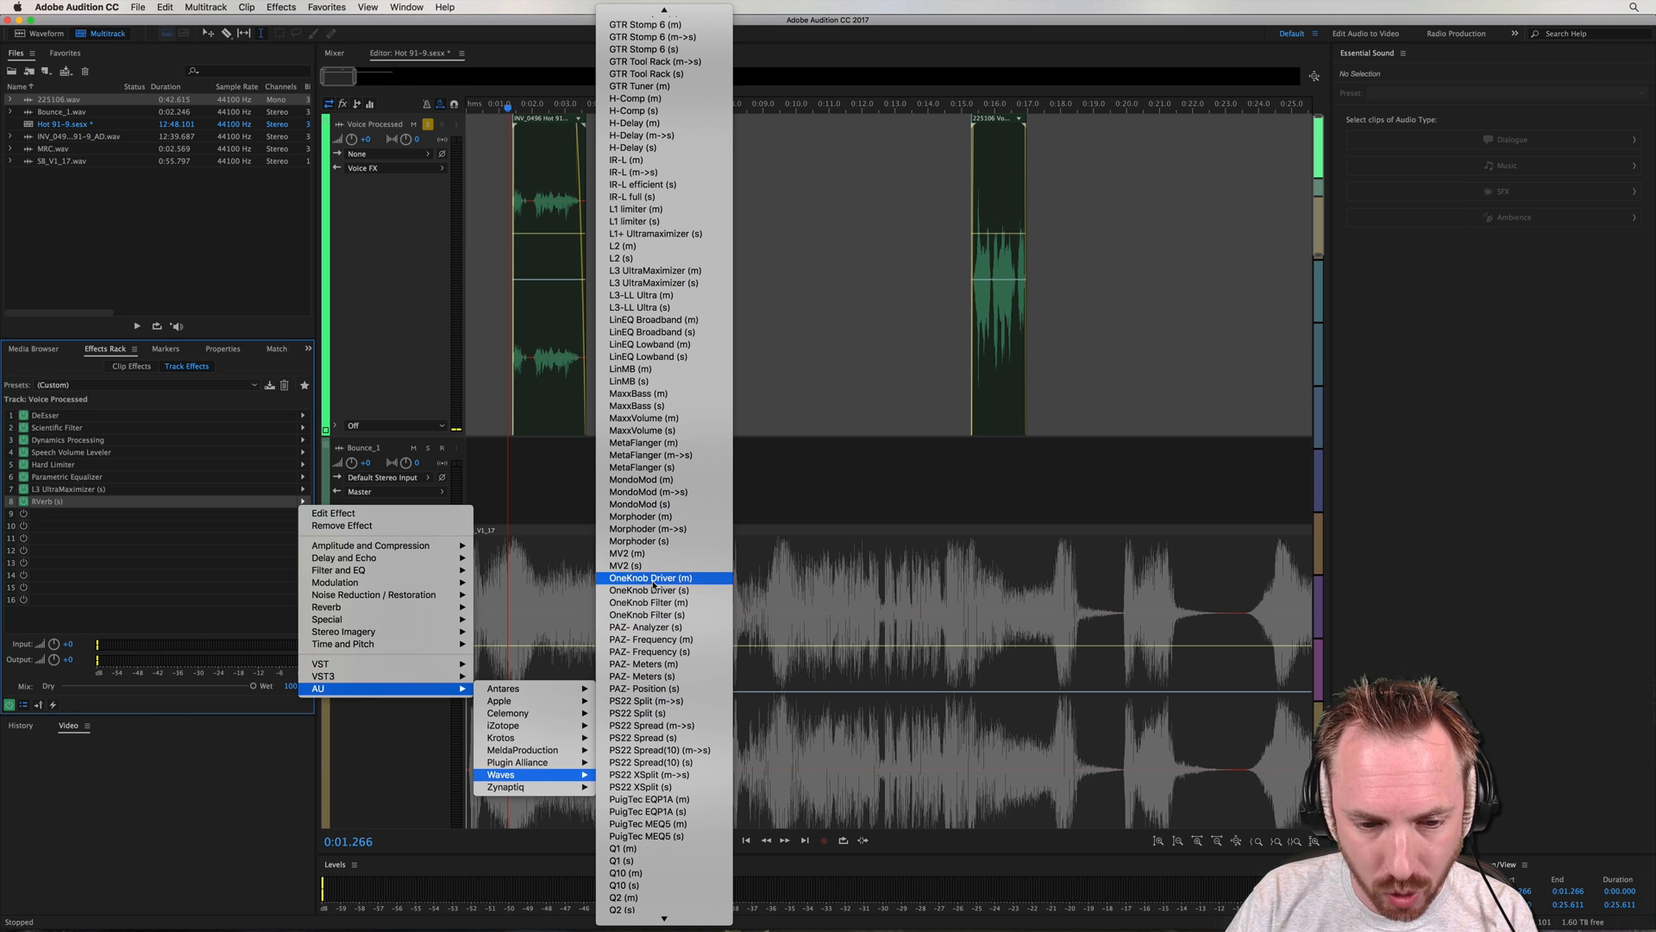
pyautogui.moveTo(652, 592)
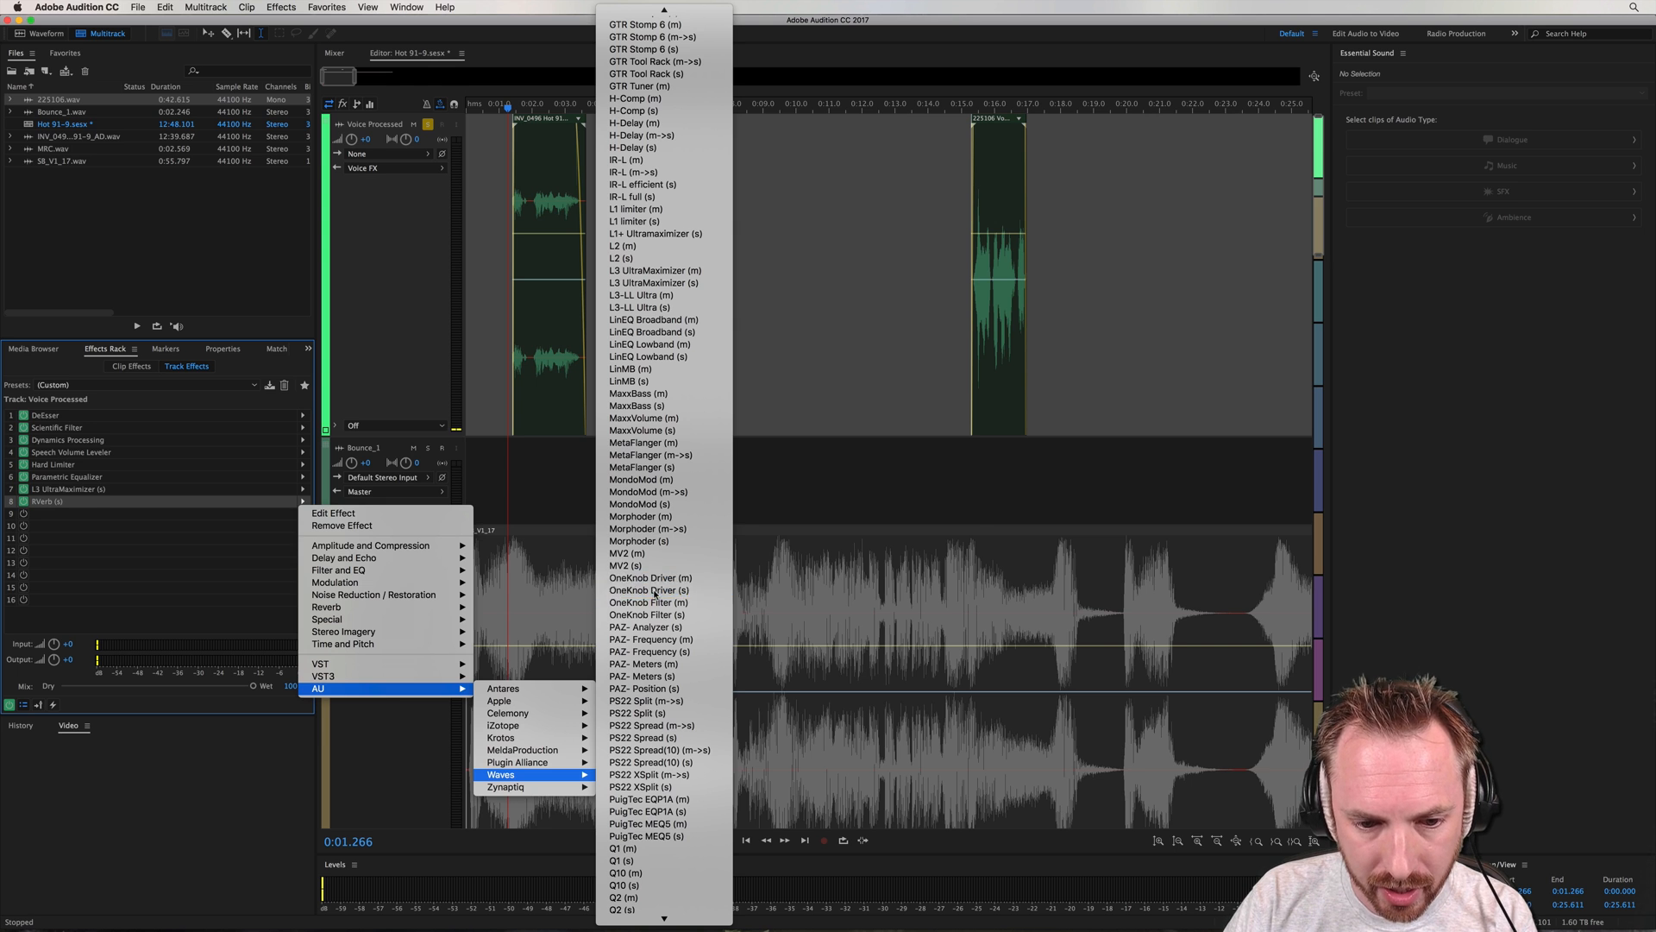
pyautogui.click(649, 590)
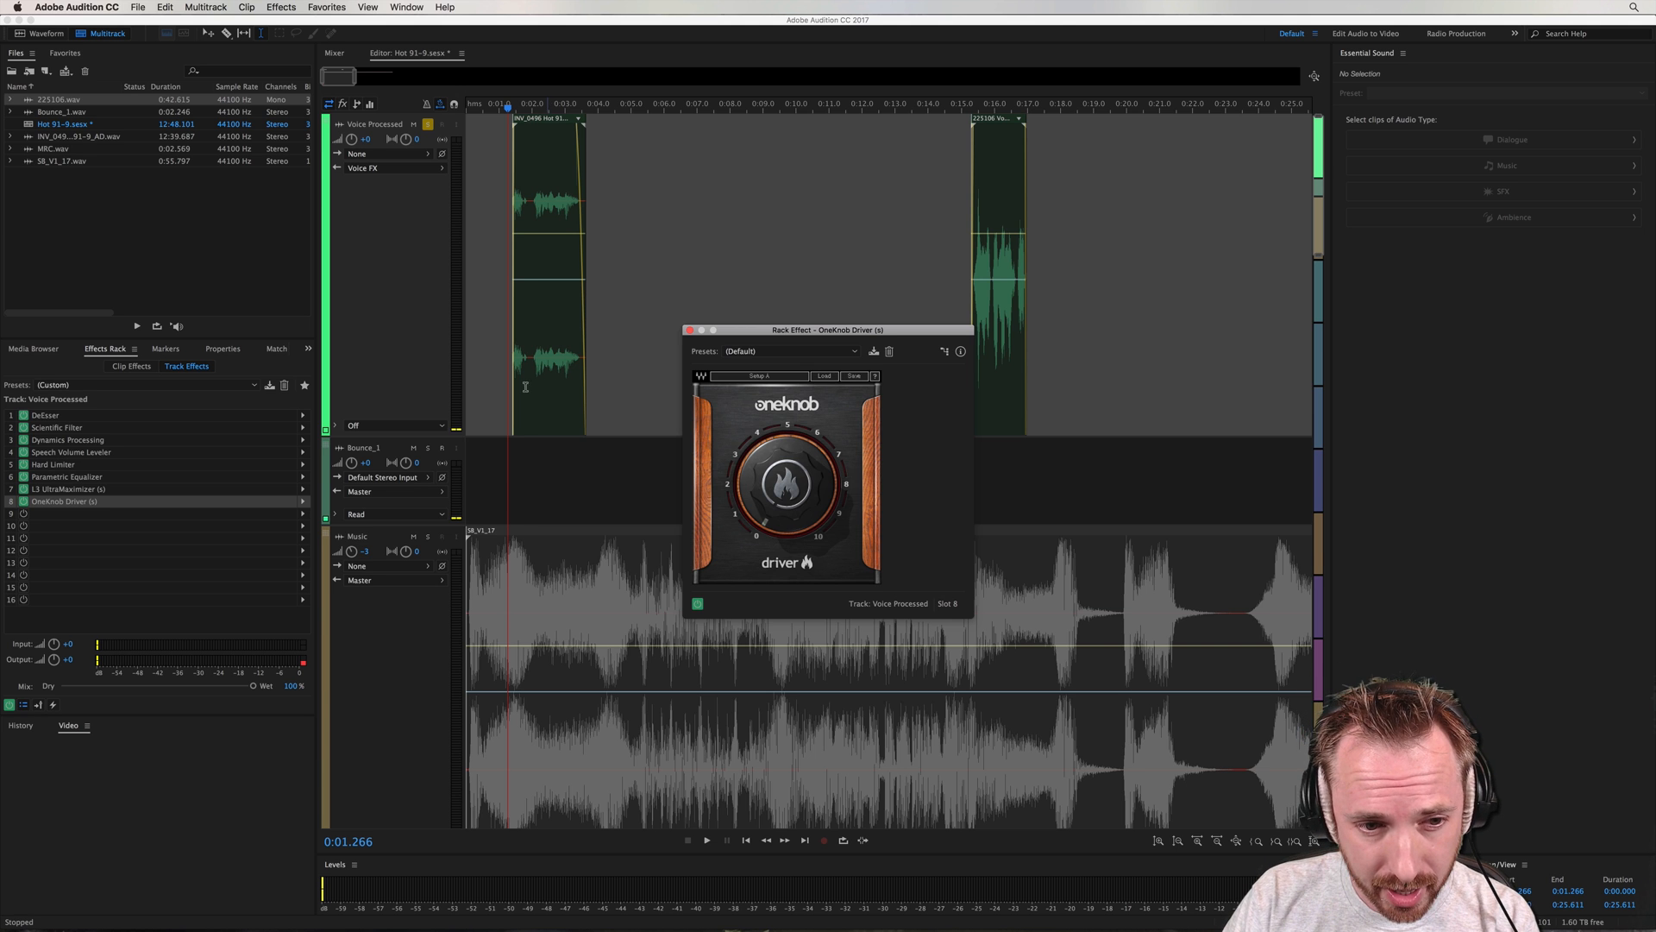
pyautogui.click(706, 840)
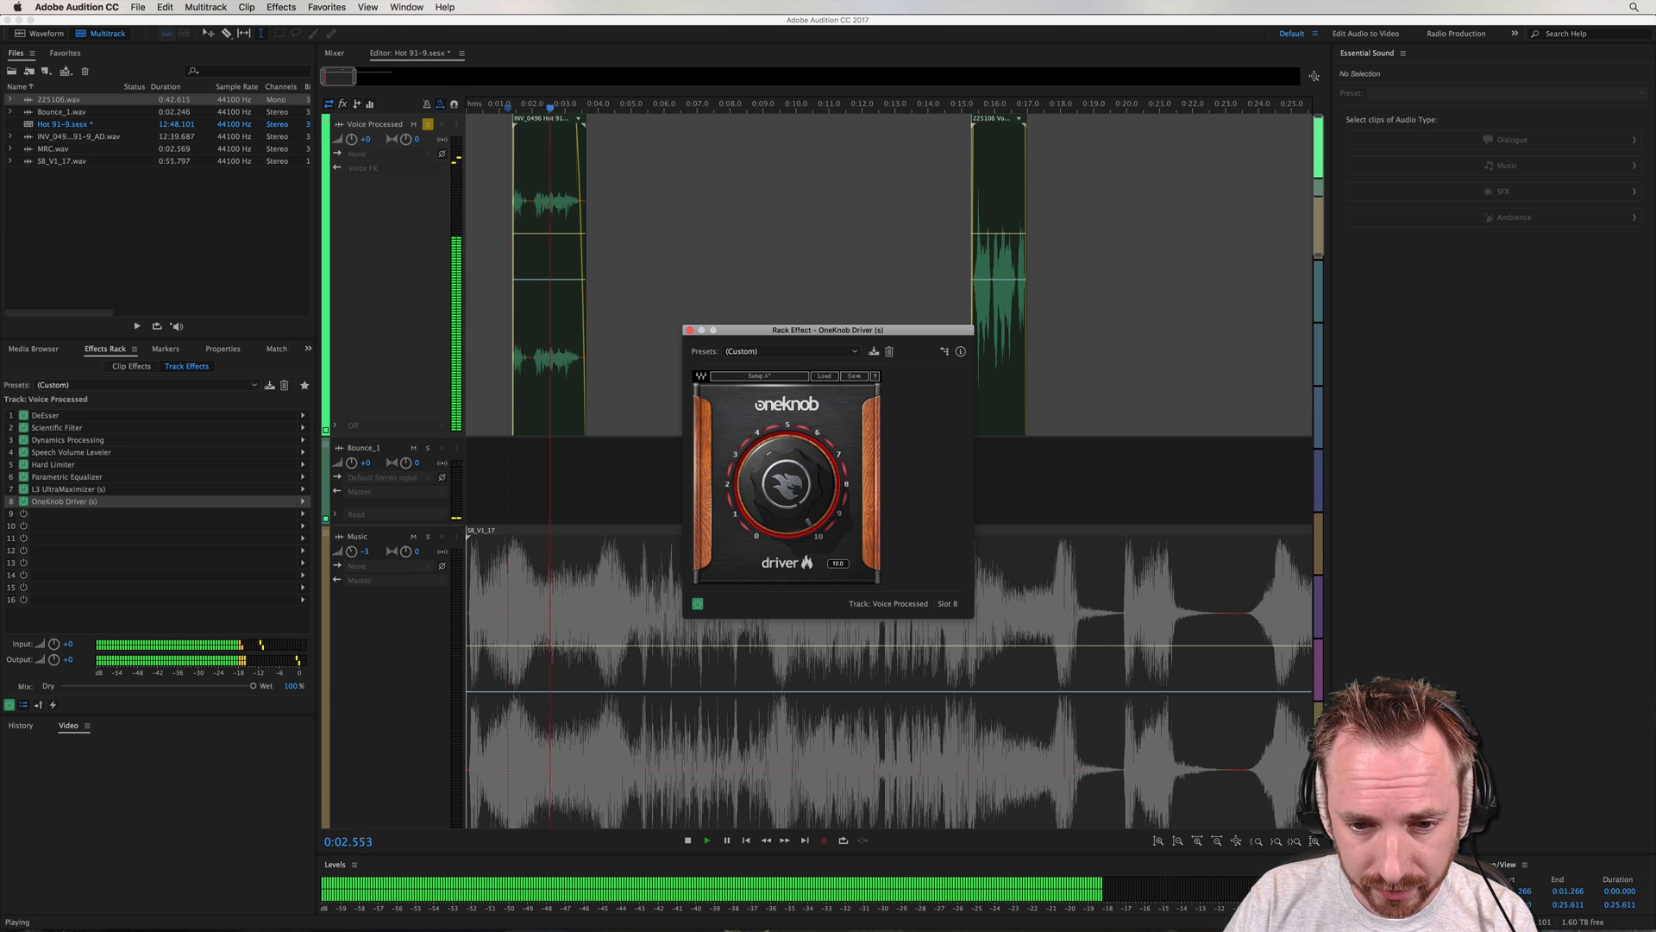
pyautogui.click(687, 840)
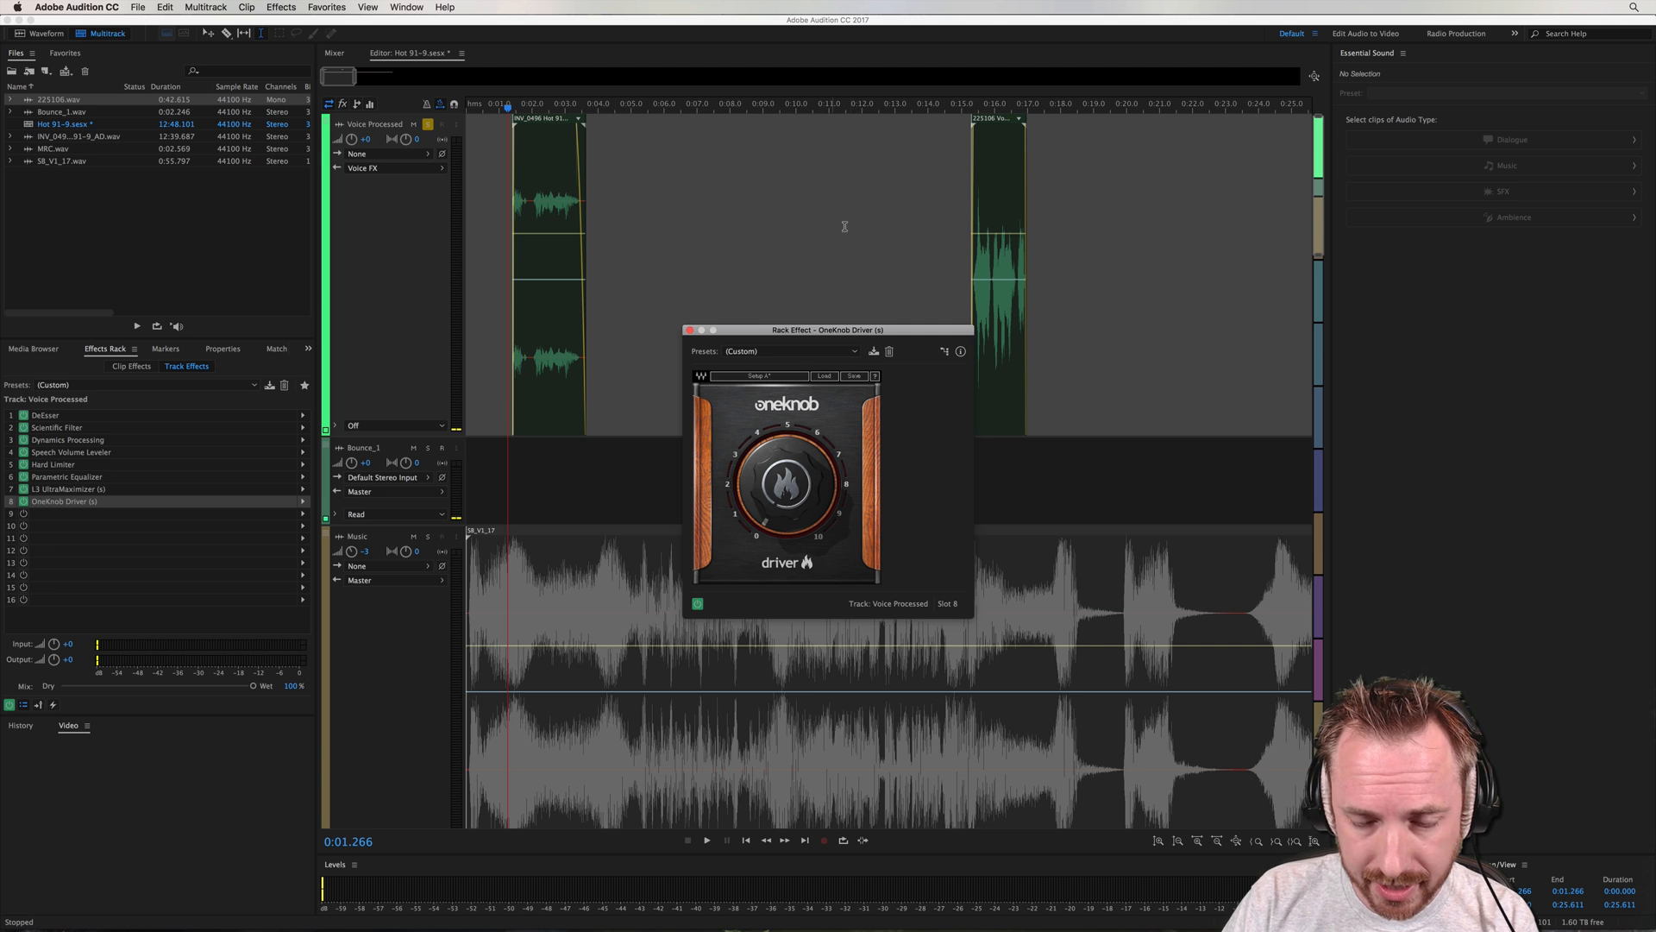
# Raise the Driver knob from default while the voice track plays
pyautogui.click(703, 840)
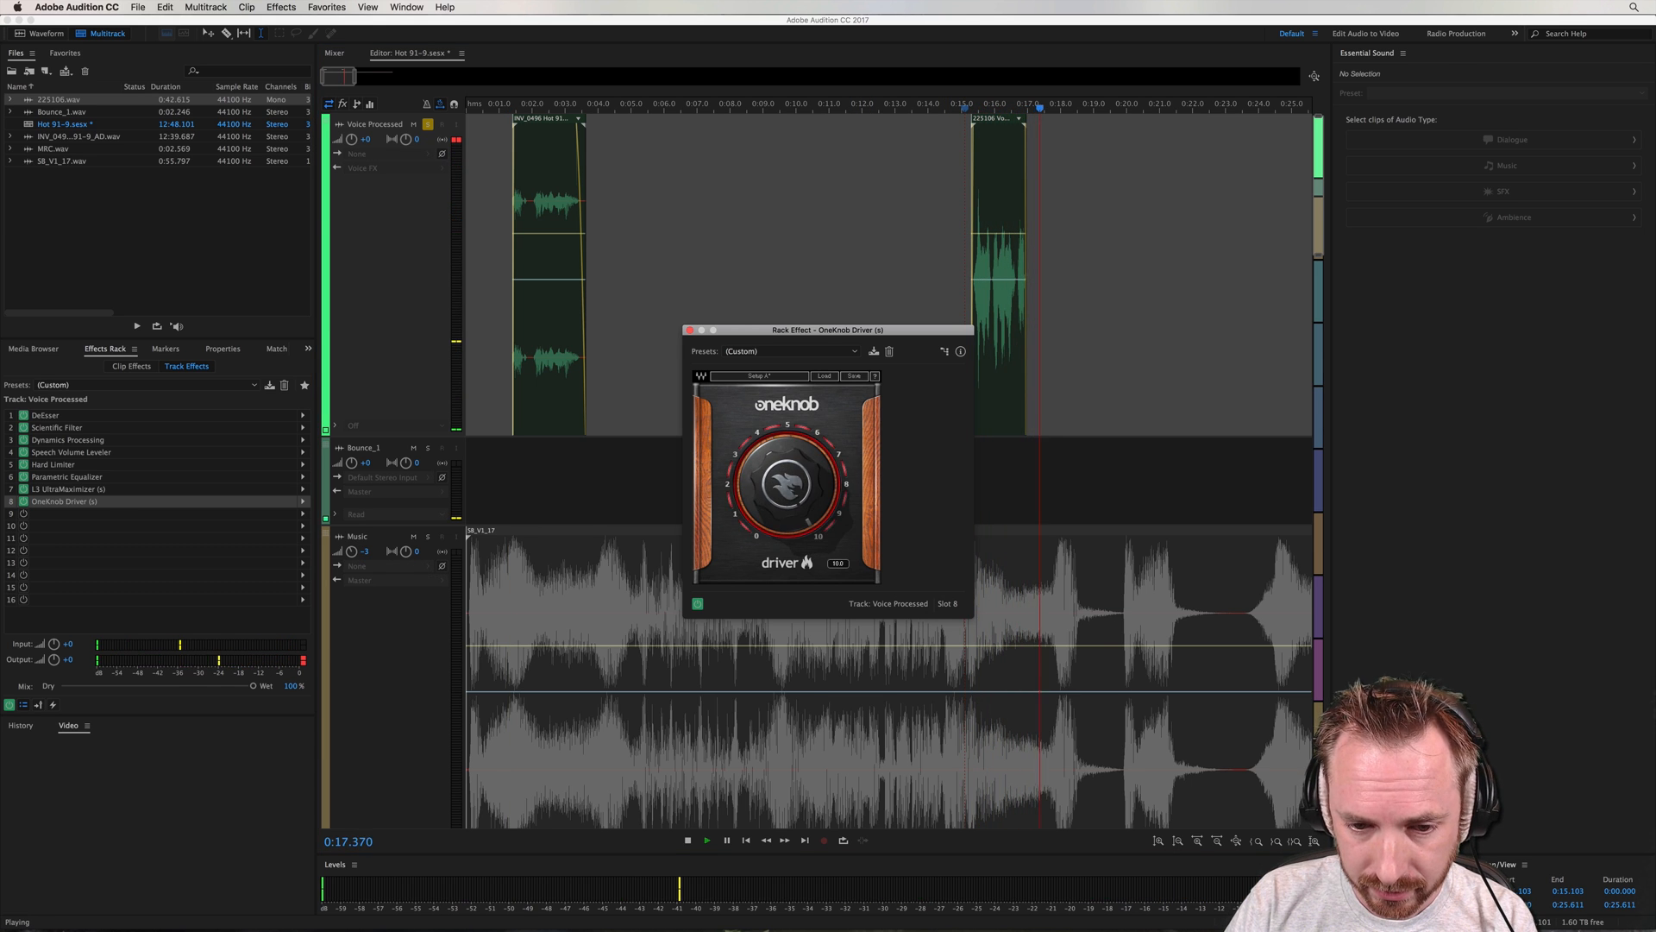
pyautogui.click(685, 840)
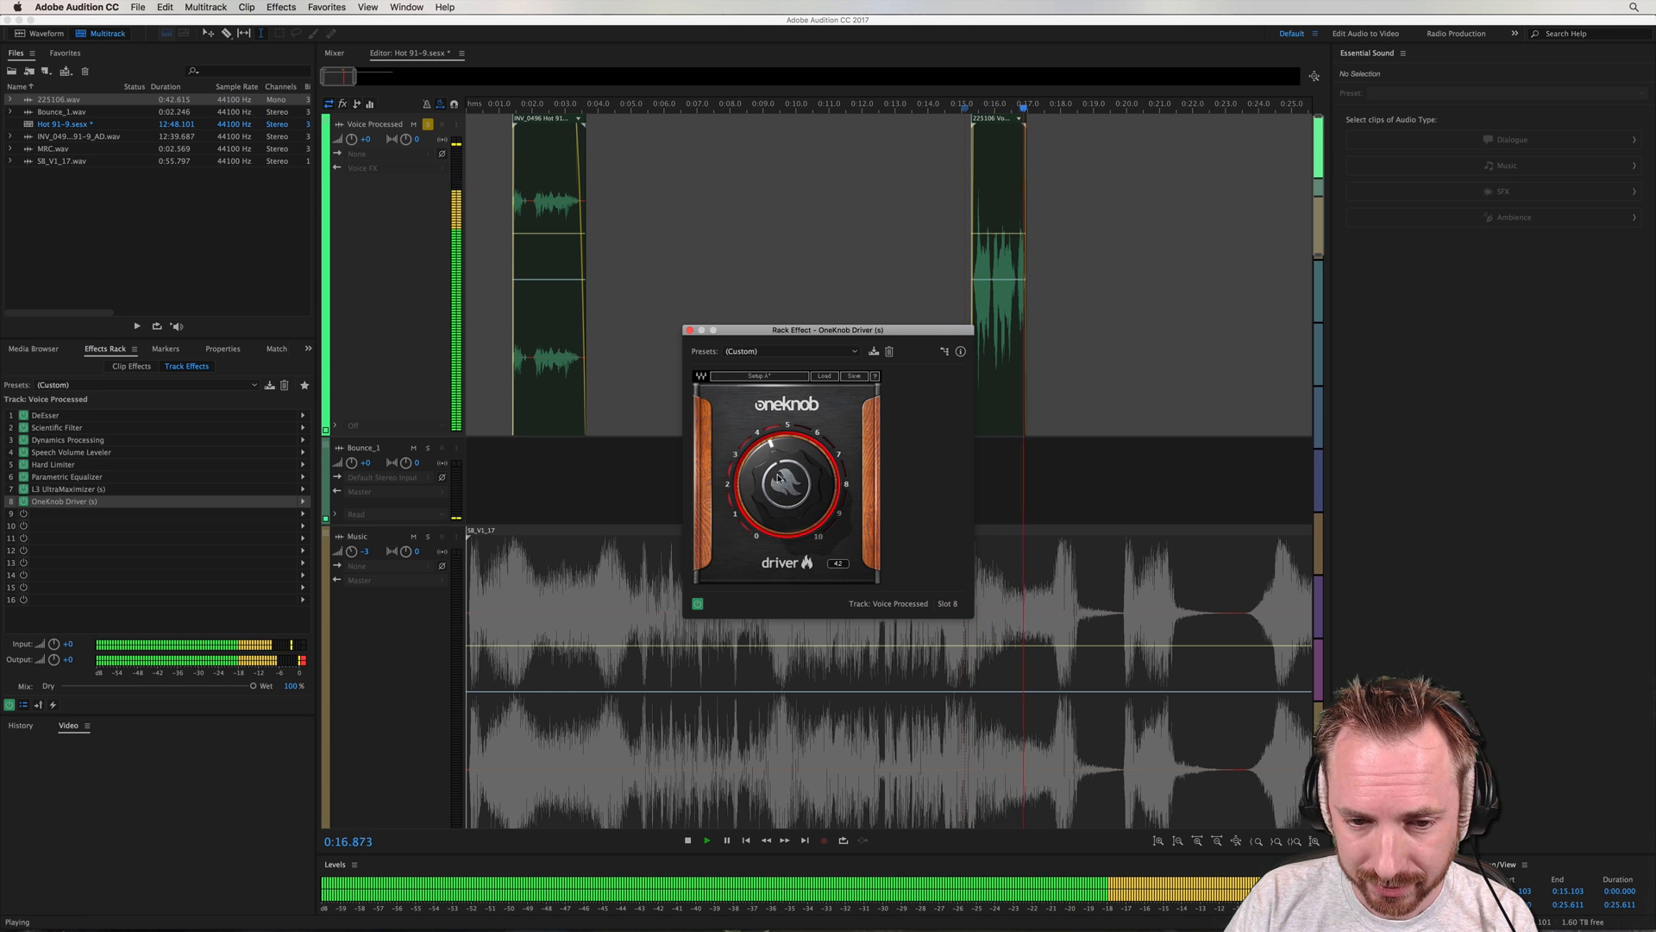
pyautogui.click(687, 840)
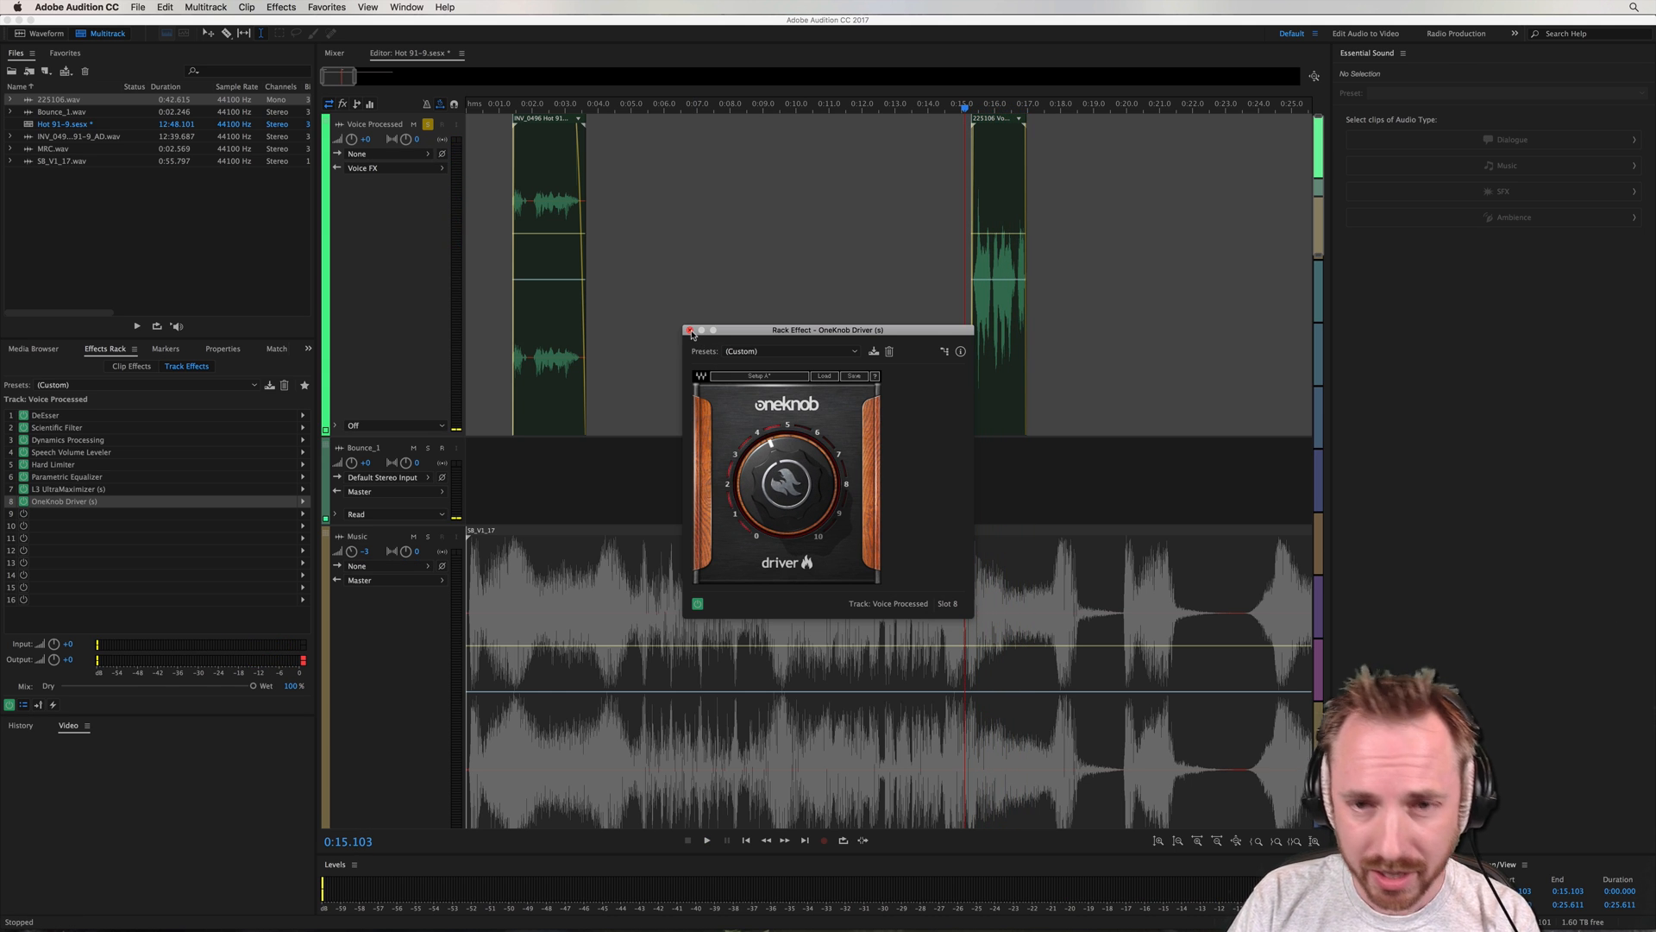
# Replace OneKnob Driver in slot 8 with Waves OneKnob Filter
pyautogui.click(690, 330)
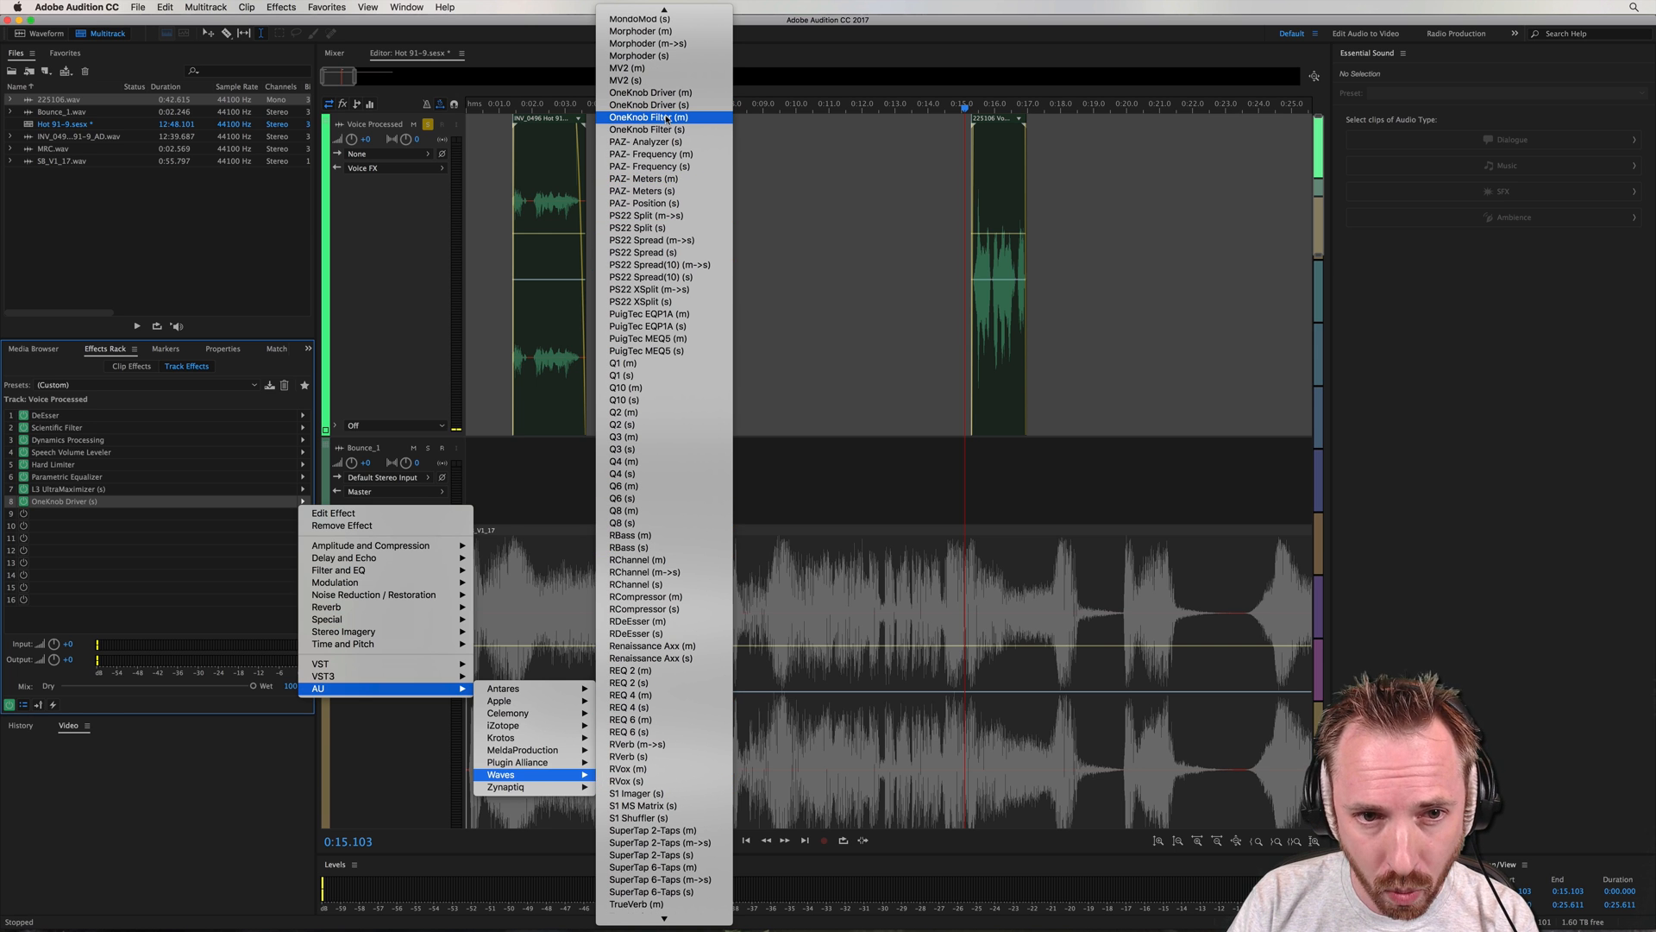
pyautogui.click(643, 129)
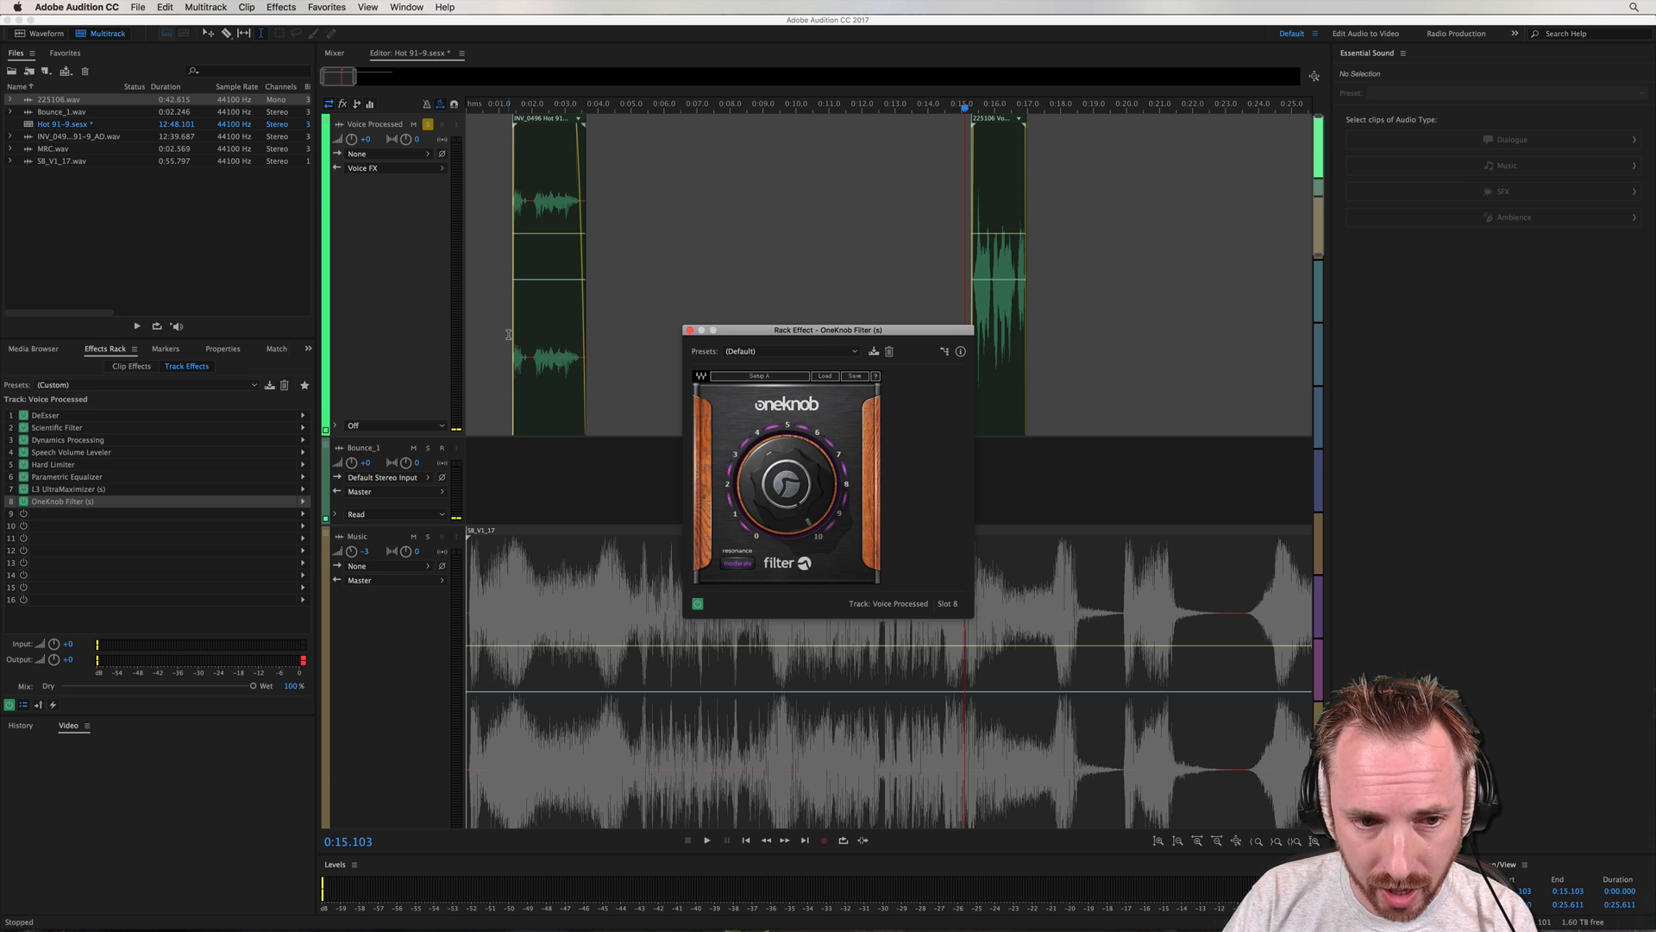
# Audition the voice track and adjust the OneKnob Filter amount between playbacks
pyautogui.click(703, 840)
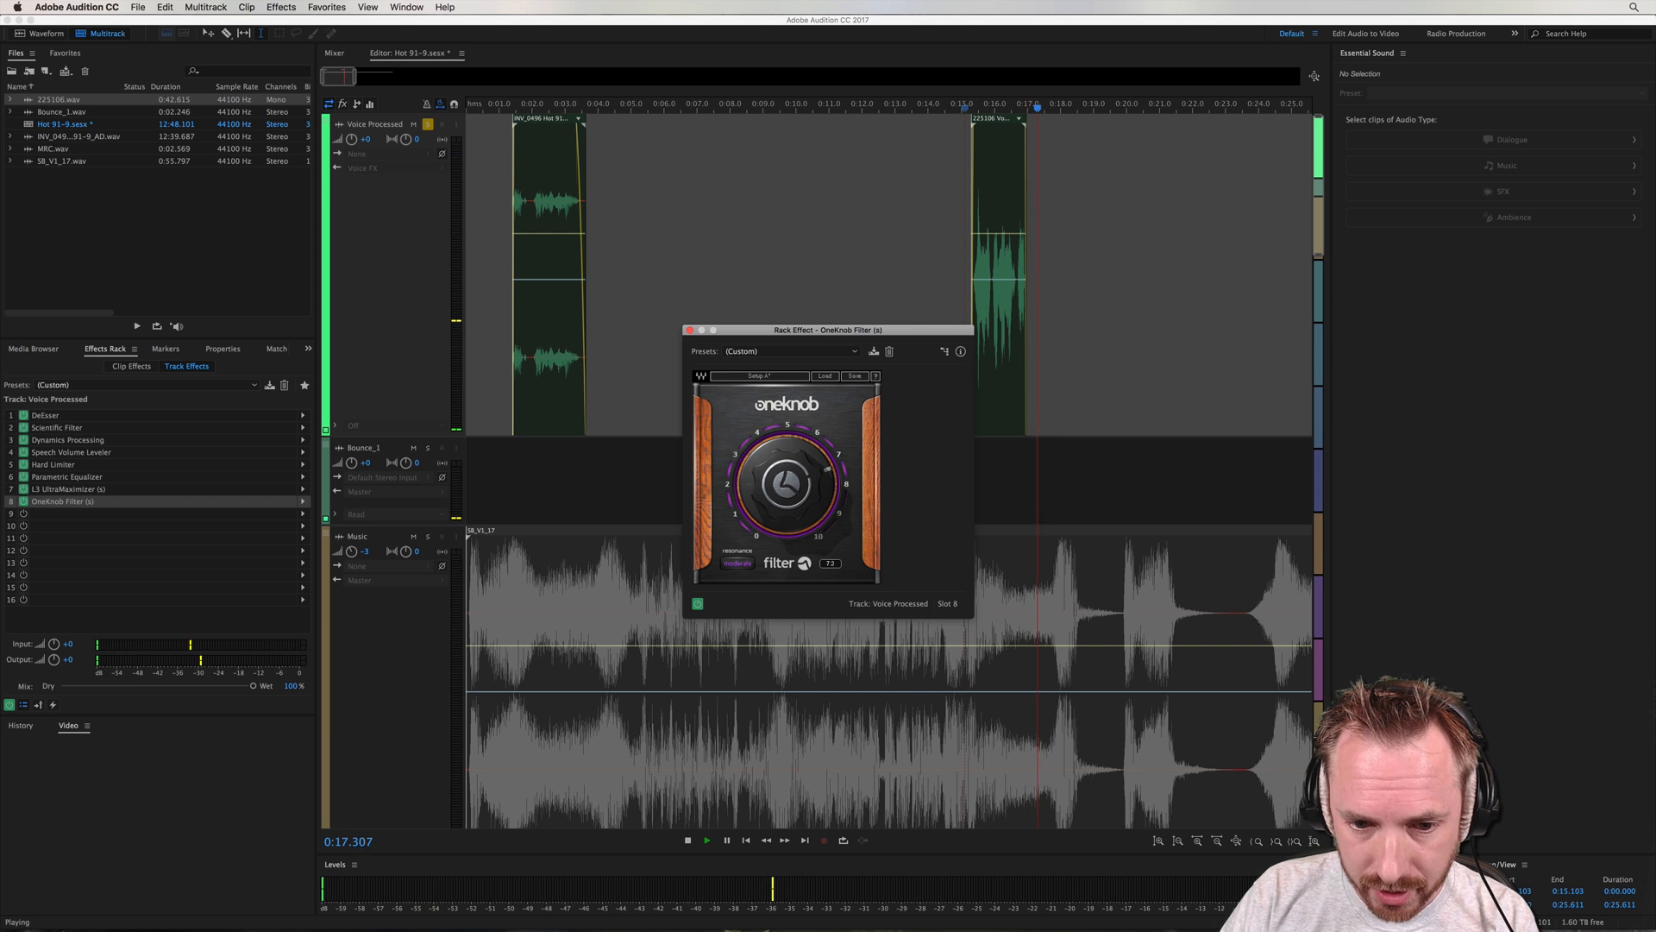
pyautogui.click(686, 840)
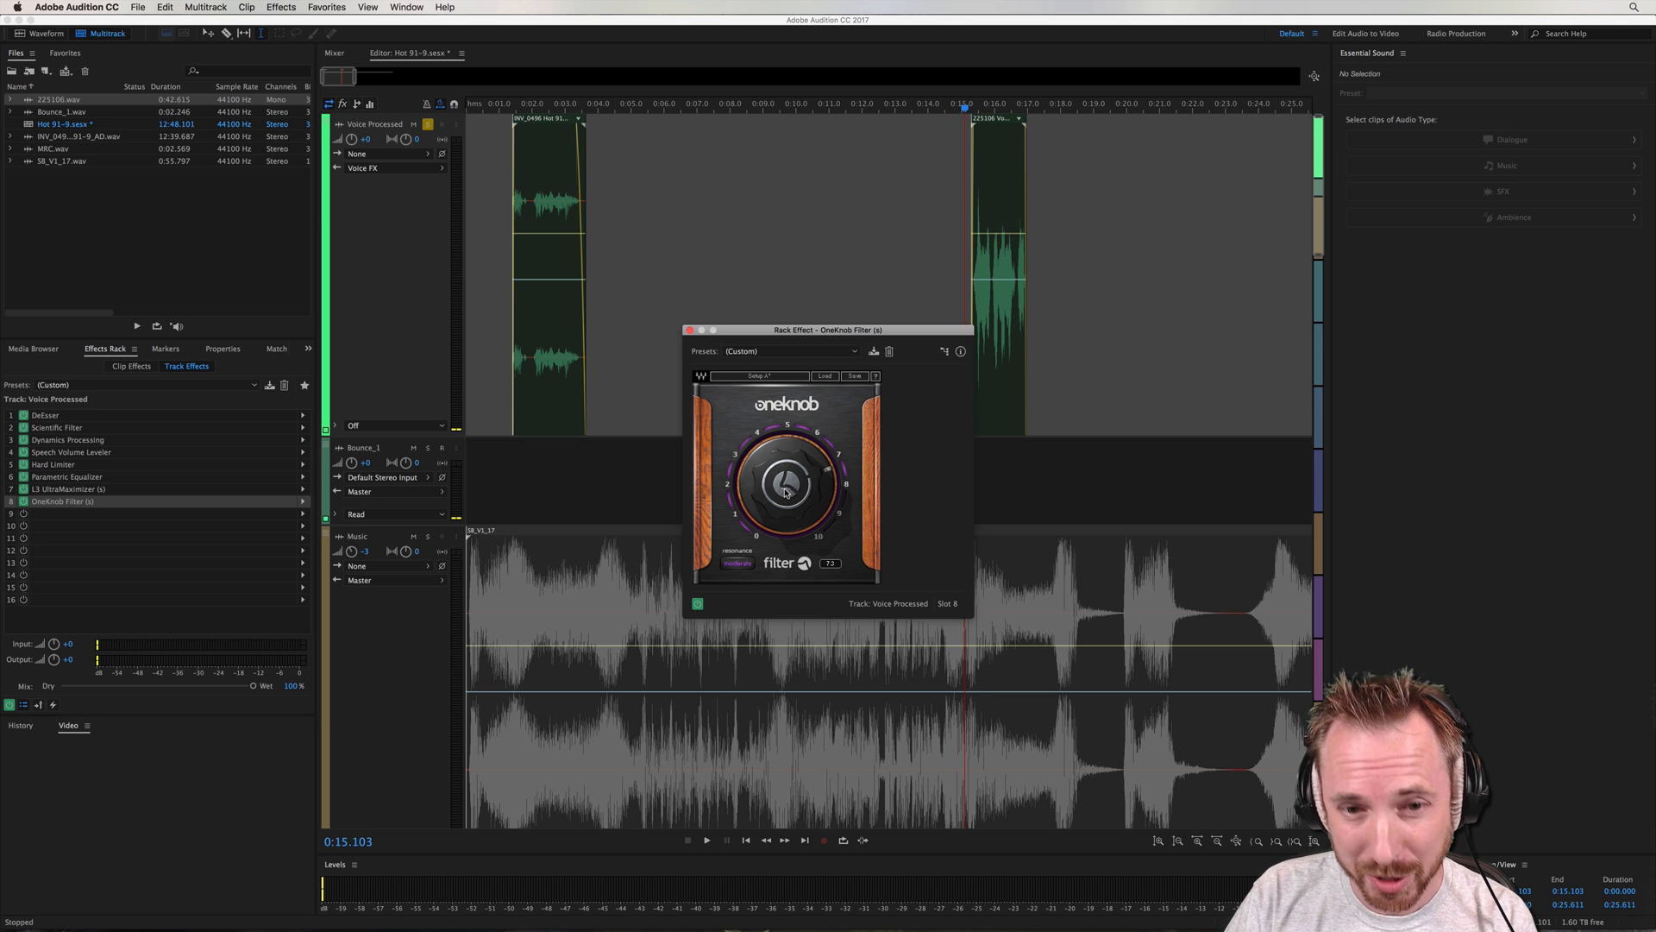
pyautogui.click(704, 840)
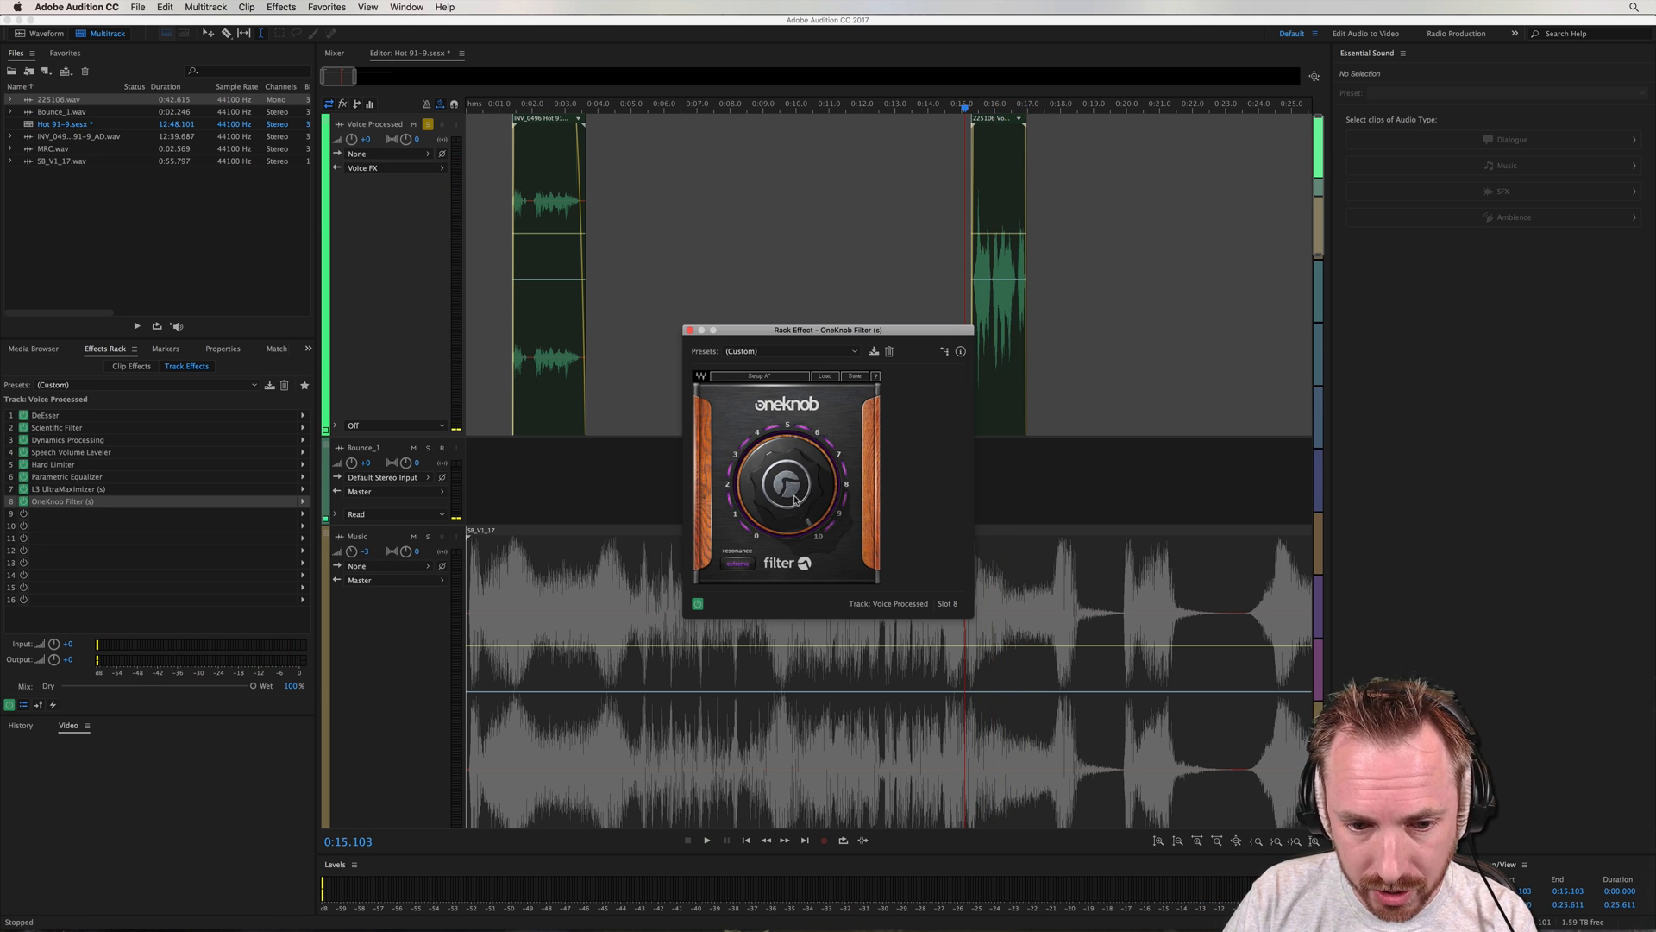
pyautogui.click(706, 840)
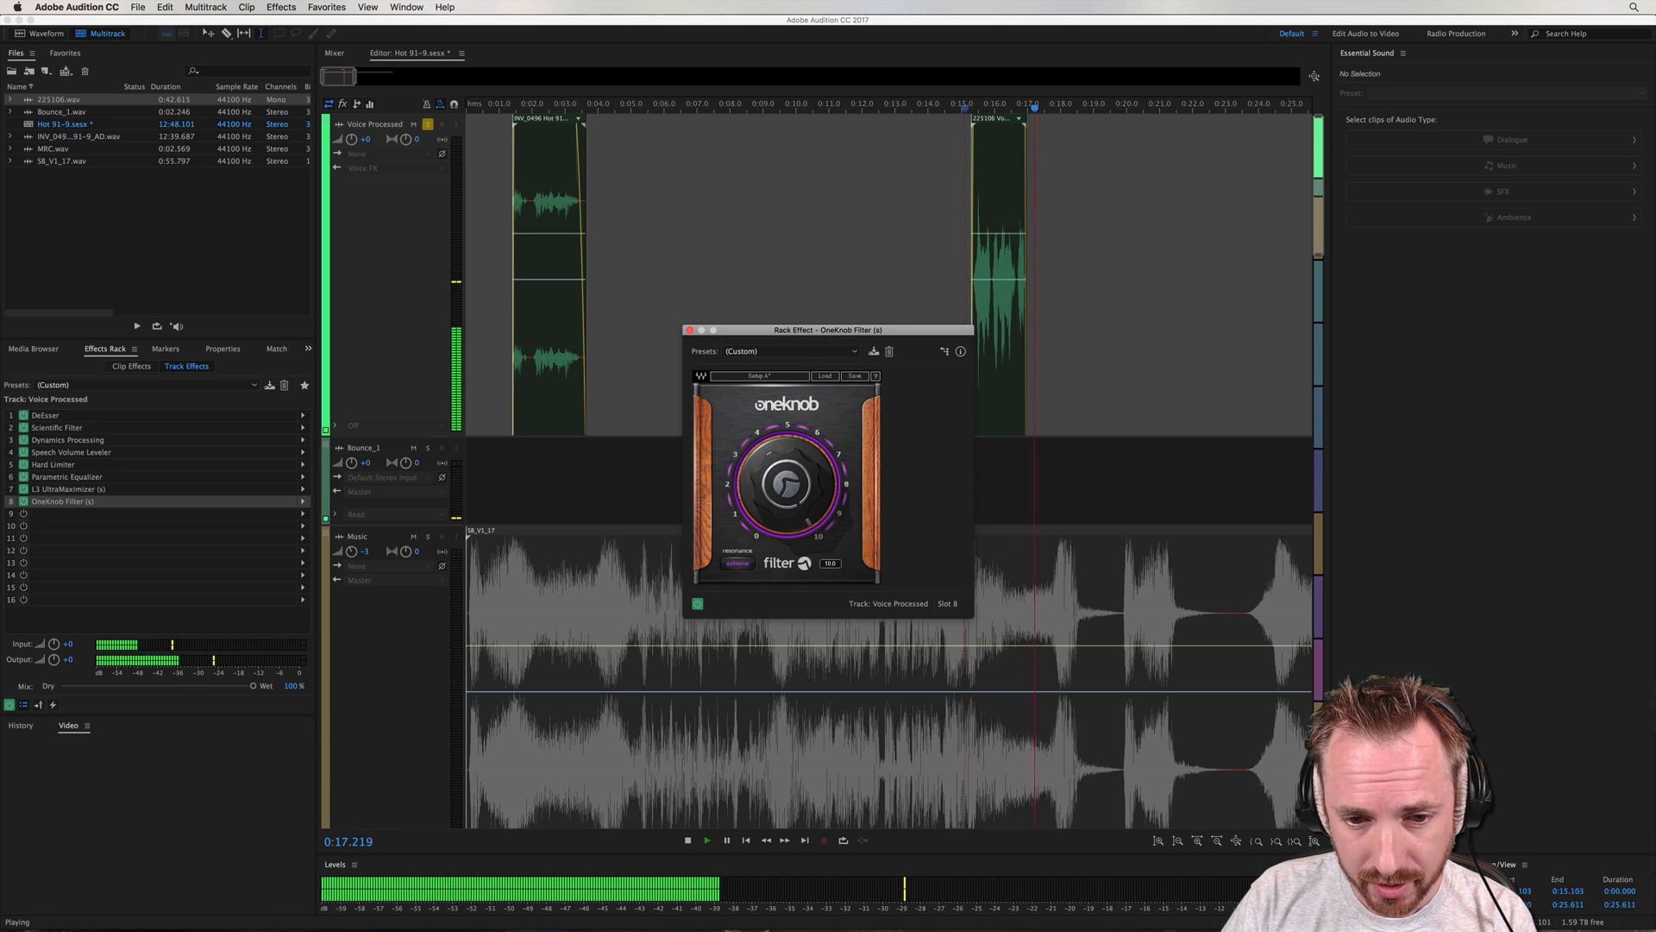
pyautogui.click(685, 840)
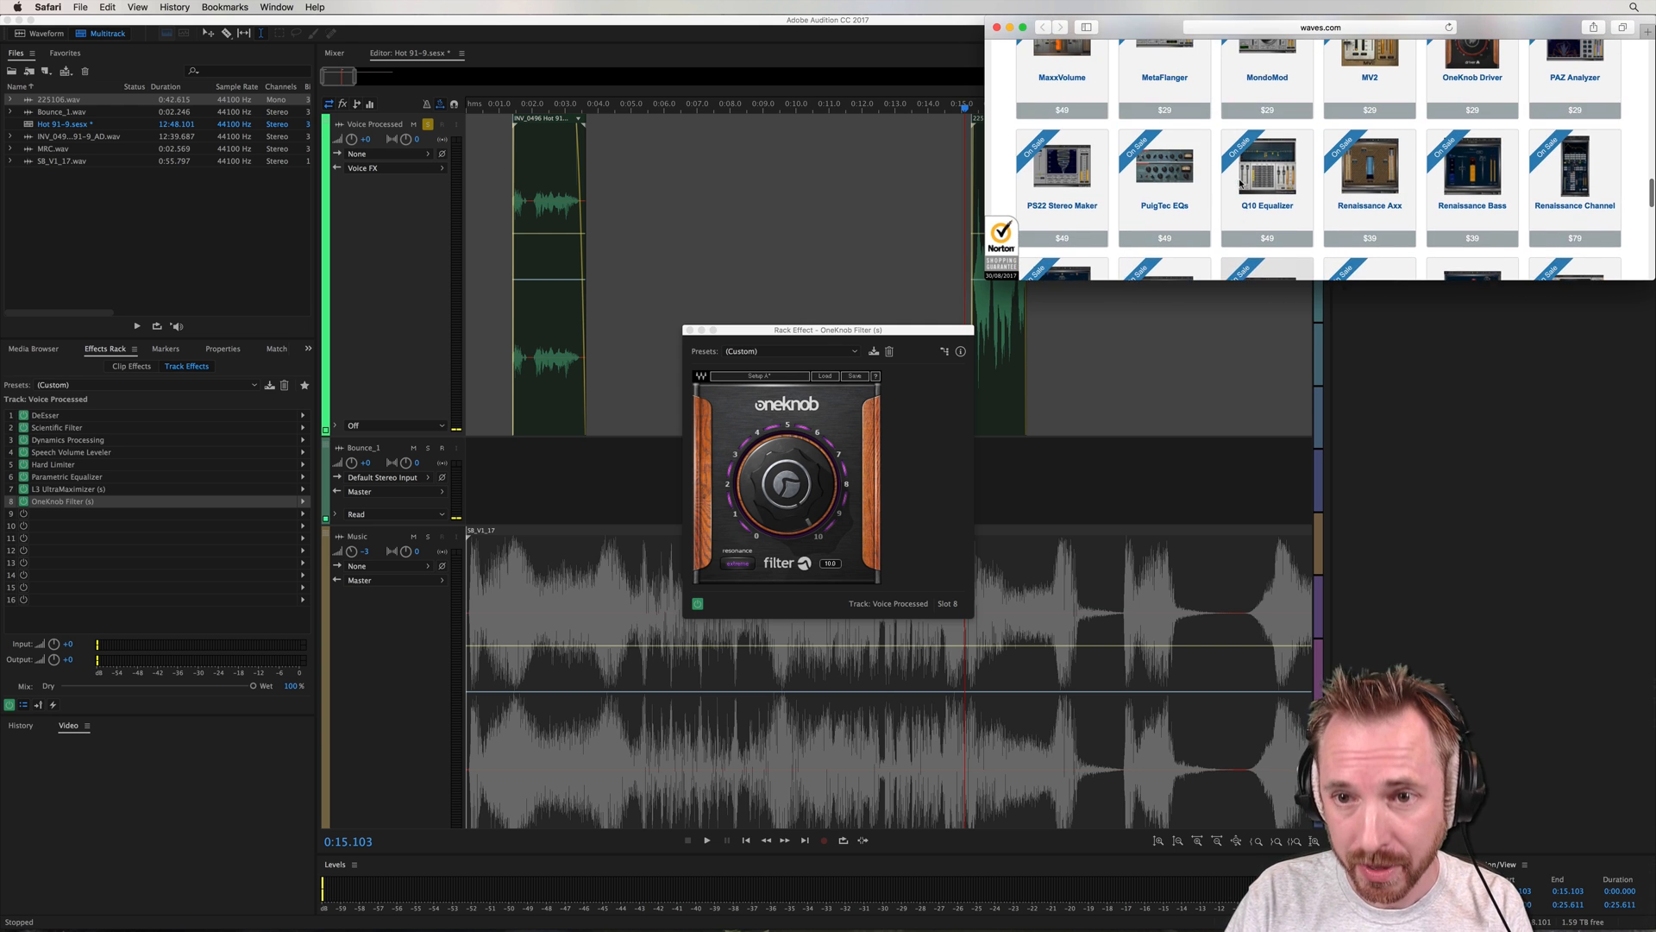
# Scroll through the waves.com plugin grid toward the Platinum bundle page
pyautogui.scroll(3)
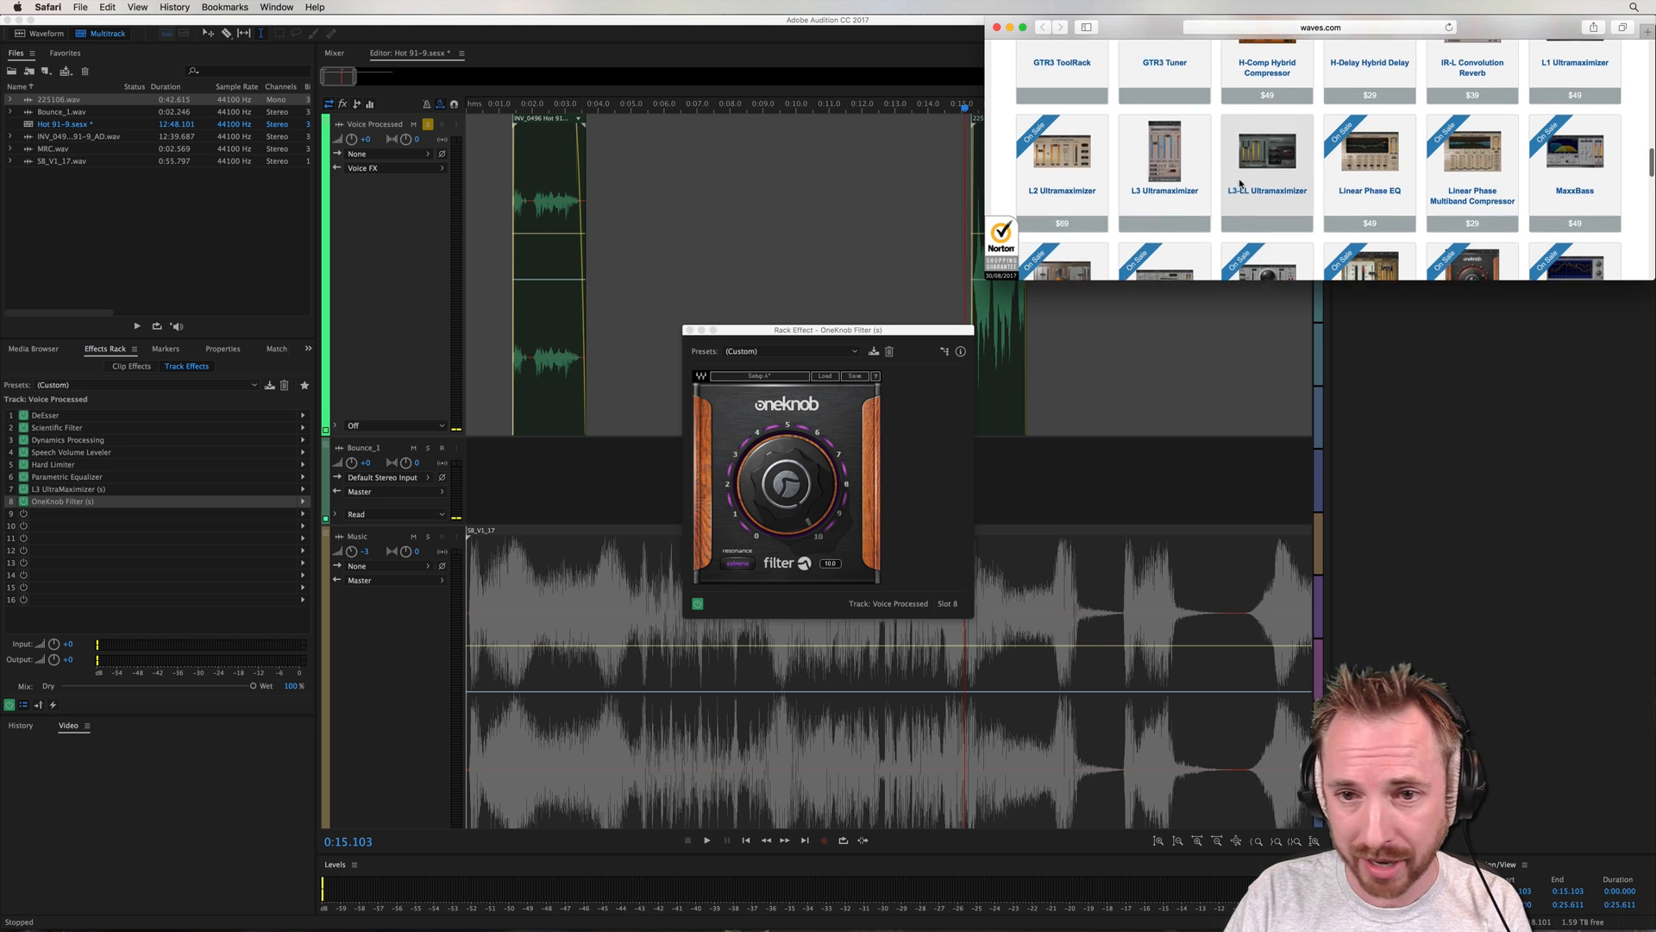
pyautogui.scroll(3)
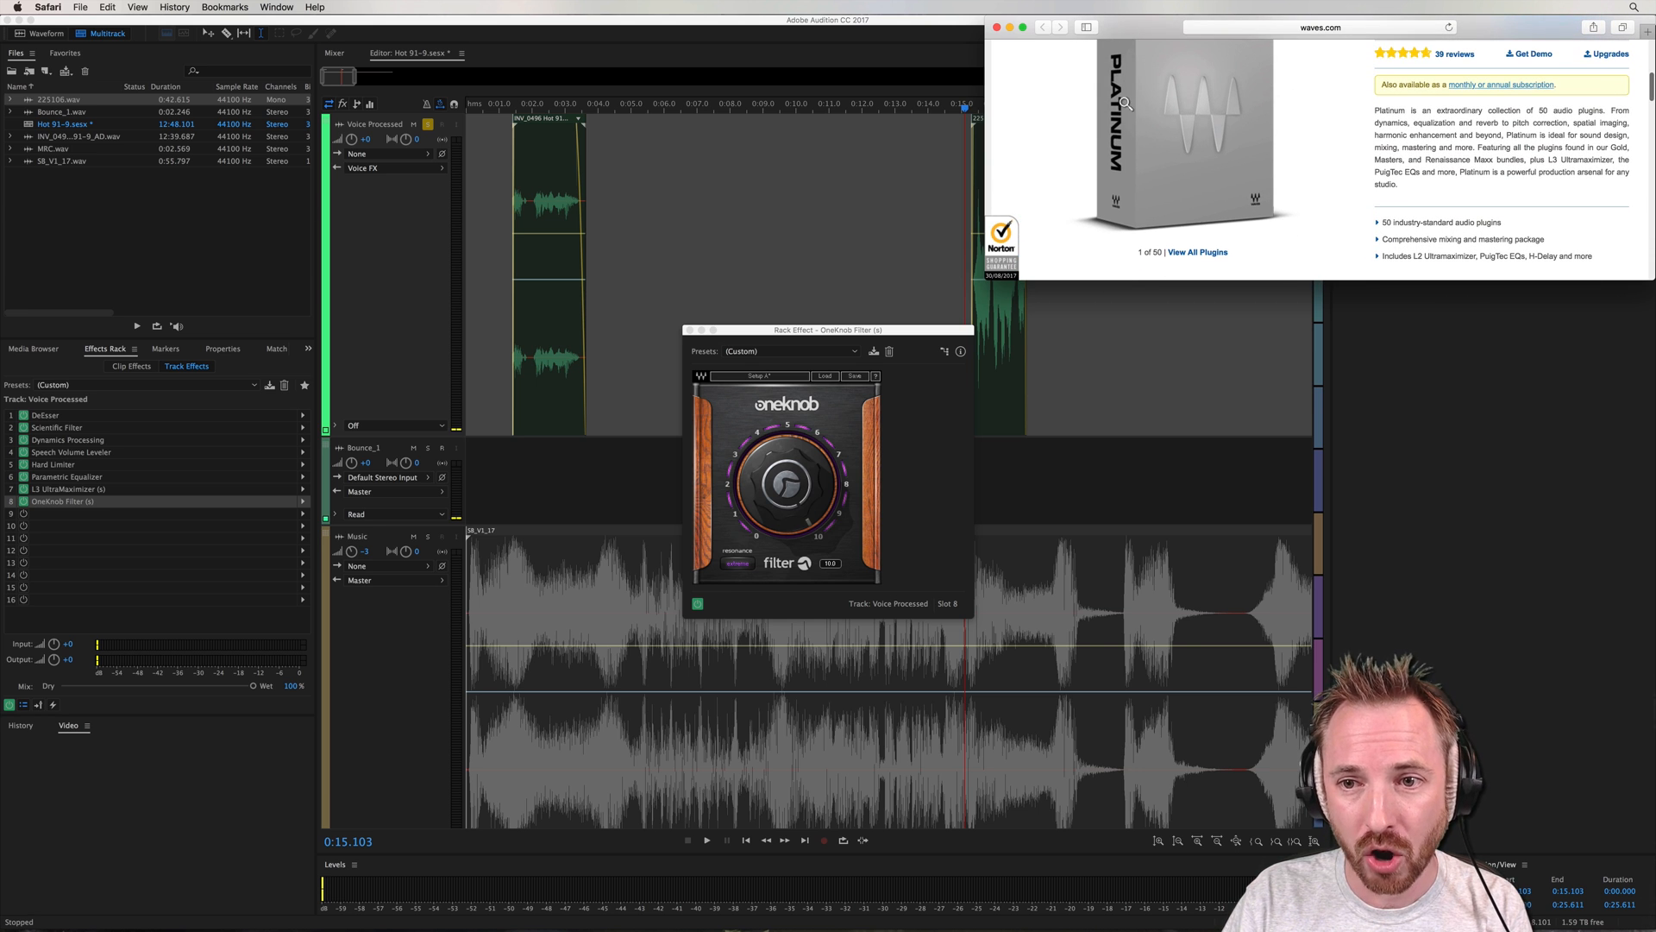
pyautogui.moveTo(1301, 205)
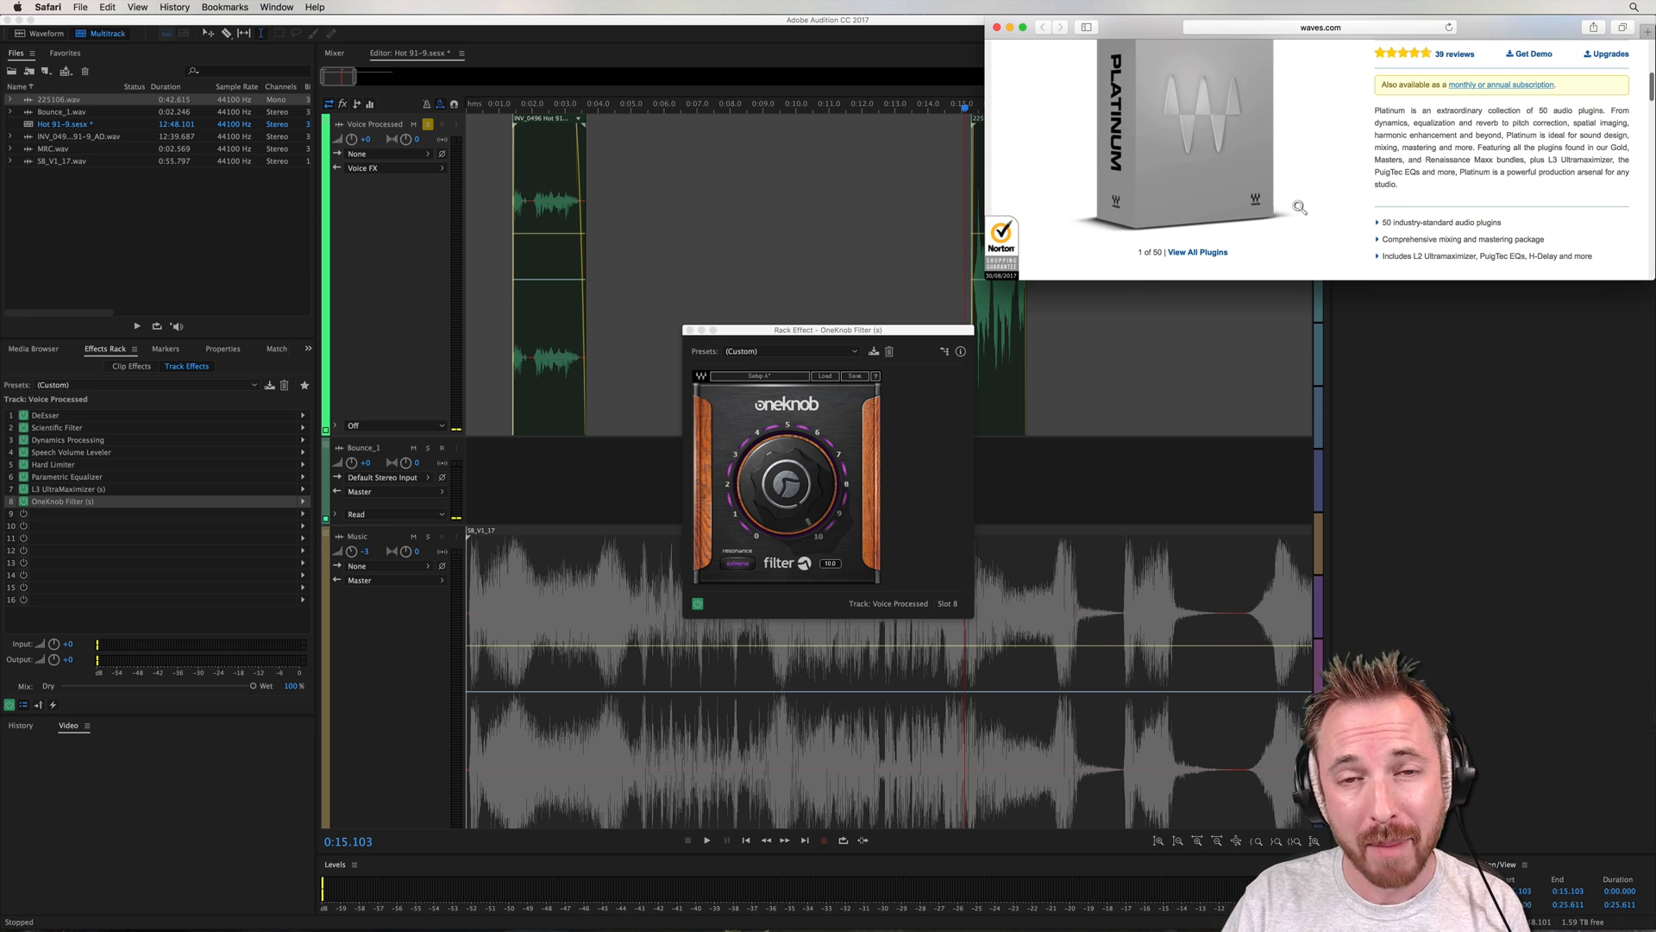